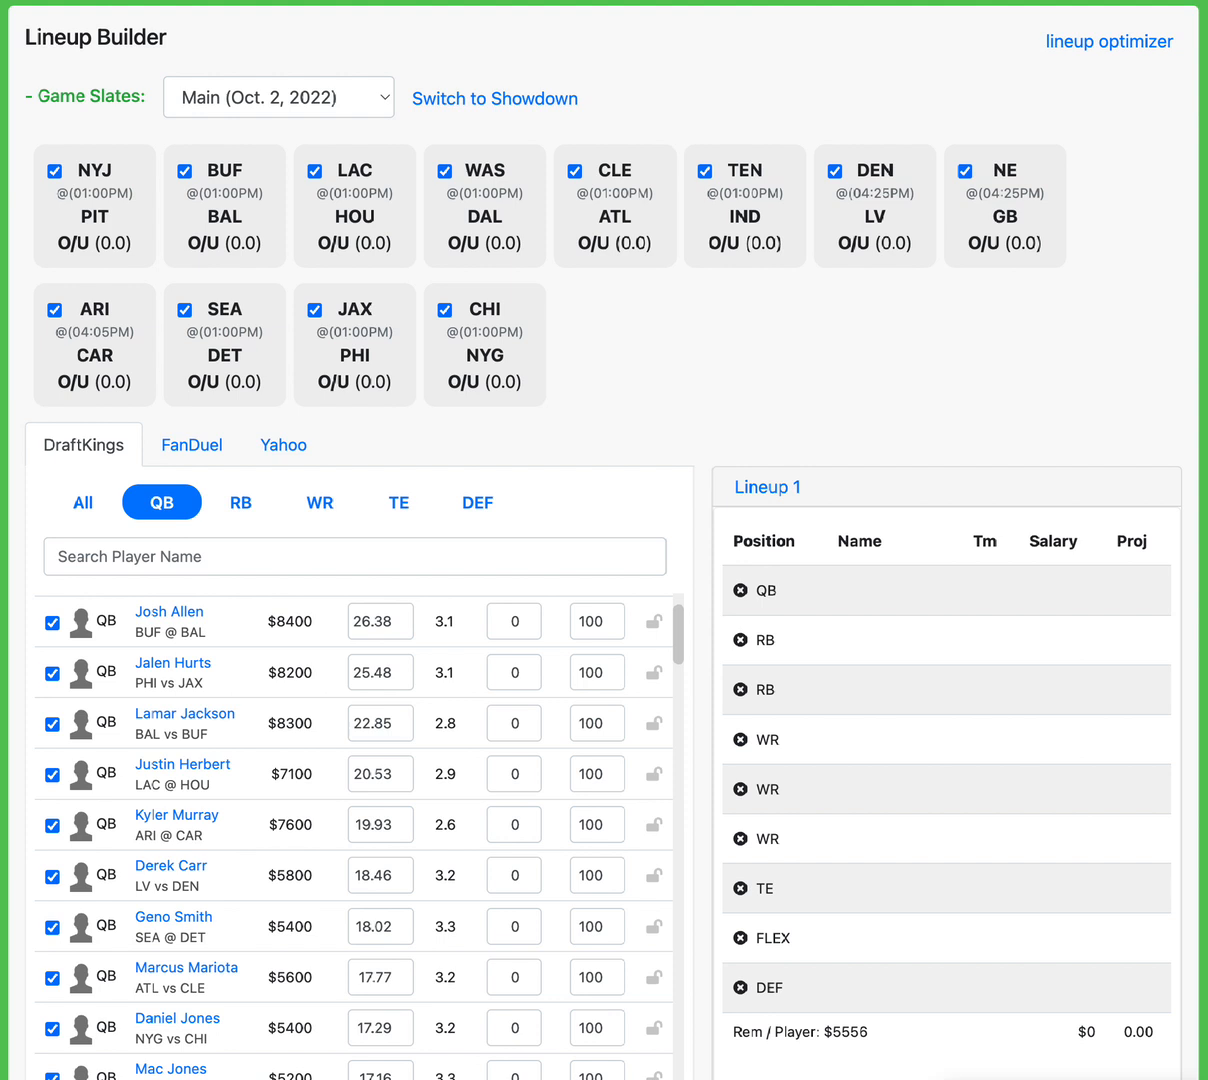
{"action": "mouse_move", "coordinate": [108, 942]}
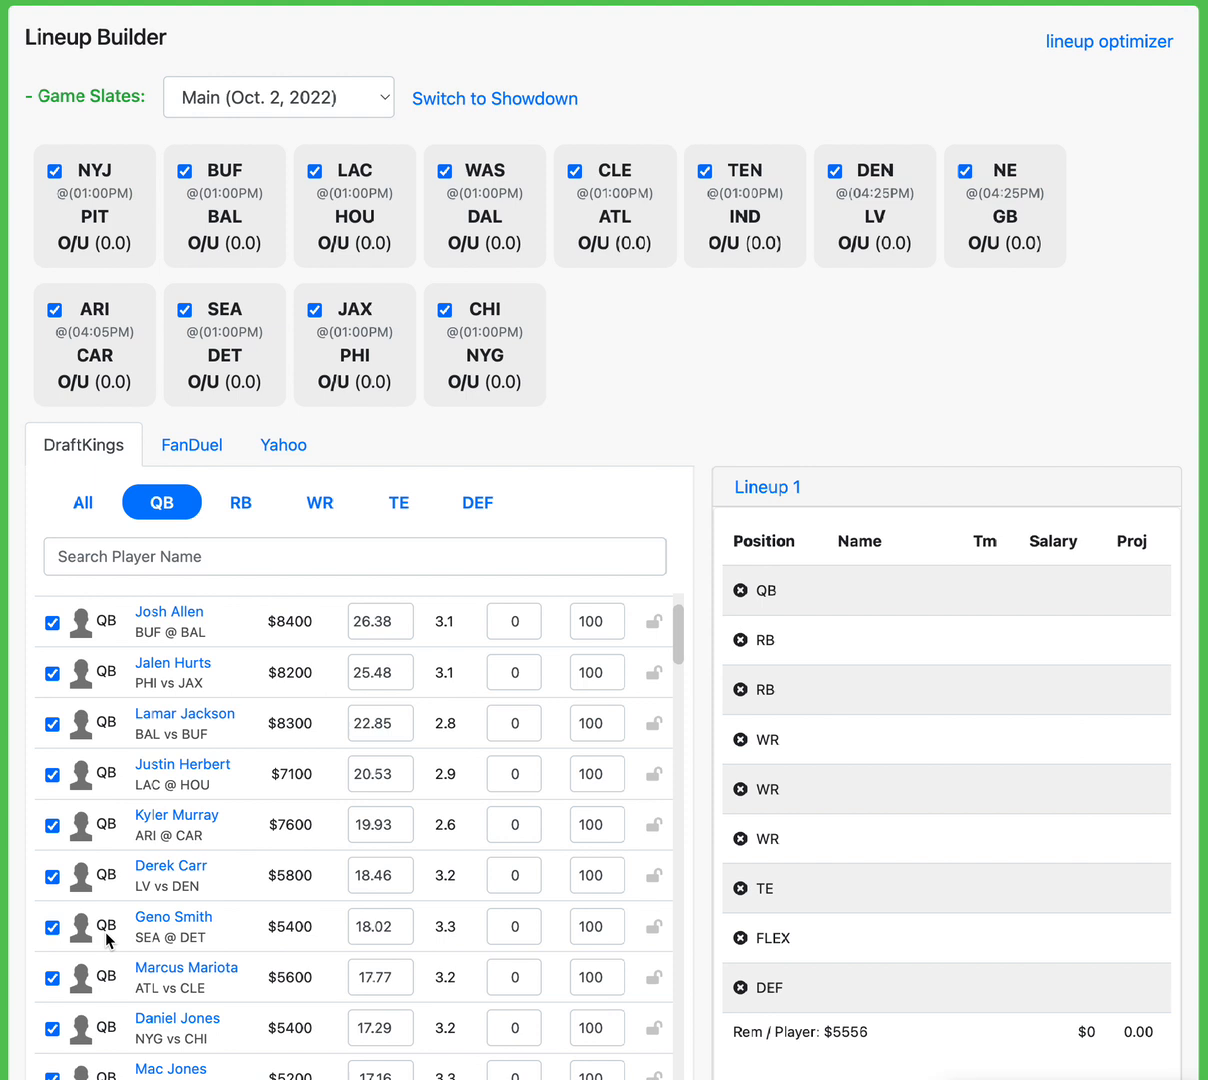
{"action": "mouse_move", "coordinate": [332, 870]}
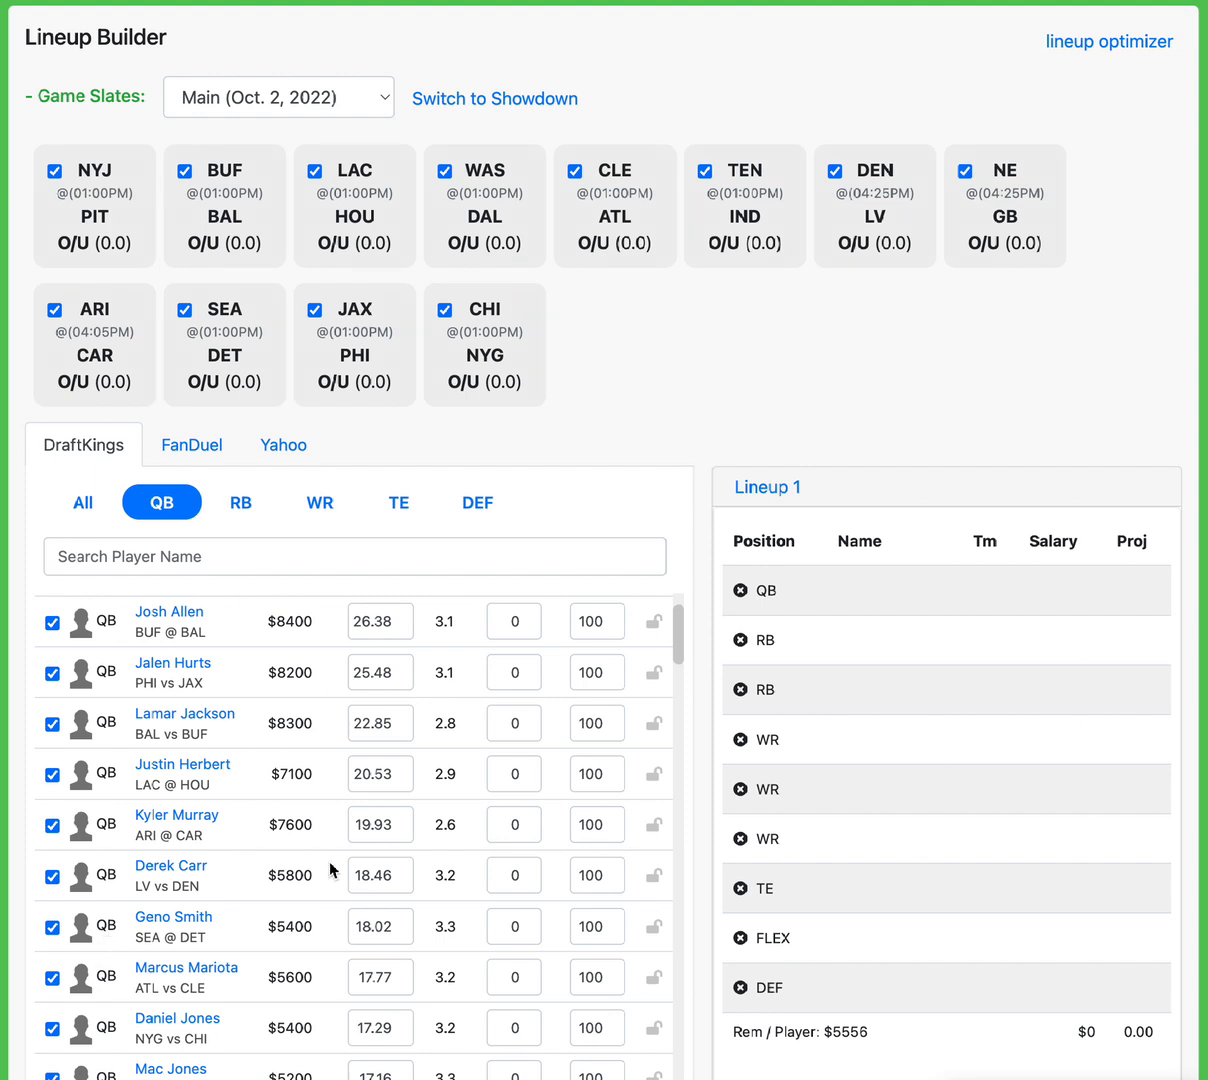
Lock Jacoby Brissett ($5,500, 13.48 points) into Lineup 1's quarterback slot
{"action": "scroll", "scroll_direction": "up", "scroll_amount": 3}
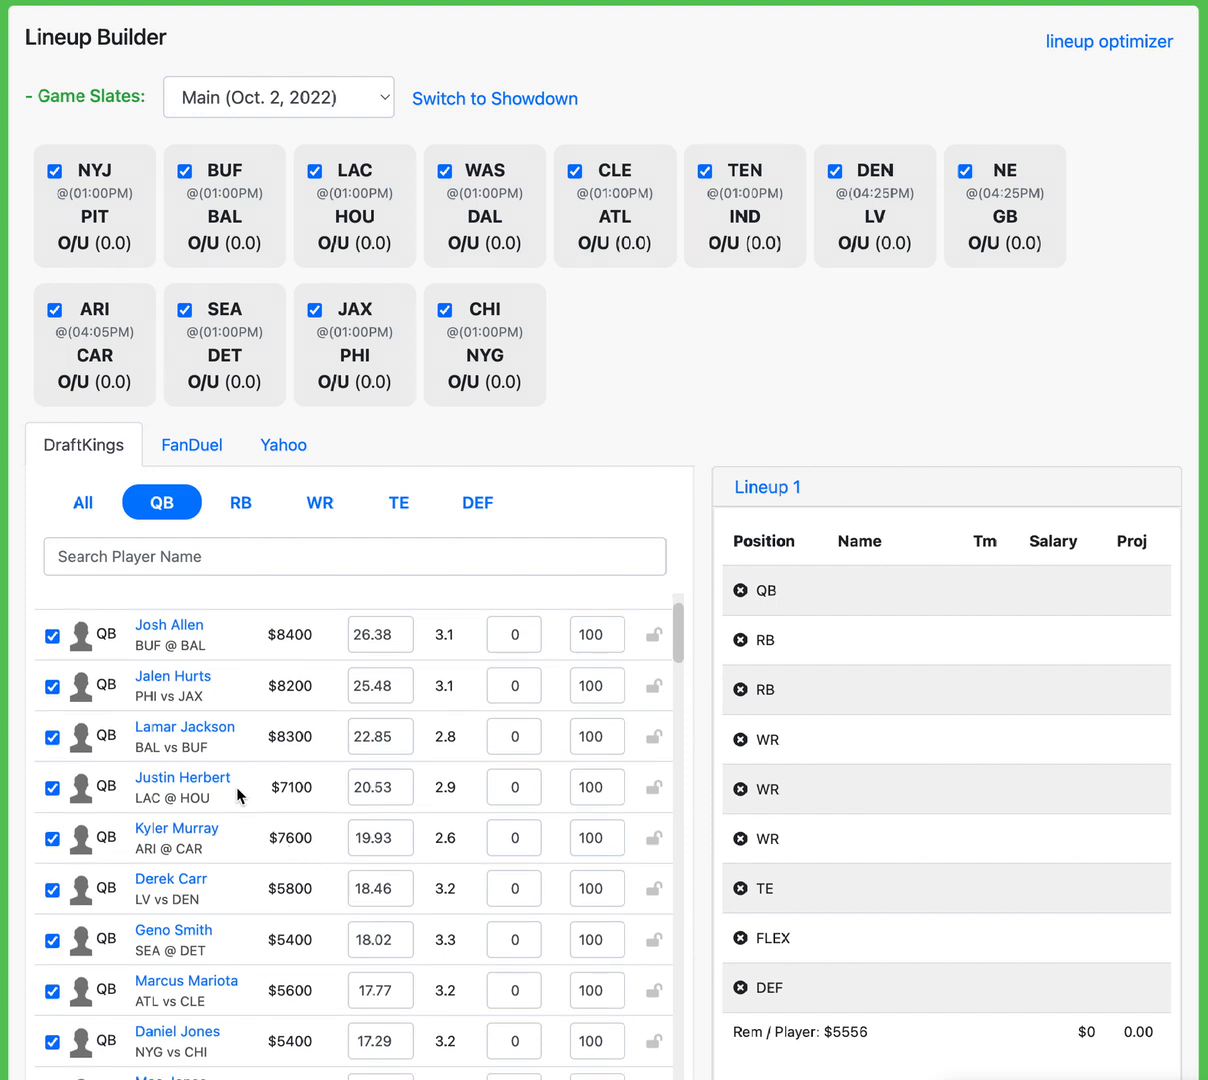
{"action": "mouse_move", "coordinate": [153, 700]}
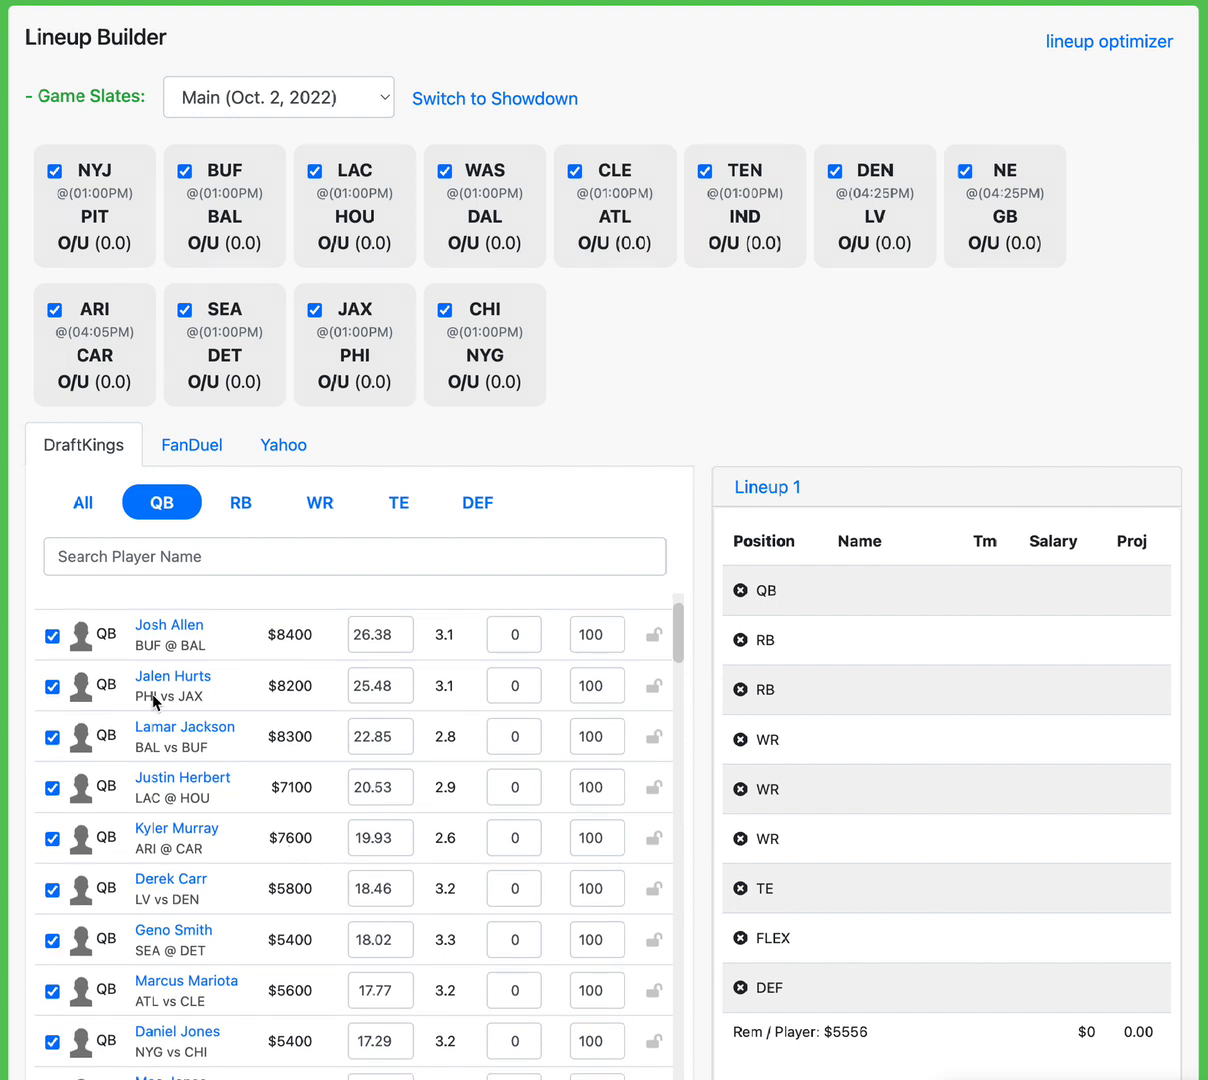
{"action": "mouse_move", "coordinate": [180, 634]}
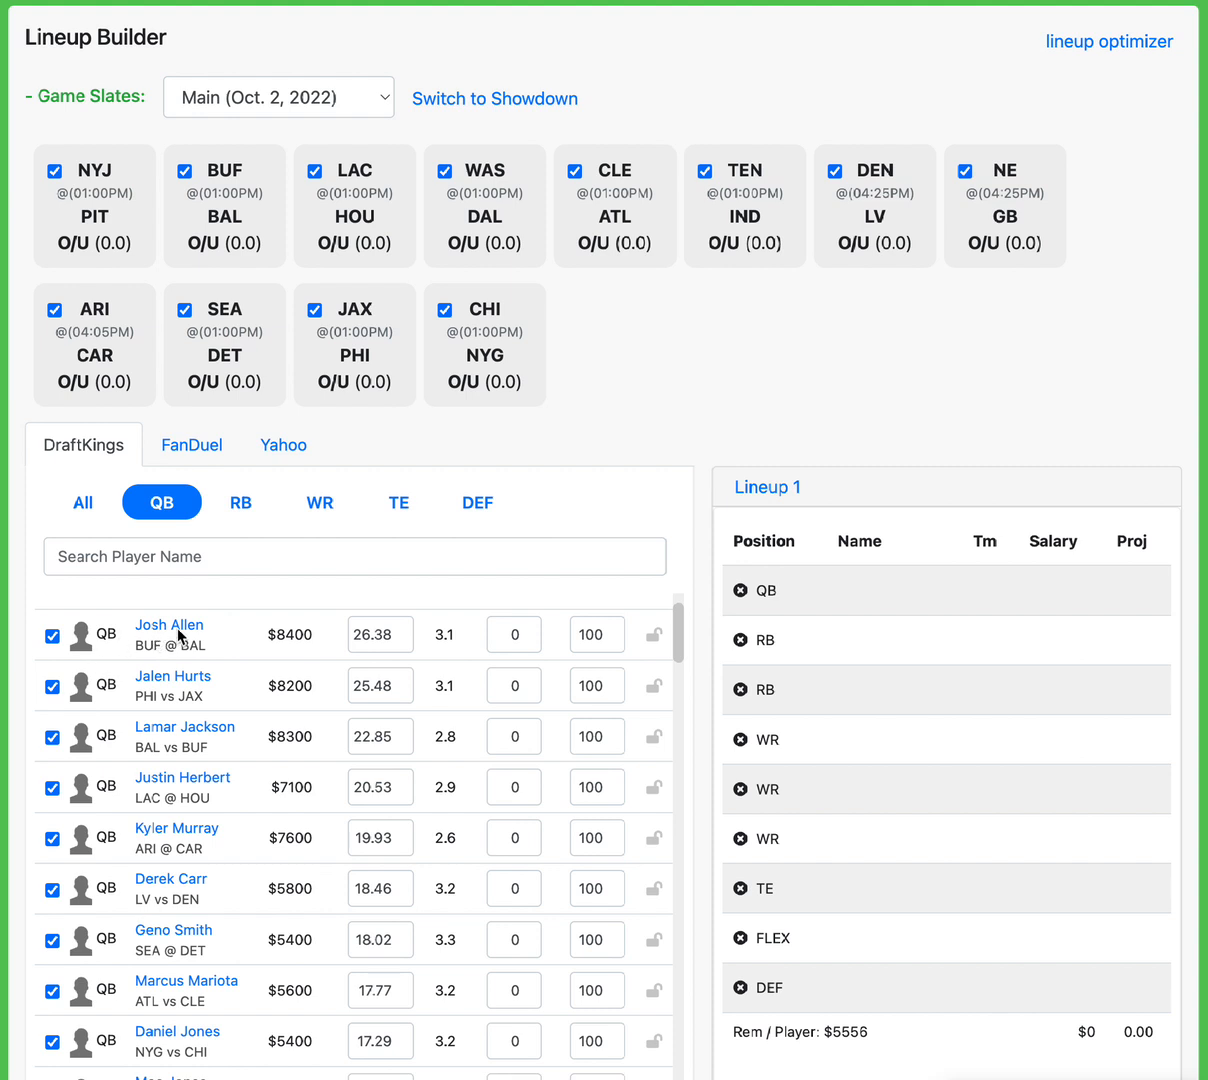
{"action": "mouse_move", "coordinate": [228, 682]}
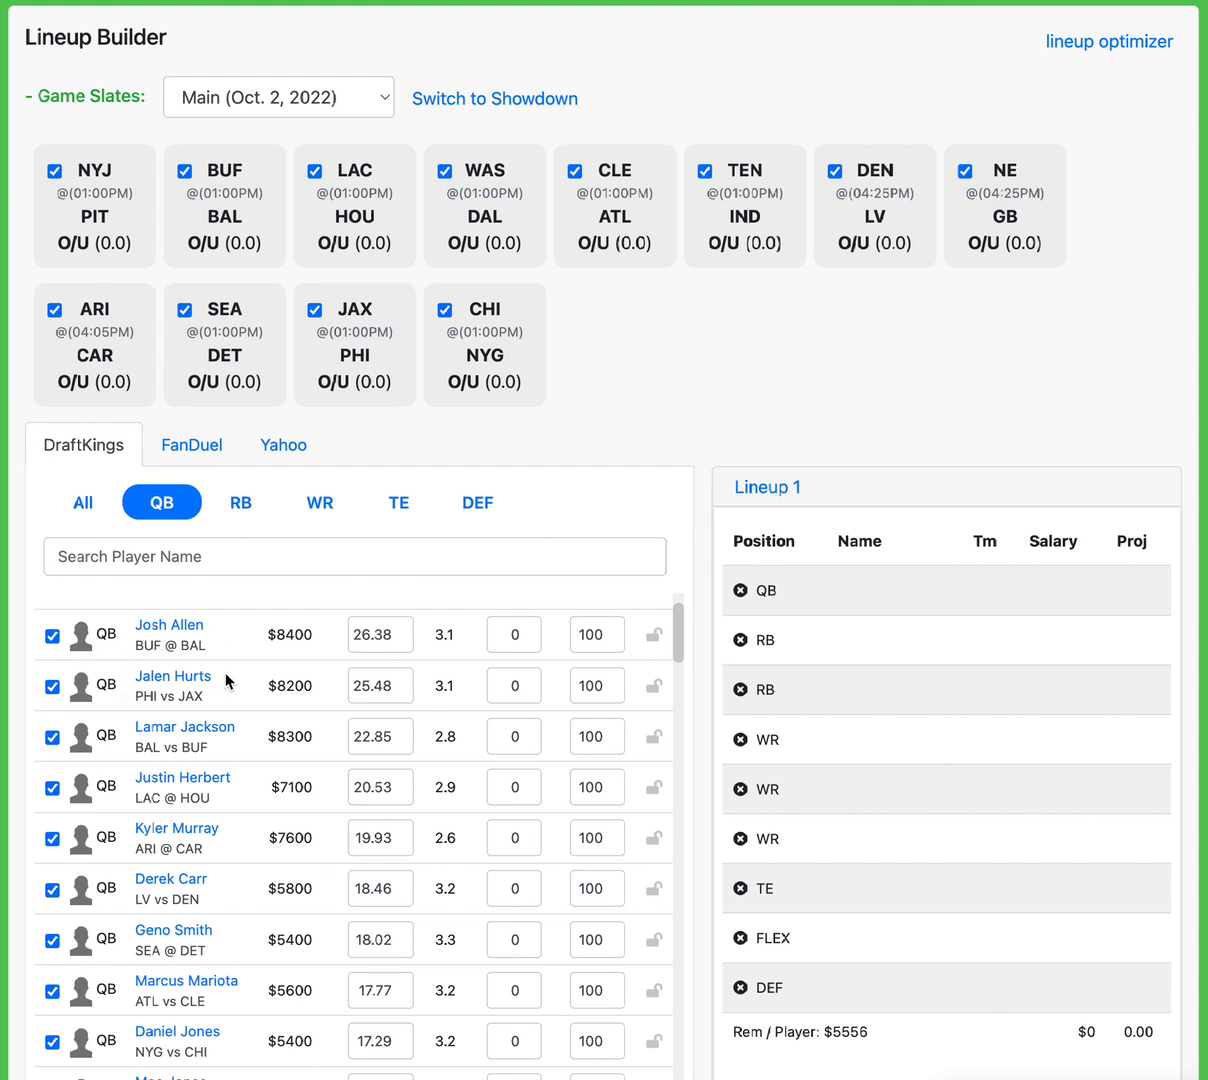
{"action": "mouse_move", "coordinate": [287, 728]}
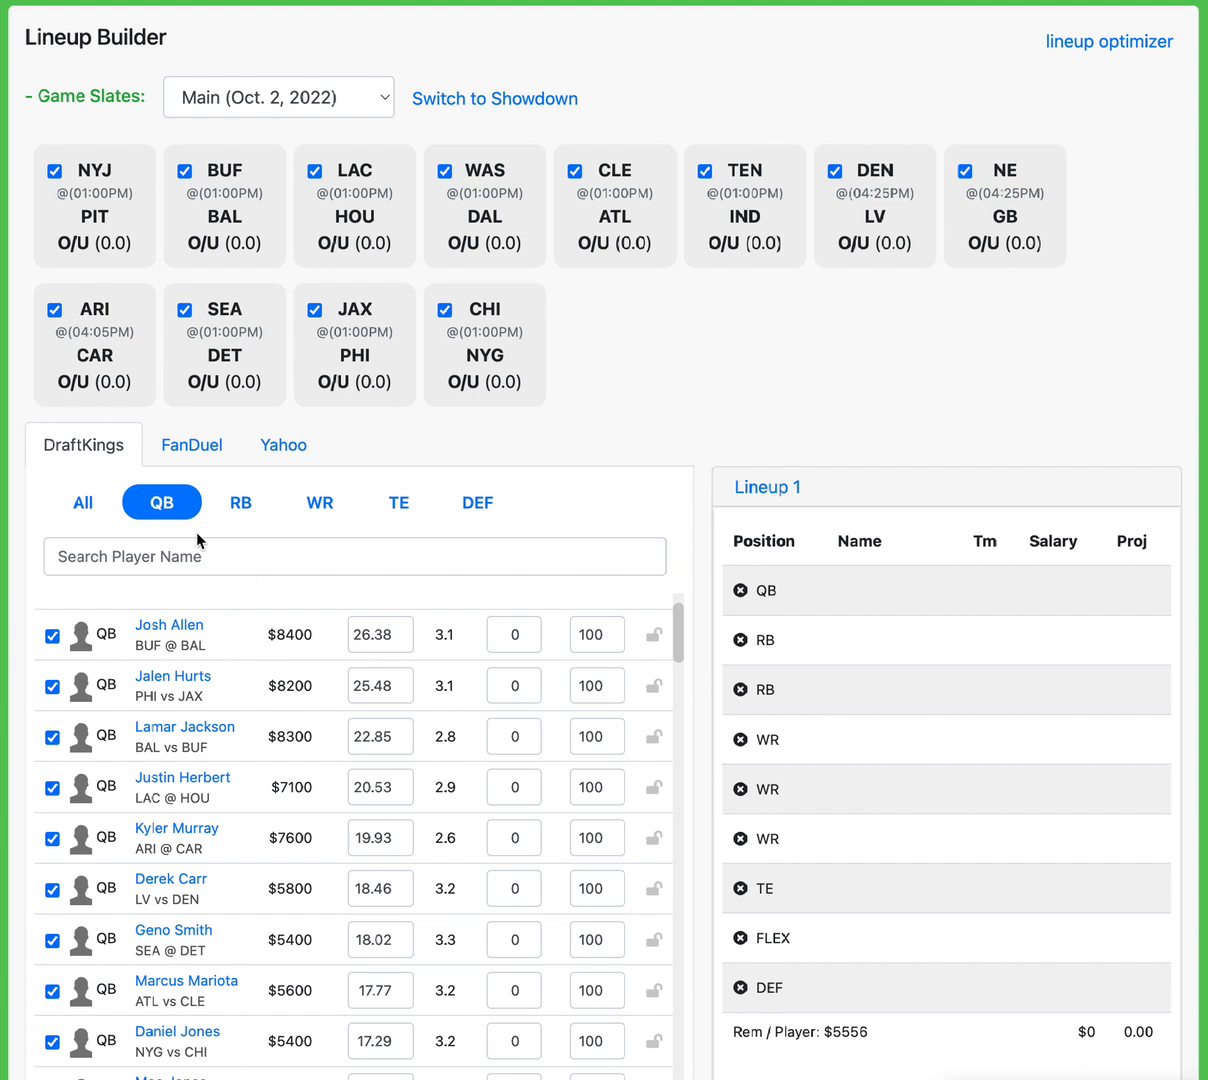
{"action": "mouse_move", "coordinate": [261, 714]}
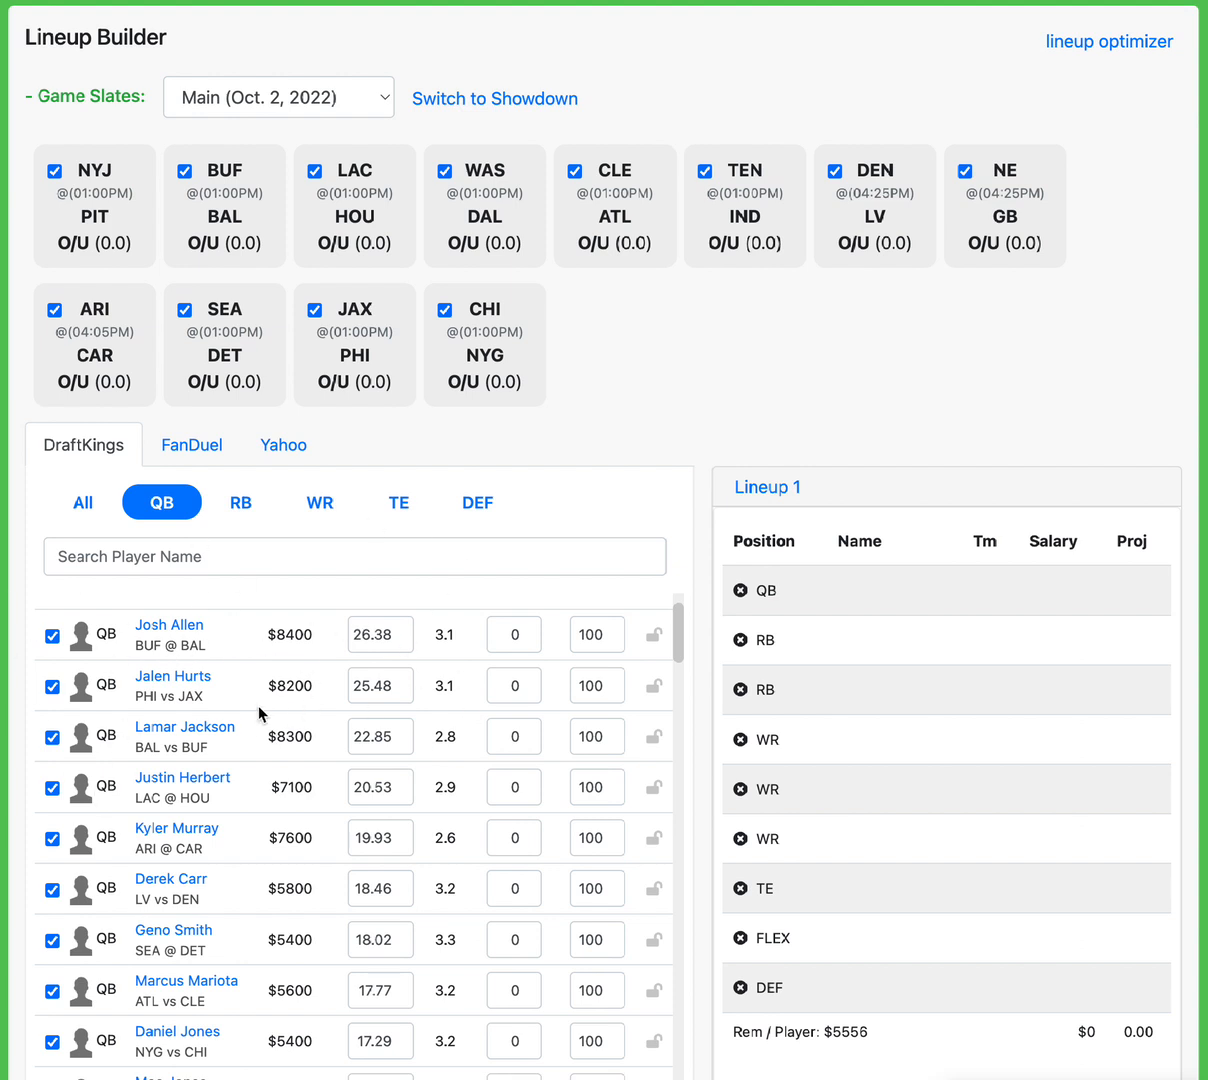
{"action": "mouse_move", "coordinate": [137, 651]}
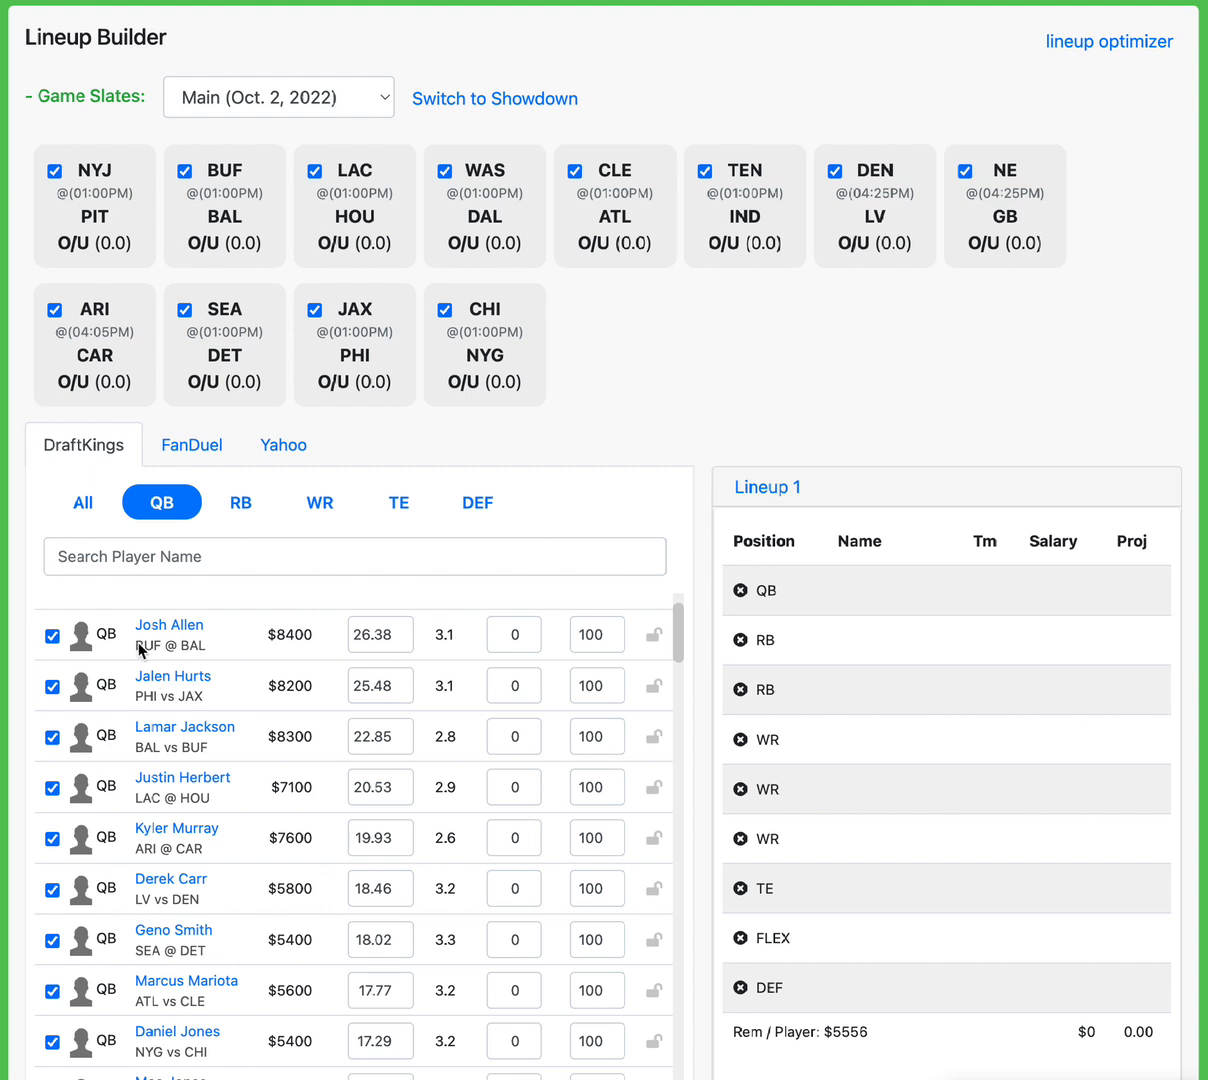
{"action": "mouse_move", "coordinate": [199, 688]}
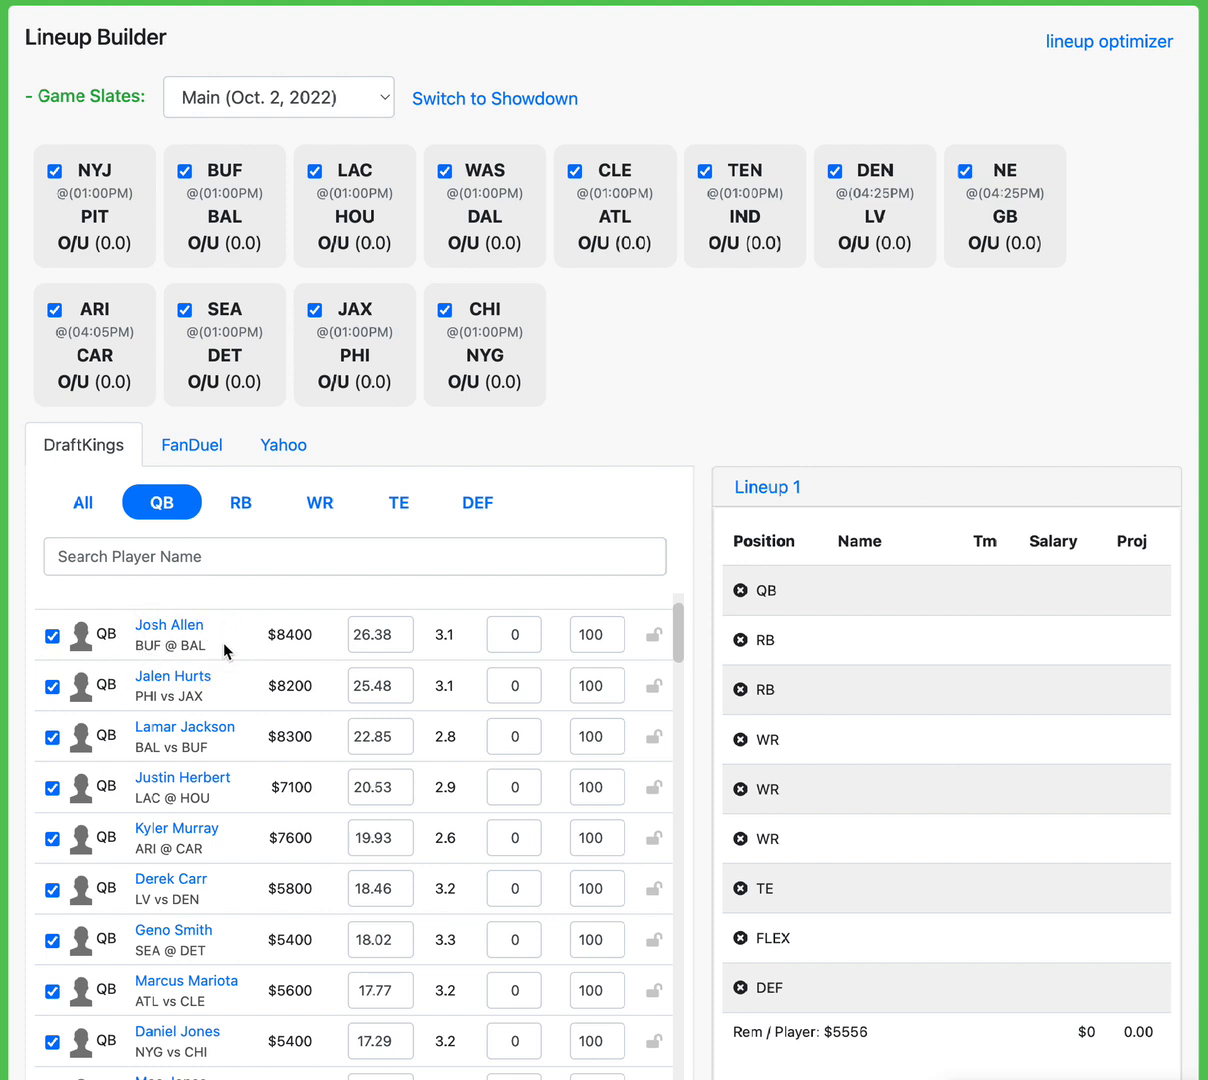
{"action": "scroll", "scroll_direction": "down", "scroll_amount": 3}
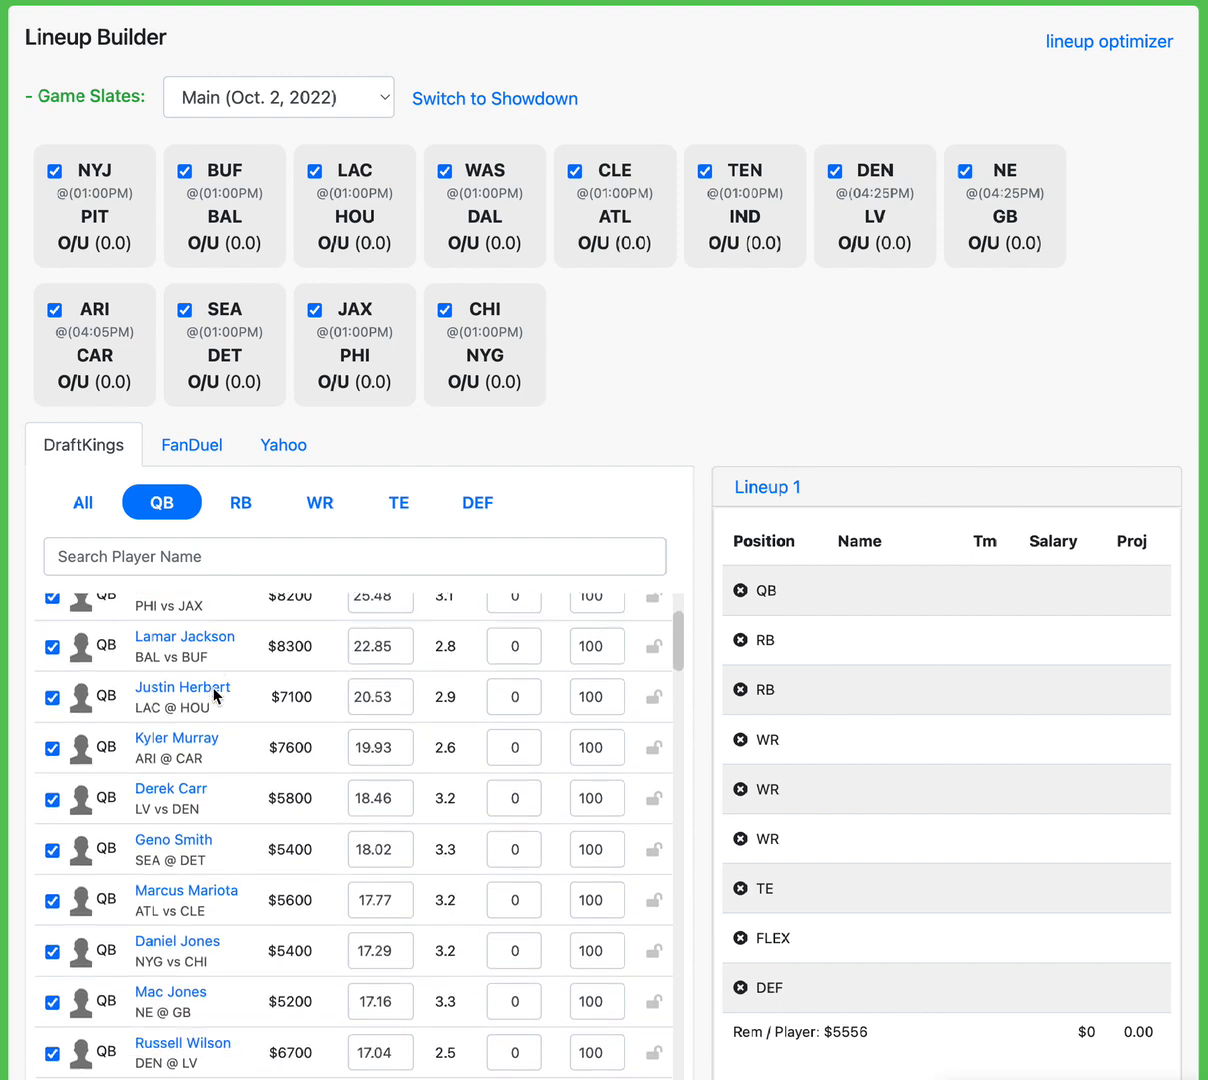
{"action": "scroll", "scroll_direction": "down", "scroll_amount": 3}
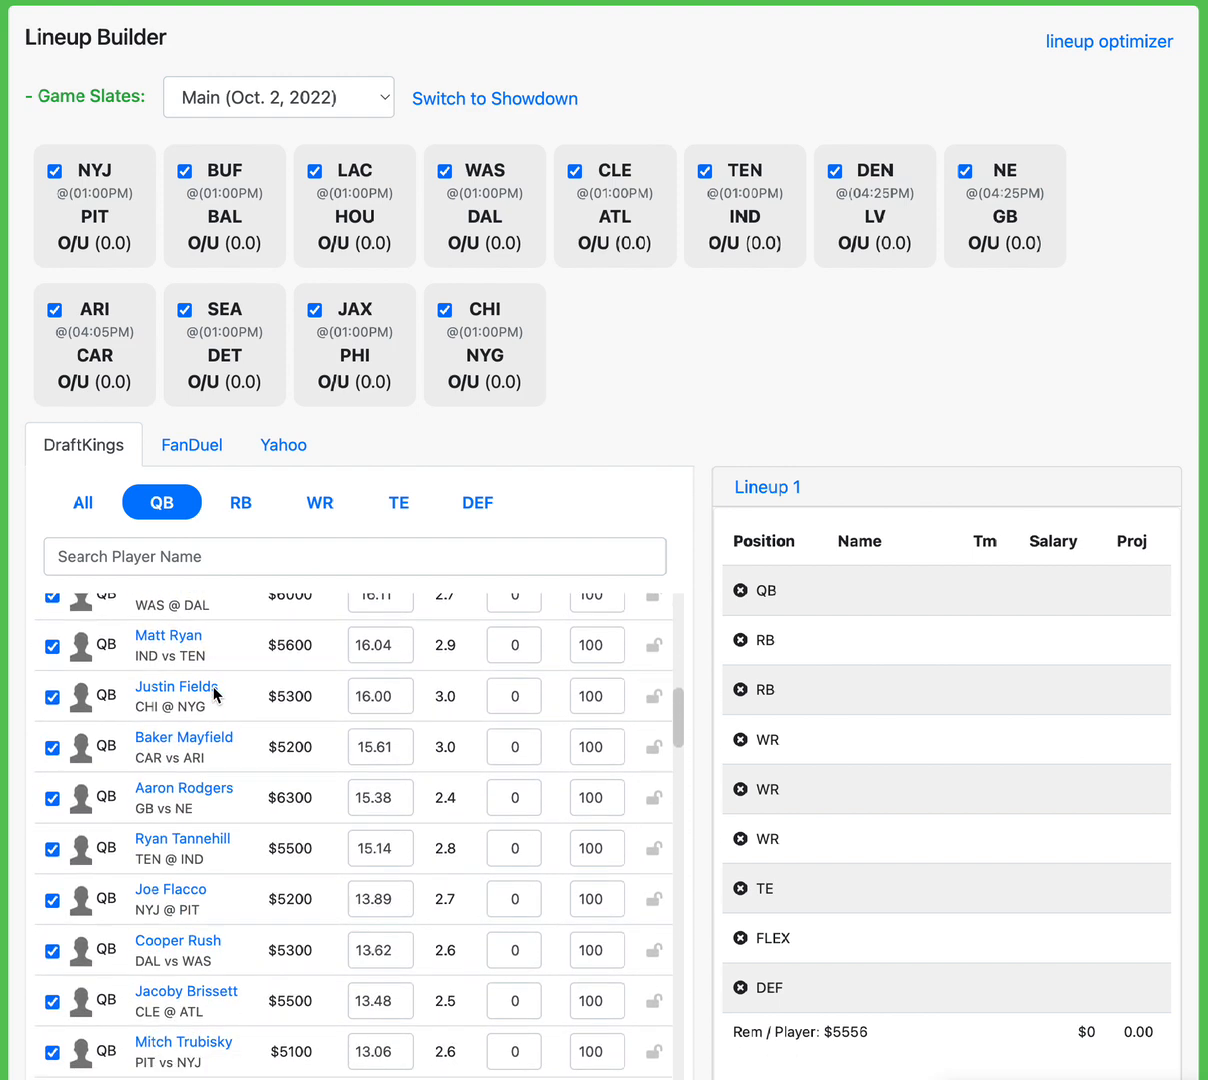
{"action": "scroll", "scroll_direction": "down", "scroll_amount": 3}
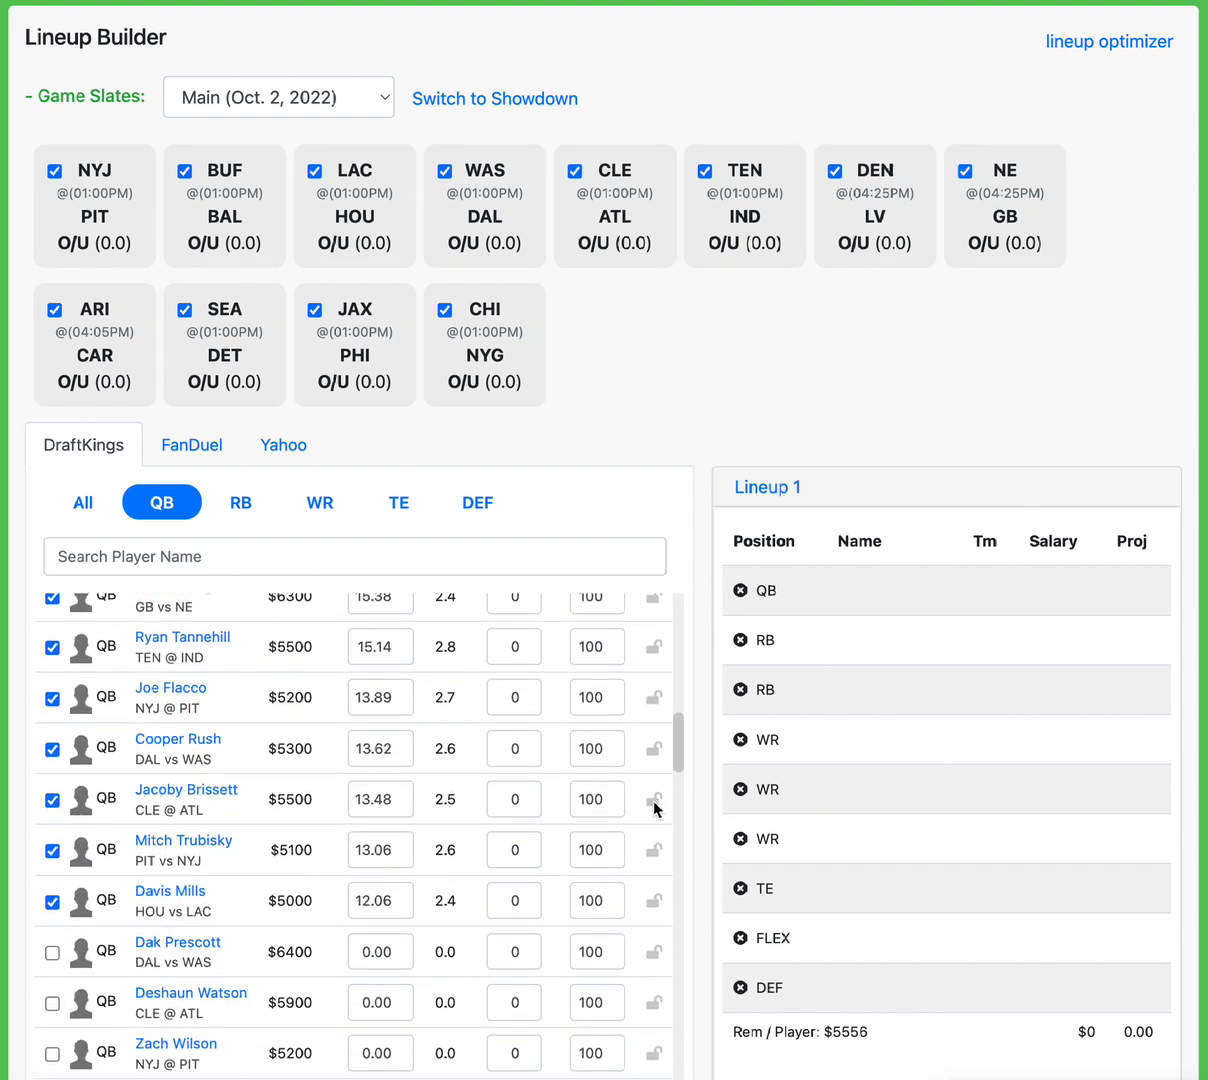
{"action": "left_click", "coordinate": [654, 802]}
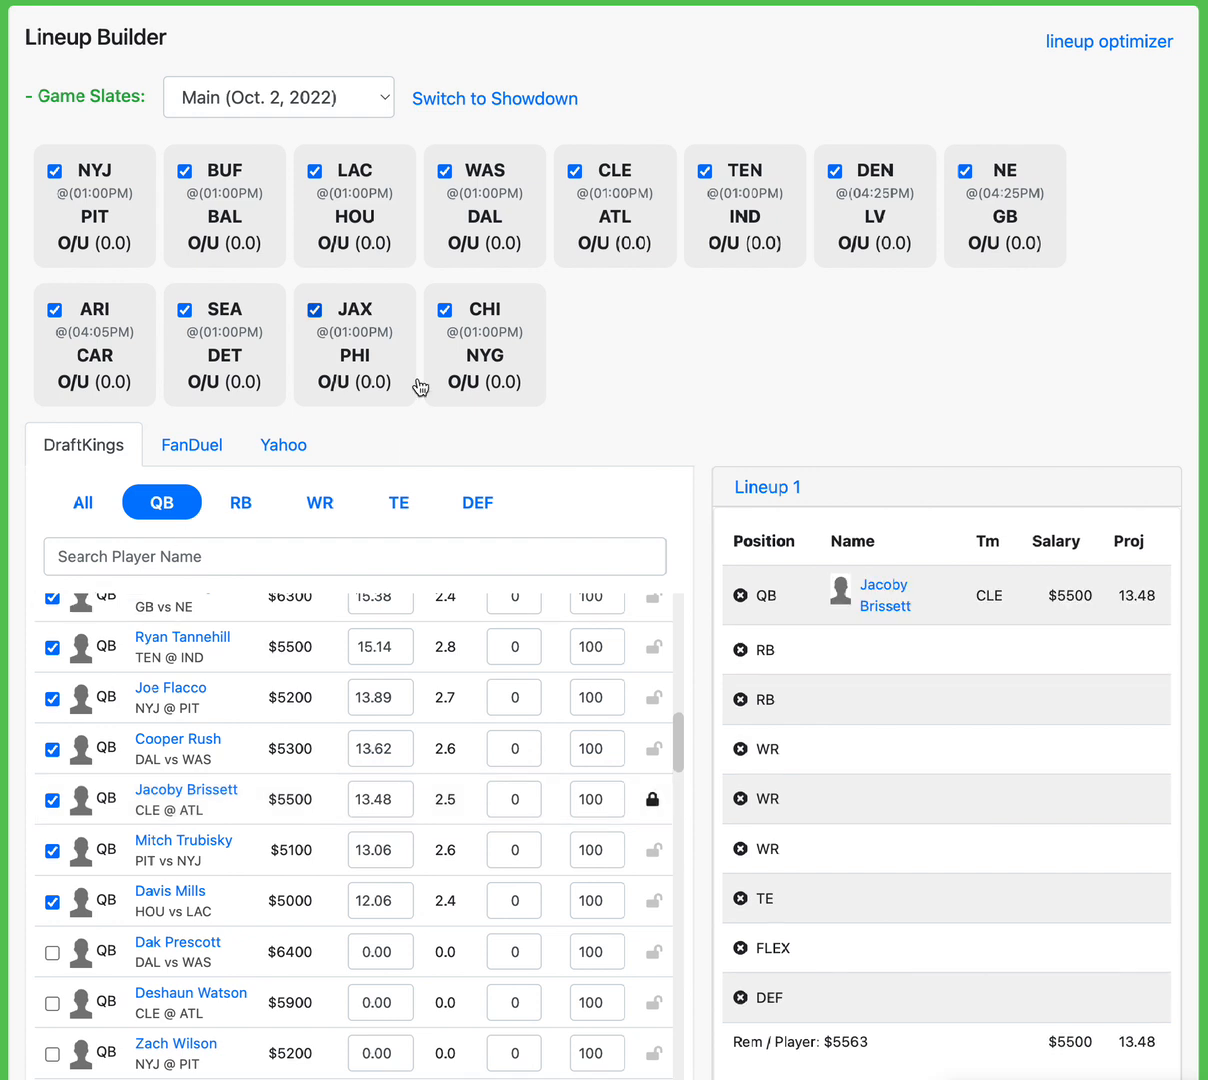
{"action": "mouse_move", "coordinate": [427, 344]}
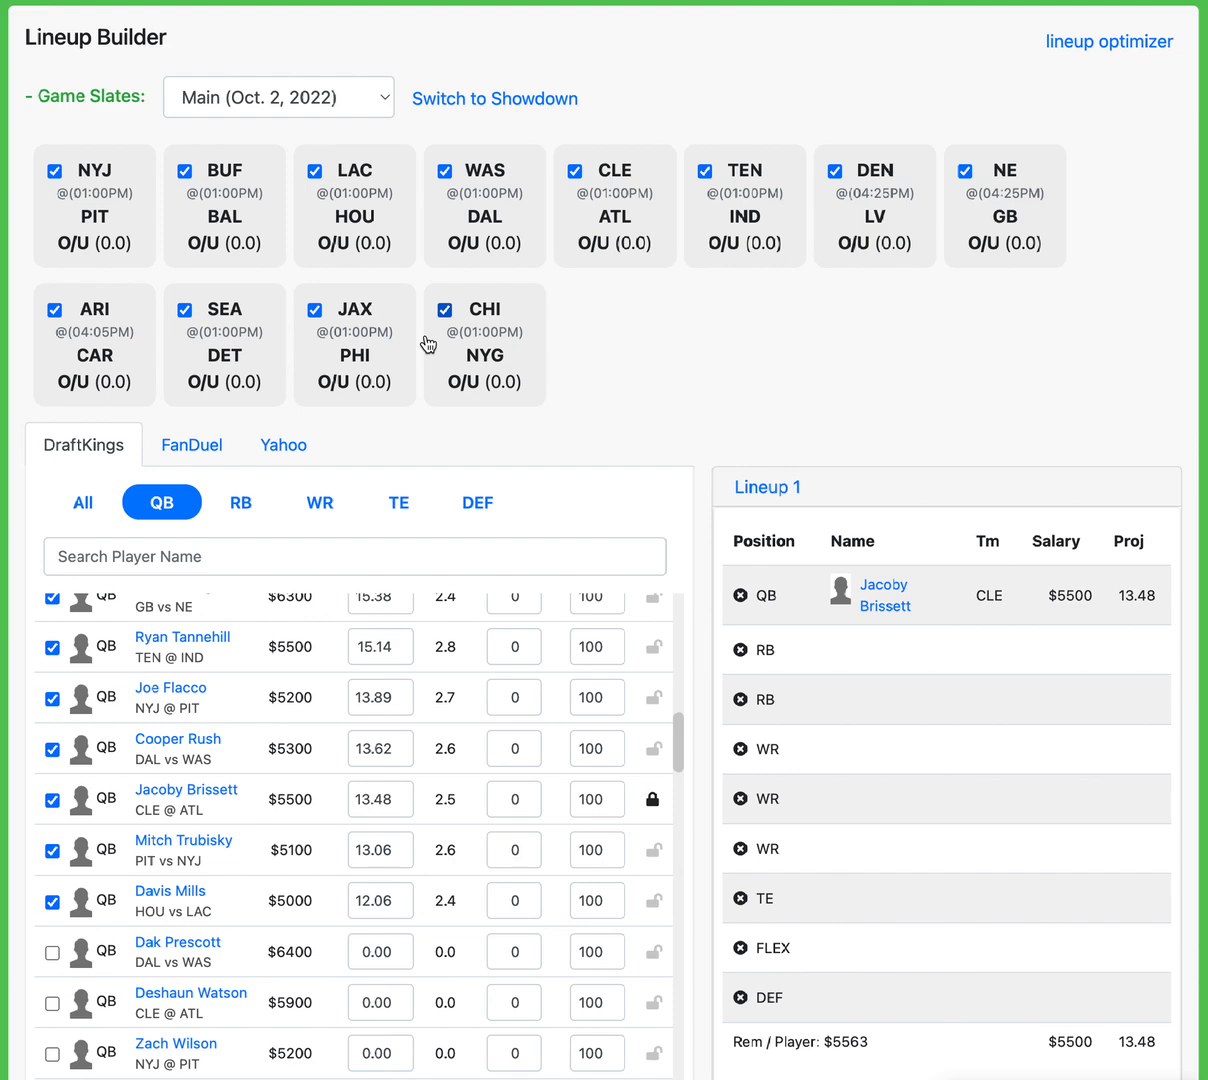
{"action": "mouse_move", "coordinate": [321, 503]}
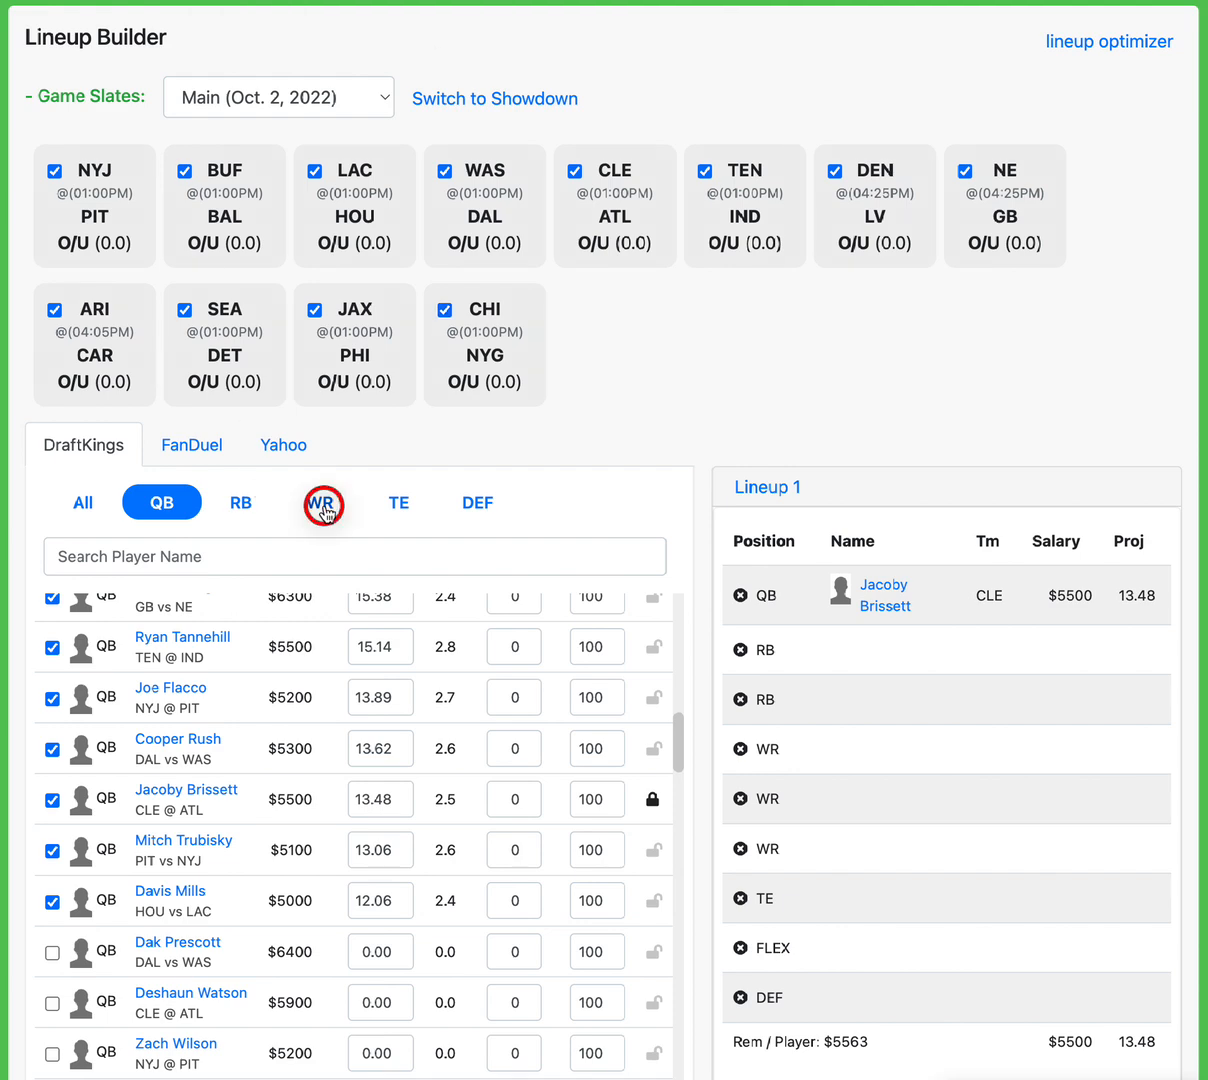
Search receivers for 'coop', lock Amari Cooper ($6,300), then clear the search
{"action": "left_click", "coordinate": [320, 502]}
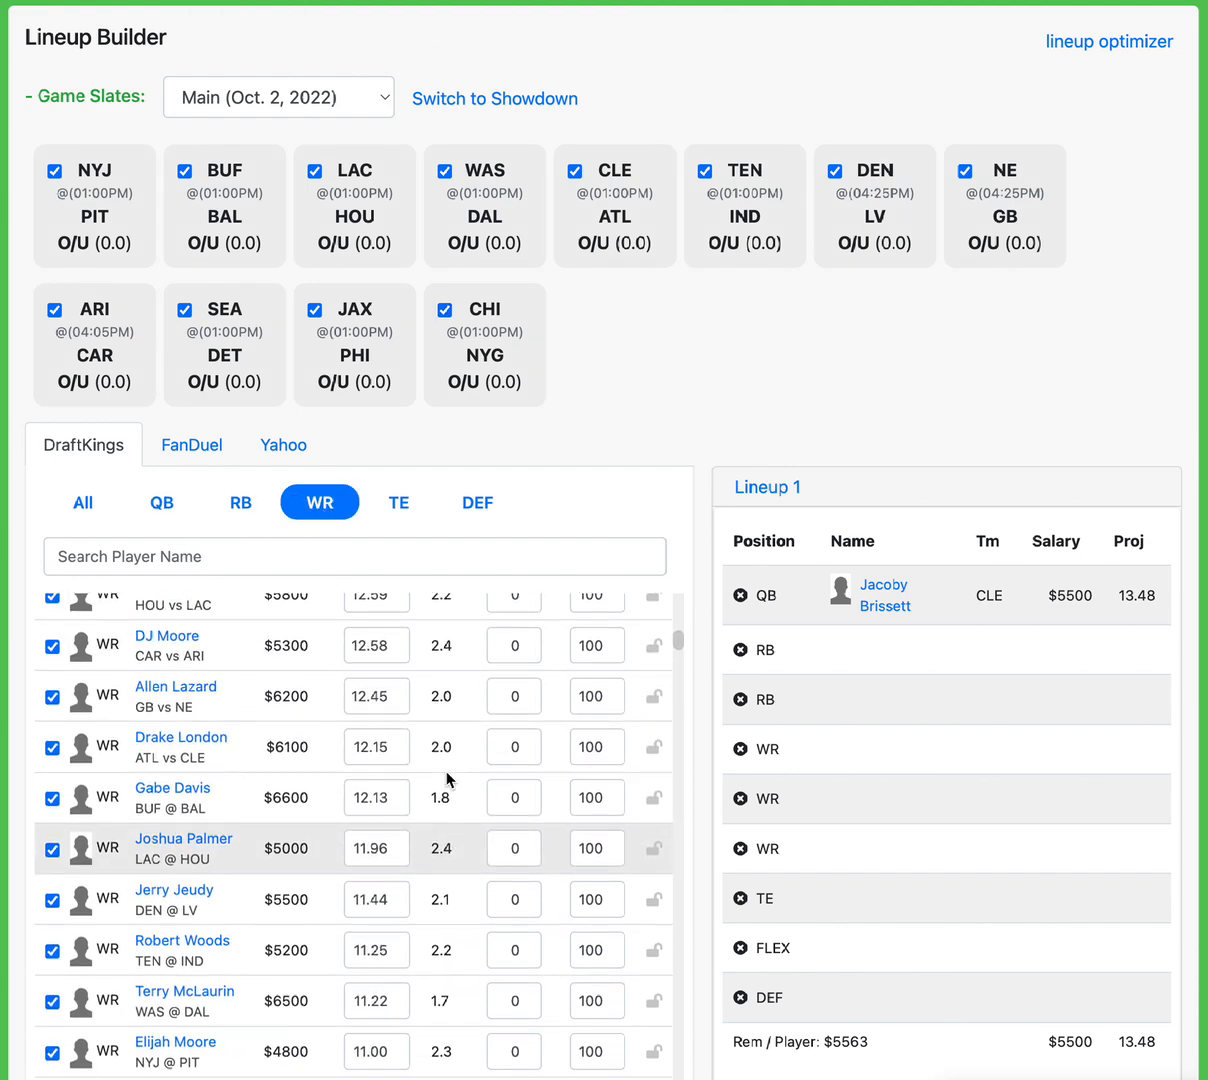
{"action": "scroll", "scroll_direction": "up", "scroll_amount": 3}
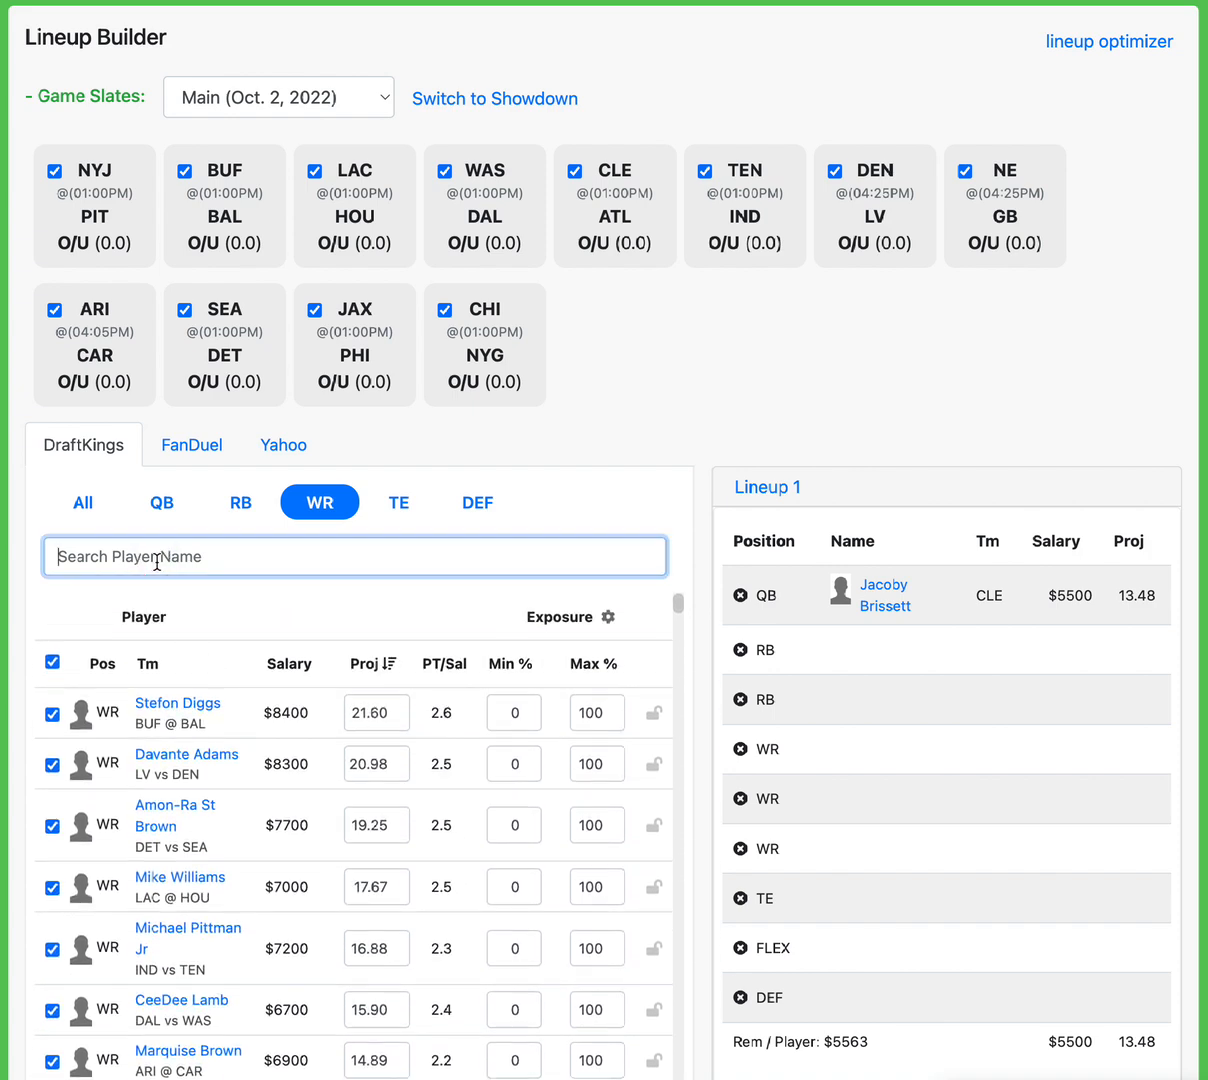
{"action": "type", "text": "coop"}
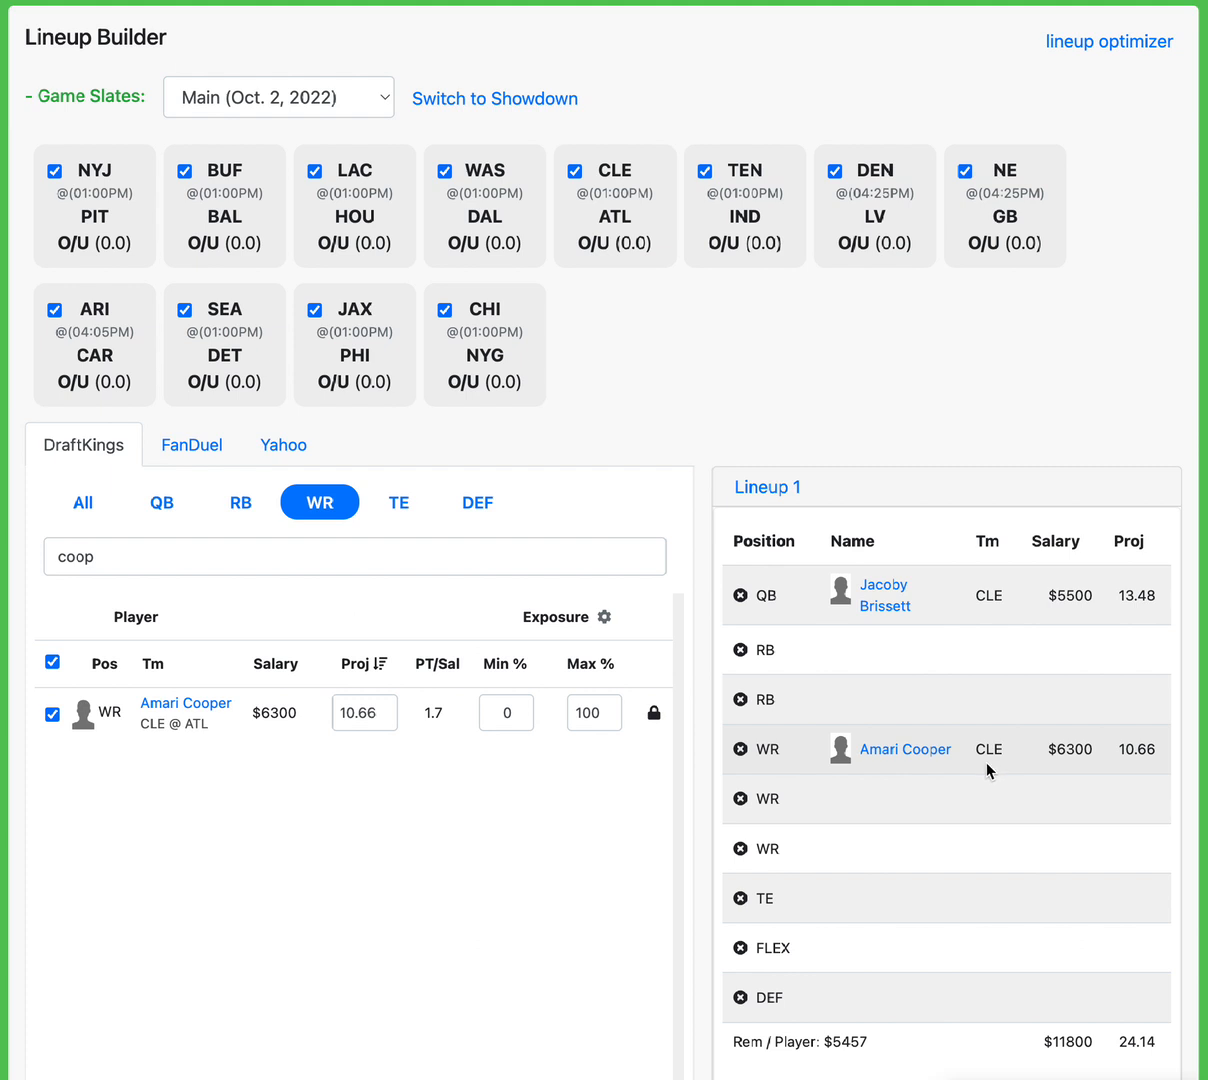
{"action": "mouse_move", "coordinate": [1010, 748]}
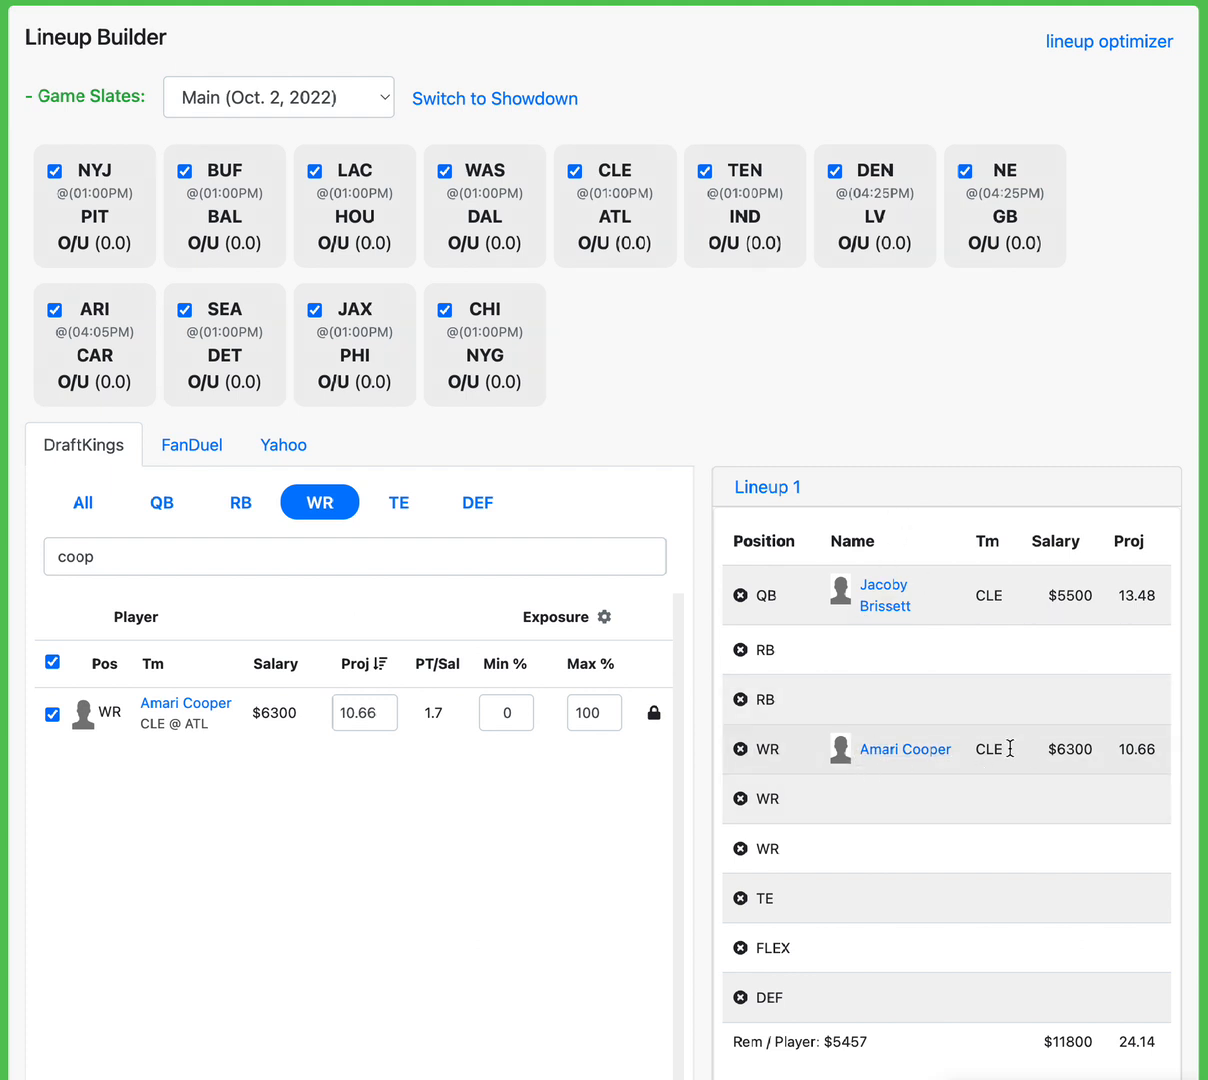
{"action": "mouse_move", "coordinate": [904, 749]}
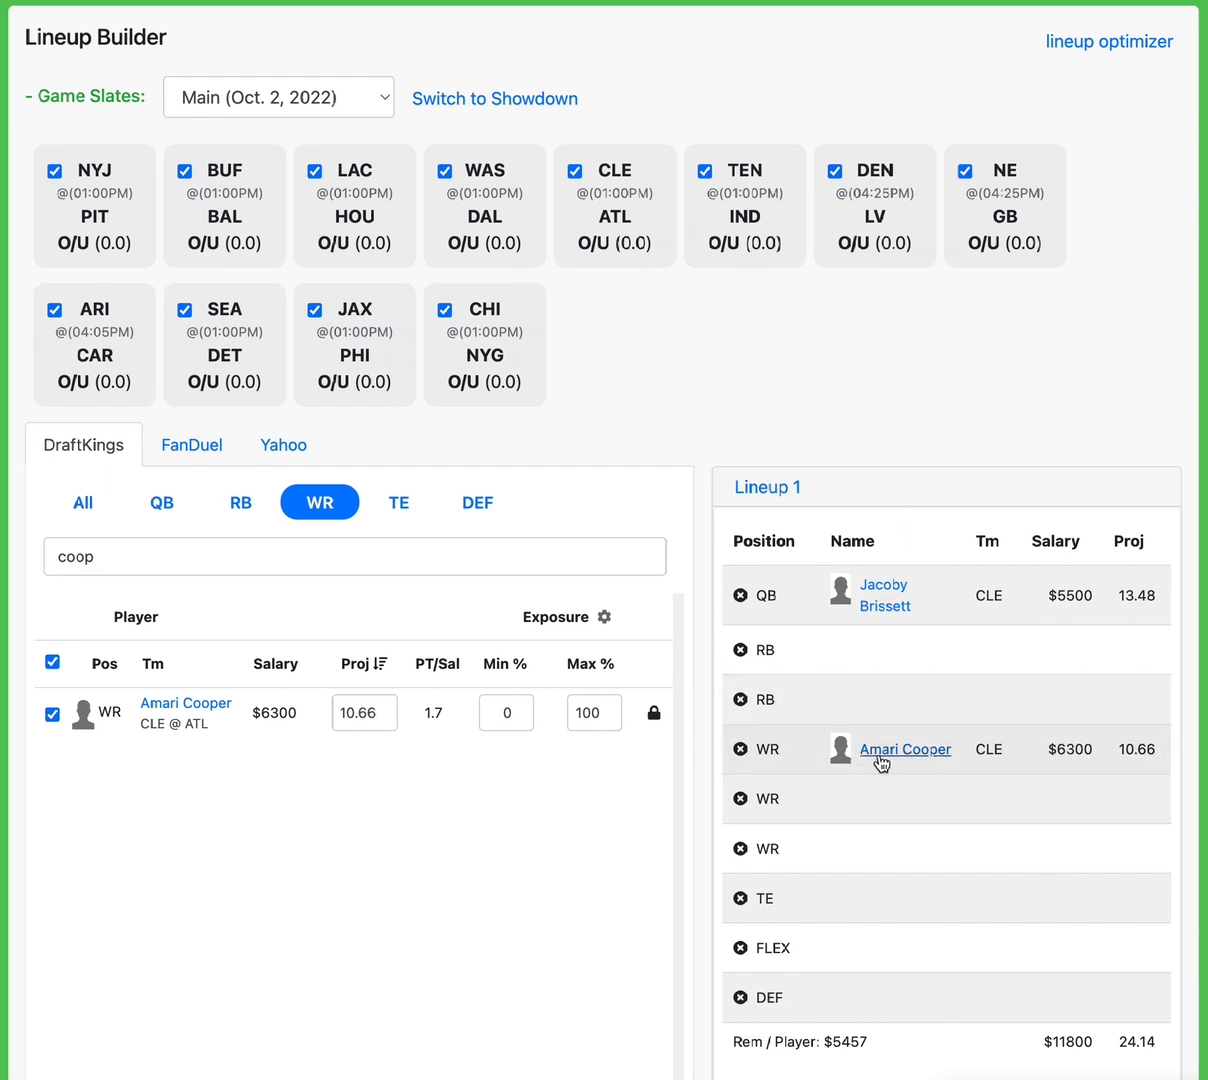
{"action": "mouse_move", "coordinate": [857, 738]}
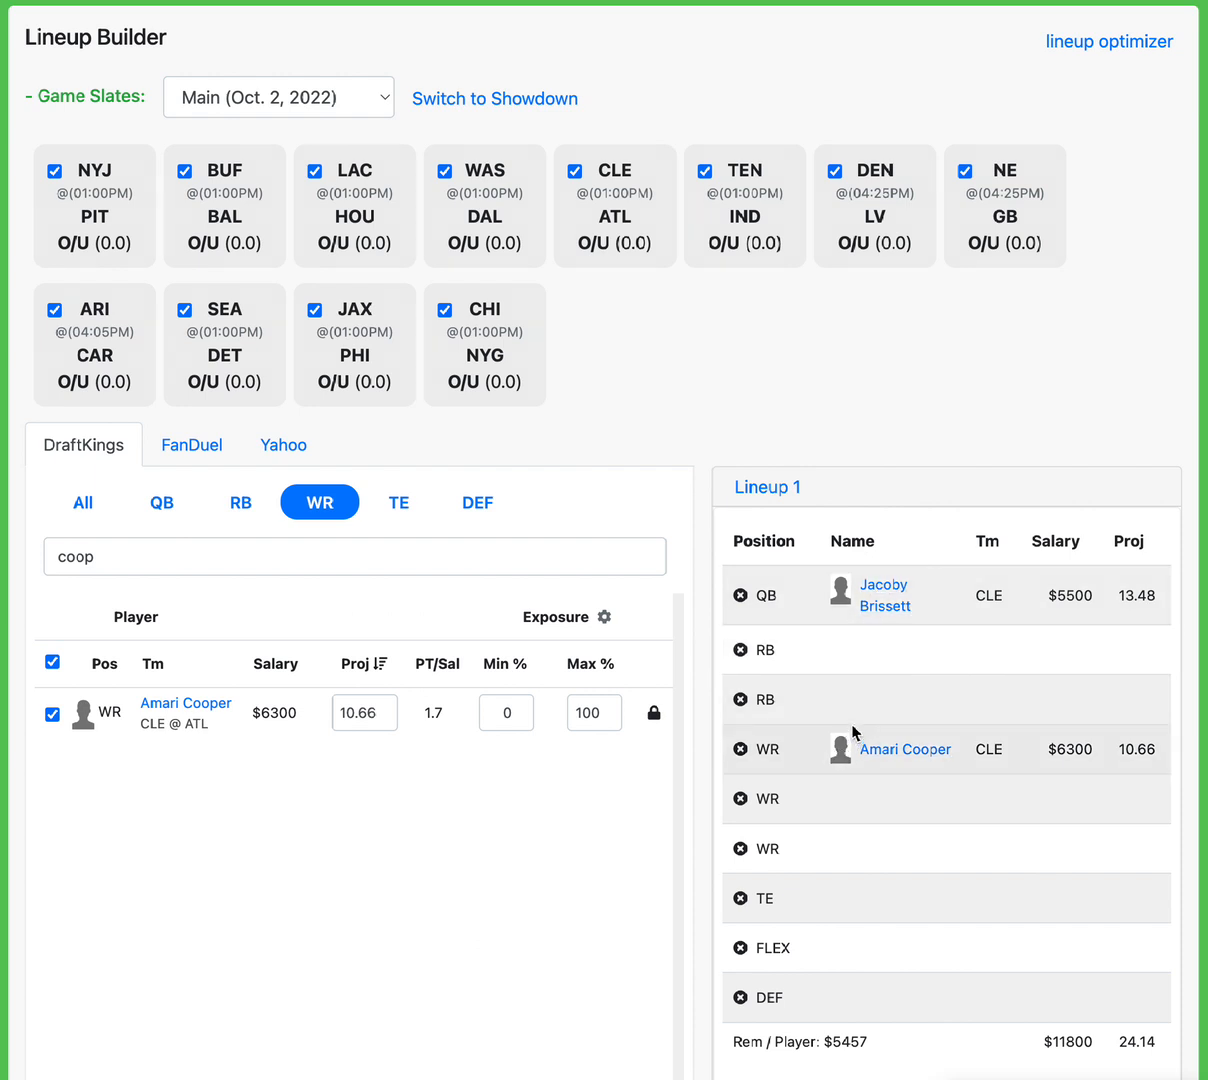
{"action": "mouse_move", "coordinate": [905, 748]}
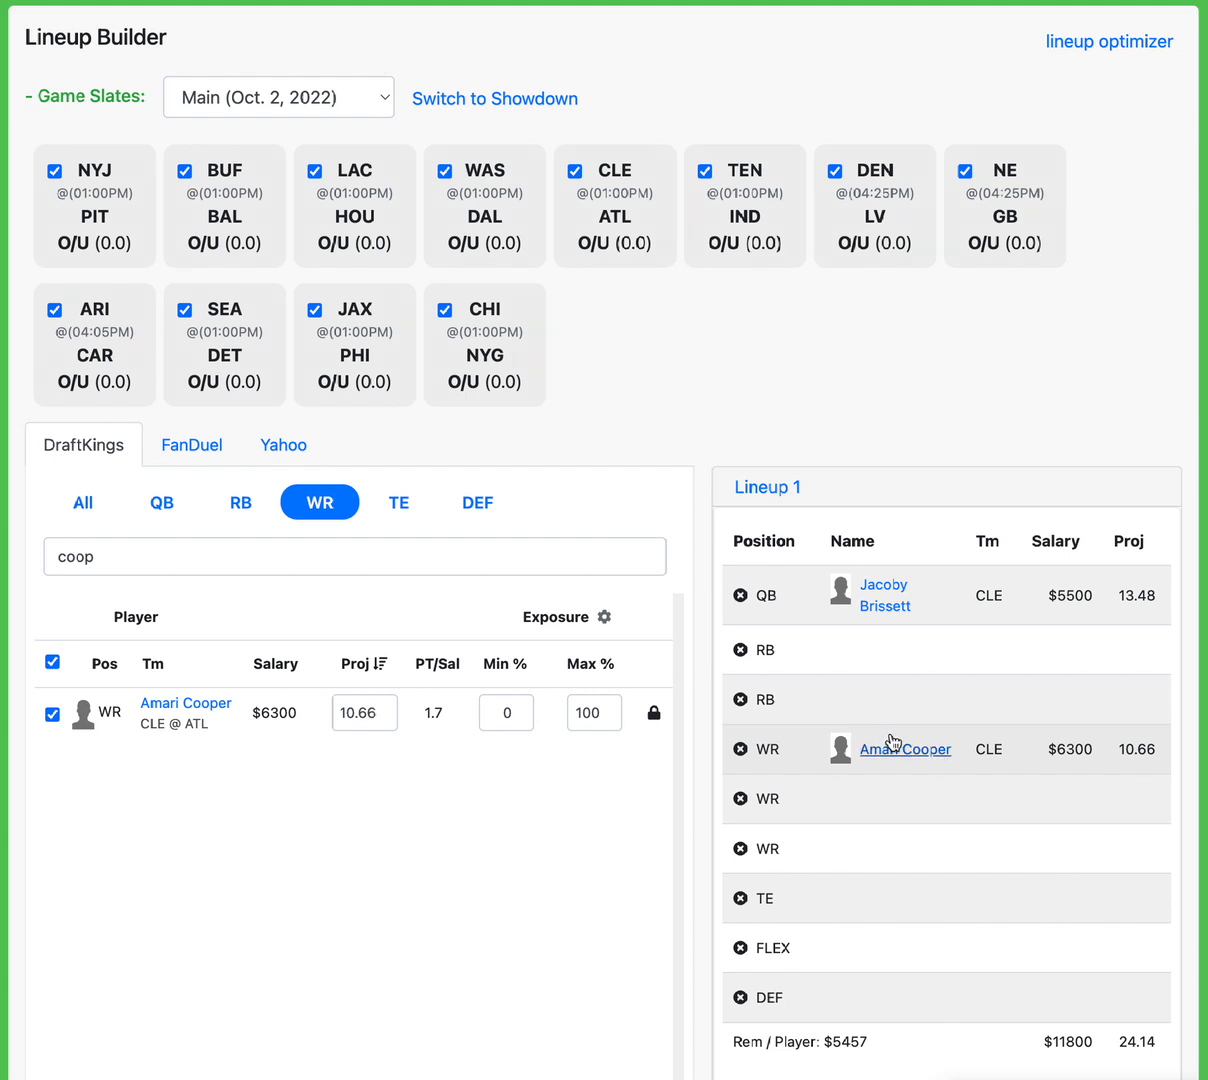
{"action": "mouse_move", "coordinate": [1061, 758]}
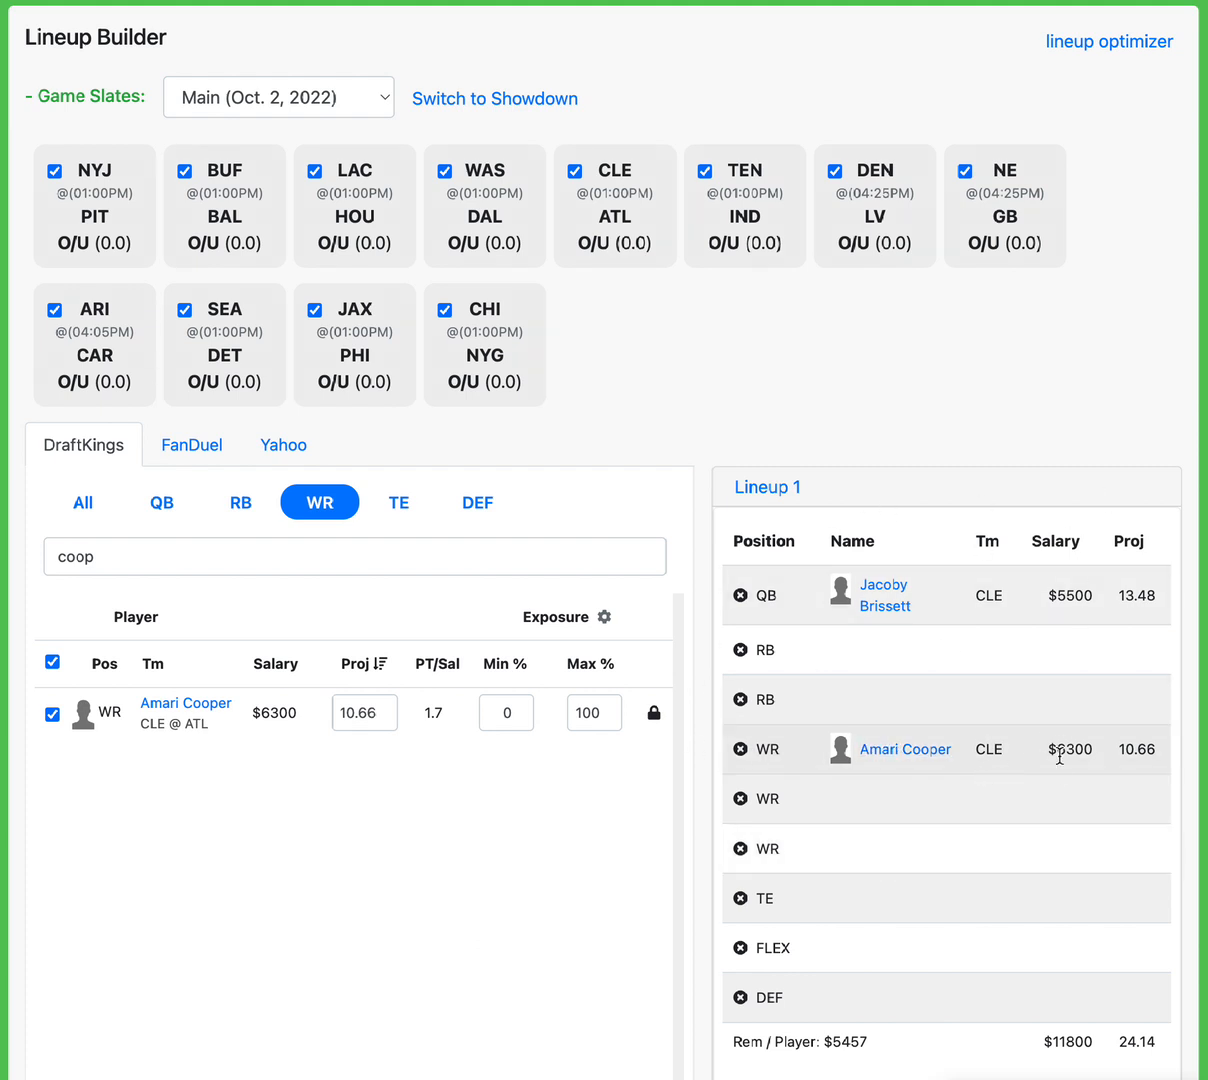
{"action": "mouse_move", "coordinate": [817, 840]}
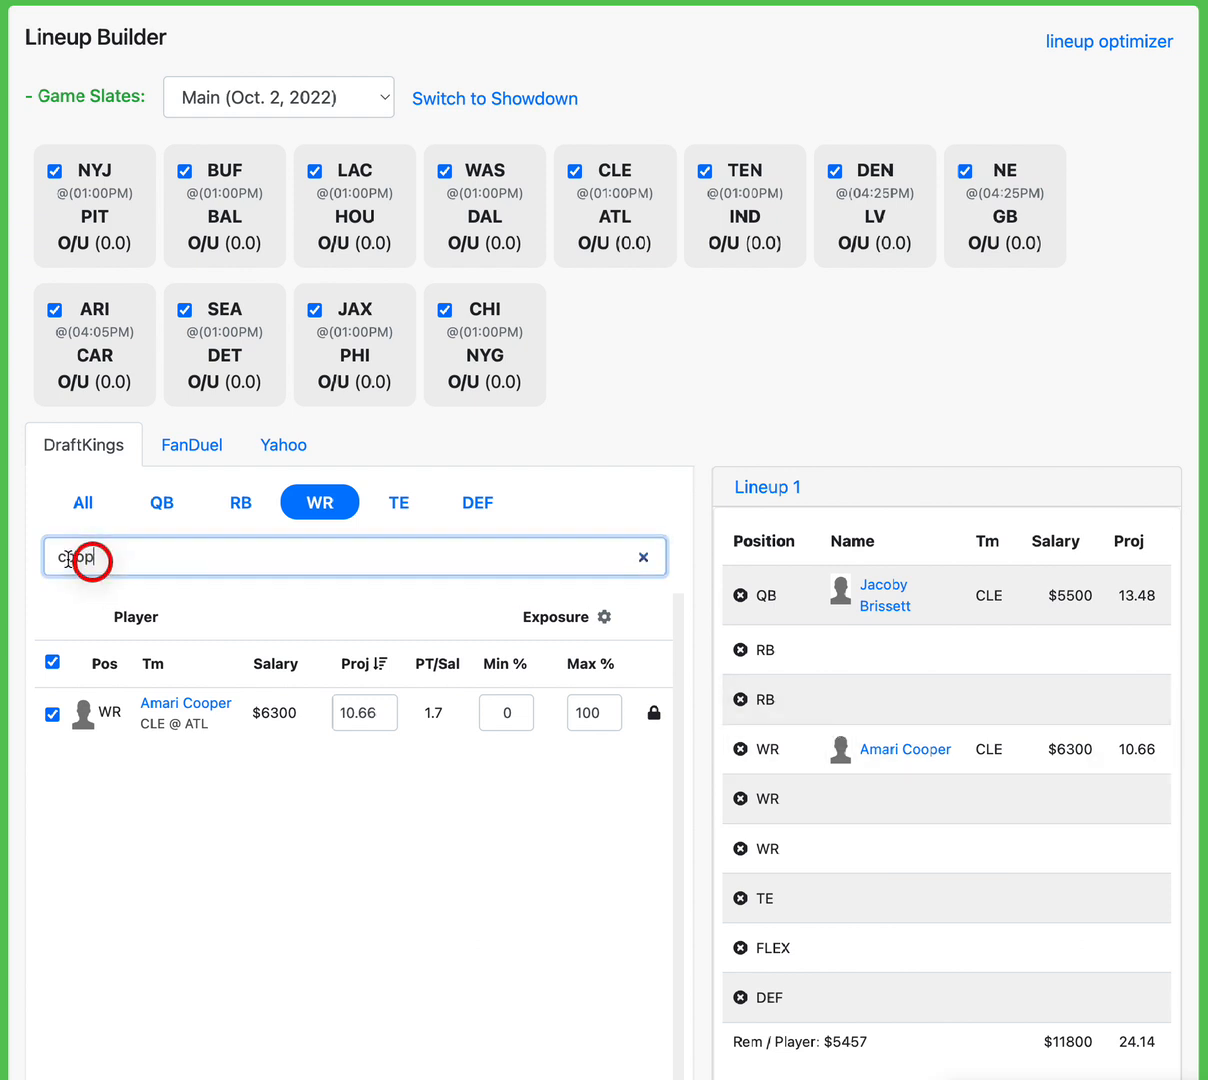
{"action": "left_click", "coordinate": [643, 556]}
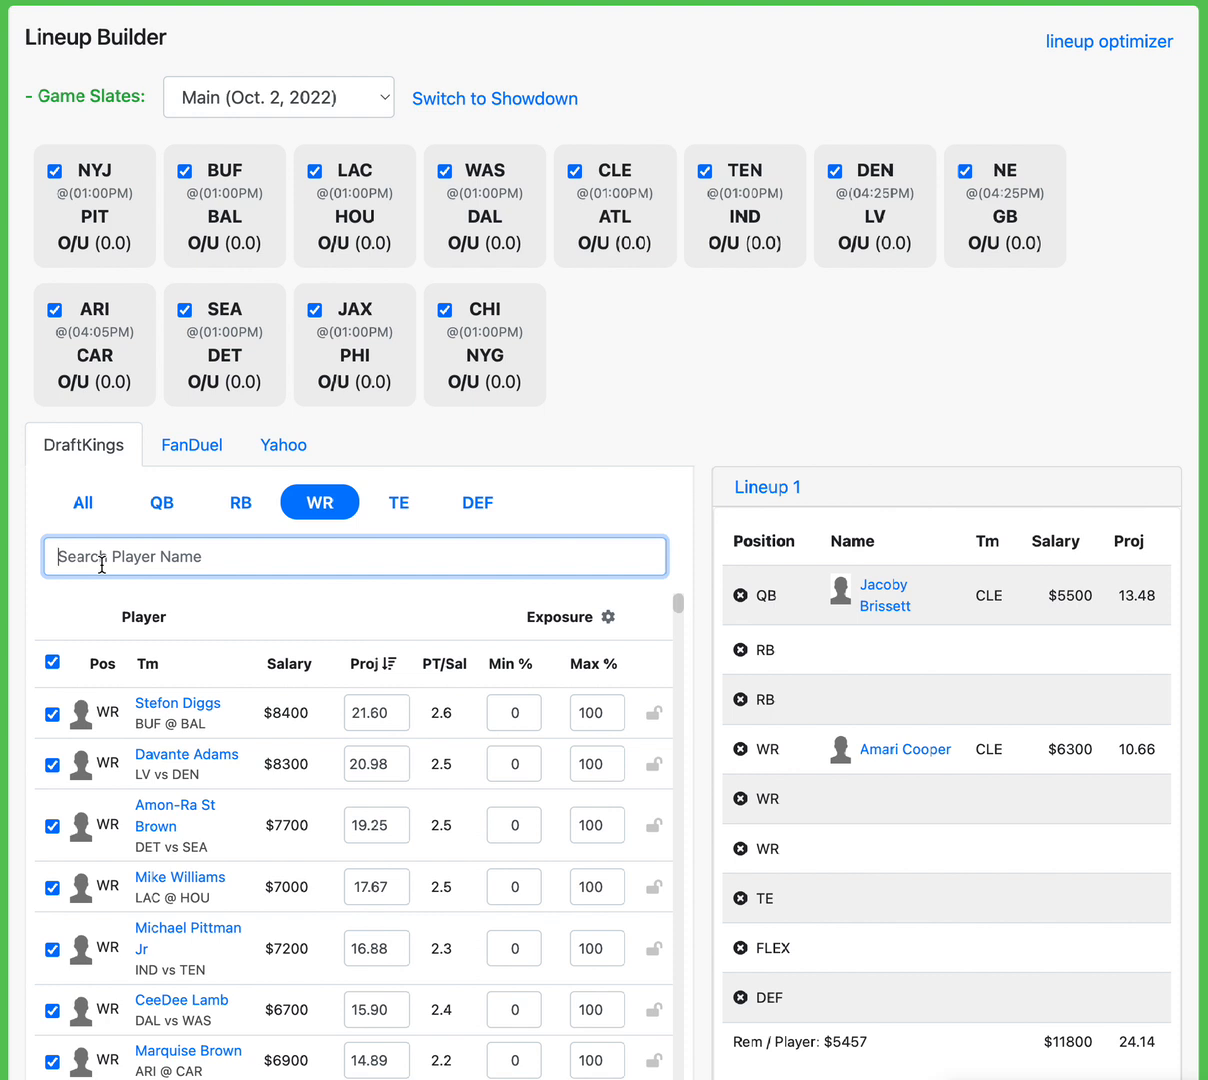
{"action": "mouse_move", "coordinate": [209, 529]}
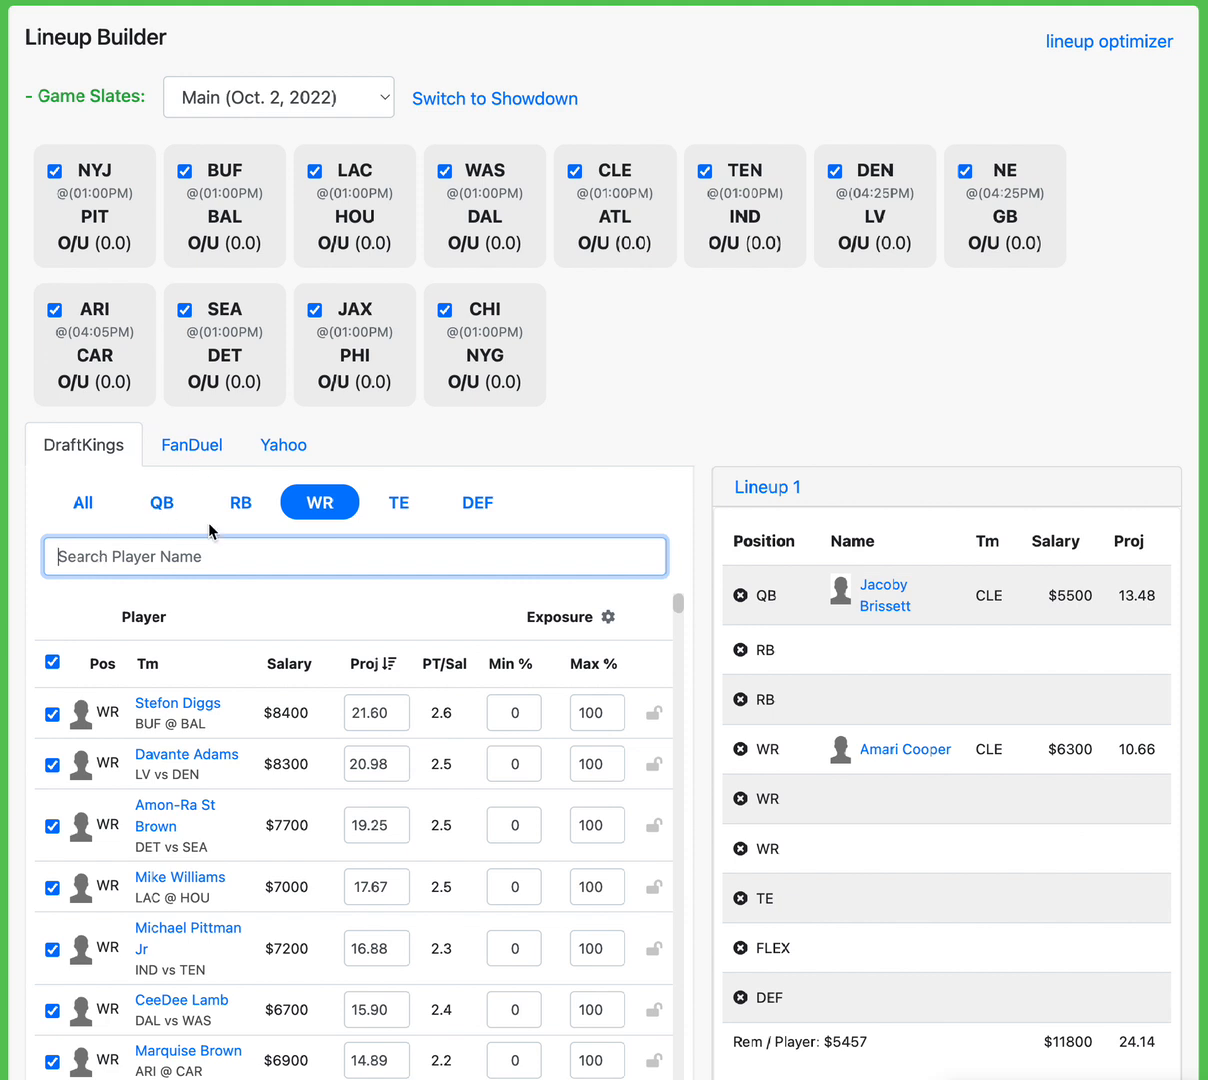
Filter to running backs, search 'william', and lock Jamaal Williams ($6,100, 9.05 points)
{"action": "left_click", "coordinate": [240, 502]}
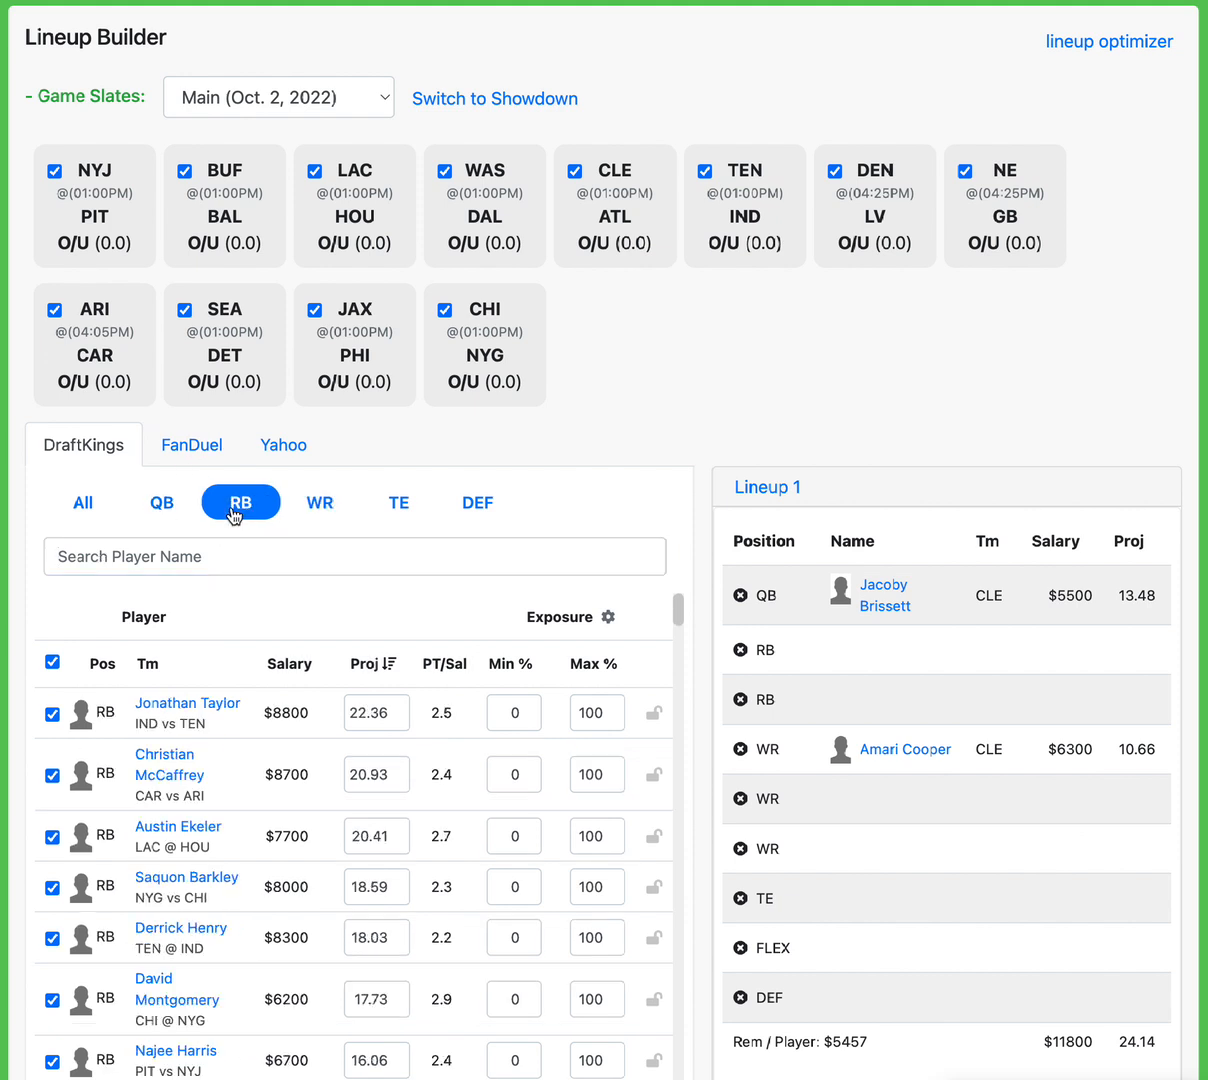
{"action": "left_click", "coordinate": [354, 556]}
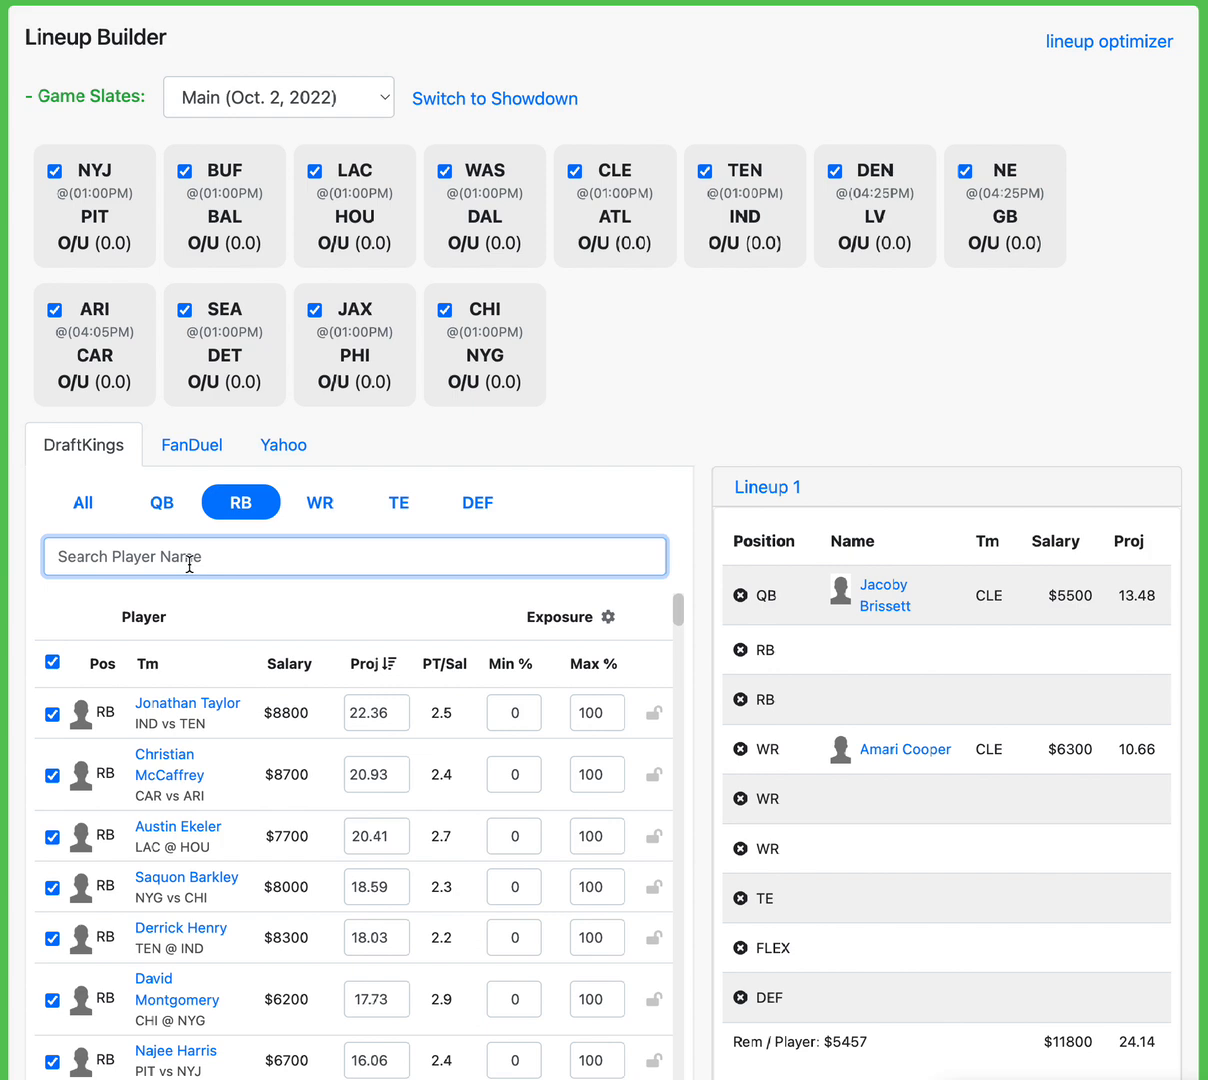
{"action": "type", "text": "william"}
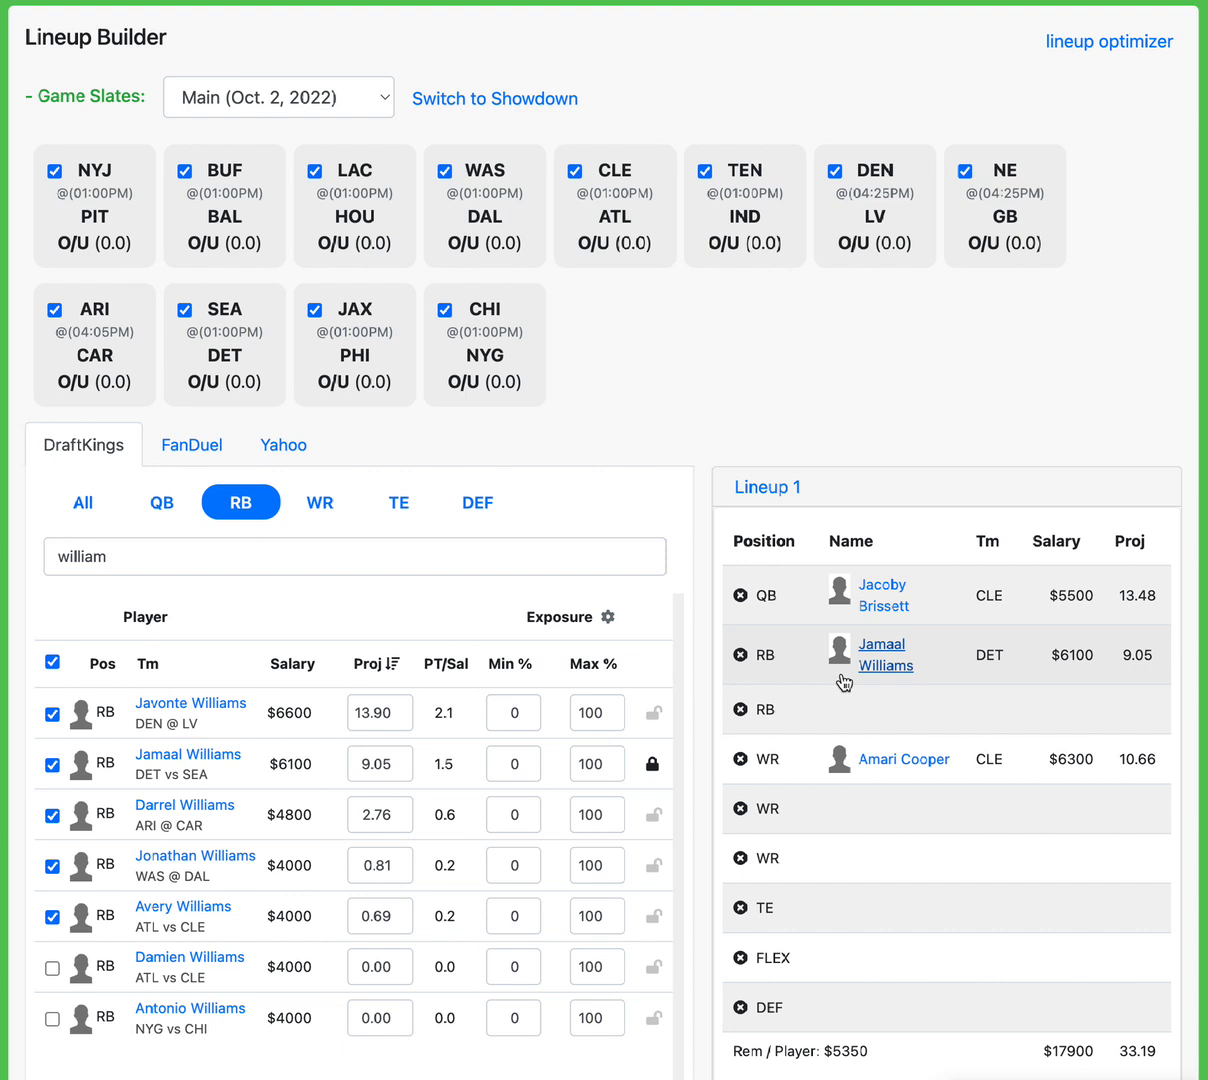
{"action": "mouse_move", "coordinate": [905, 651]}
{"action": "type", "text": "herb"}
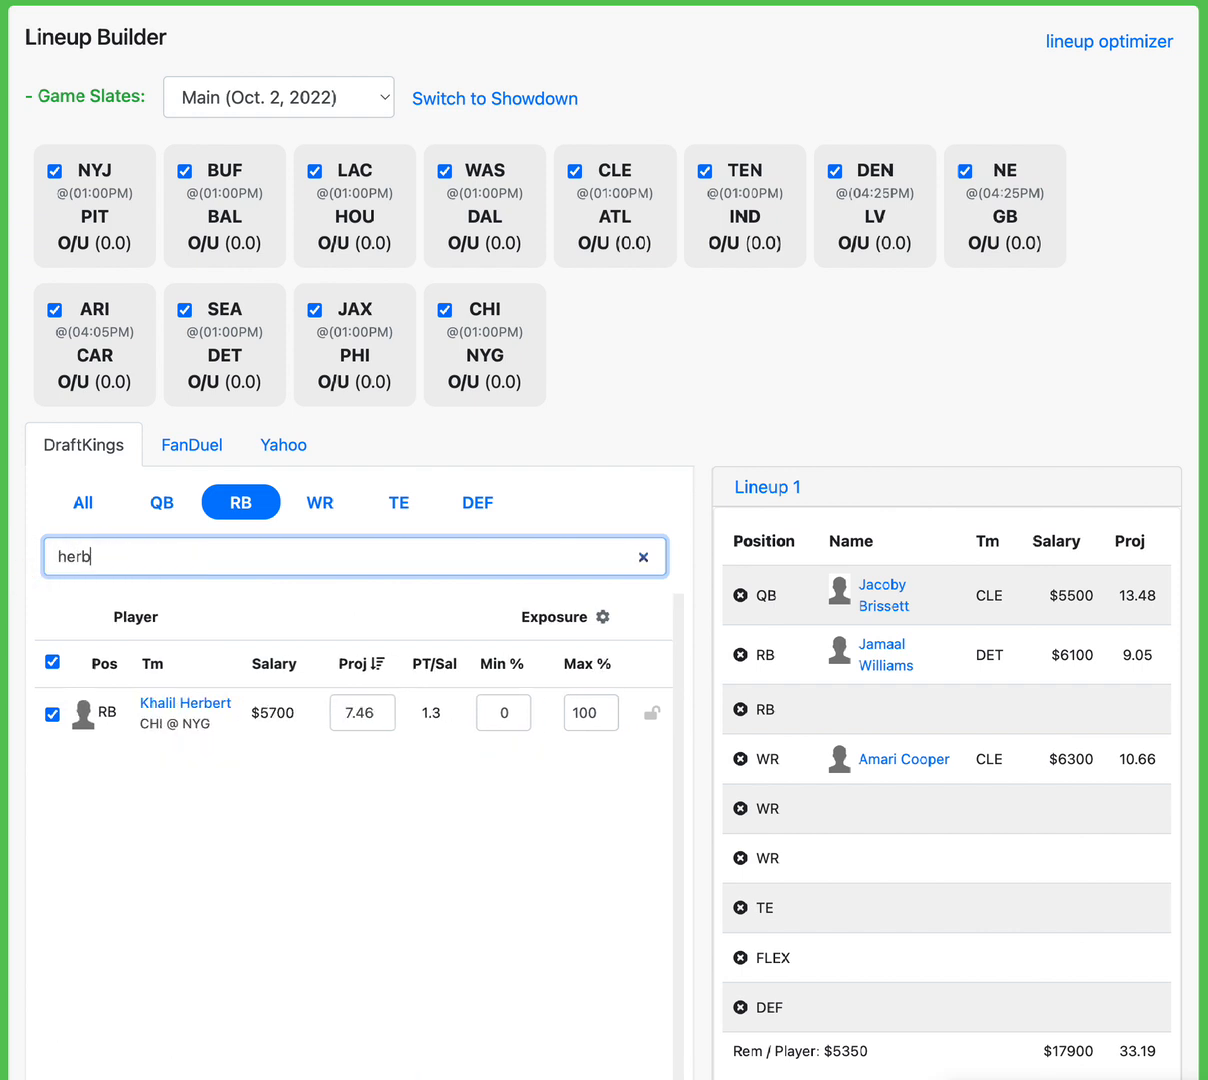
Lock Khalil Herbert ($5,700, 7.46 points) from the 'herber' search into the second RB slot
{"action": "left_click", "coordinate": [652, 713]}
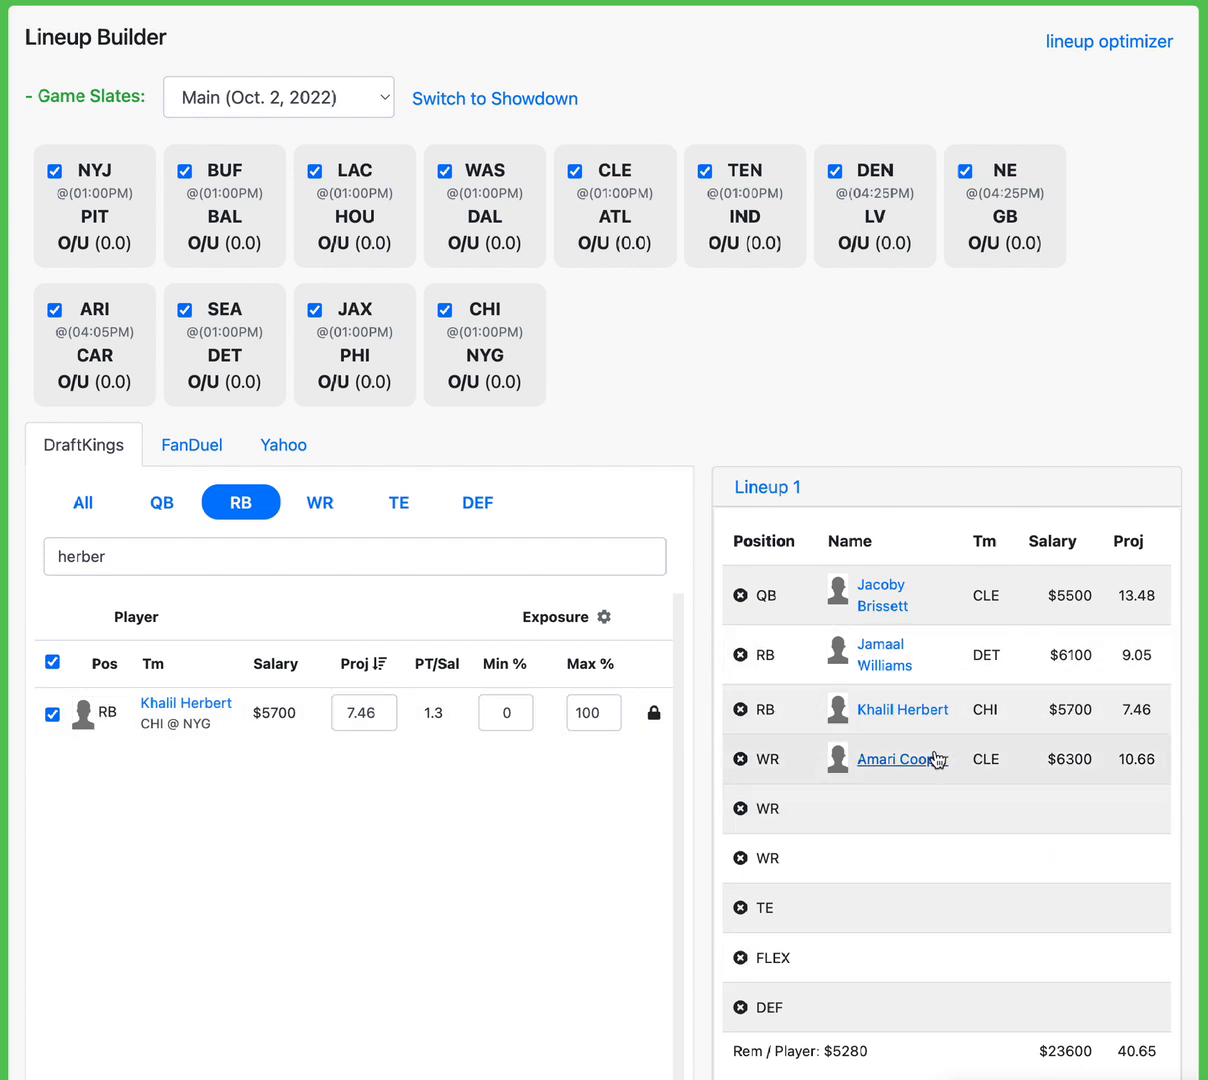
{"action": "mouse_move", "coordinate": [903, 709]}
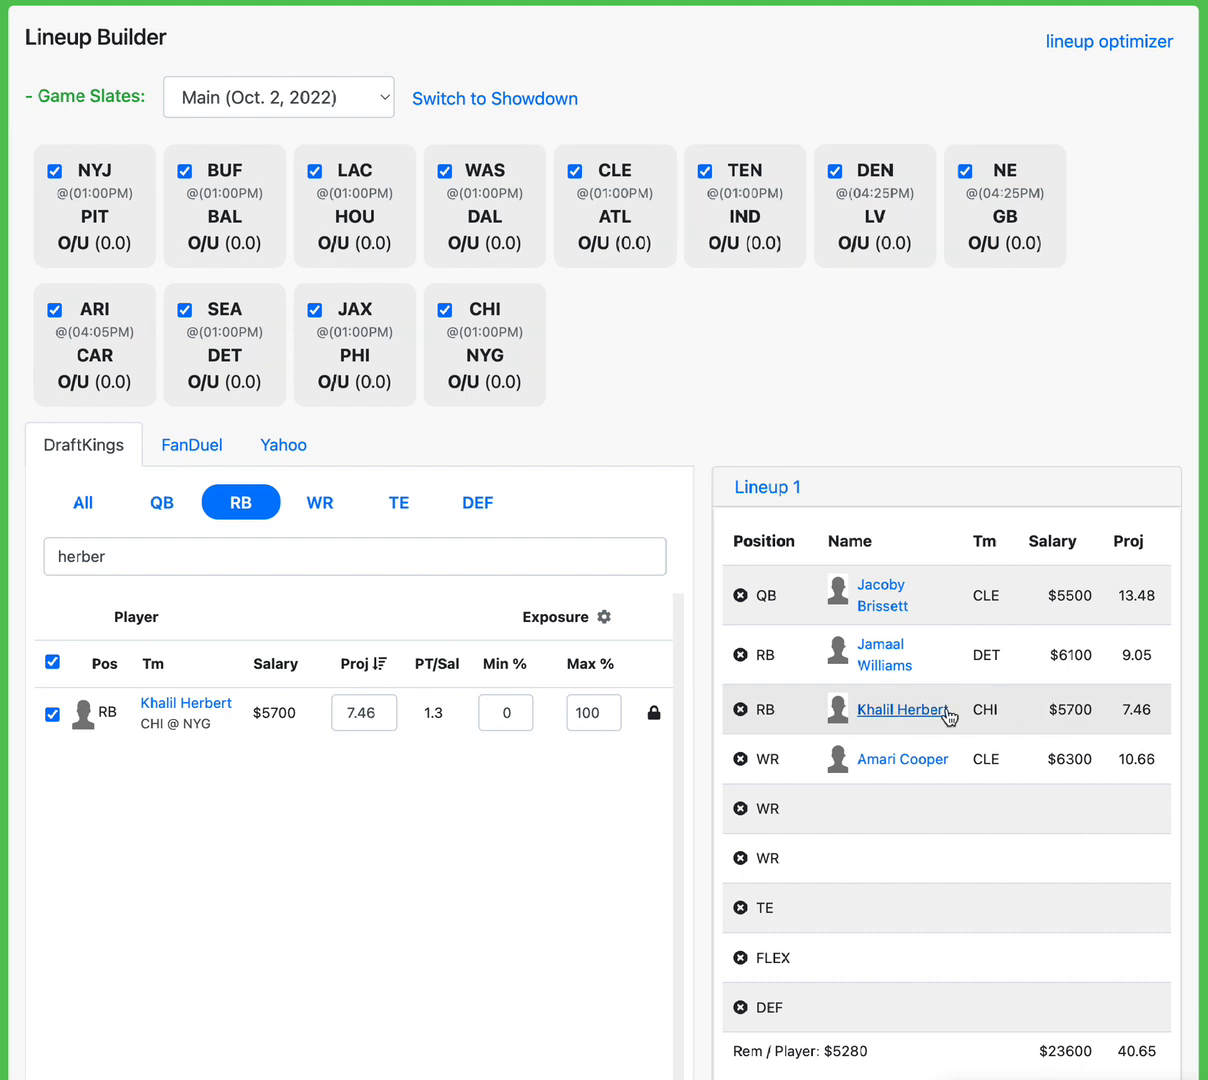
{"action": "mouse_move", "coordinate": [957, 714]}
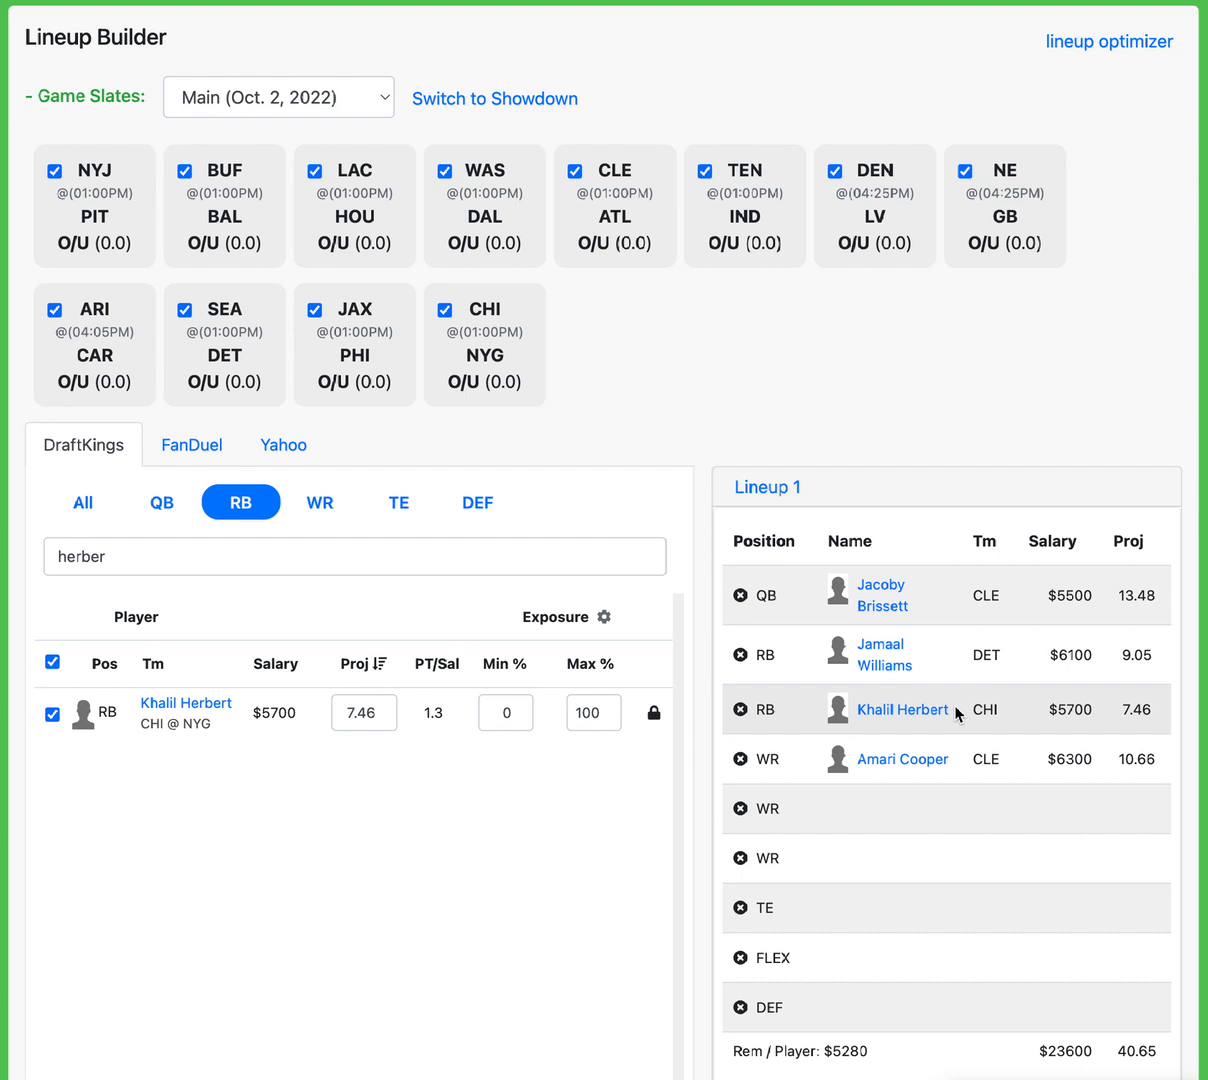
{"action": "mouse_move", "coordinate": [321, 502]}
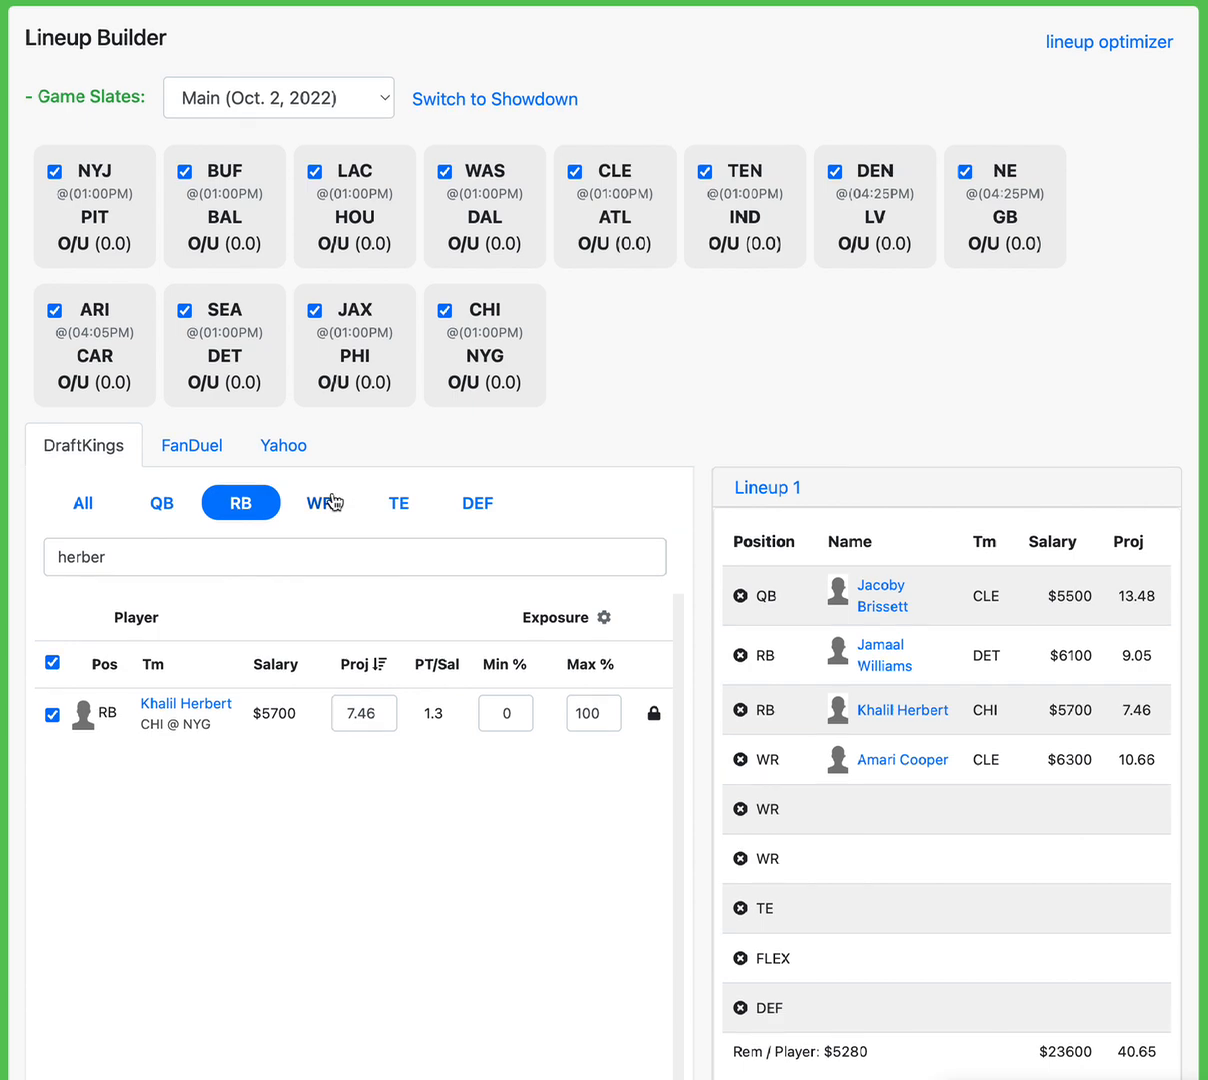
Filter to receivers, search 'diggs', and lock Stefon Diggs ($8,400, 21.60 points)
{"action": "left_click", "coordinate": [319, 502]}
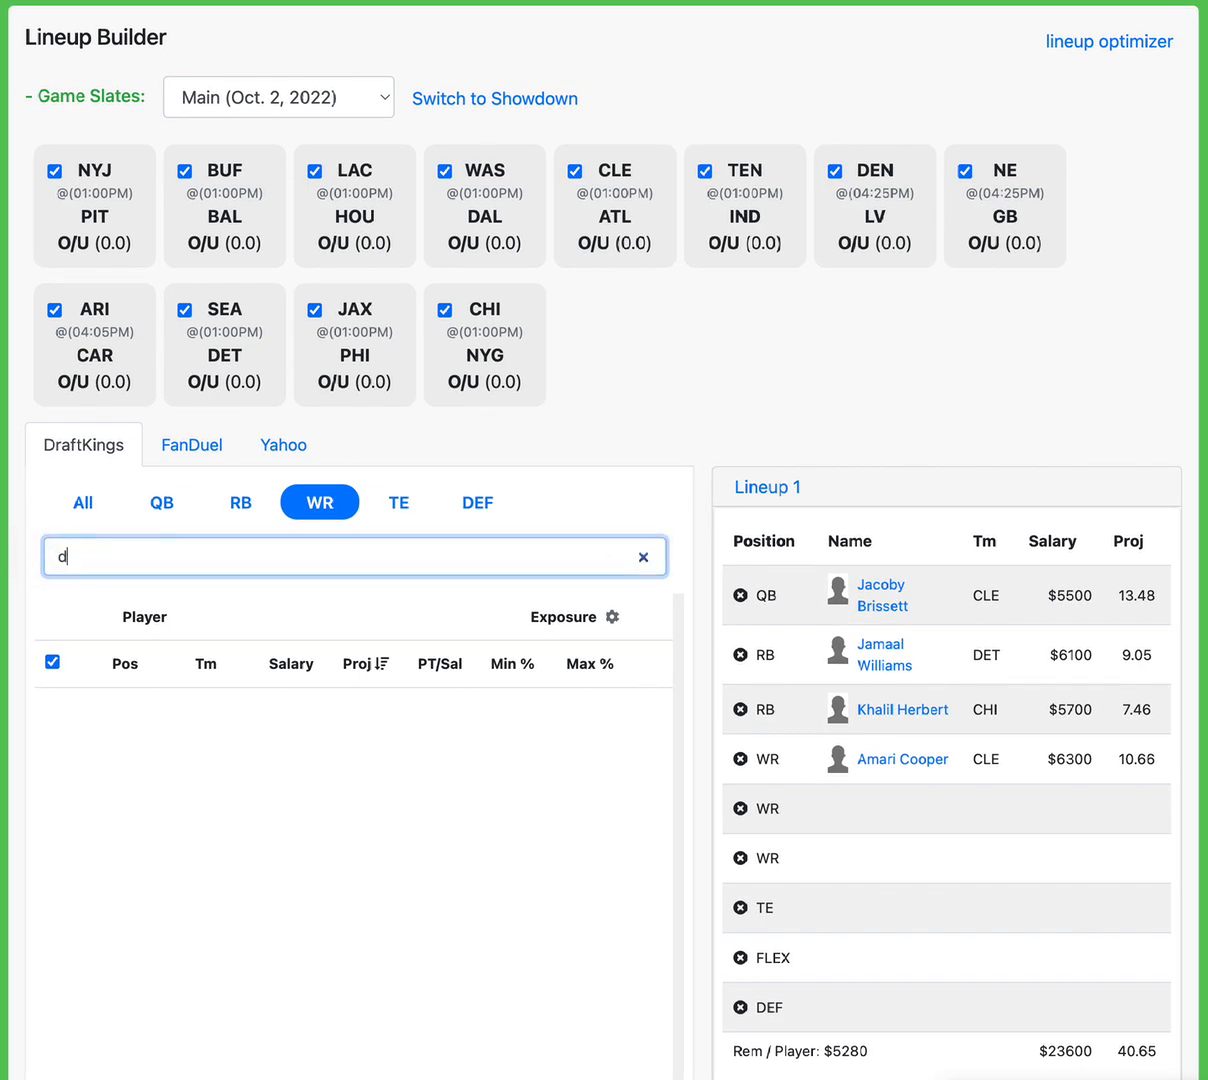
{"action": "type", "text": "iggs"}
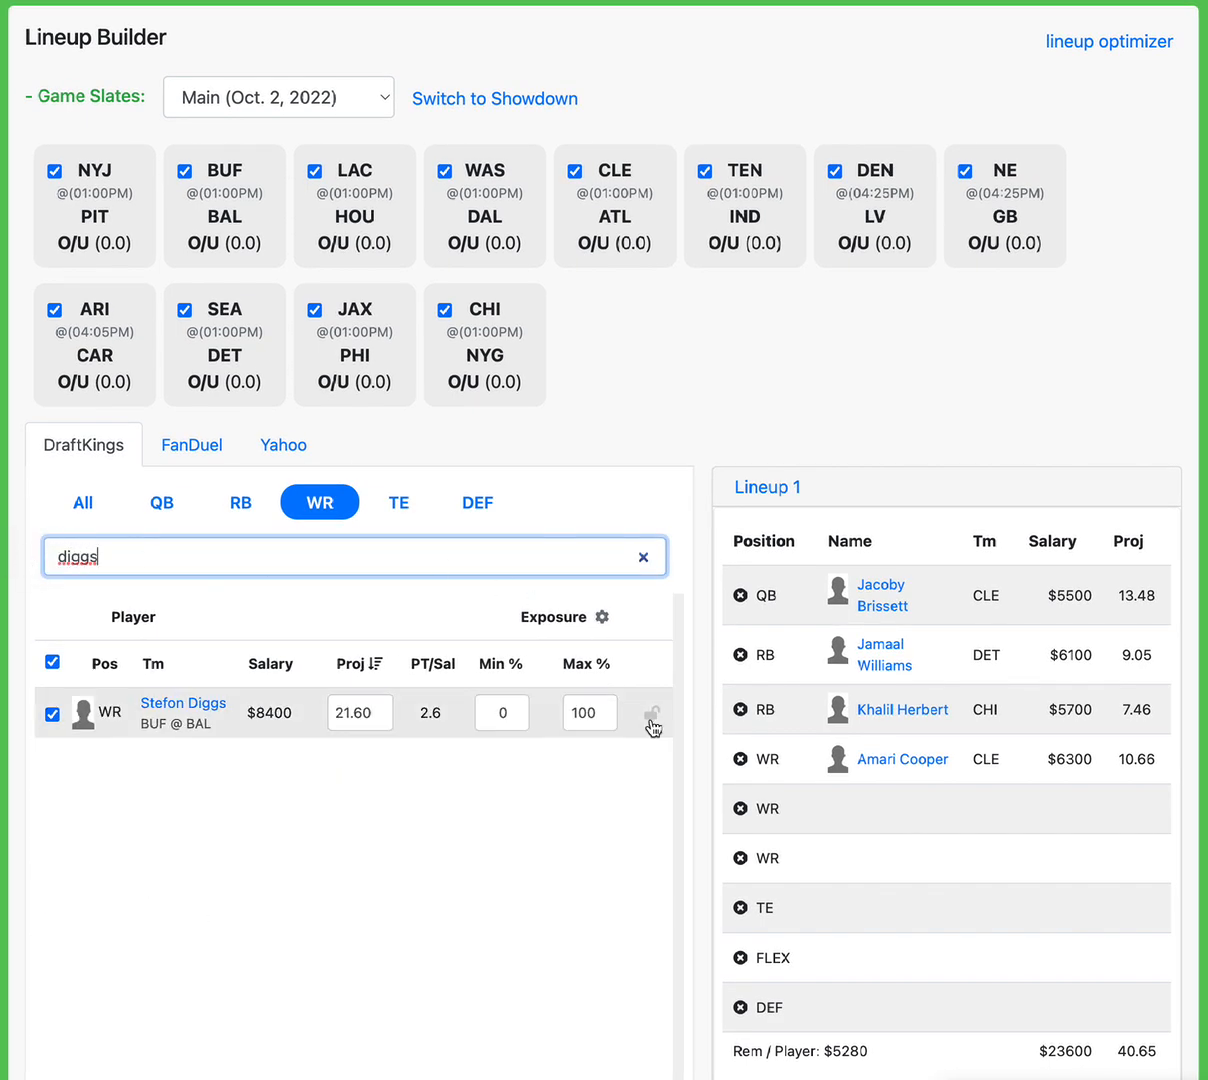
{"action": "left_click", "coordinate": [652, 713]}
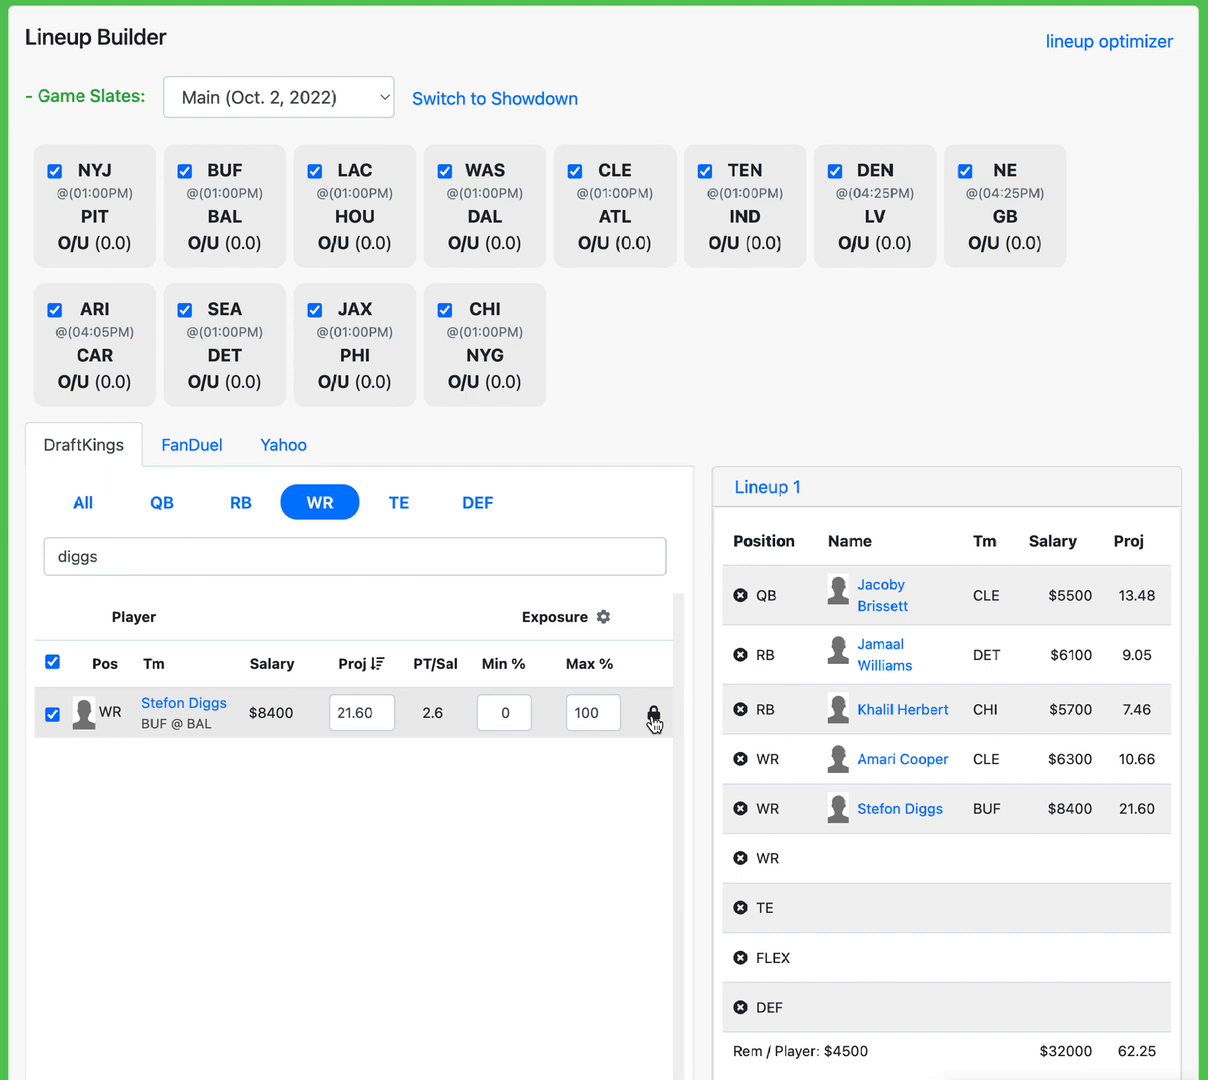
{"action": "mouse_move", "coordinate": [738, 727]}
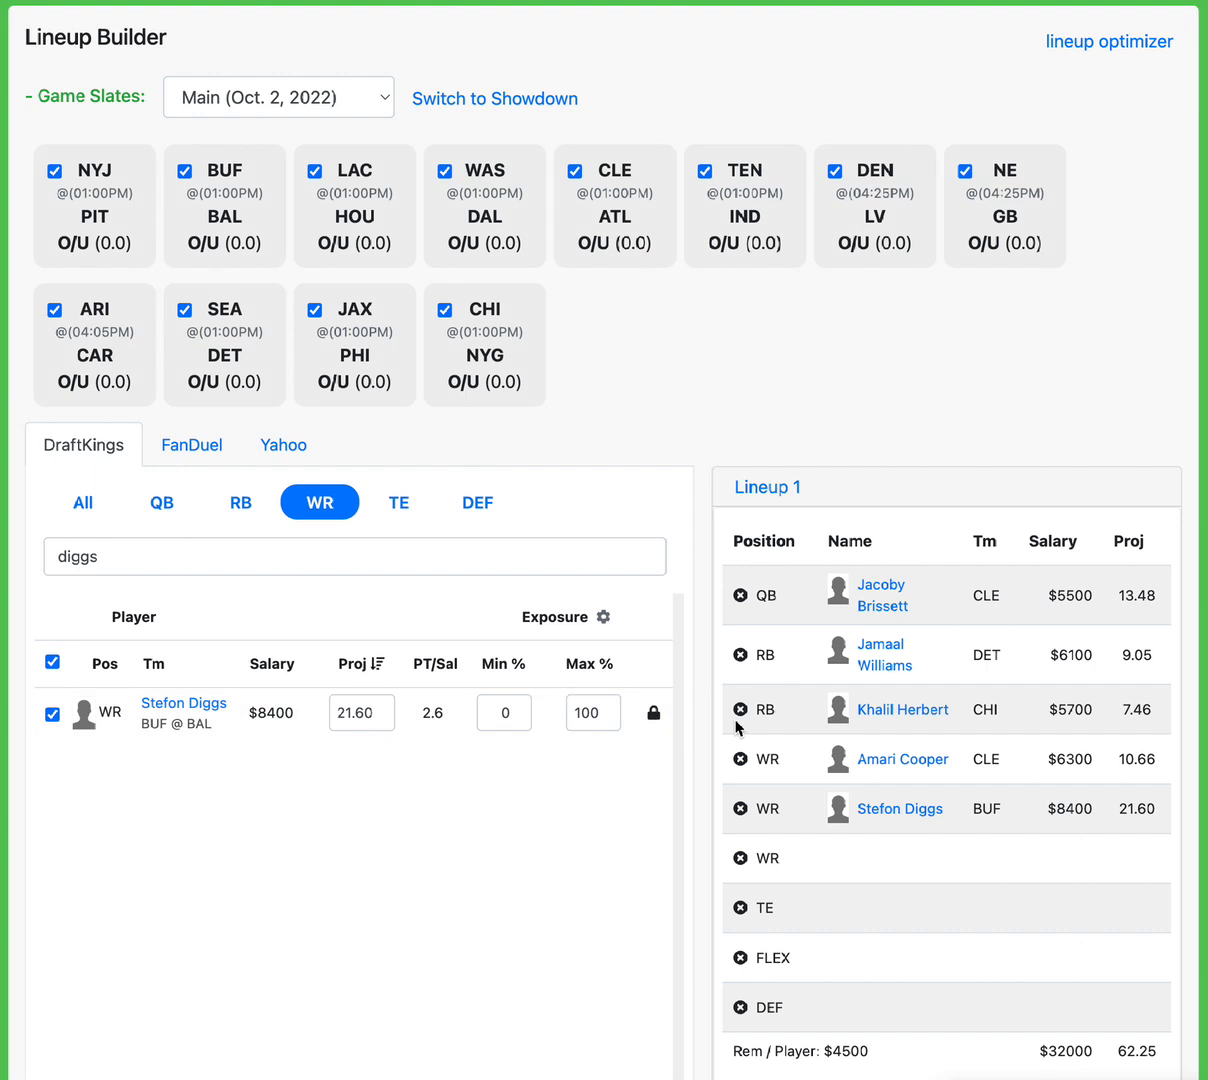
{"action": "mouse_move", "coordinate": [808, 676]}
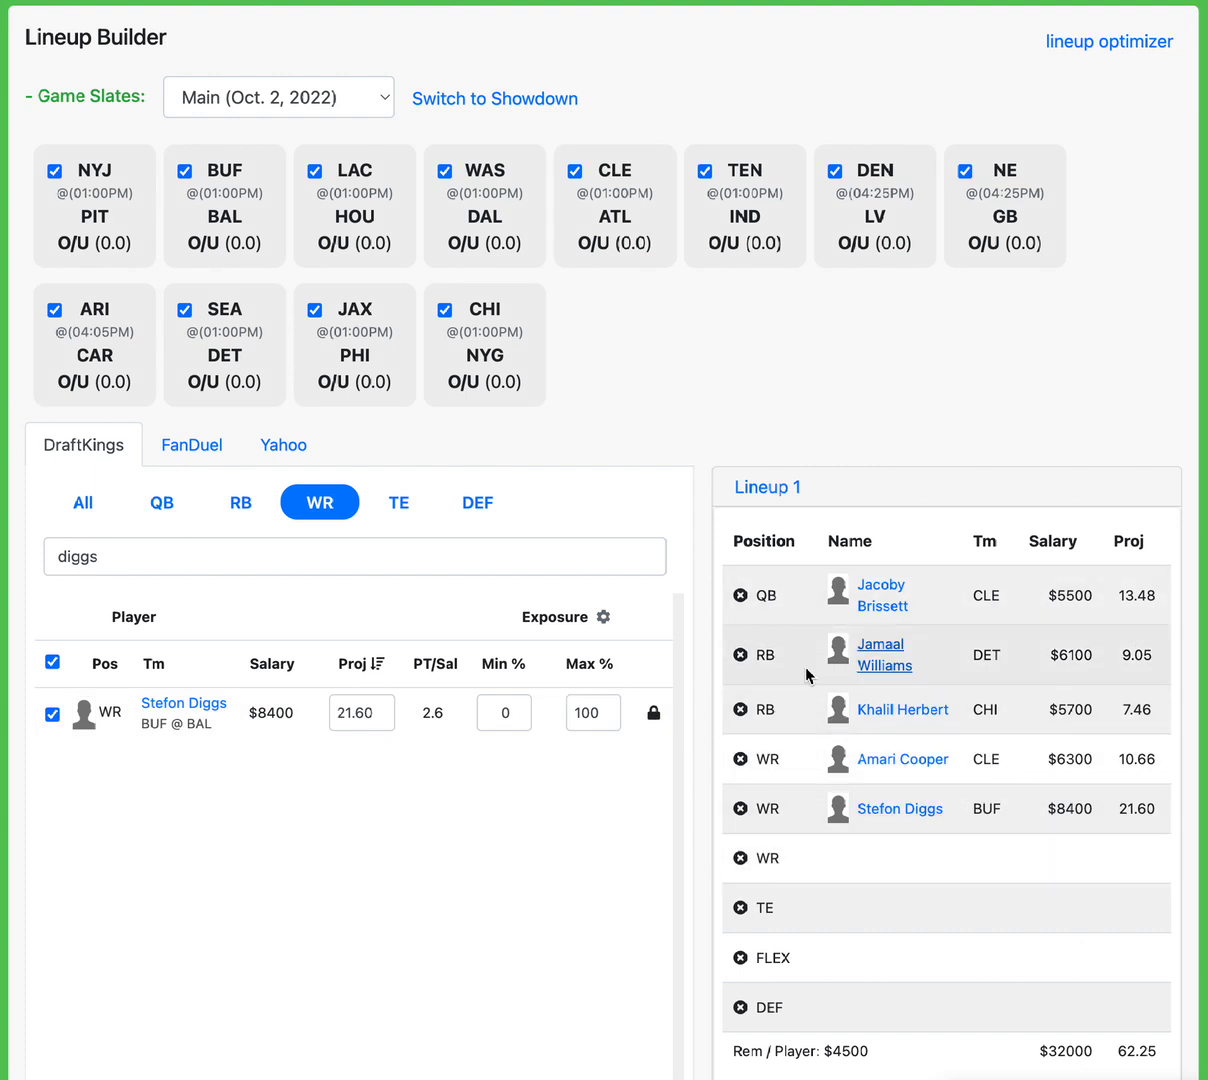
{"action": "mouse_move", "coordinate": [957, 813]}
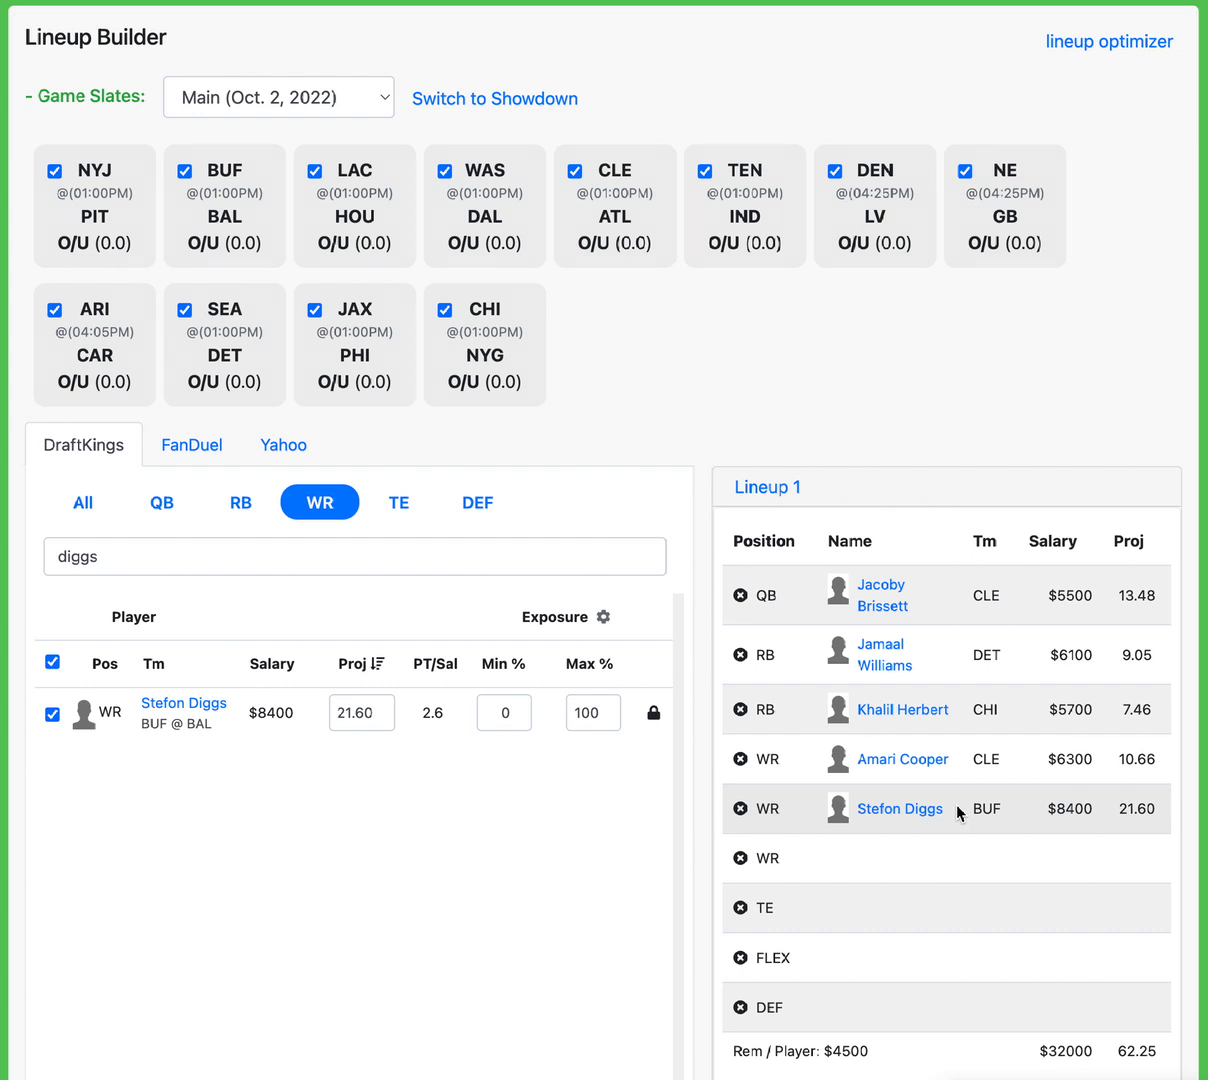
{"action": "mouse_move", "coordinate": [793, 775]}
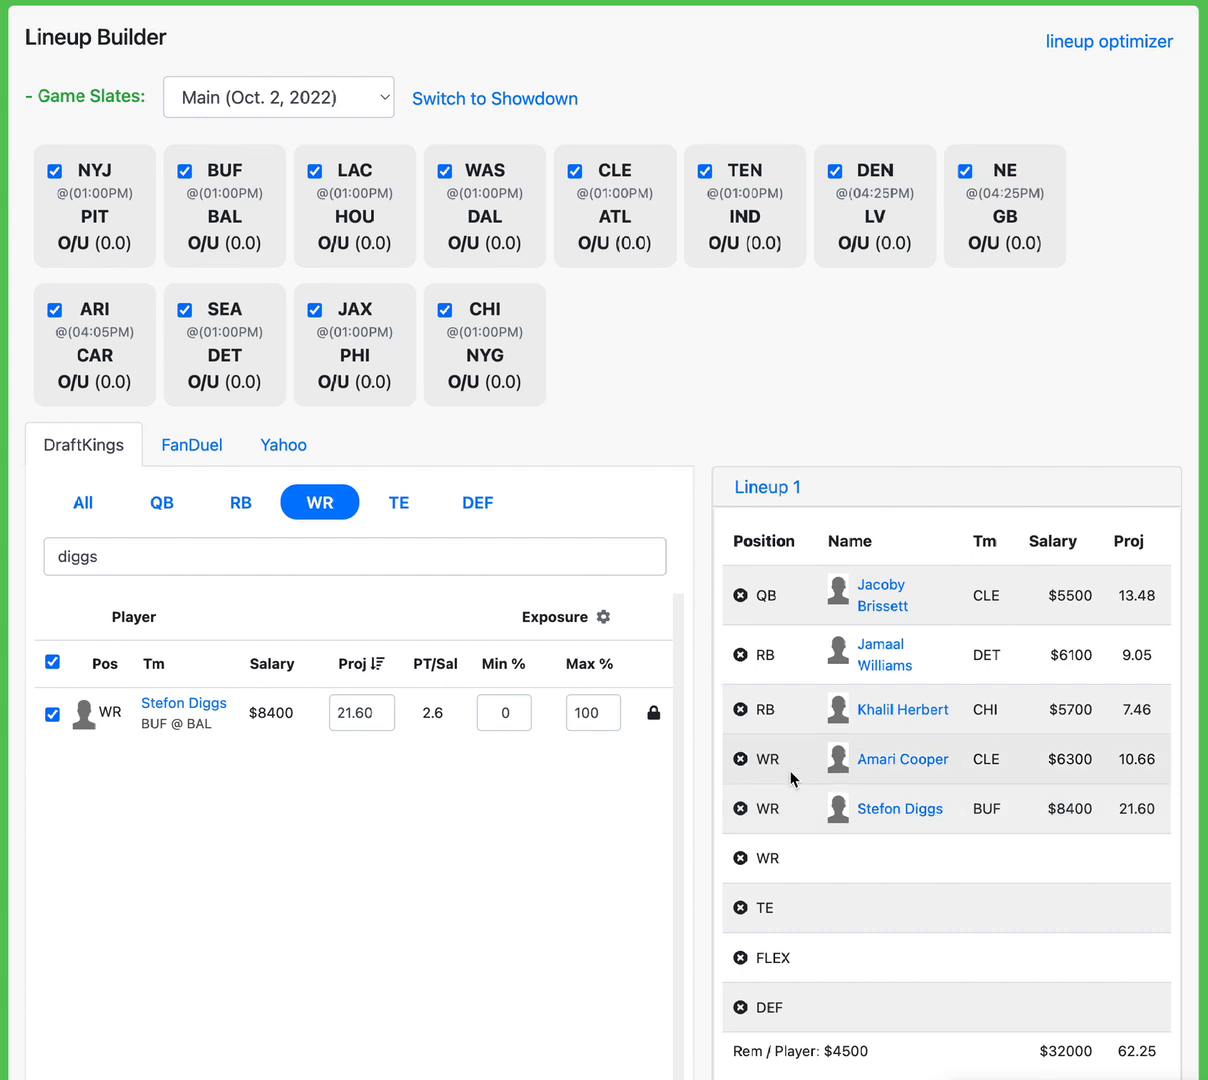
{"action": "mouse_move", "coordinate": [880, 595]}
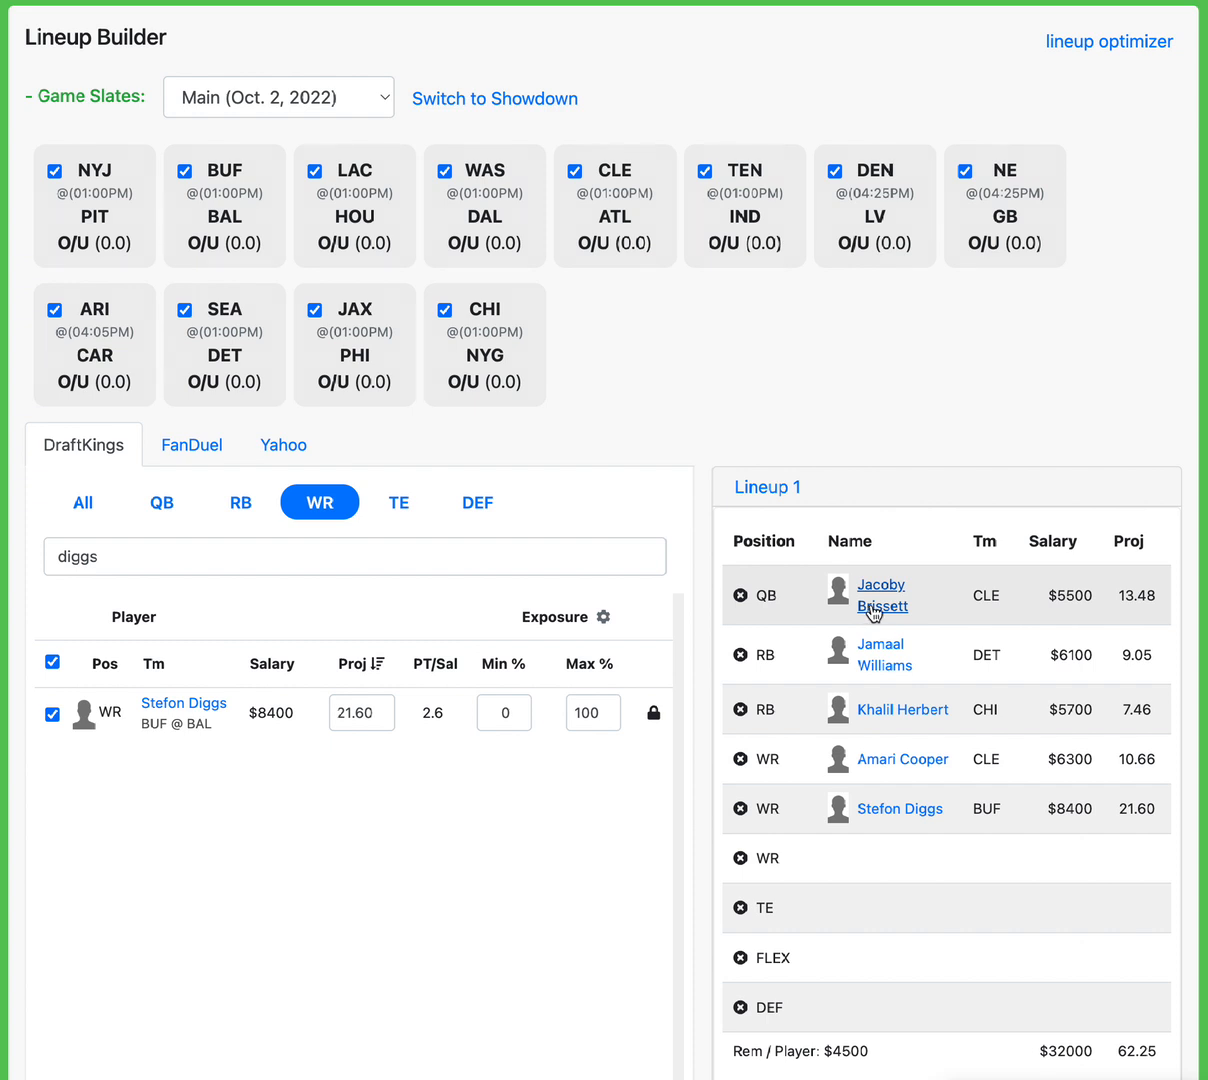
{"action": "mouse_move", "coordinate": [1037, 587]}
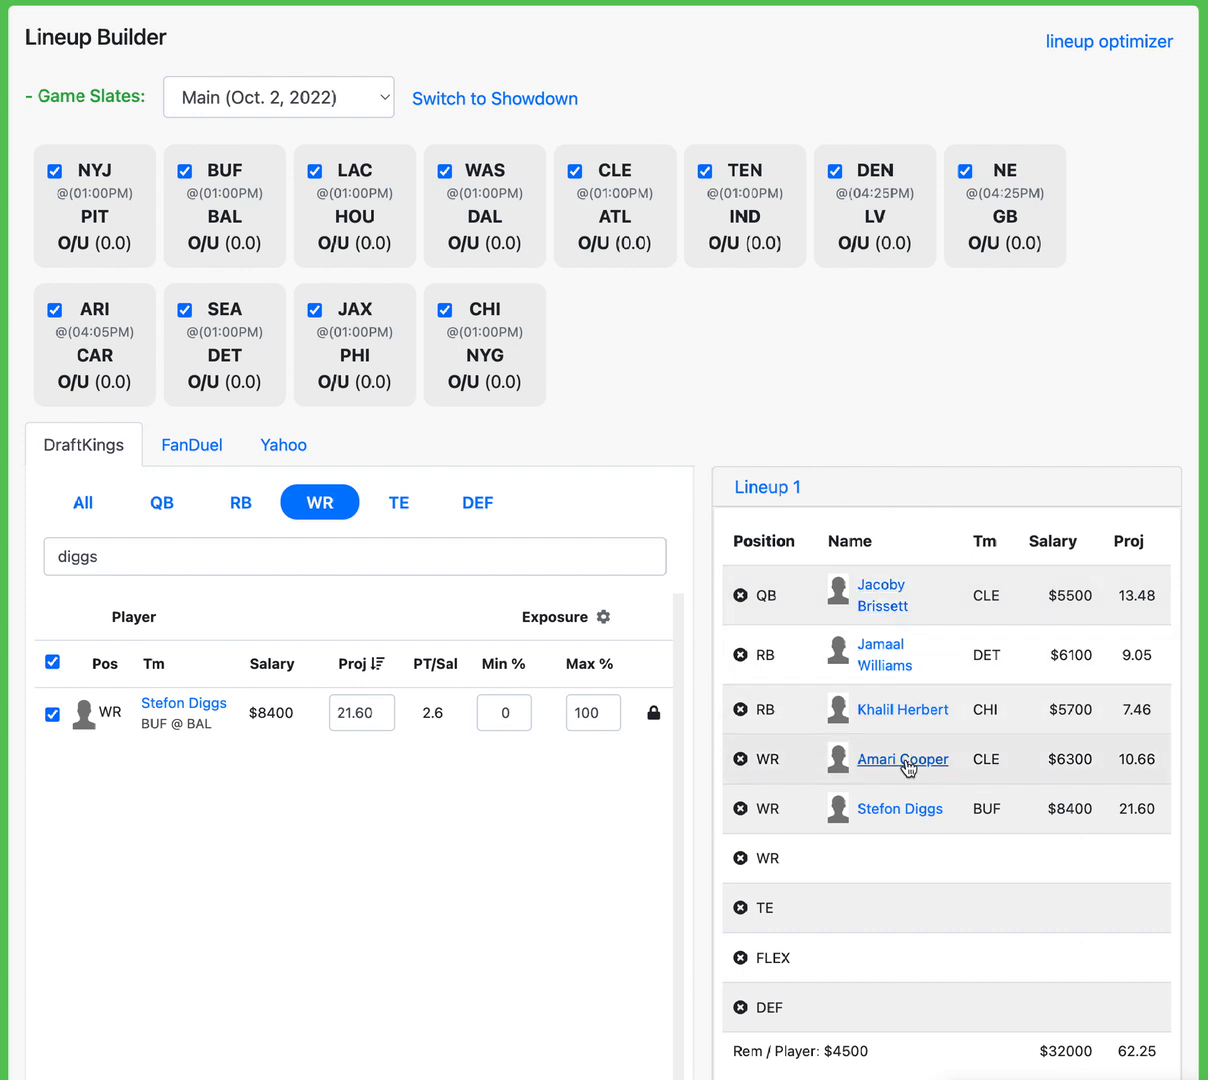
{"action": "mouse_move", "coordinate": [895, 785]}
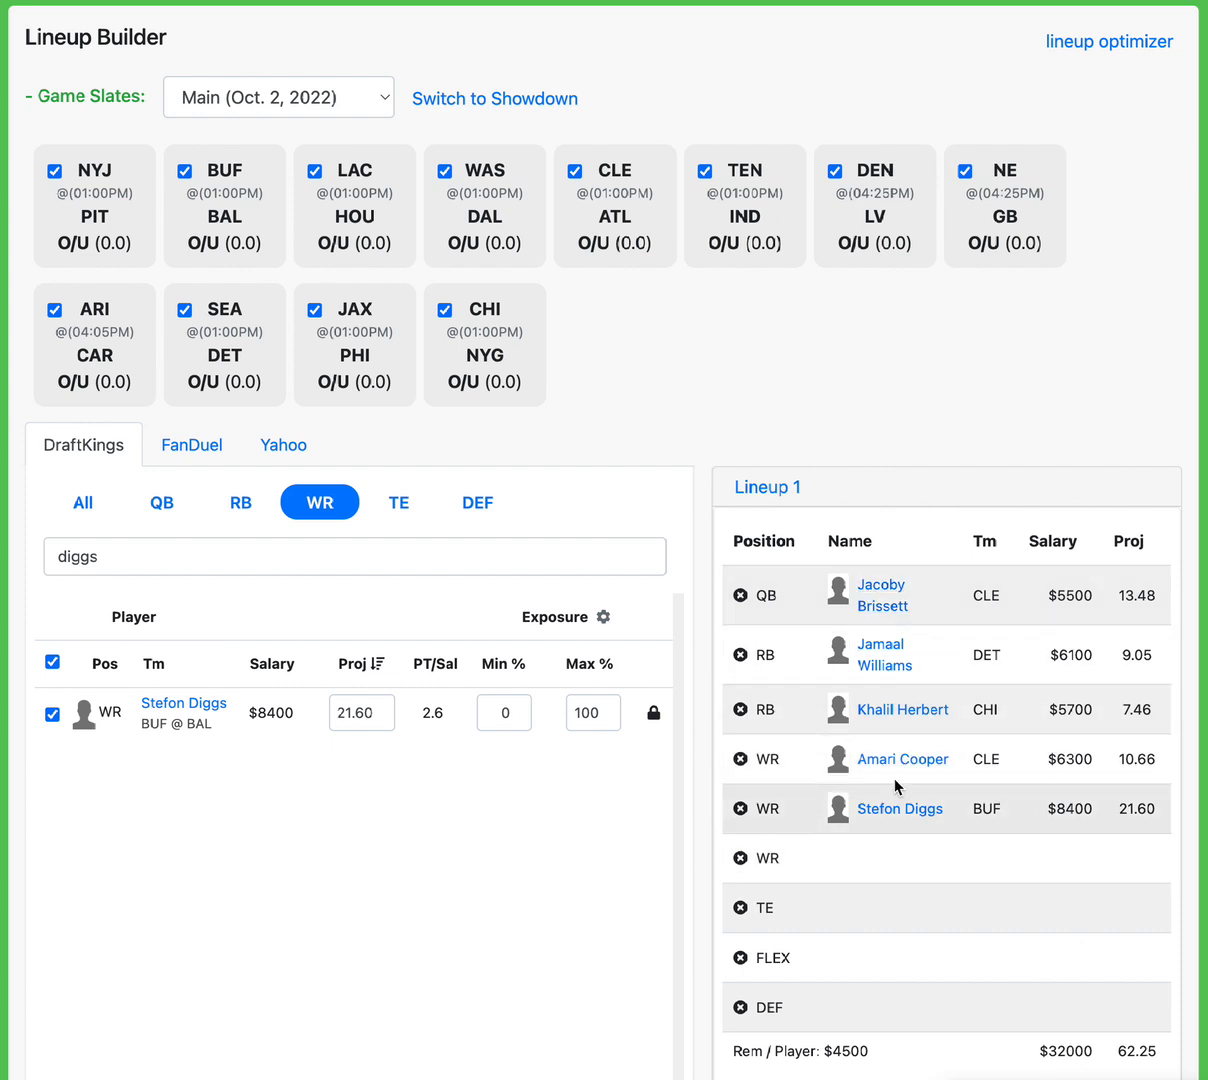
{"action": "mouse_move", "coordinate": [841, 871]}
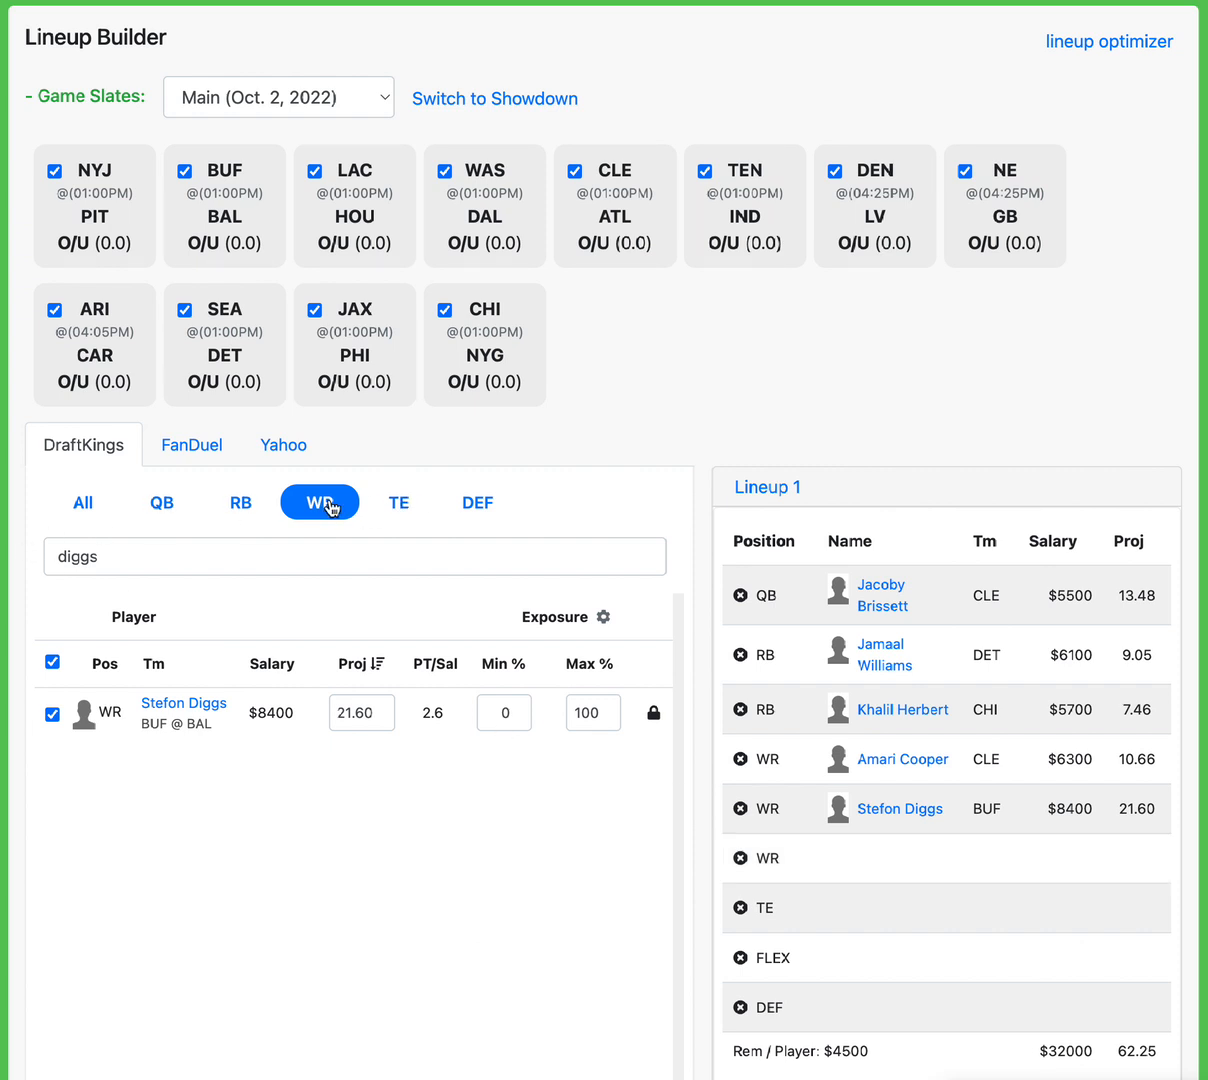
Clear the player search to show the full wide receiver list again
{"action": "left_click", "coordinate": [355, 556]}
{"action": "type", "text": "smith"}
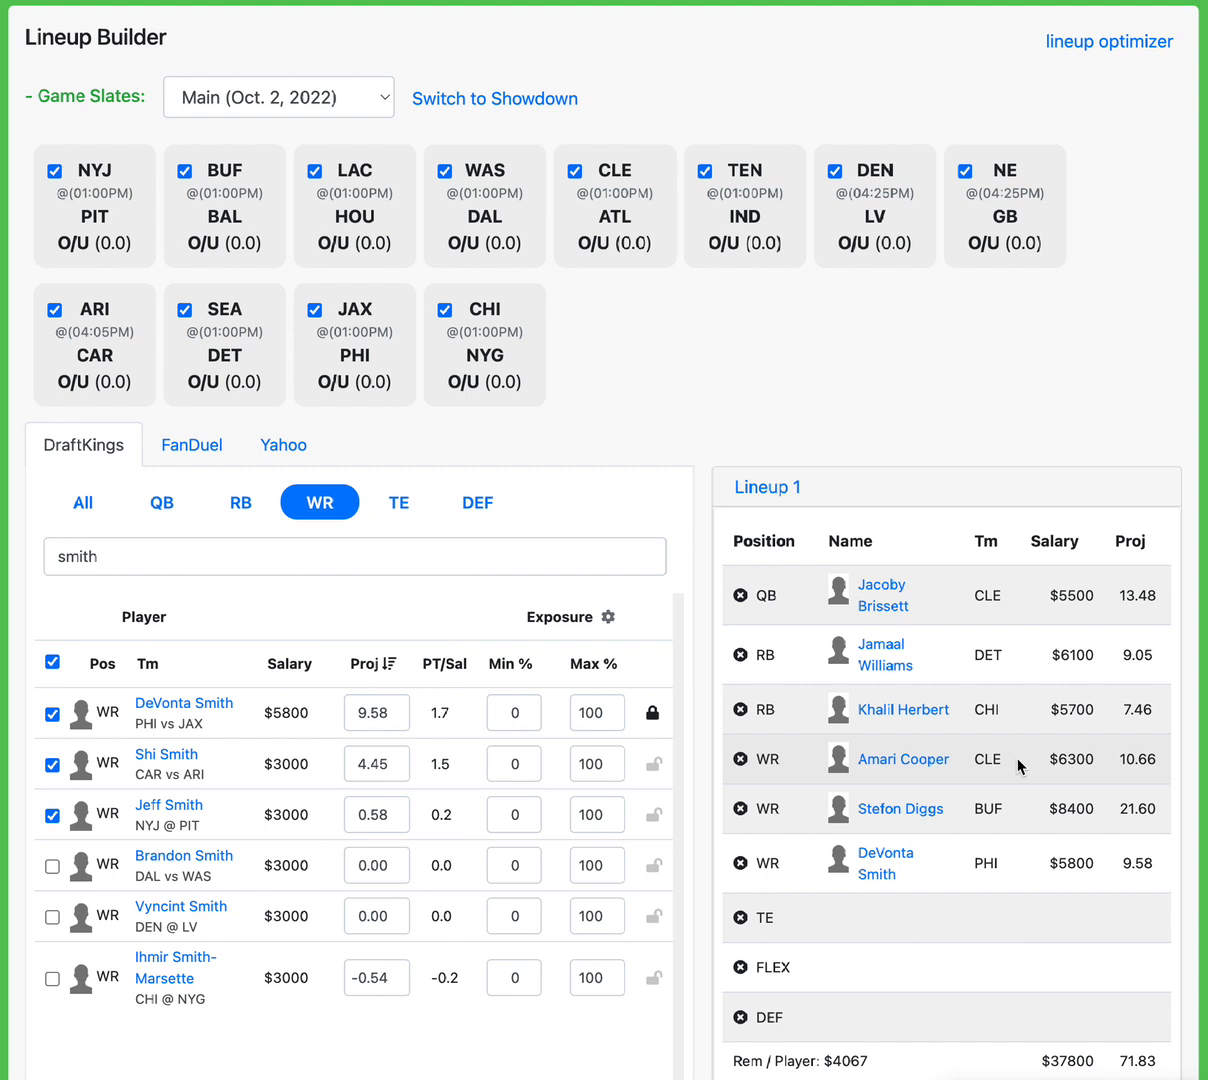
{"action": "mouse_move", "coordinate": [1103, 888]}
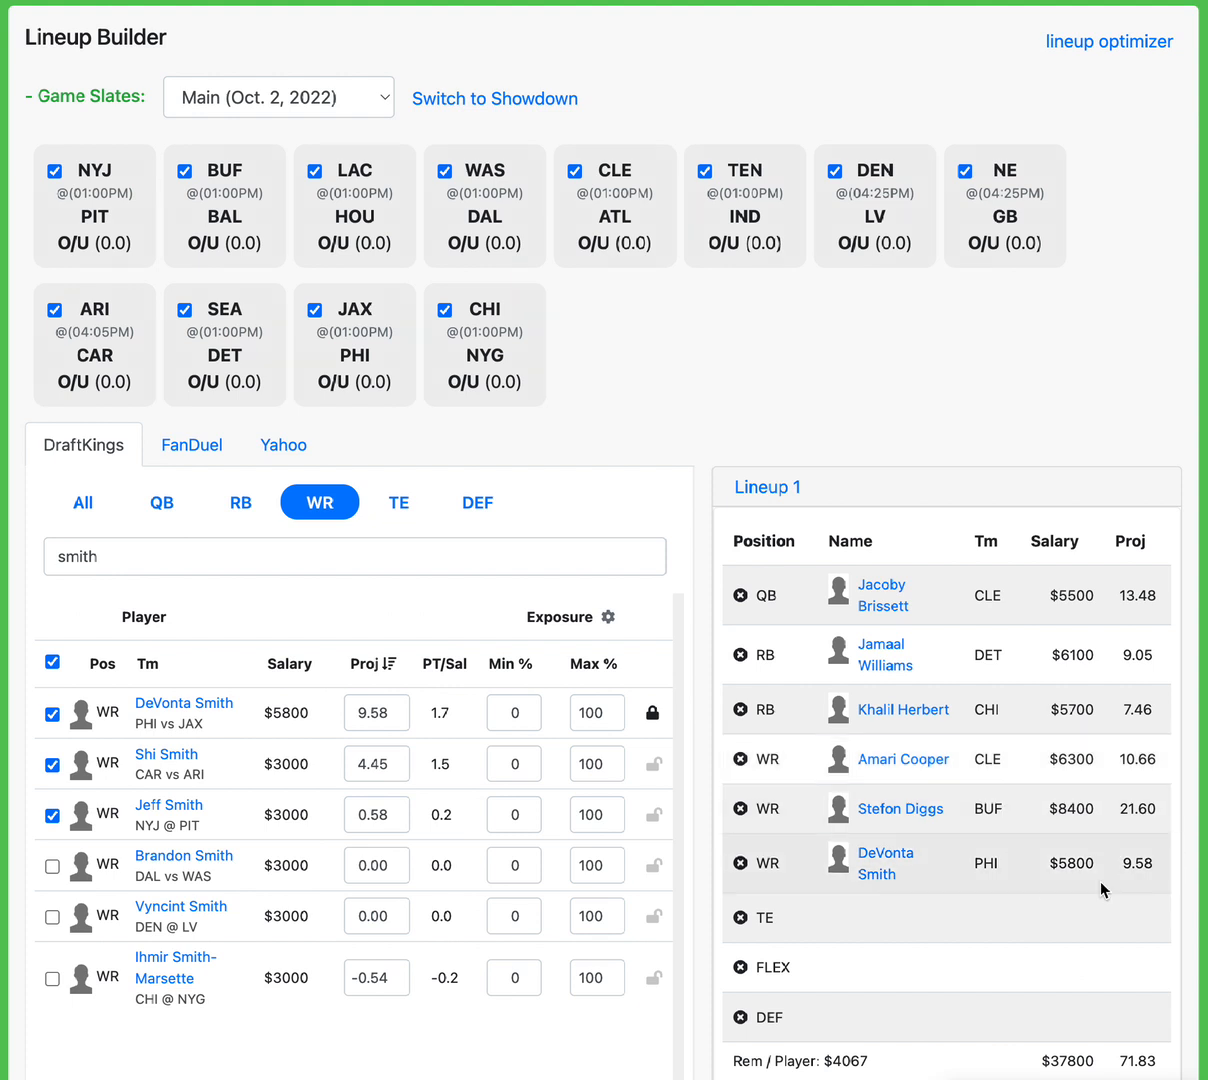
{"action": "mouse_move", "coordinate": [985, 863]}
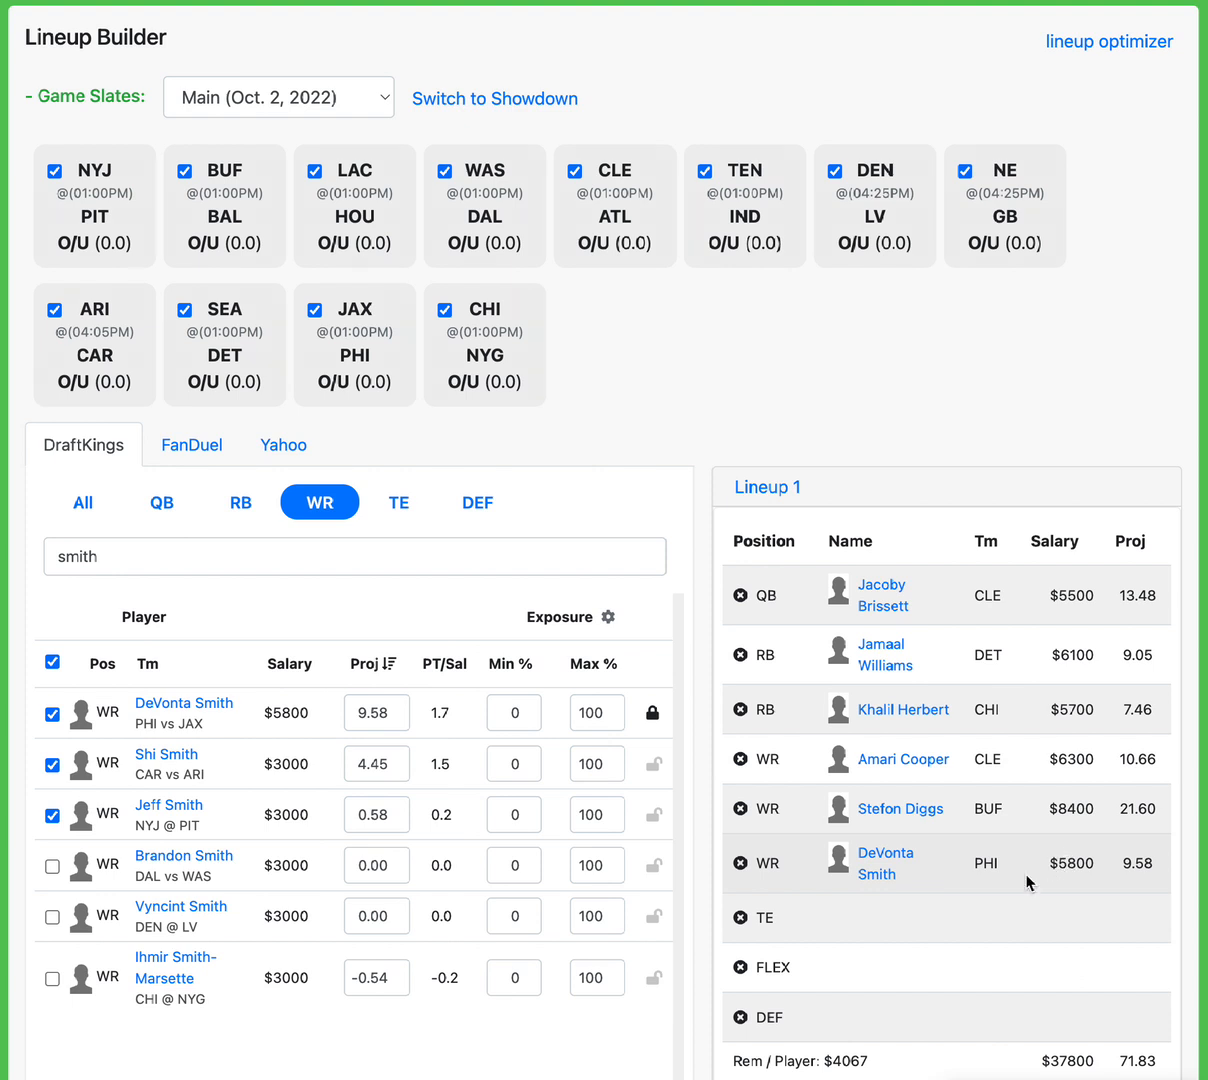
{"action": "mouse_move", "coordinate": [884, 875]}
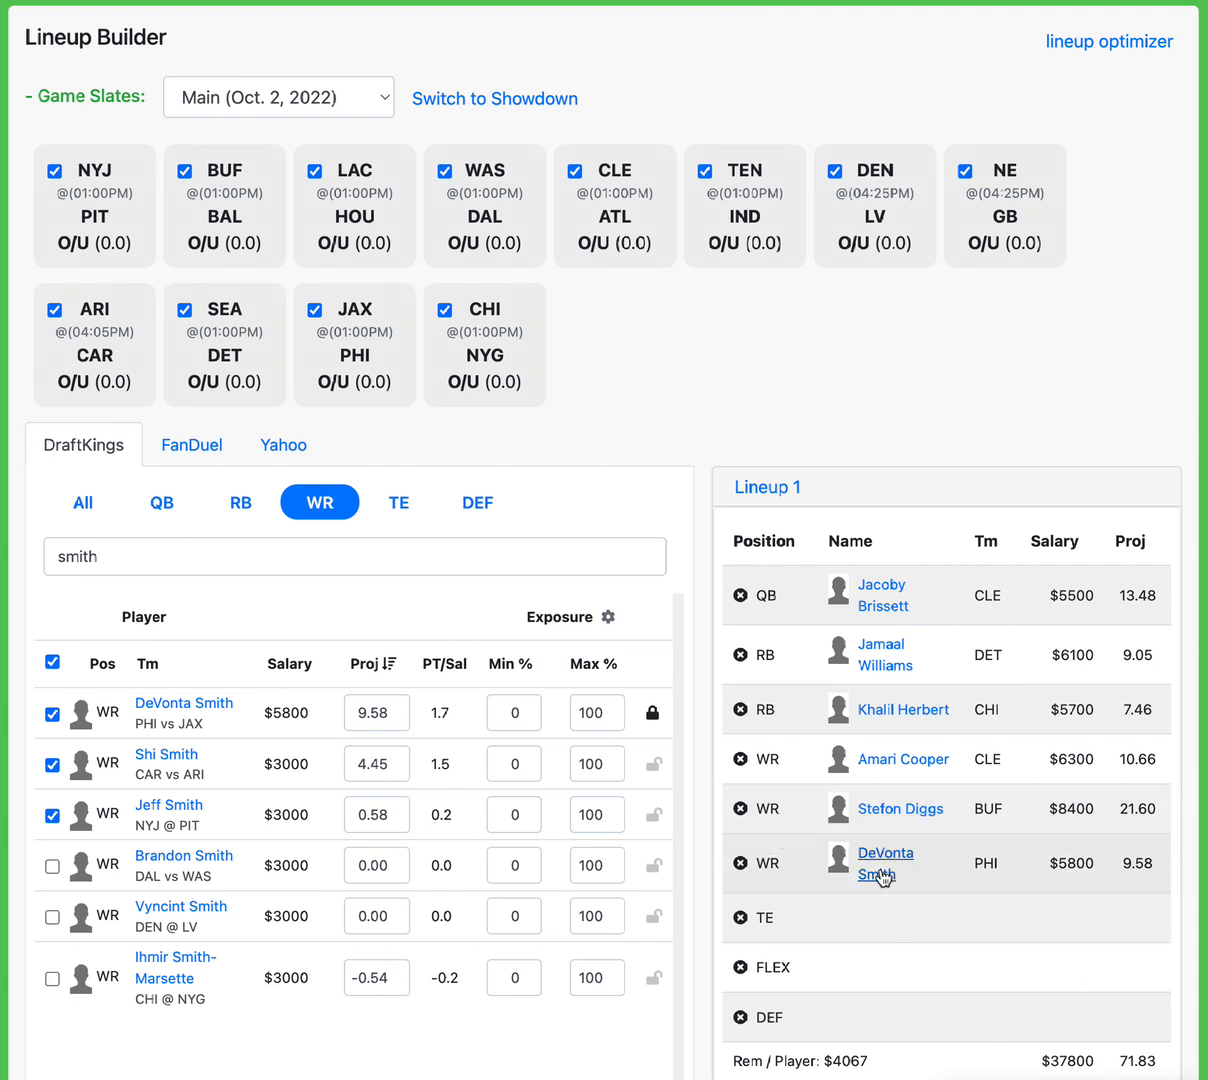
{"action": "mouse_move", "coordinate": [1077, 867]}
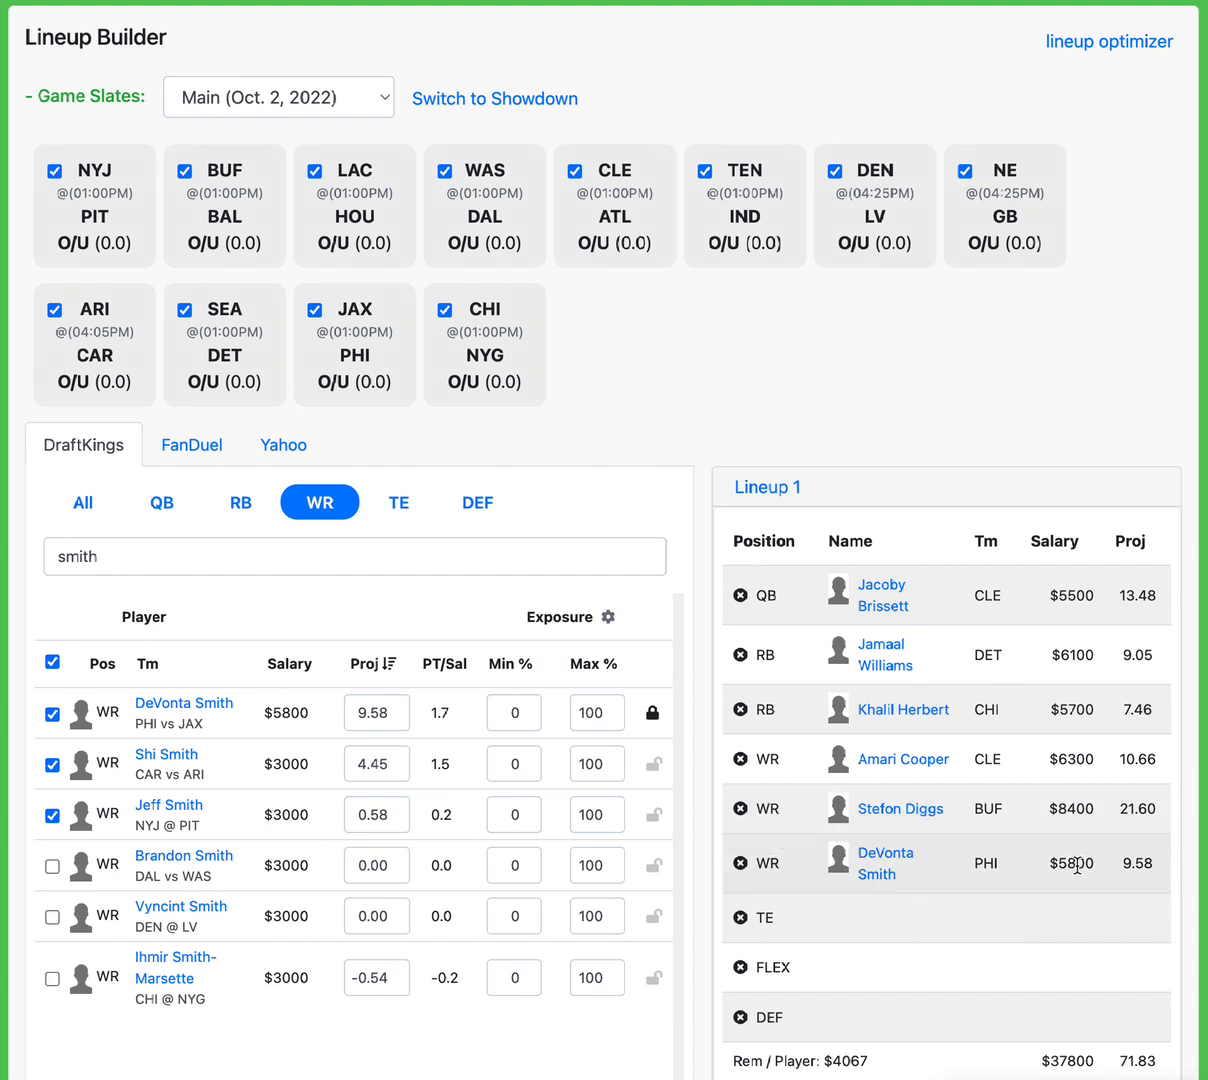
{"action": "mouse_move", "coordinate": [396, 503]}
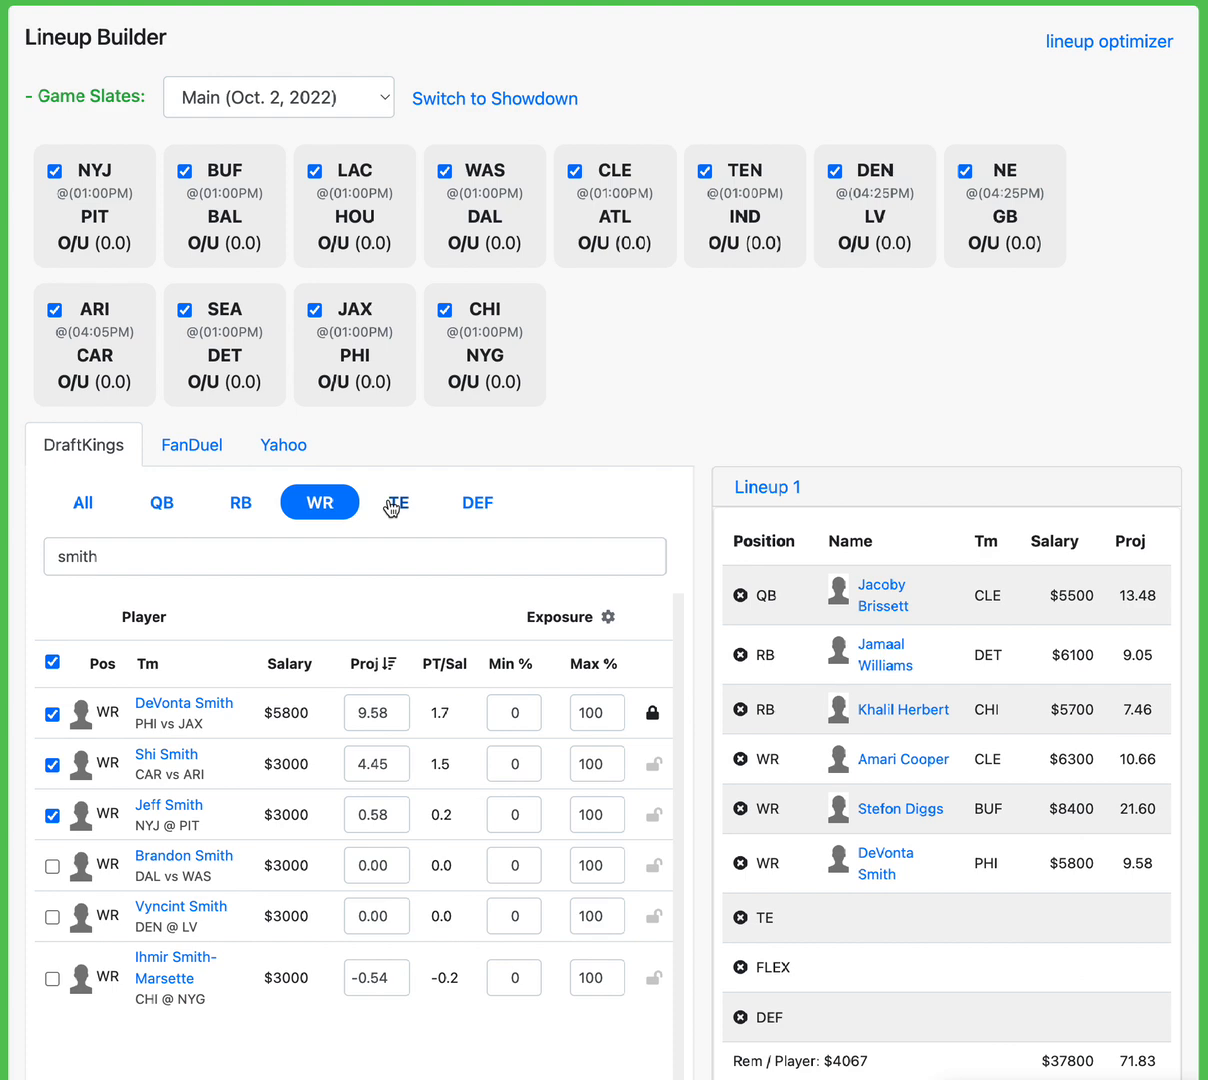
{"action": "left_click", "coordinate": [397, 502]}
{"action": "type", "text": "n"}
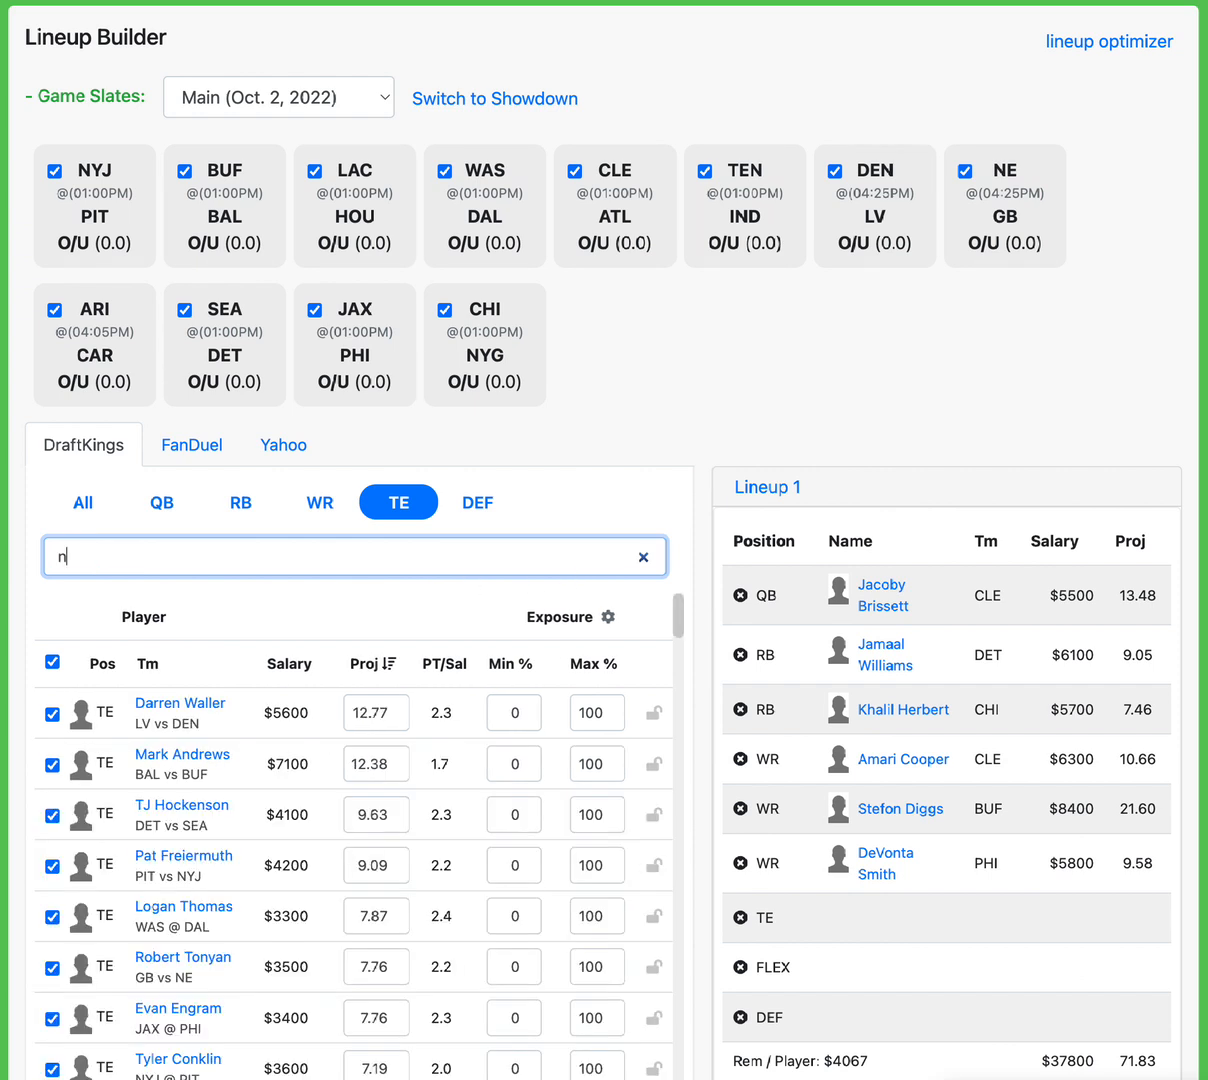
{"action": "type", "text": "jo"}
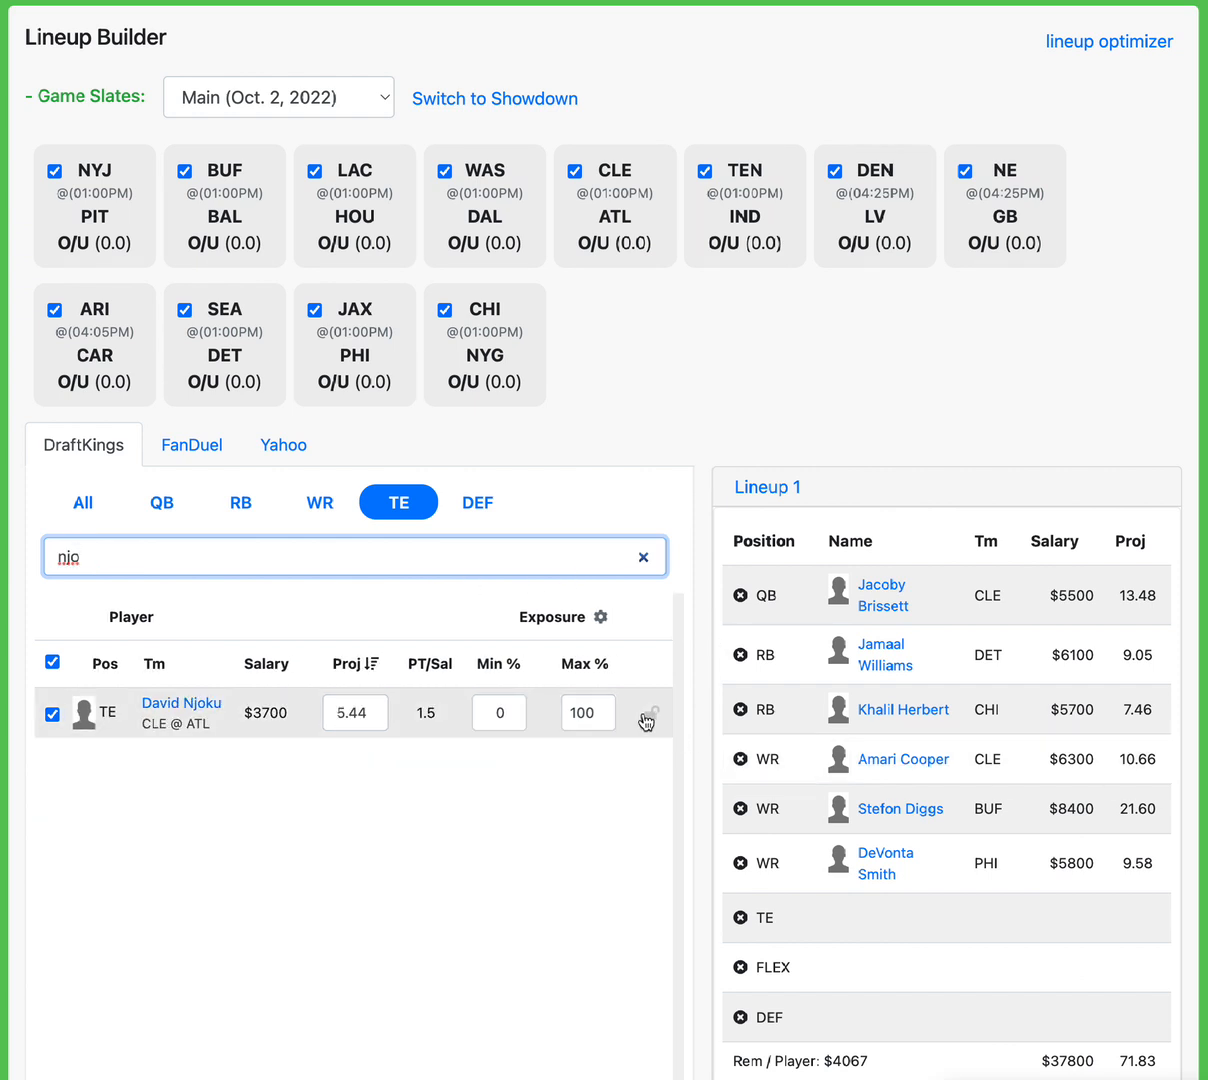
{"action": "left_click", "coordinate": [648, 713]}
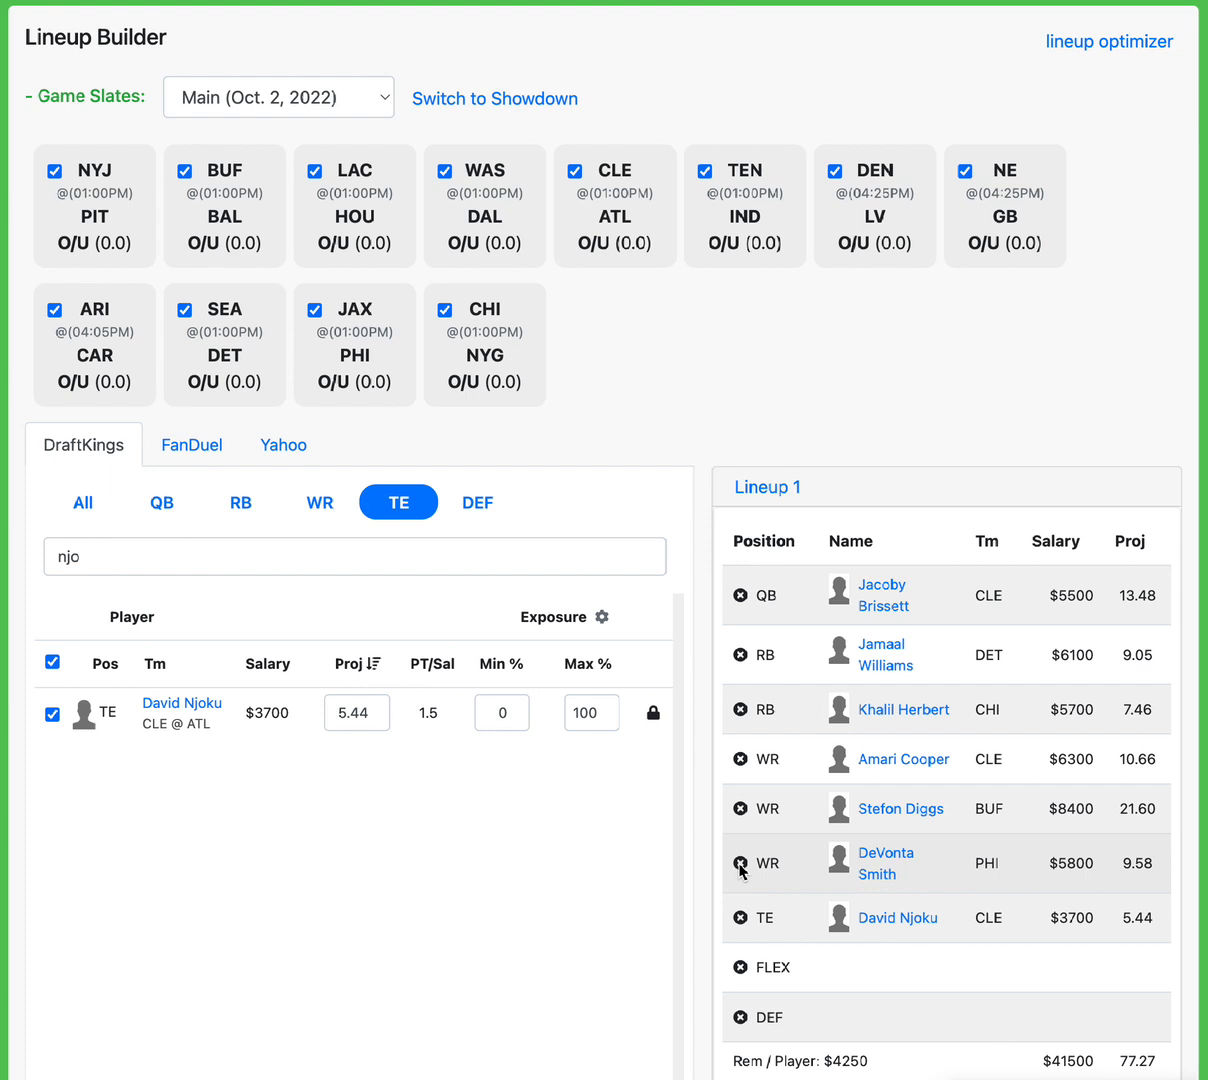
{"action": "mouse_move", "coordinate": [871, 691]}
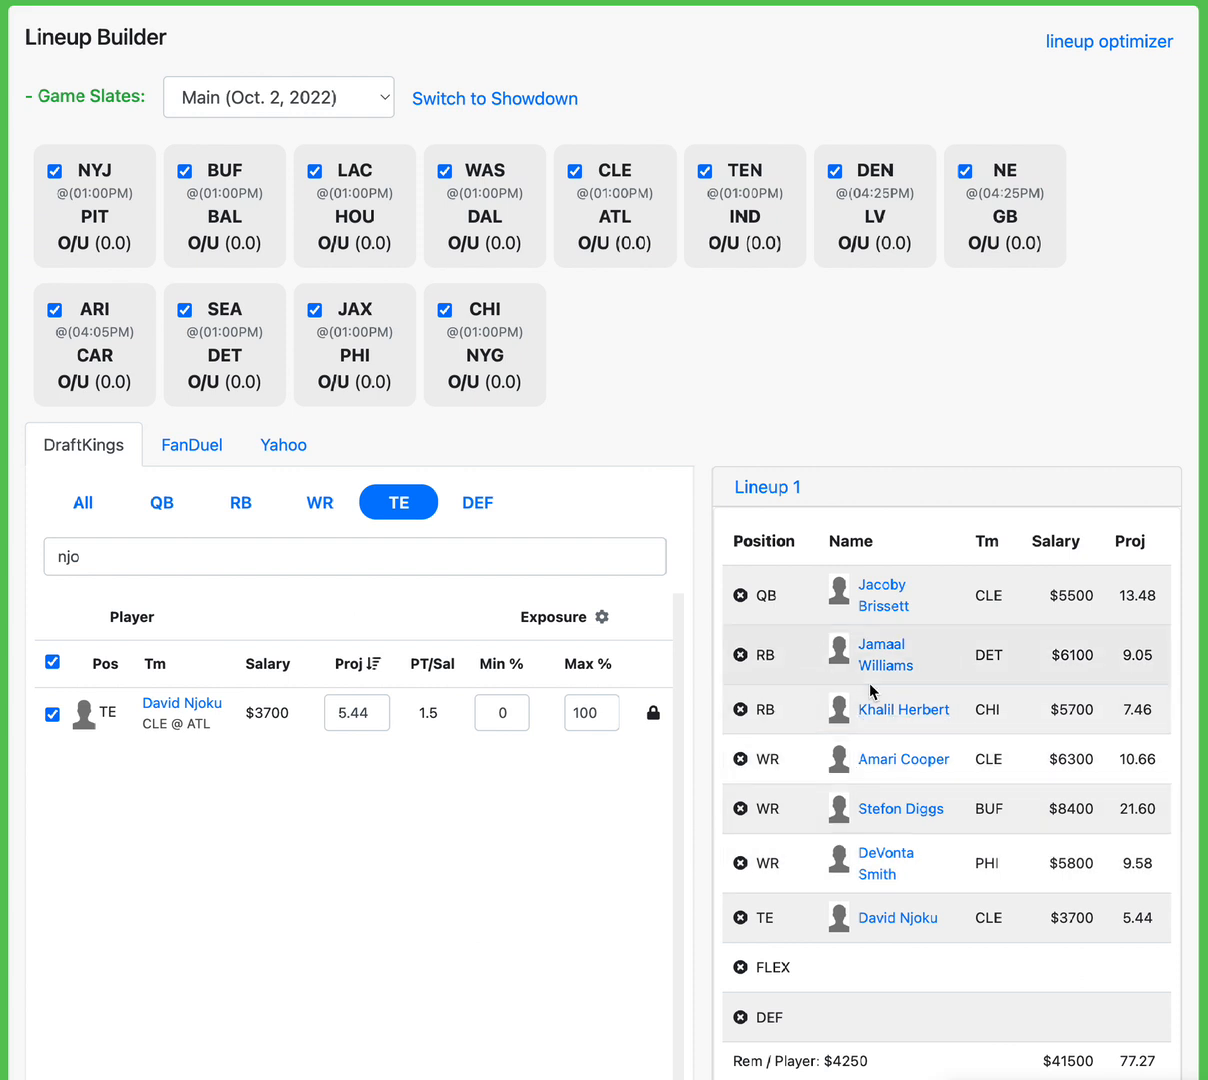
{"action": "mouse_move", "coordinate": [898, 918]}
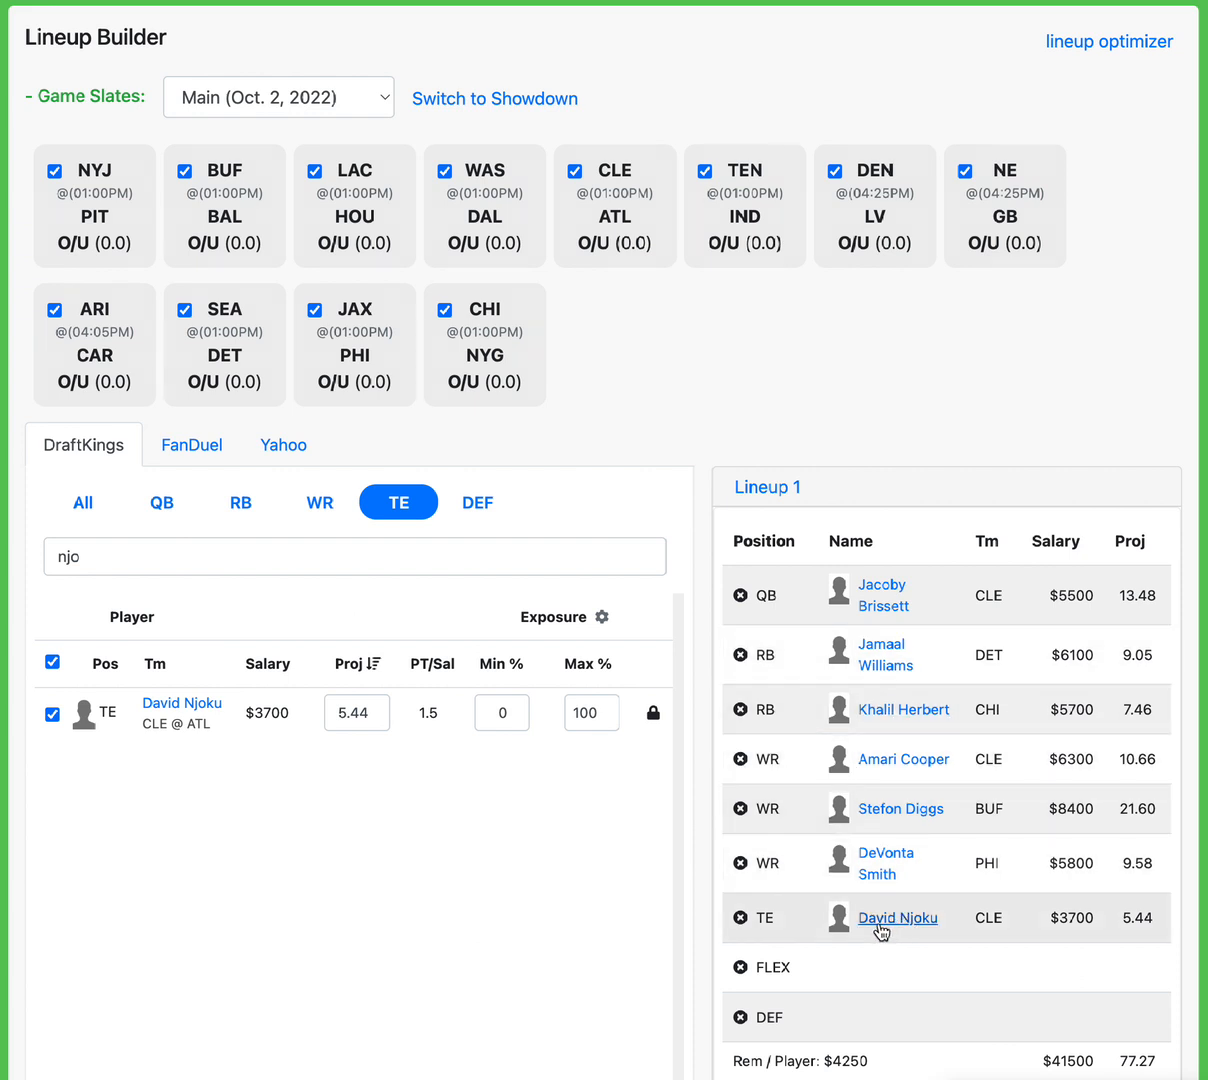
{"action": "mouse_move", "coordinate": [878, 930]}
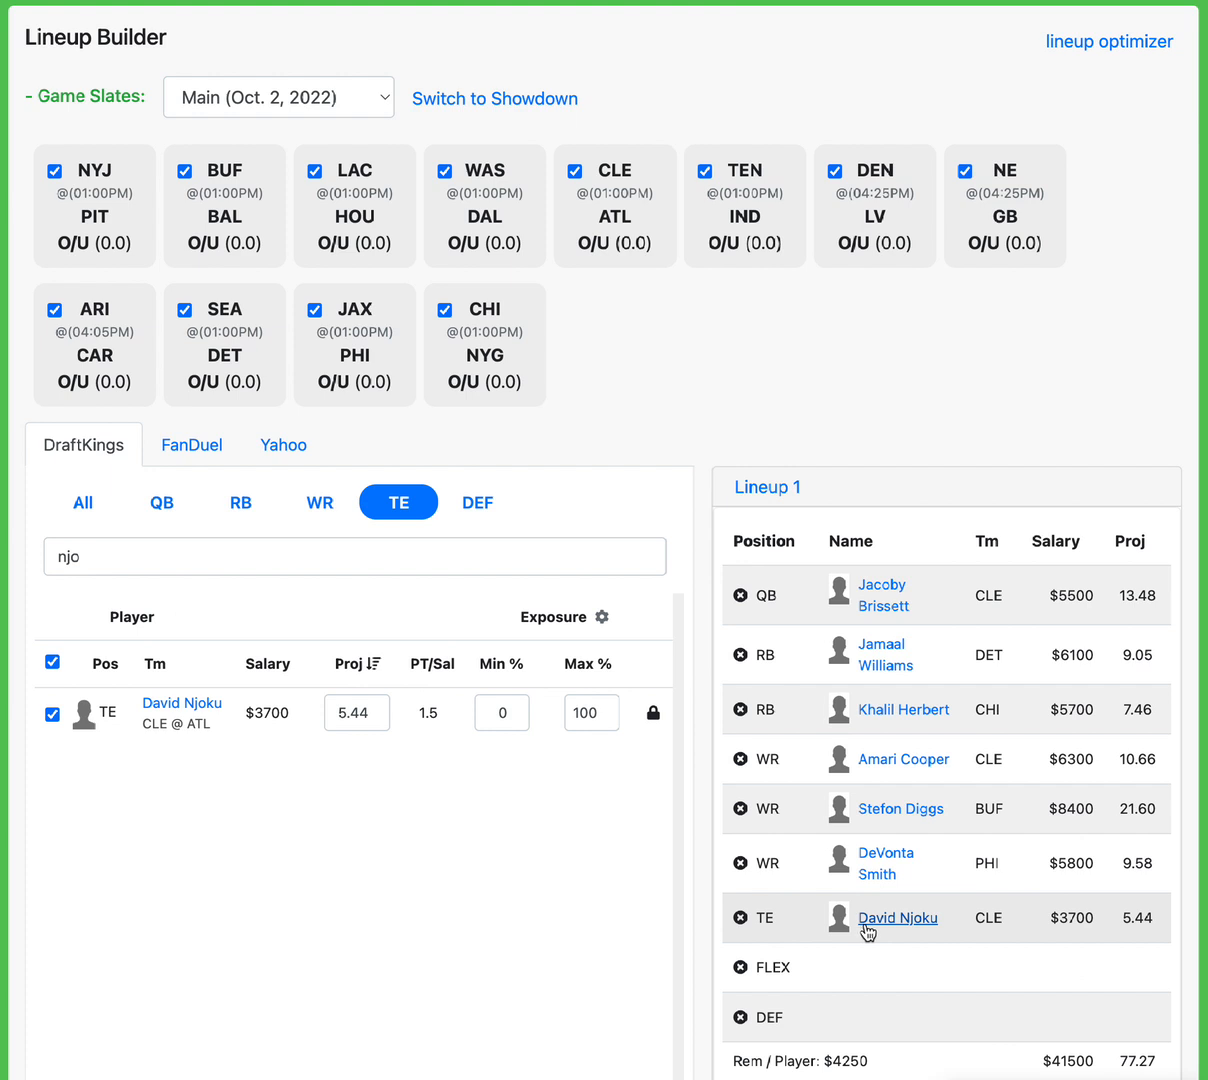
{"action": "mouse_move", "coordinate": [1125, 882]}
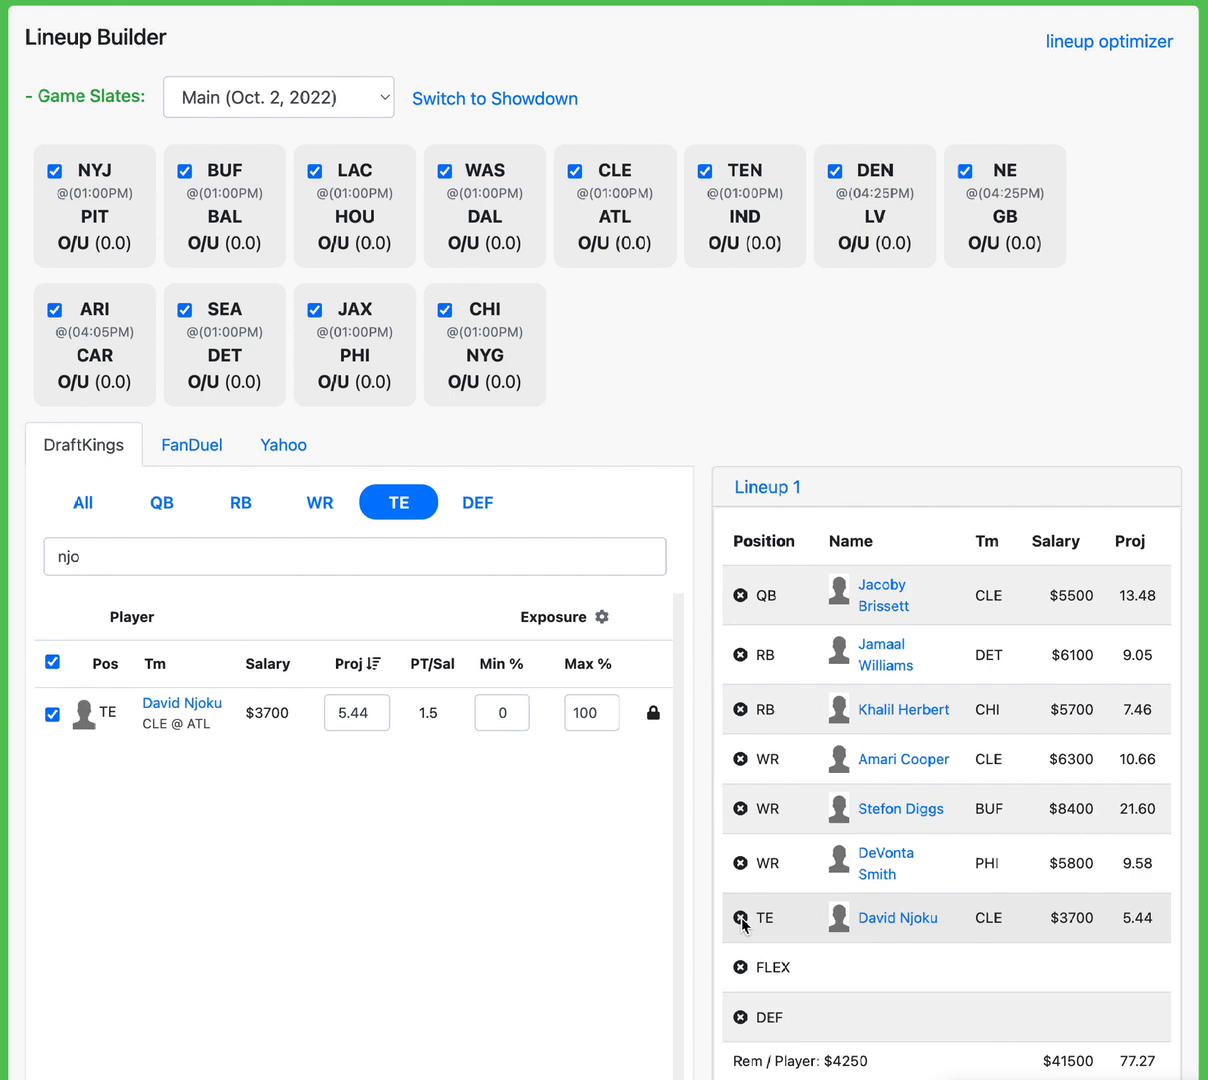
Remove David Njoku at TE and lock TJ Hockenson ($4,100, 9.63 points) instead
{"action": "left_click", "coordinate": [741, 919]}
{"action": "type", "text": "h"}
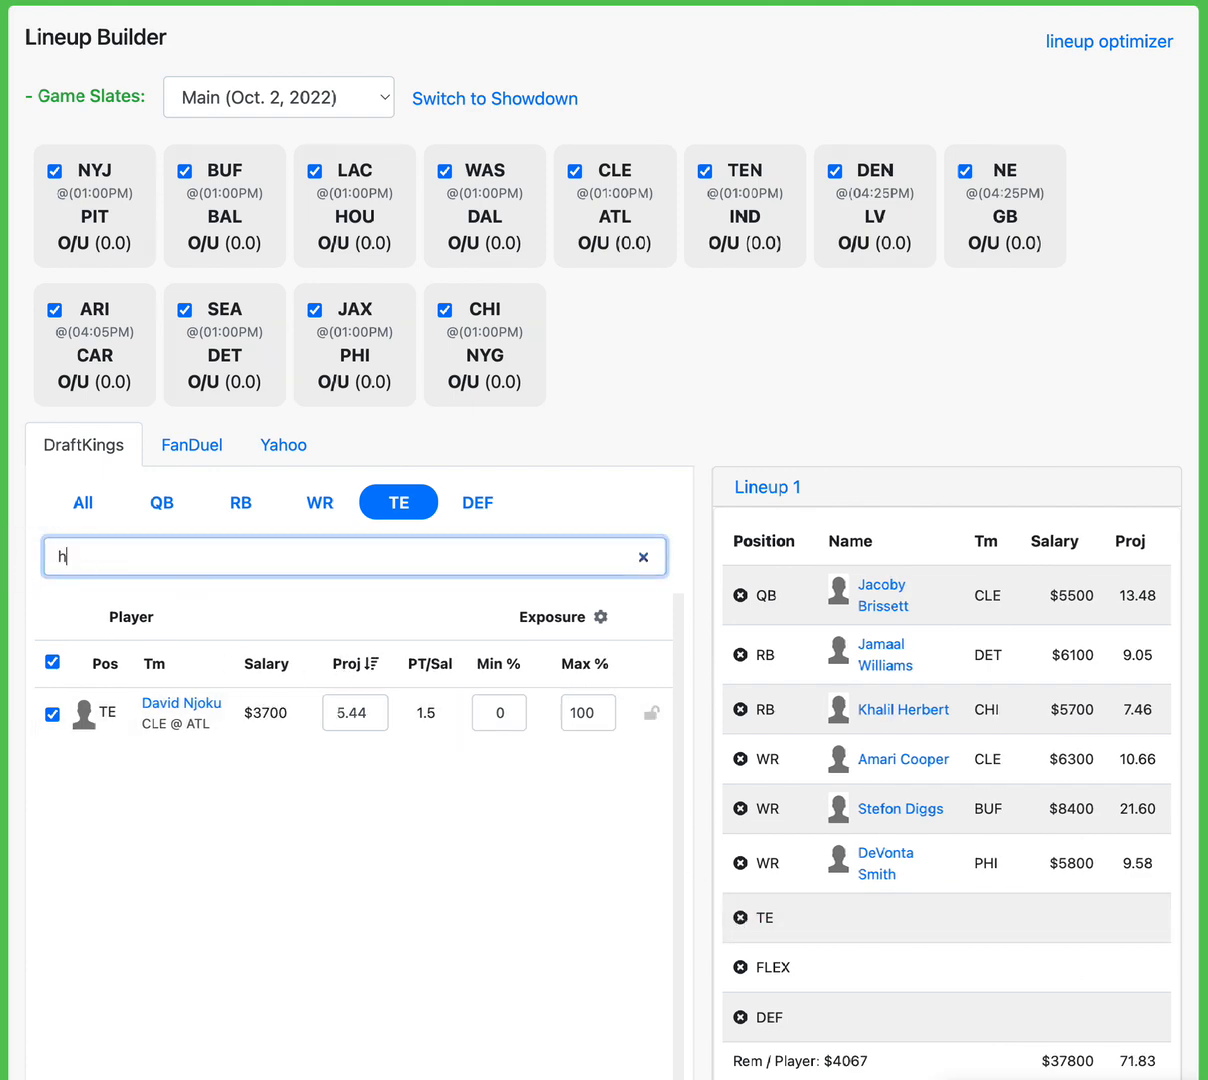
{"action": "type", "text": "ock"}
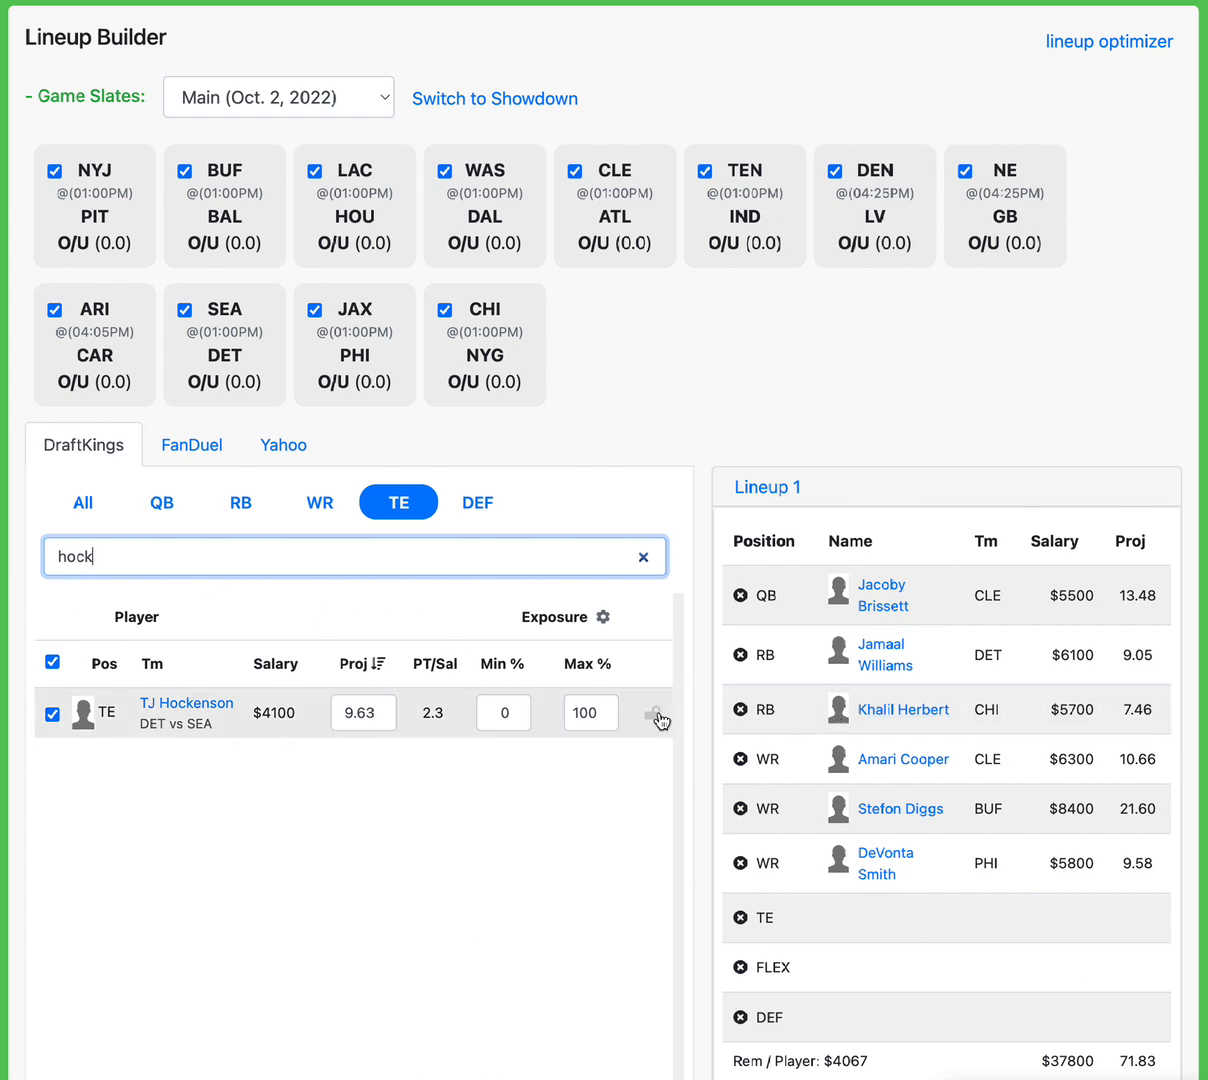
{"action": "left_click", "coordinate": [657, 715]}
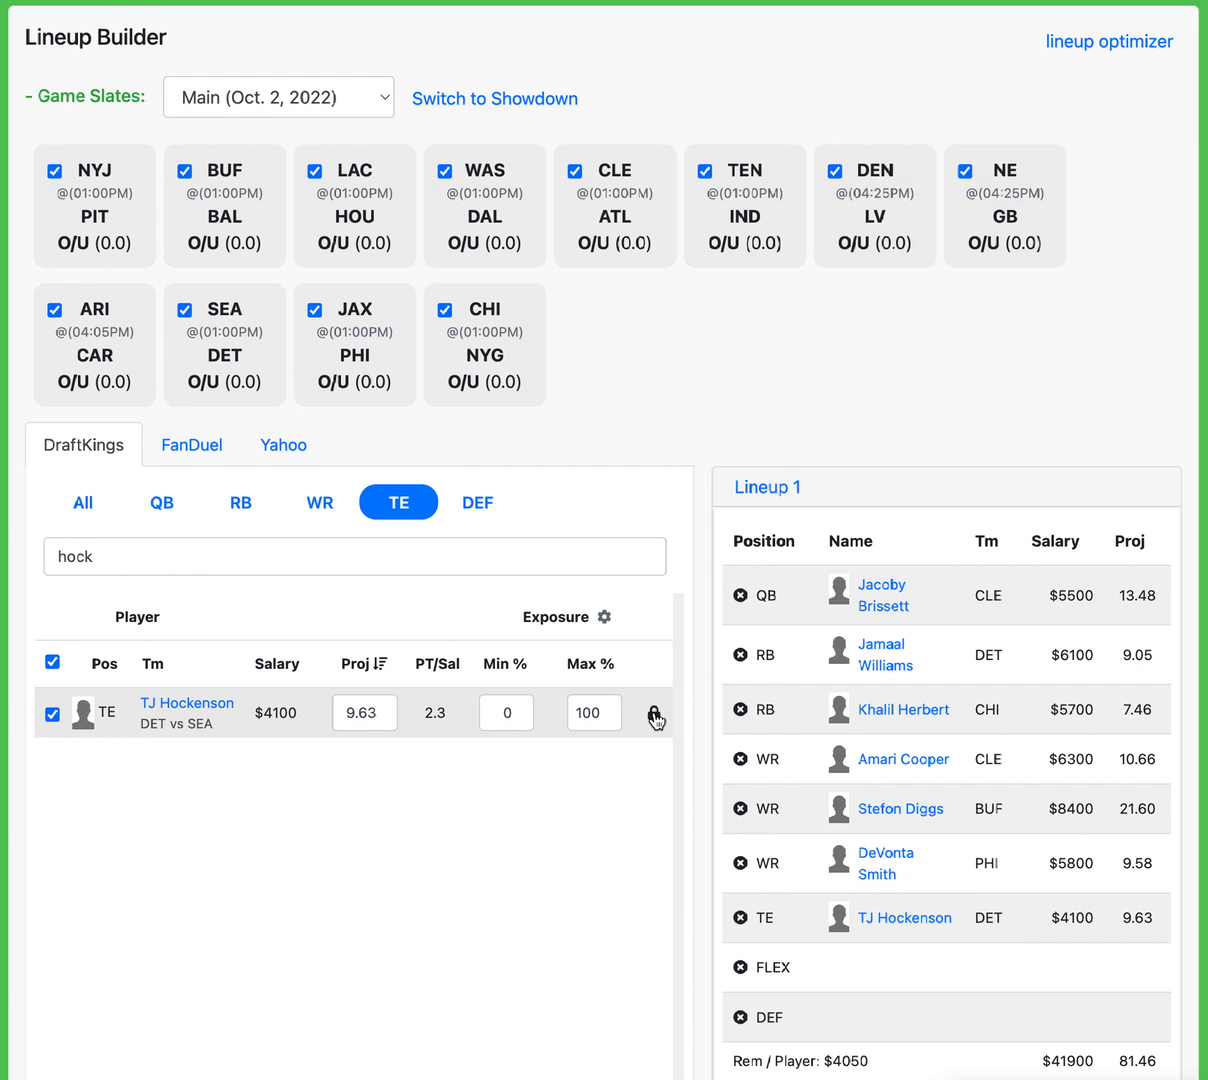
{"action": "mouse_move", "coordinate": [905, 918]}
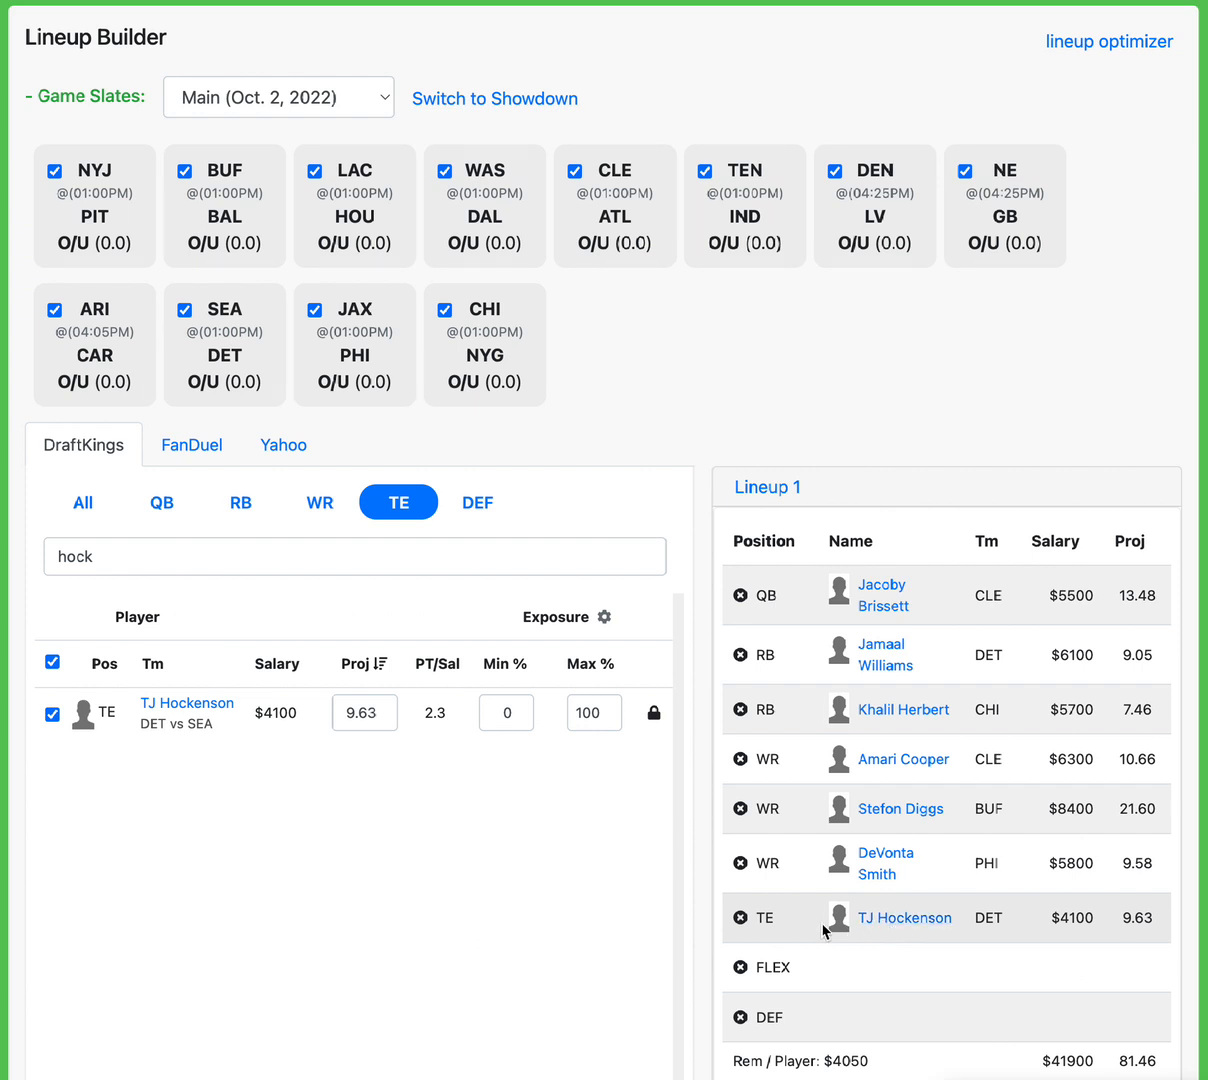
{"action": "mouse_move", "coordinate": [870, 605]}
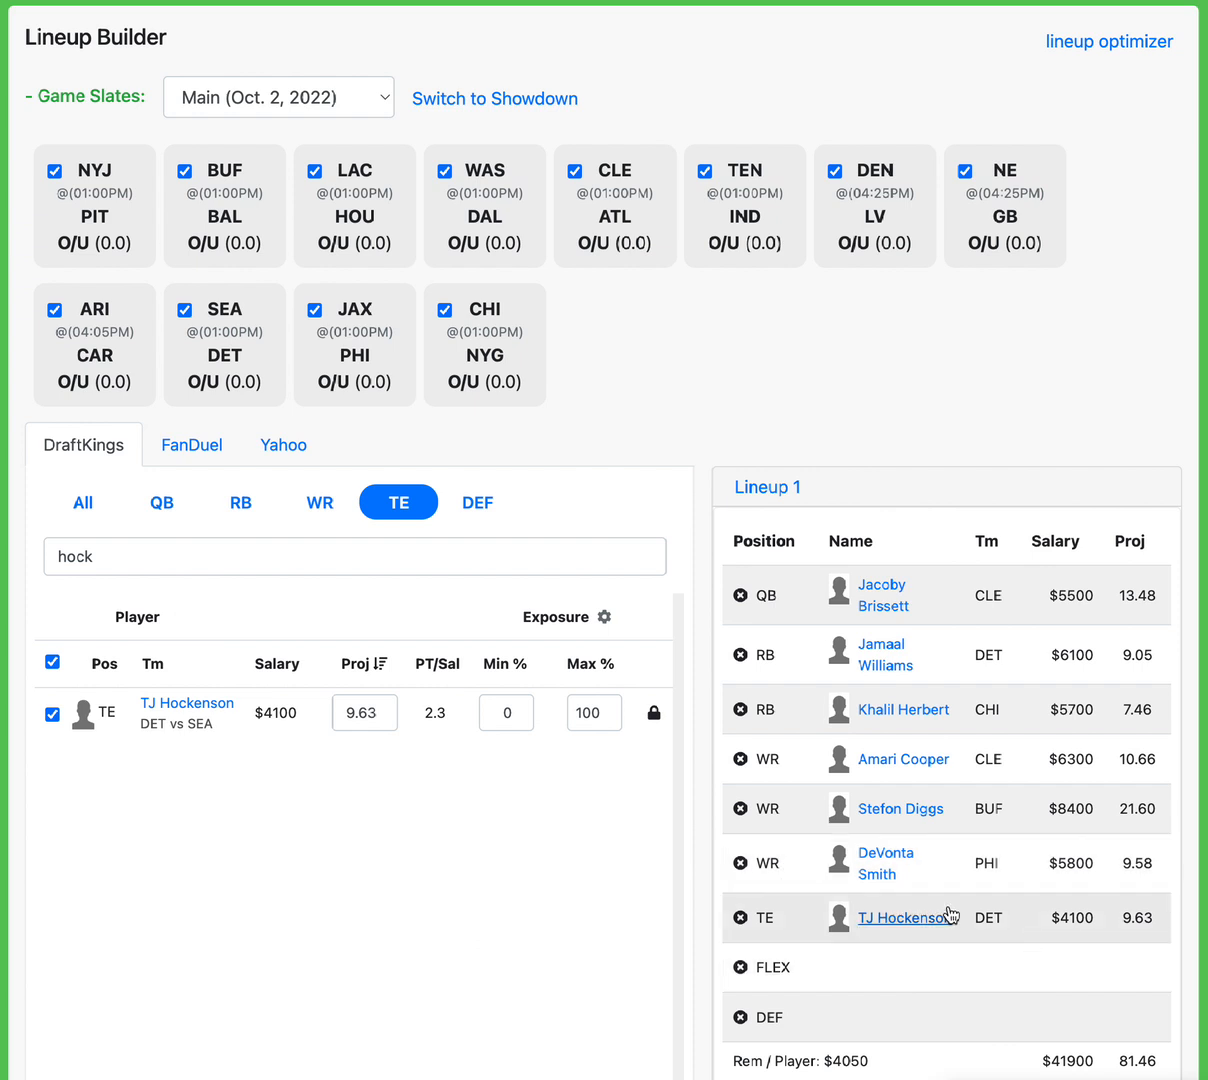
{"action": "mouse_move", "coordinate": [857, 882]}
{"action": "type", "text": "lond"}
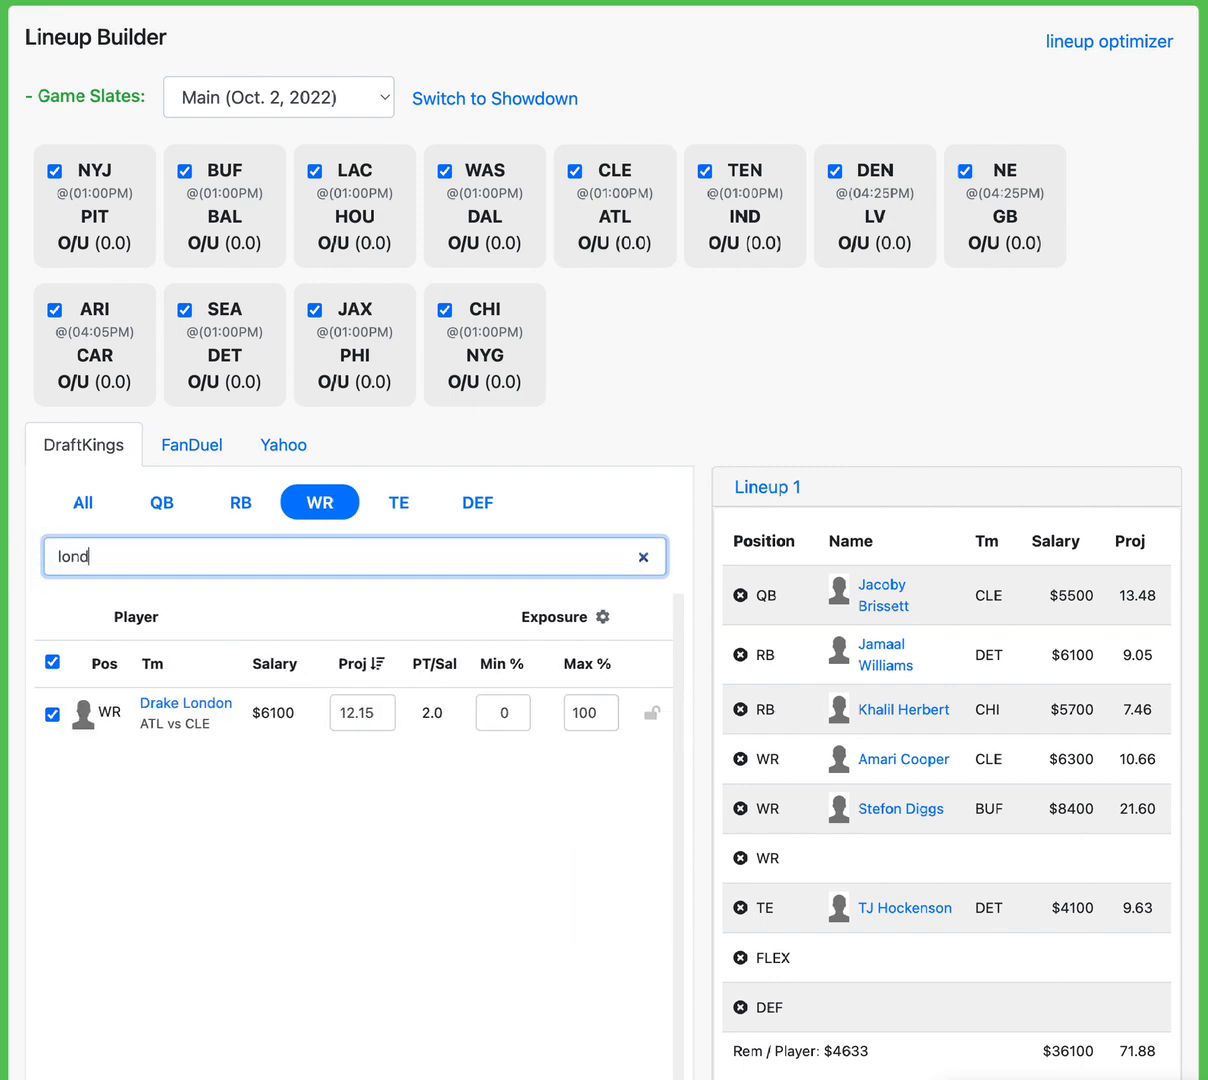
{"action": "mouse_move", "coordinate": [878, 865]}
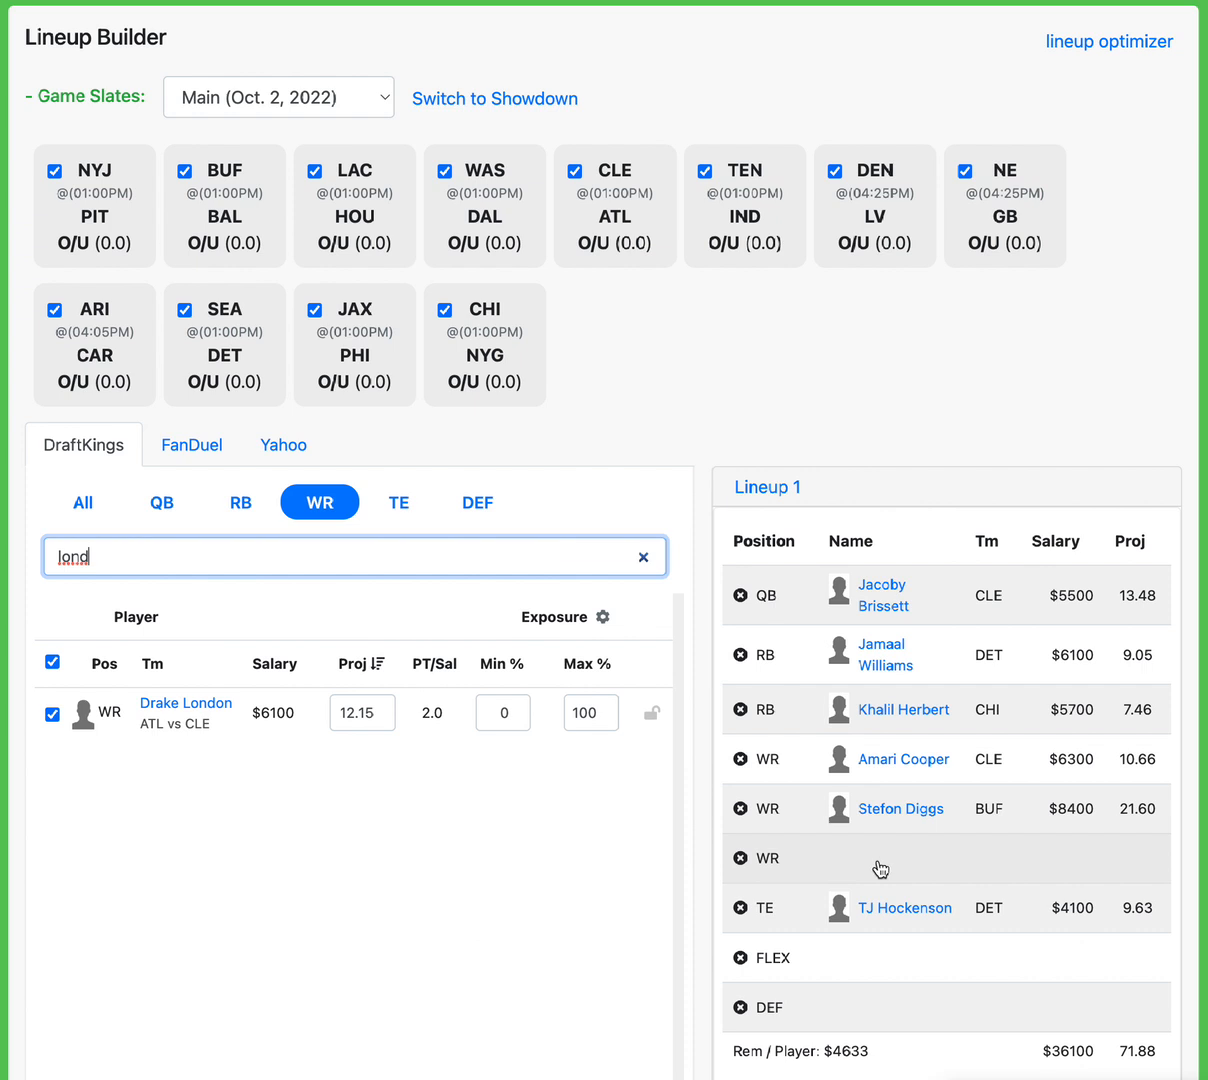
{"action": "mouse_move", "coordinate": [905, 869]}
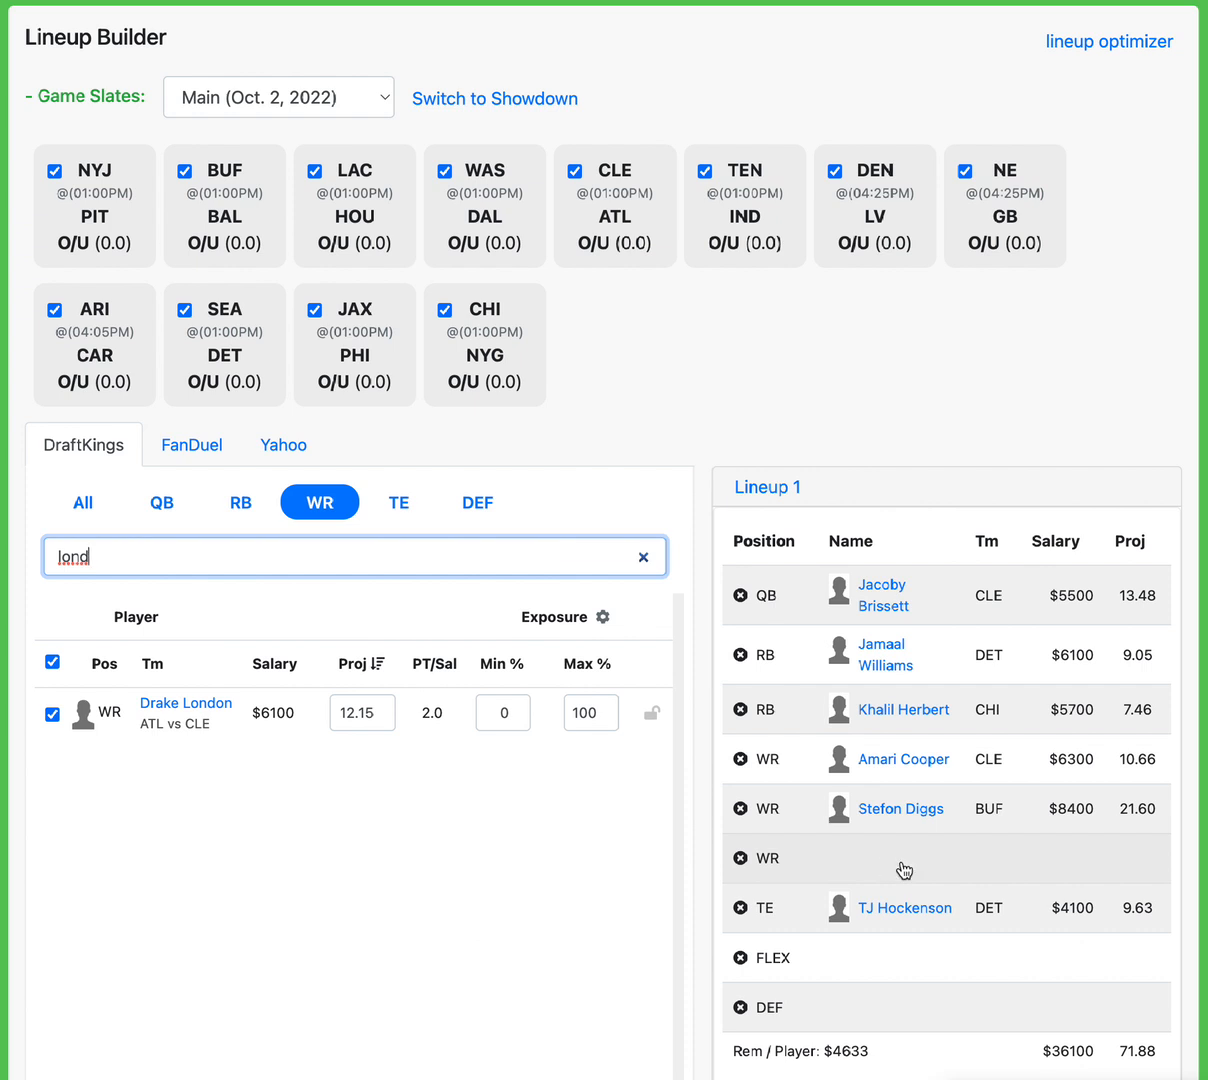
{"action": "mouse_move", "coordinate": [898, 908]}
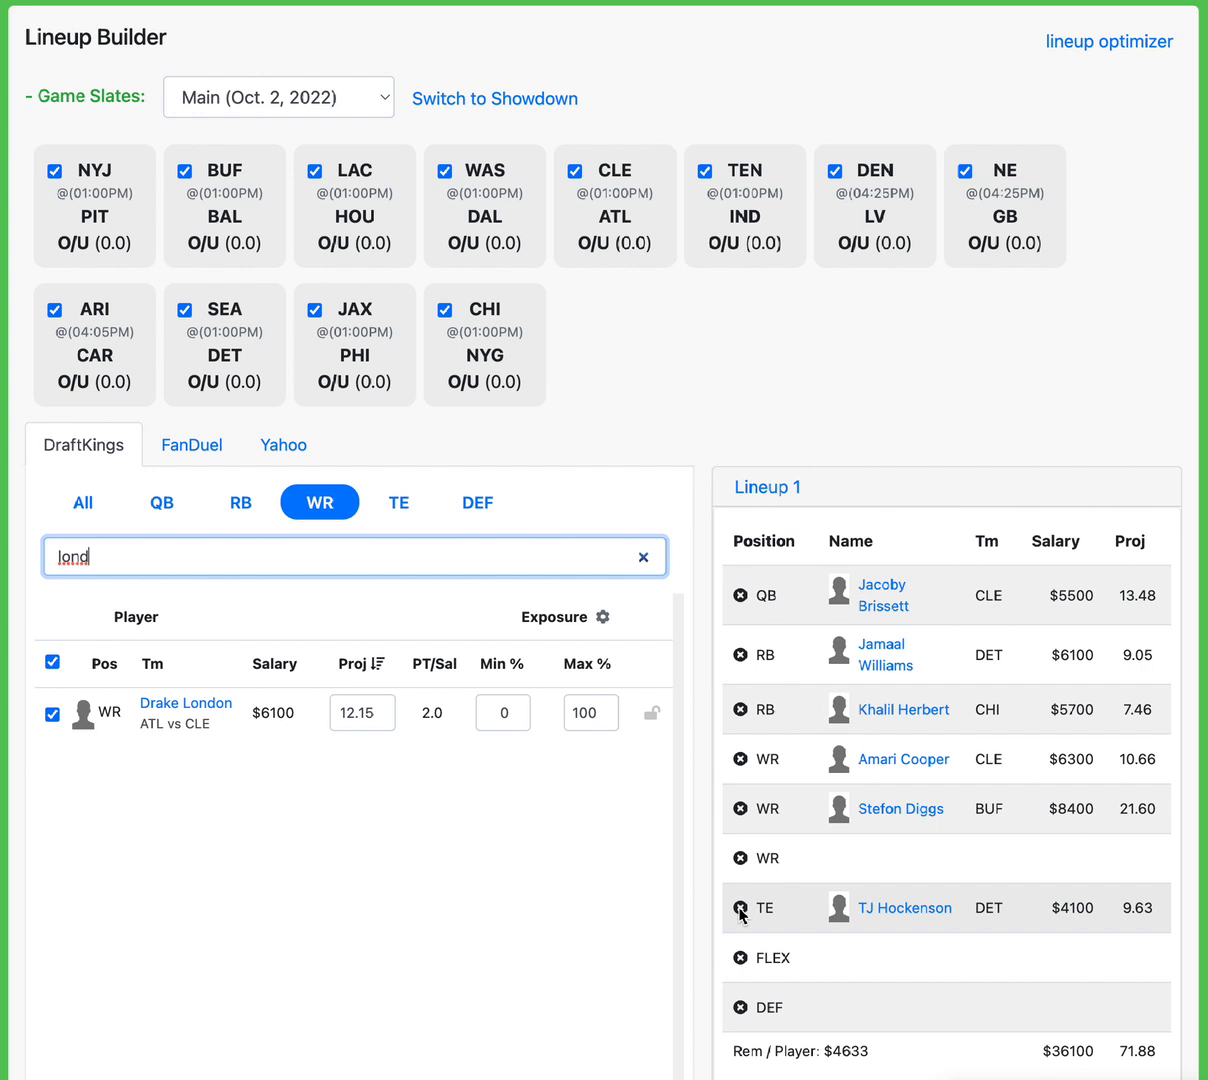
Re-lock David Njoku at tight end, then lock Drake London ($6,100) as third receiver
{"action": "left_click", "coordinate": [739, 908]}
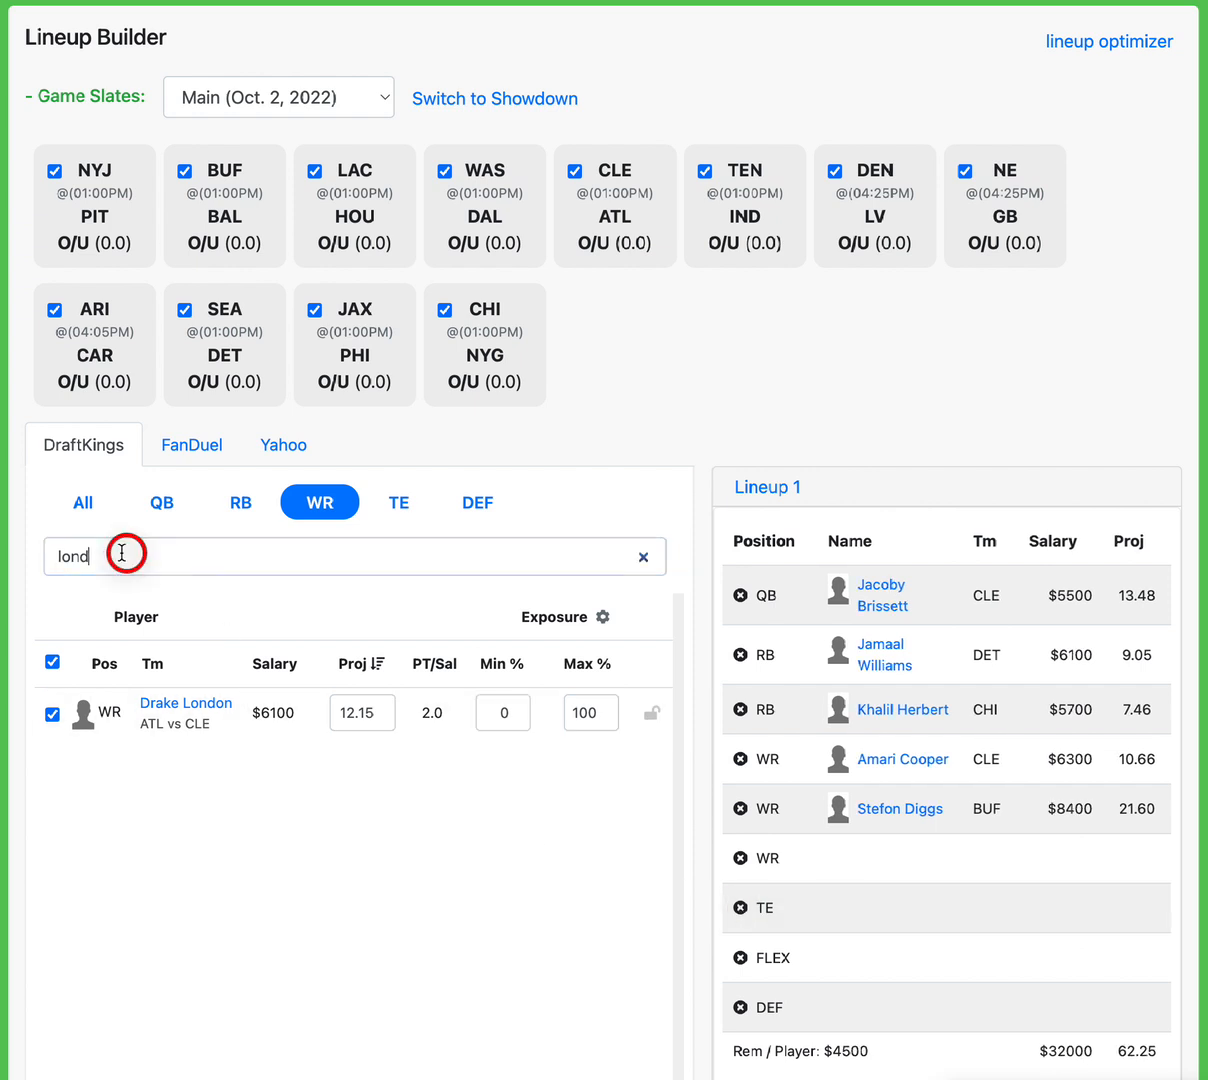
{"action": "type", "text": "njok"}
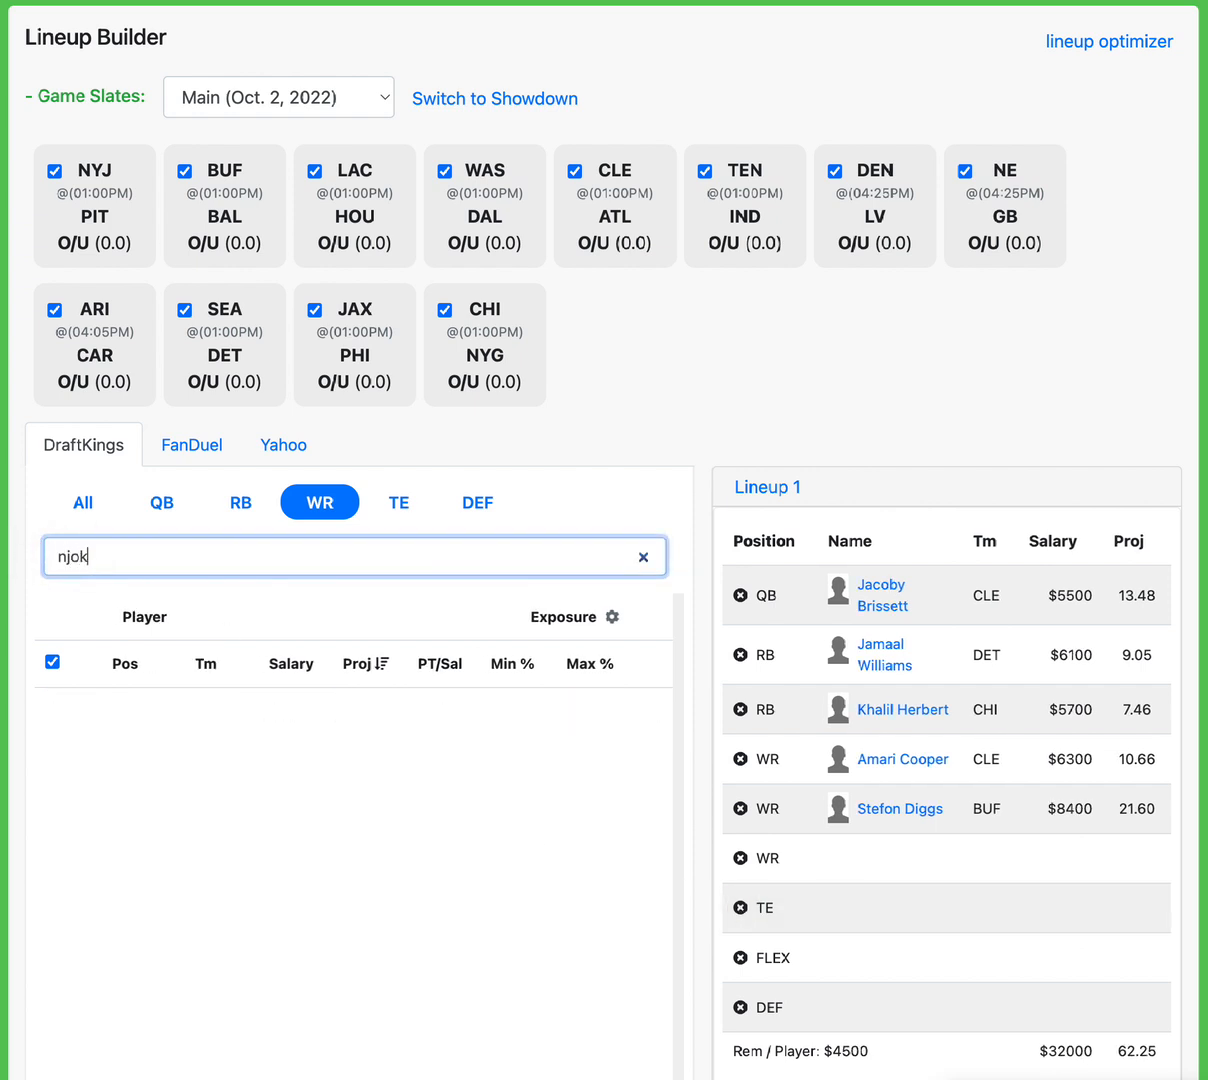
{"action": "left_click", "coordinate": [398, 502]}
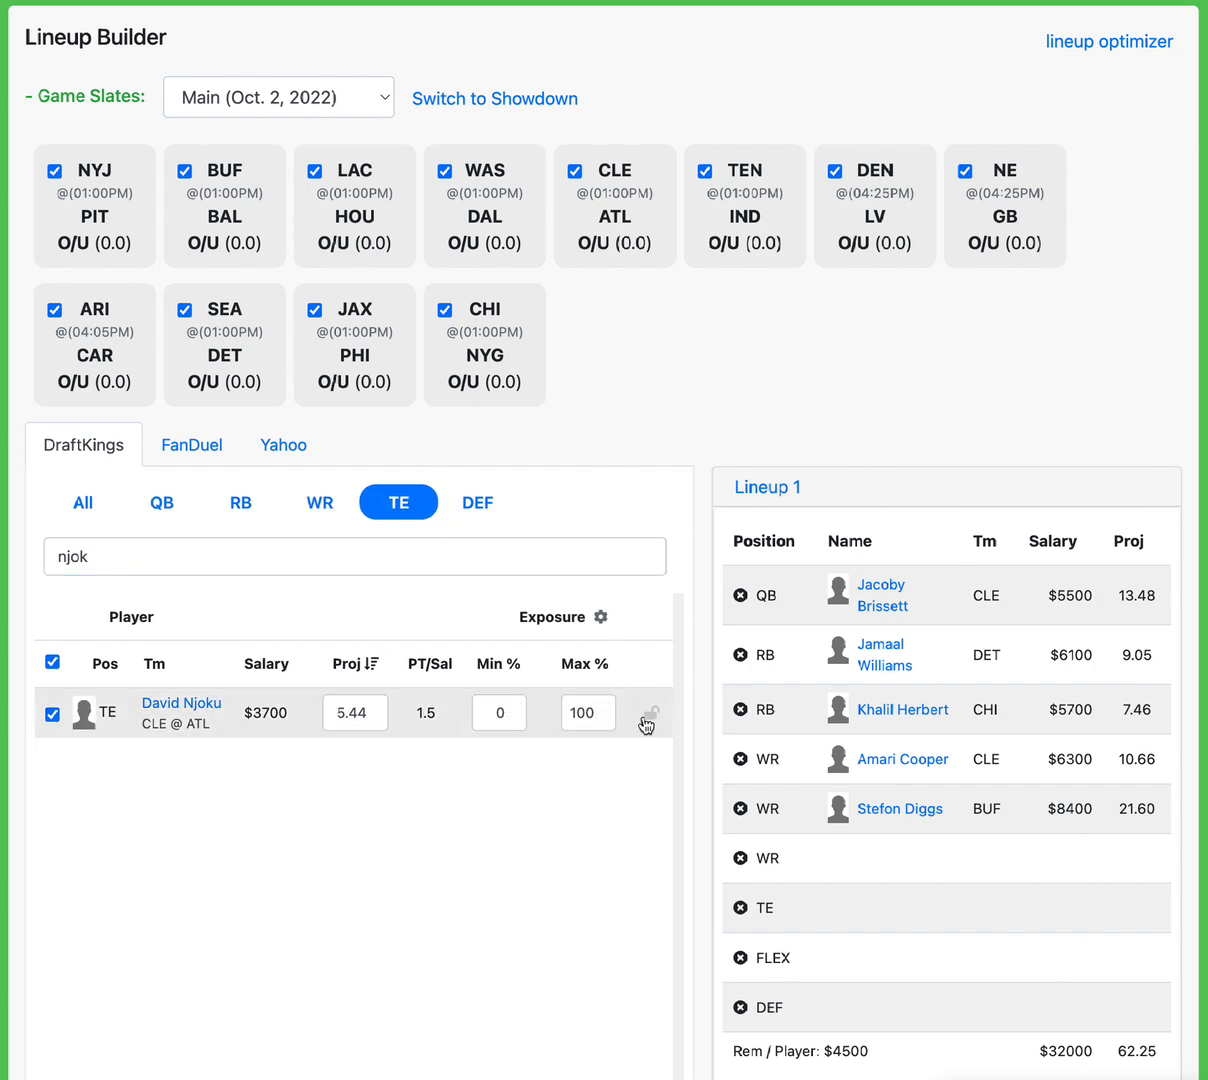
{"action": "left_click", "coordinate": [648, 713]}
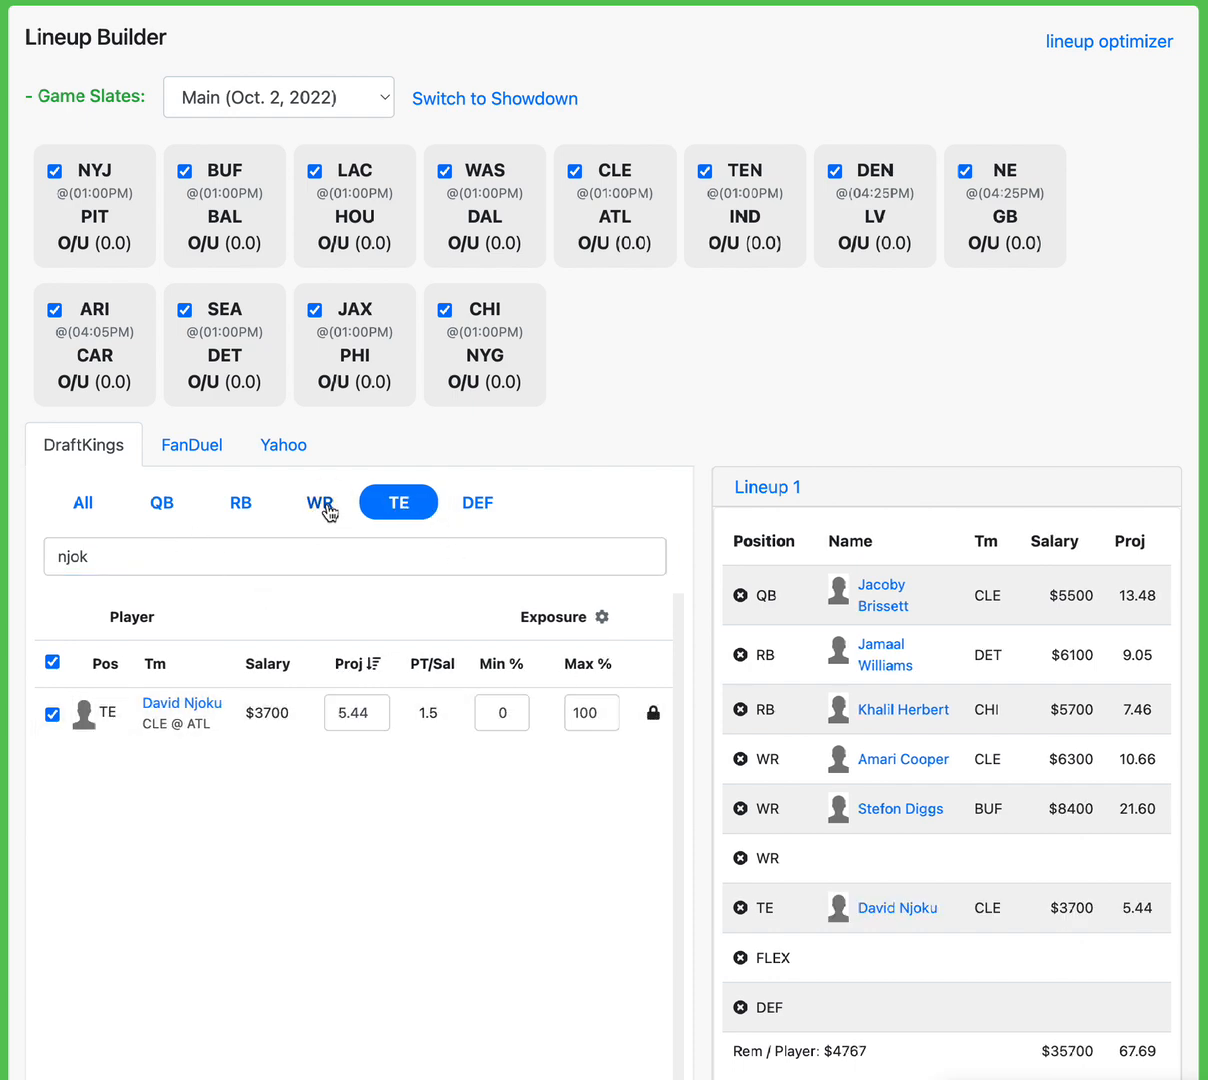
{"action": "left_click", "coordinate": [319, 502]}
{"action": "type", "text": "london"}
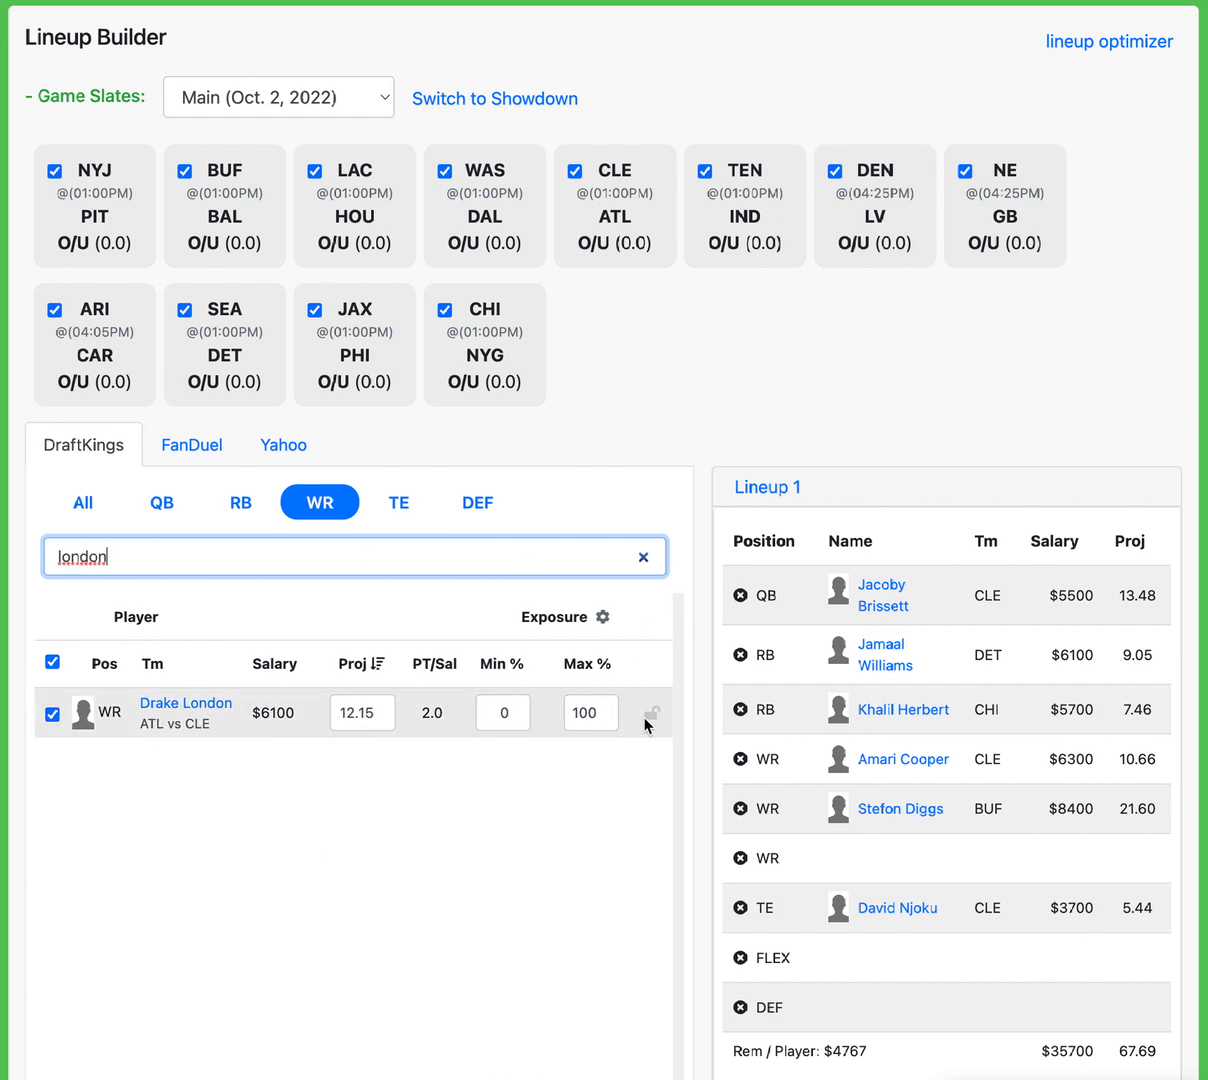
{"action": "left_click", "coordinate": [652, 713]}
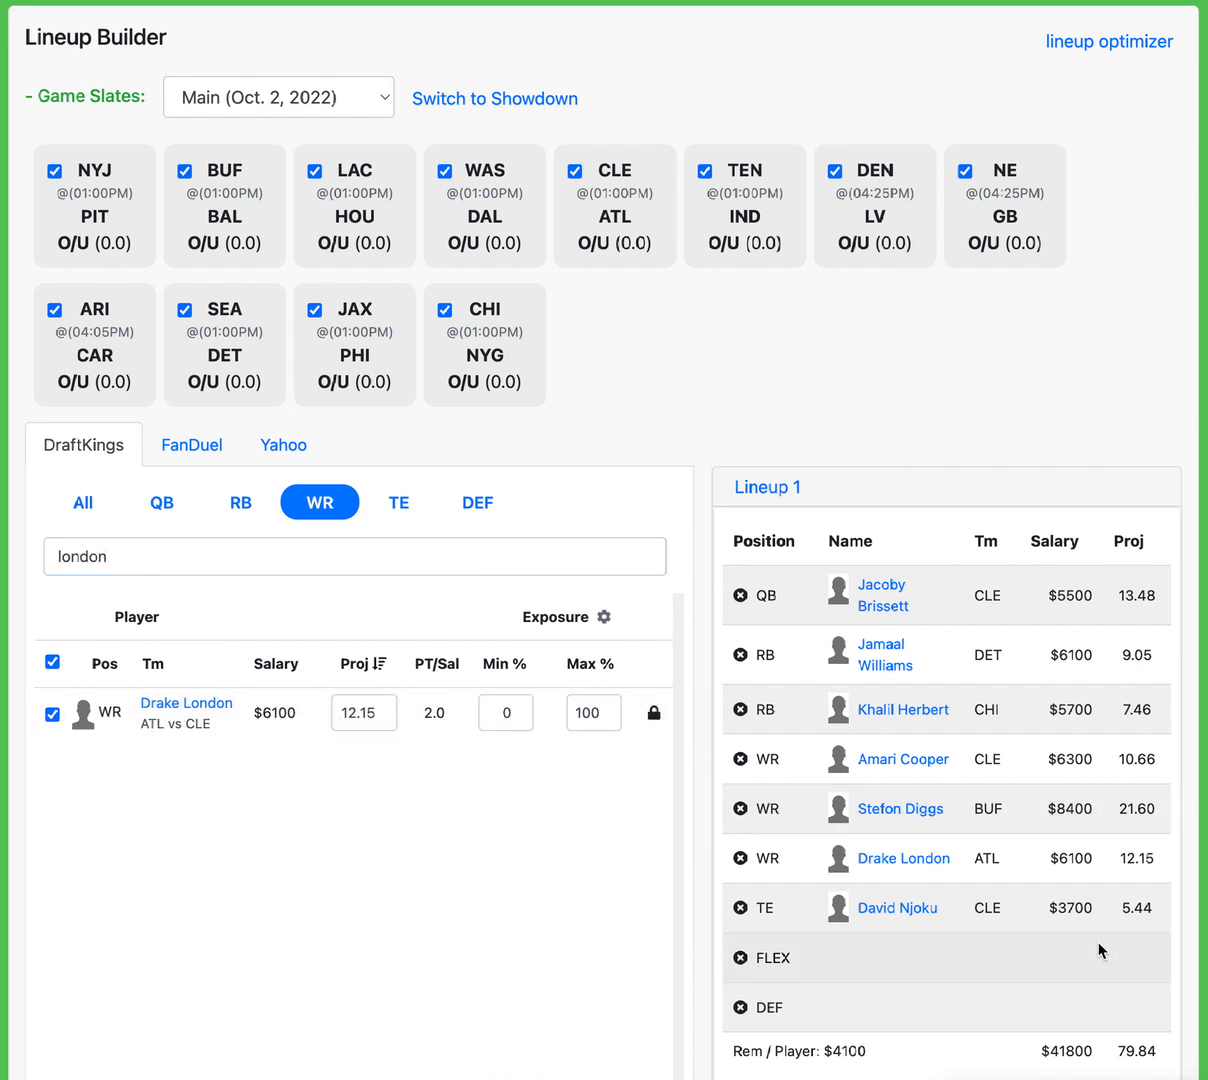
{"action": "mouse_move", "coordinate": [904, 858]}
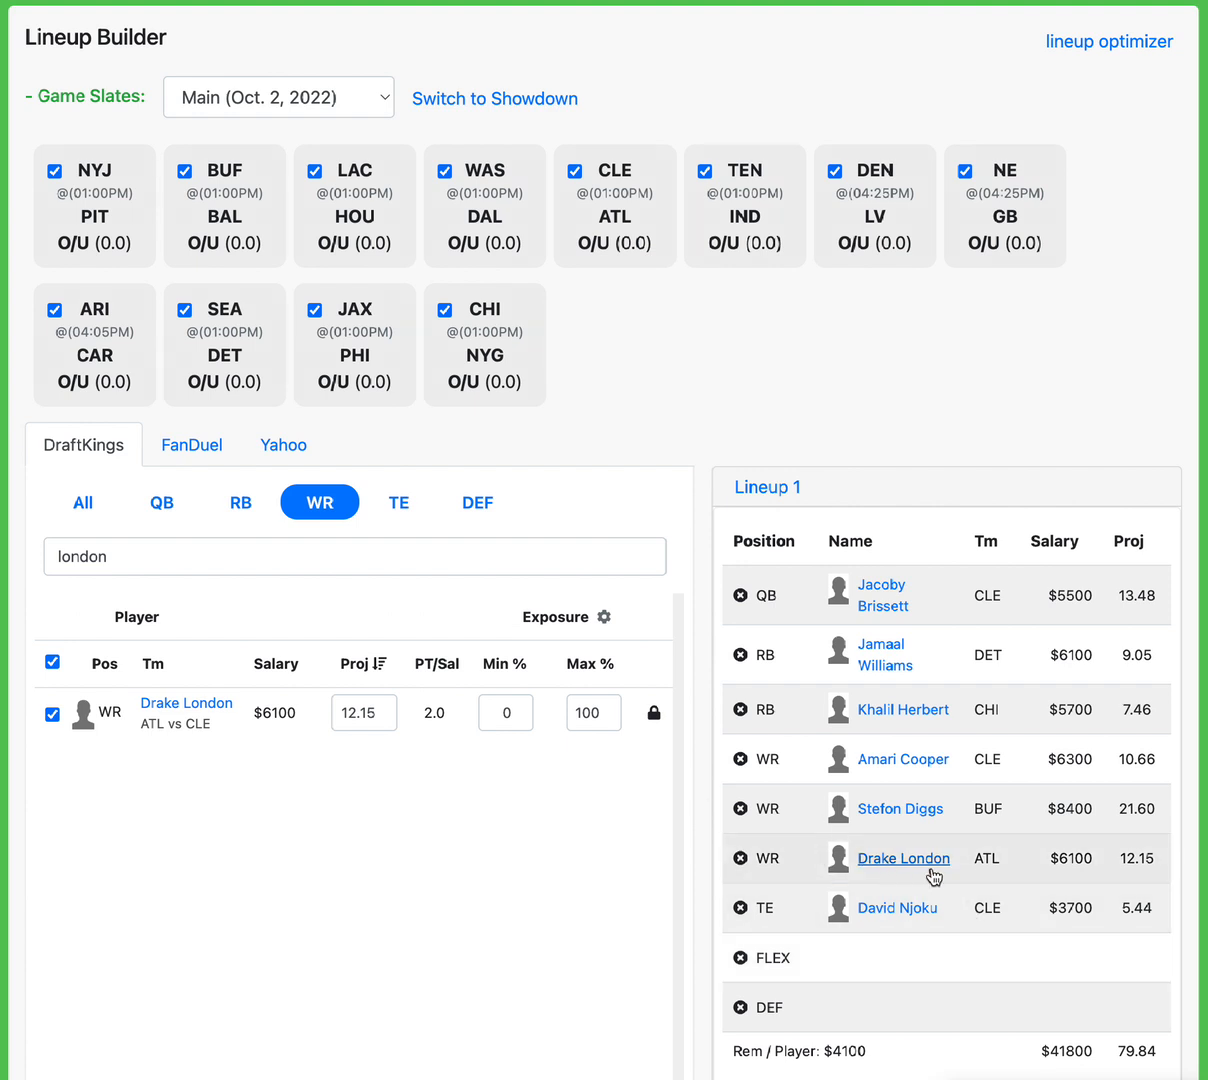
{"action": "mouse_move", "coordinate": [892, 714]}
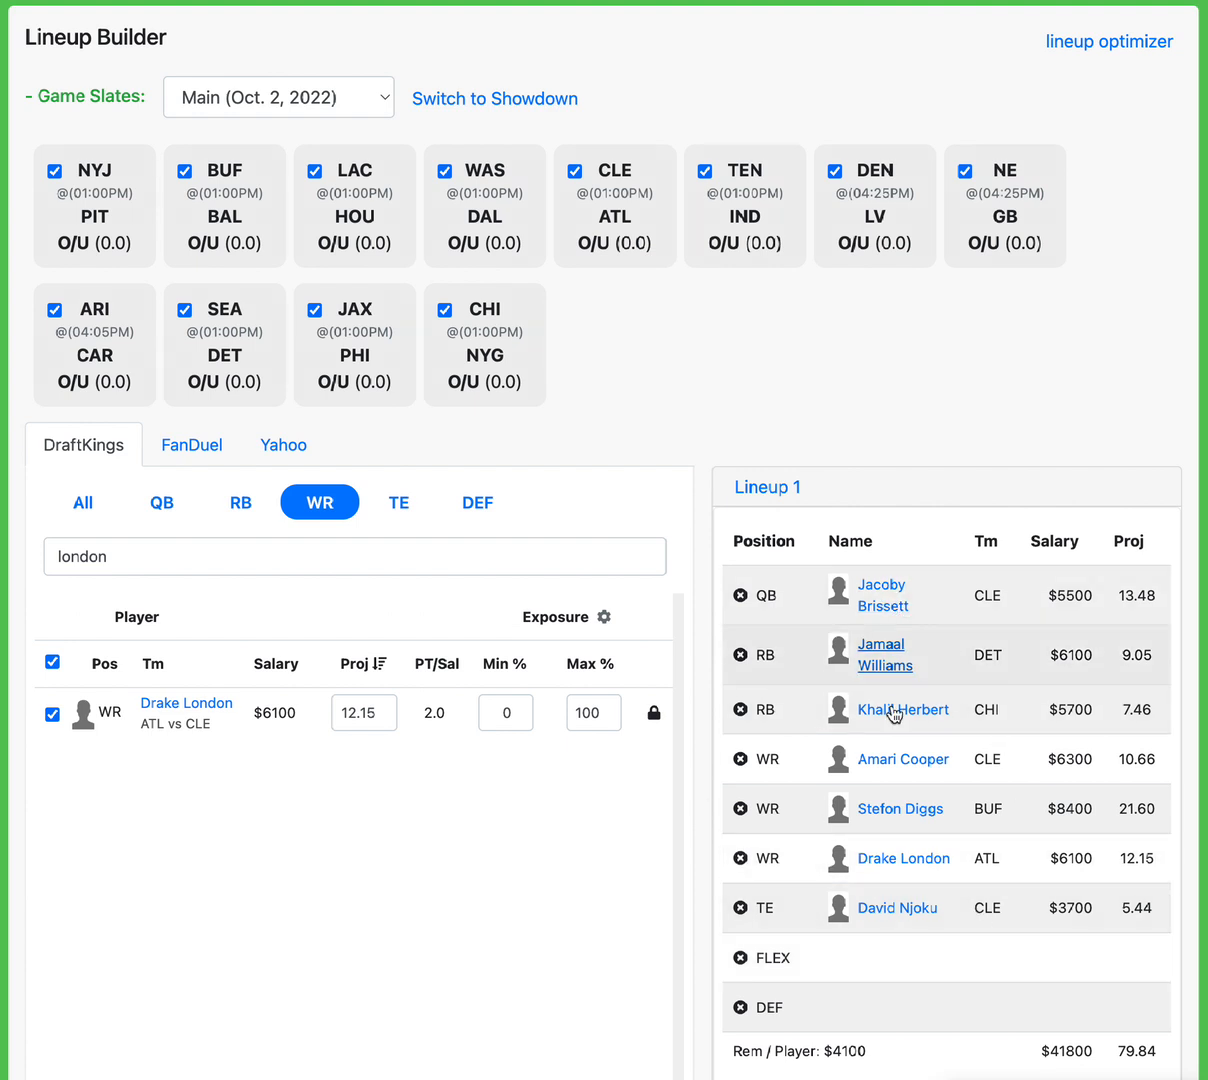
{"action": "mouse_move", "coordinate": [903, 858]}
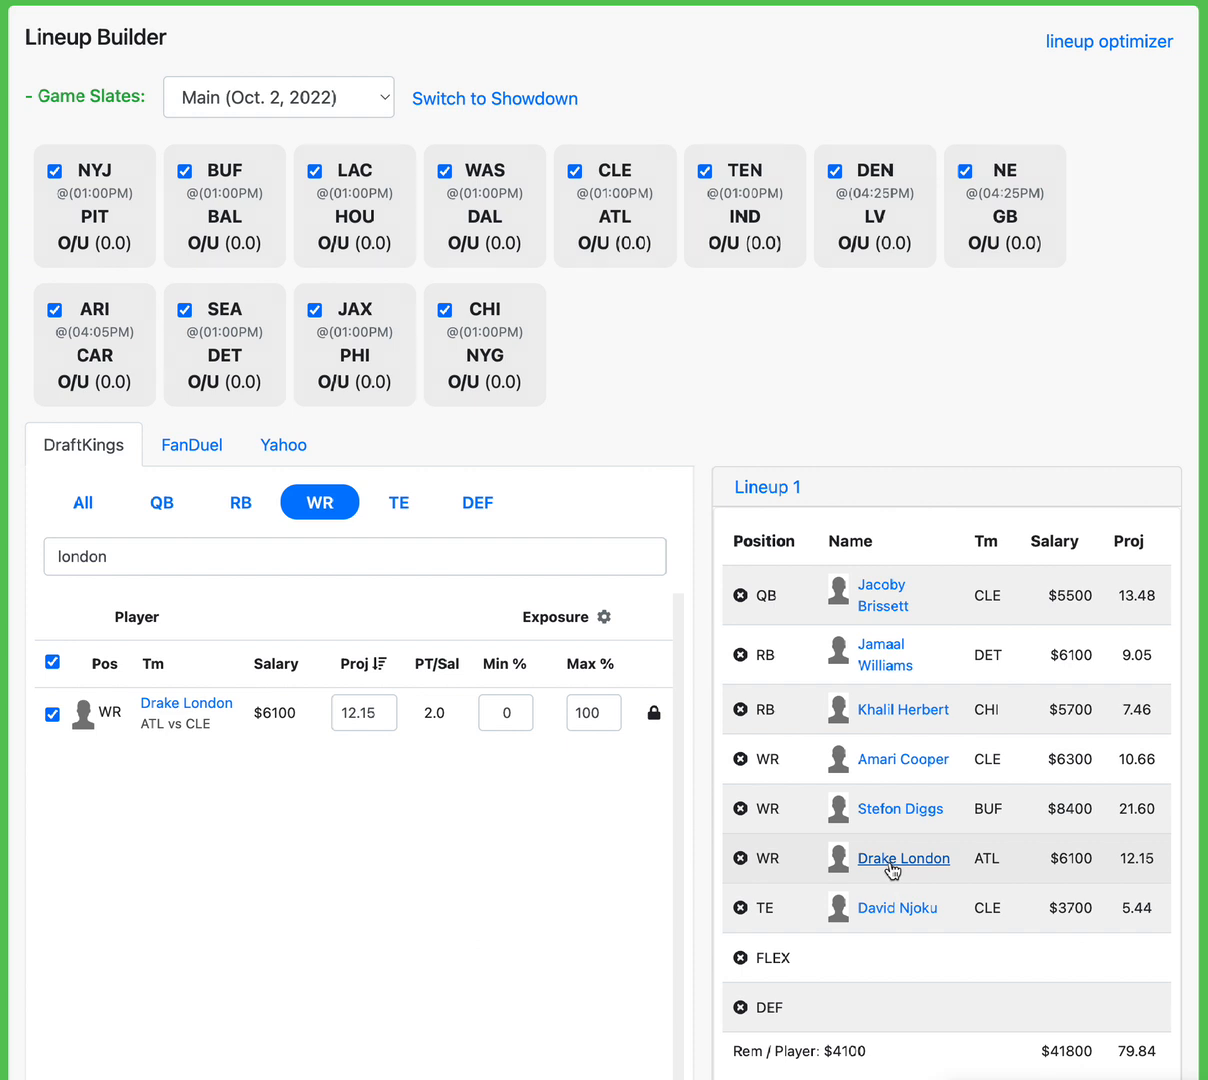
{"action": "mouse_move", "coordinate": [768, 809]}
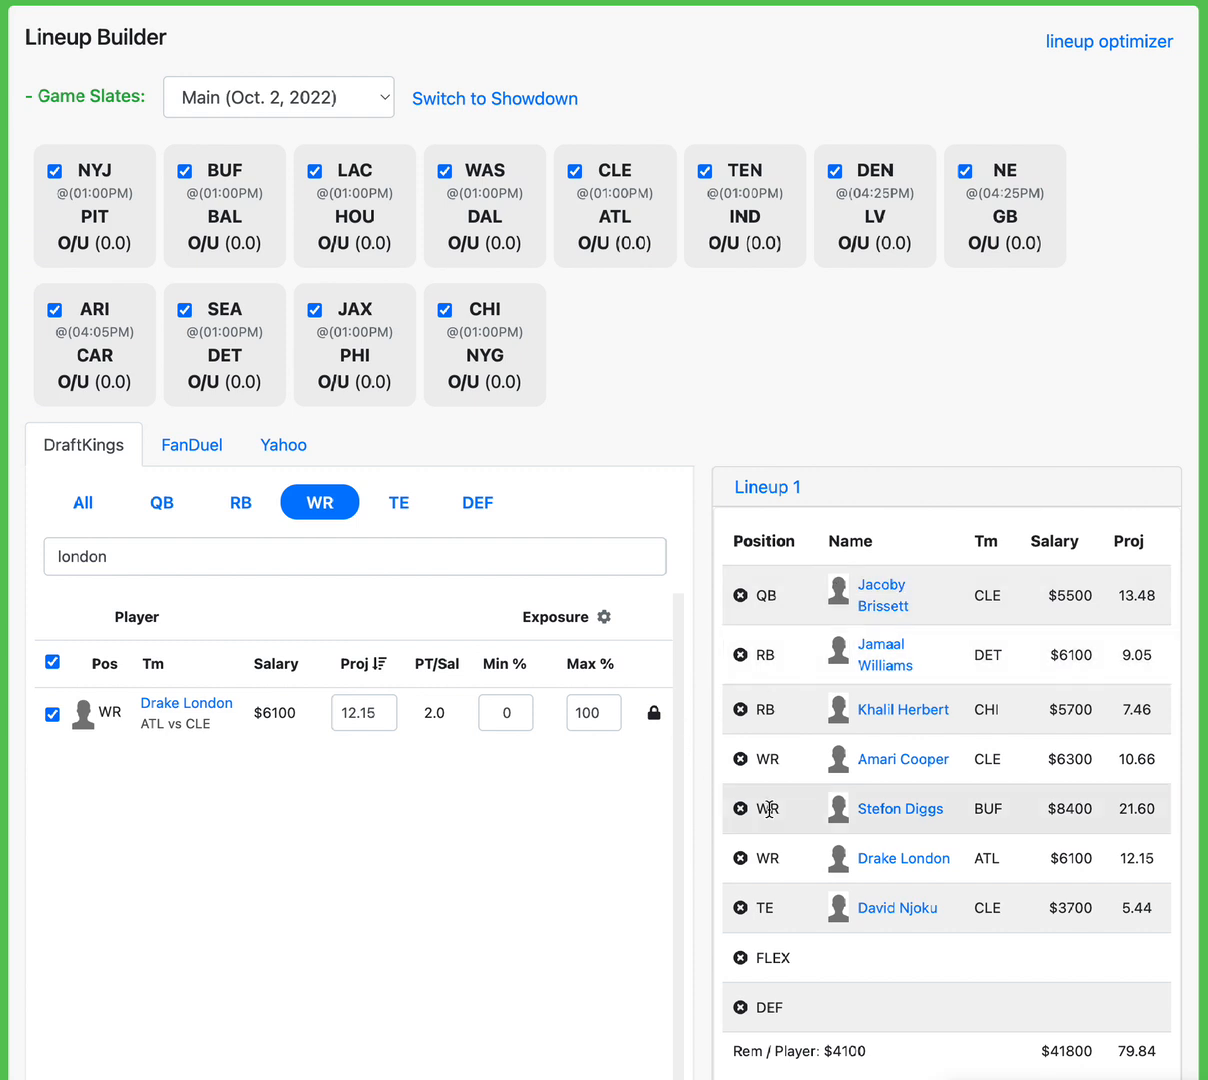
{"action": "mouse_move", "coordinate": [963, 709]}
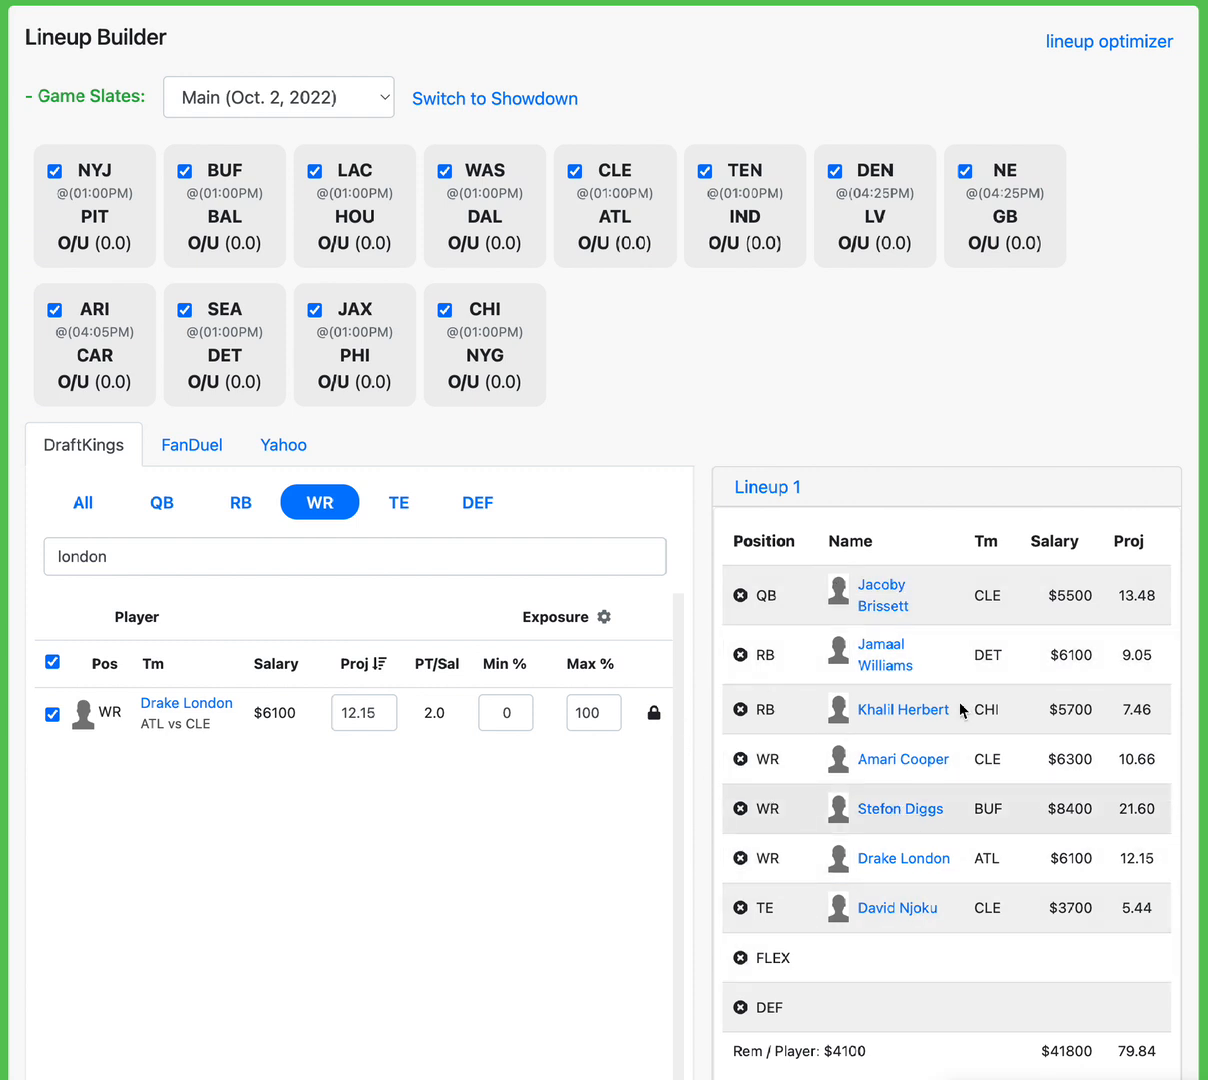
{"action": "mouse_move", "coordinate": [852, 901]}
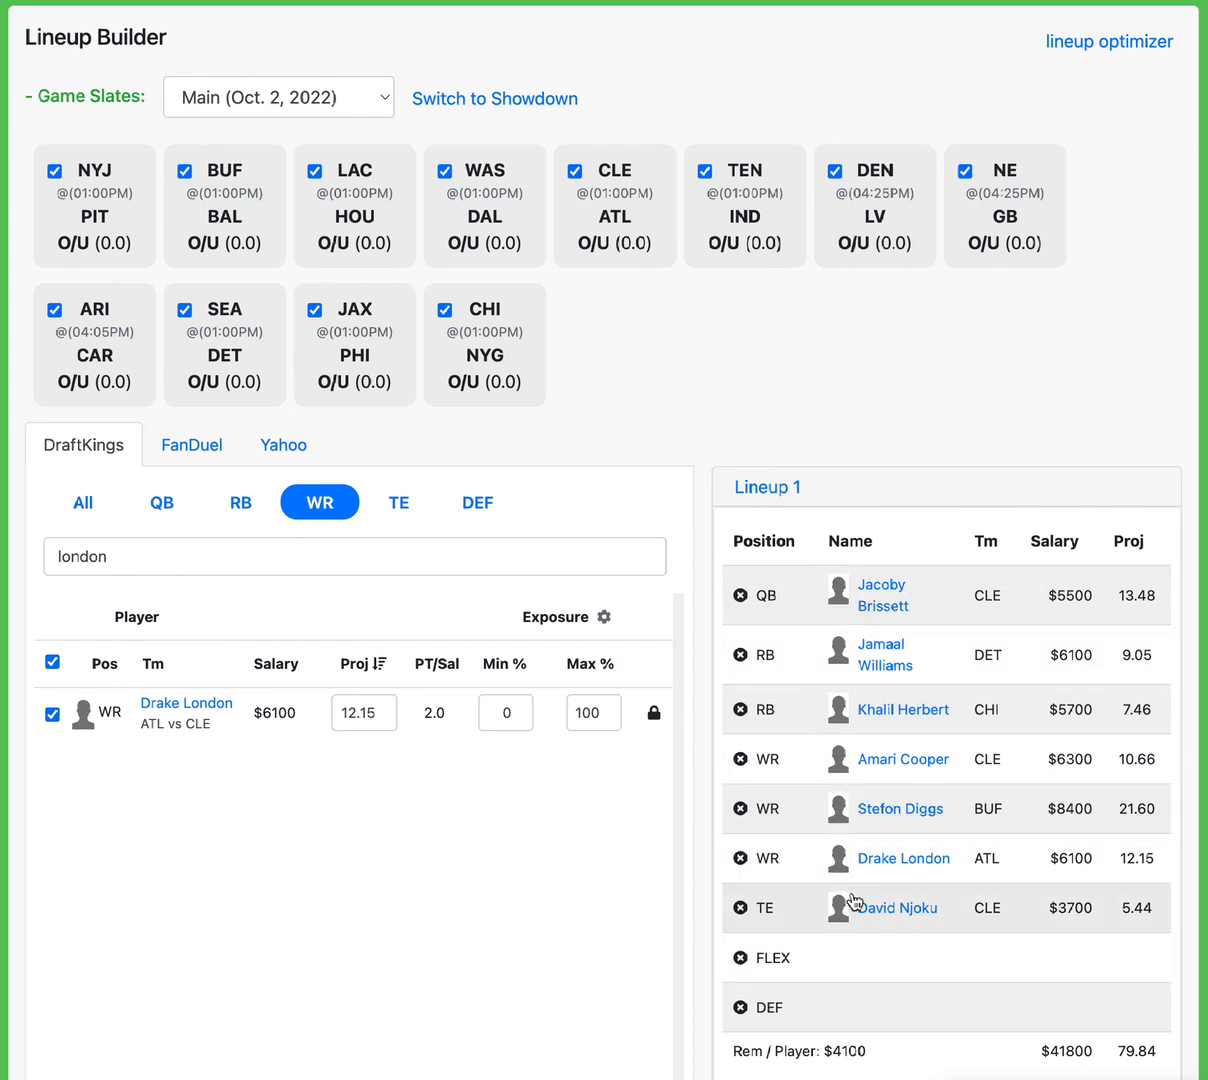
{"action": "mouse_move", "coordinate": [898, 908]}
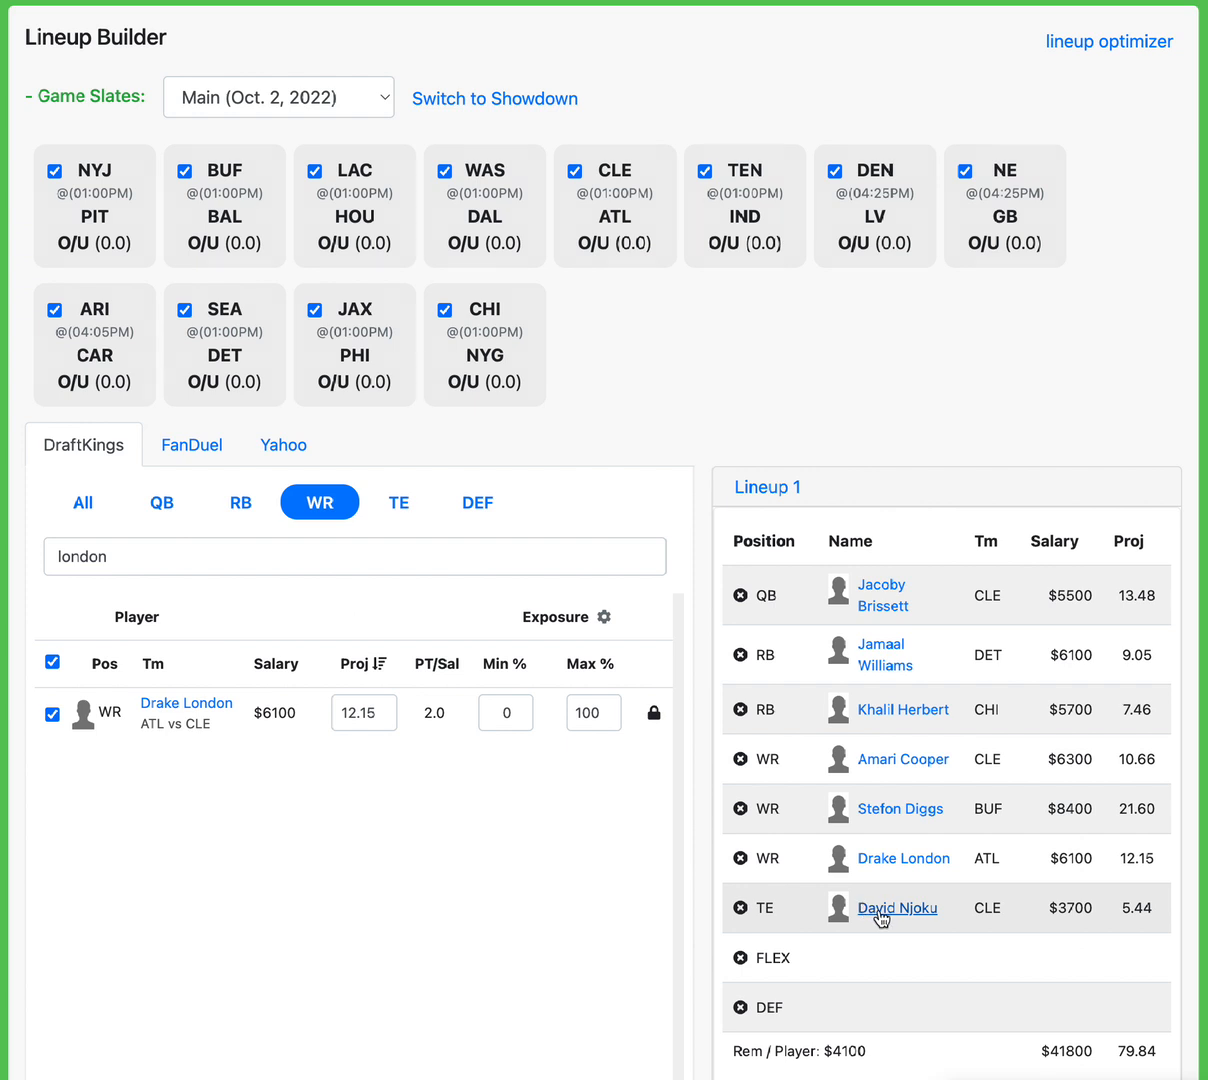
{"action": "mouse_move", "coordinate": [1024, 892]}
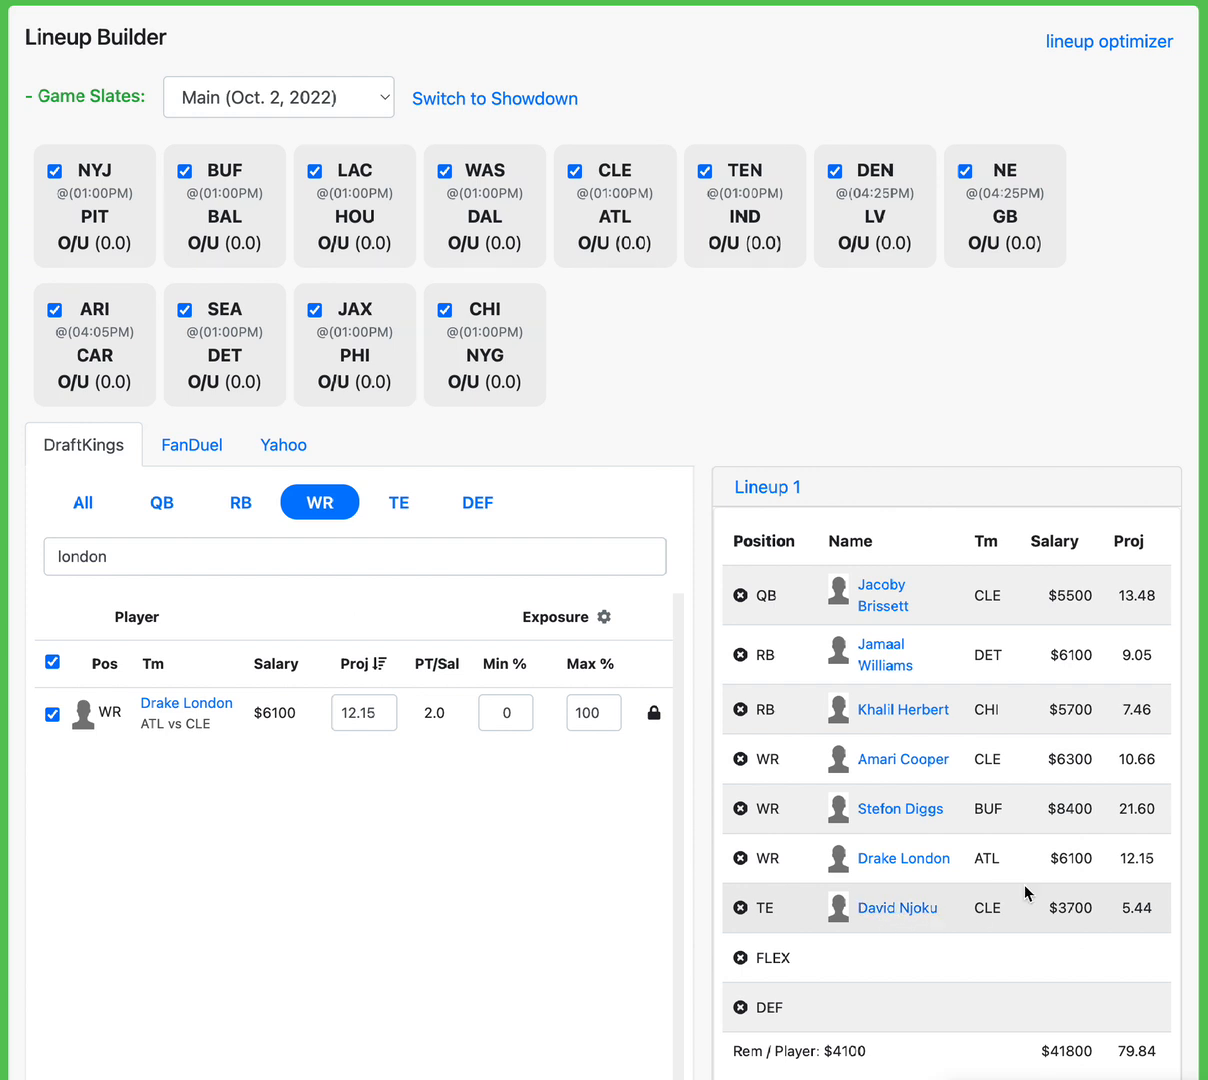
{"action": "mouse_move", "coordinate": [810, 858]}
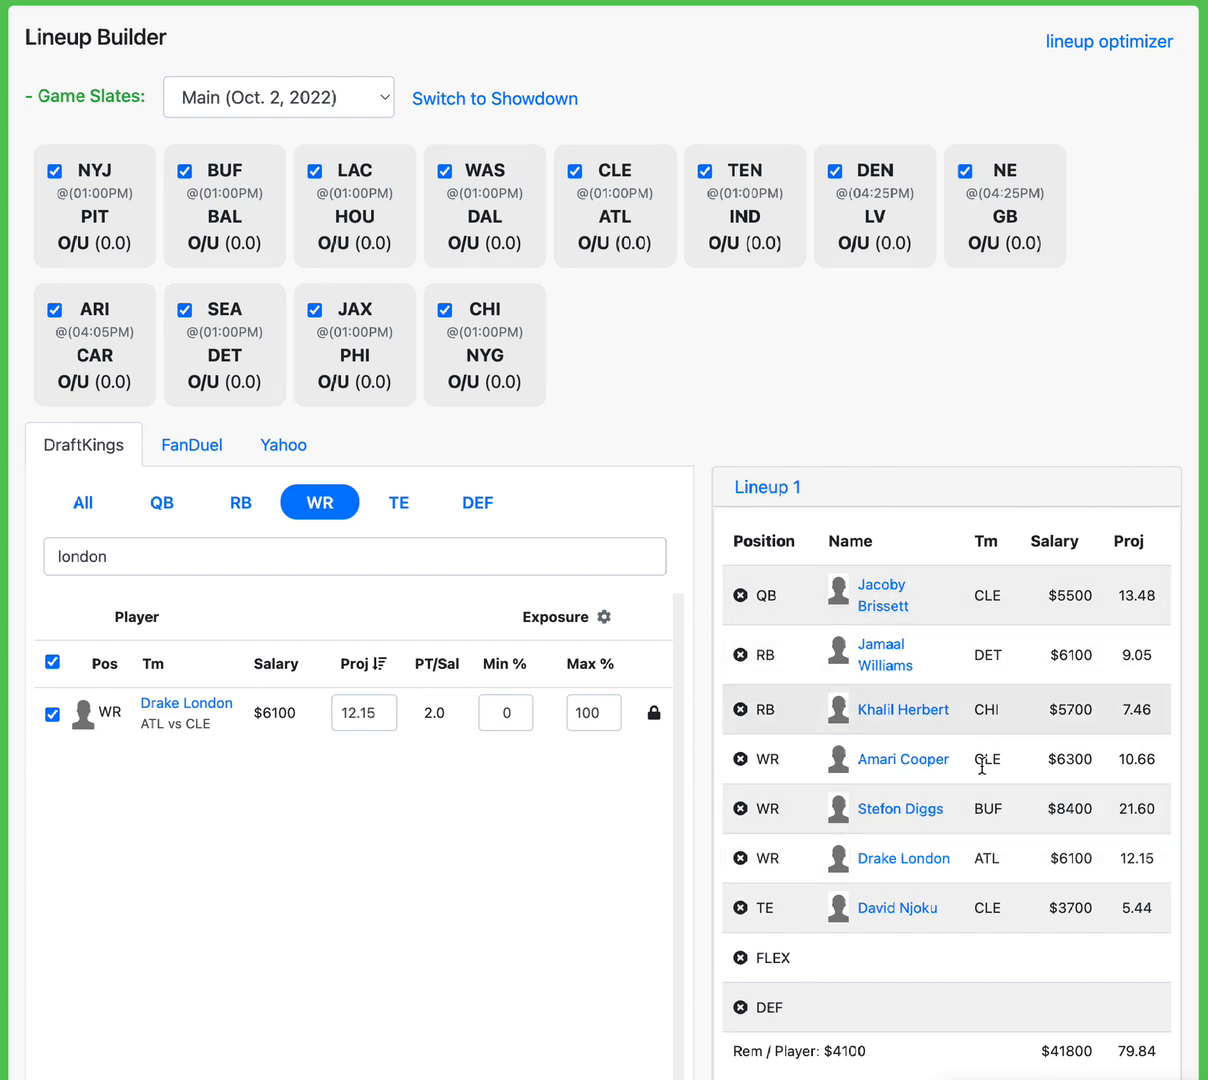
{"action": "mouse_move", "coordinate": [840, 810]}
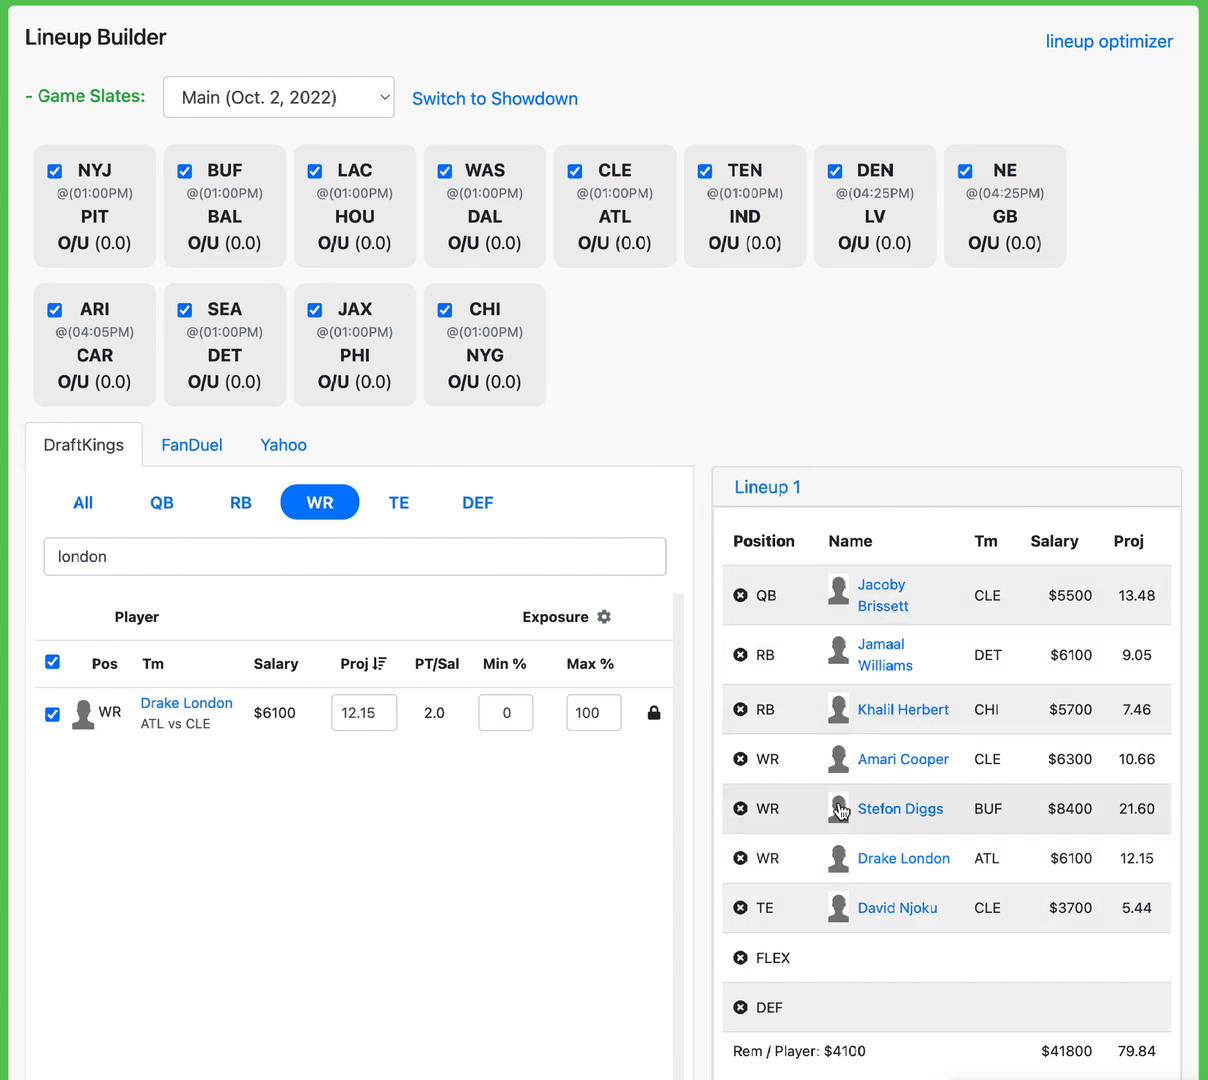
{"action": "mouse_move", "coordinate": [826, 813]}
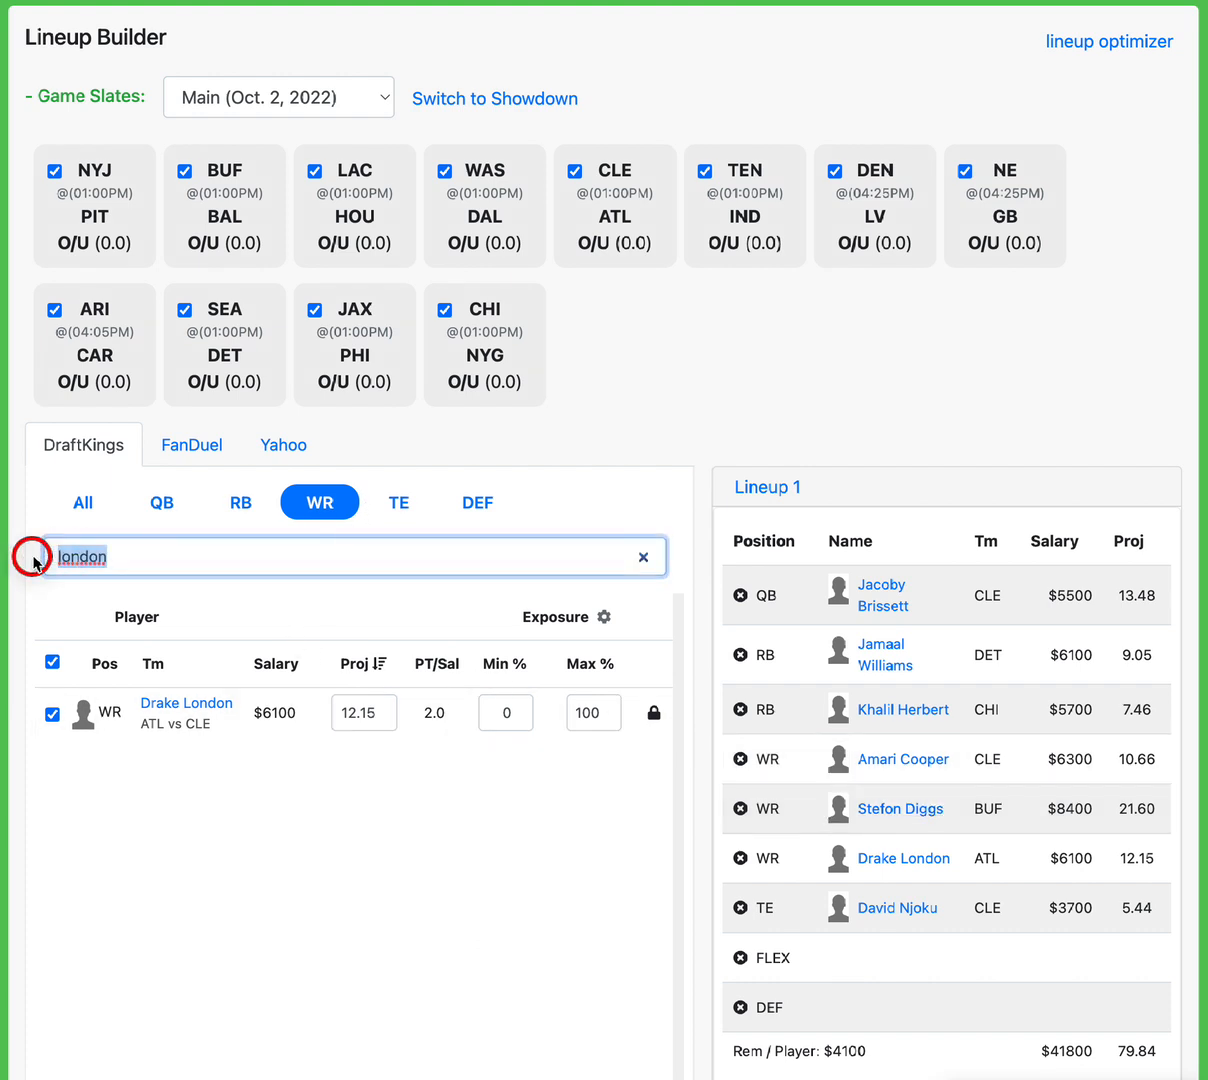
Replace the old search and lock Richie James Jr ($4,000, 10.12 points) as FLEX
{"action": "left_click", "coordinate": [82, 501]}
{"action": "type", "text": "james"}
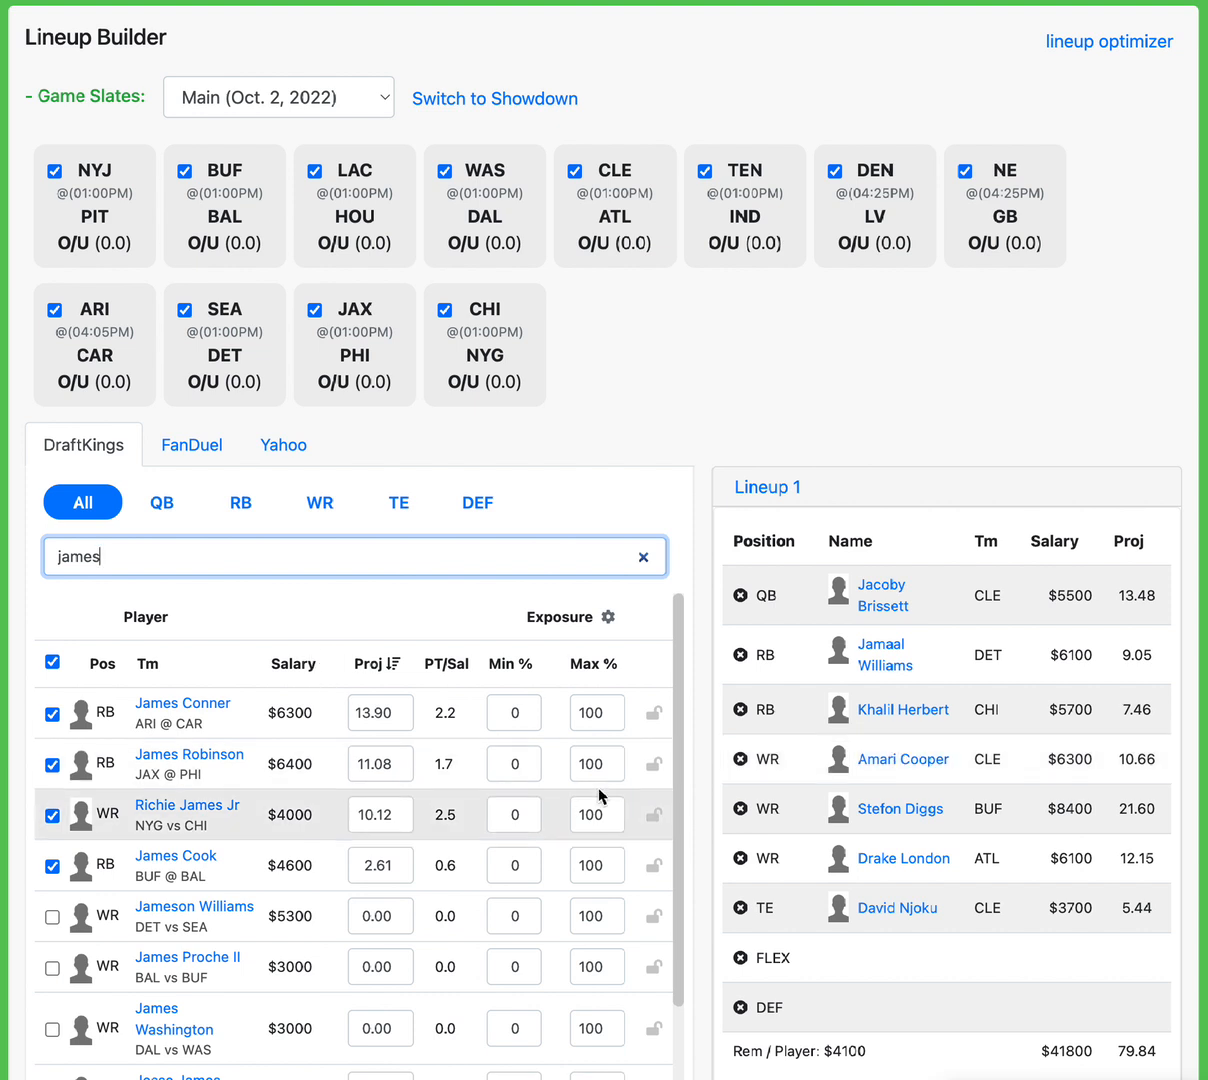
{"action": "left_click", "coordinate": [653, 814]}
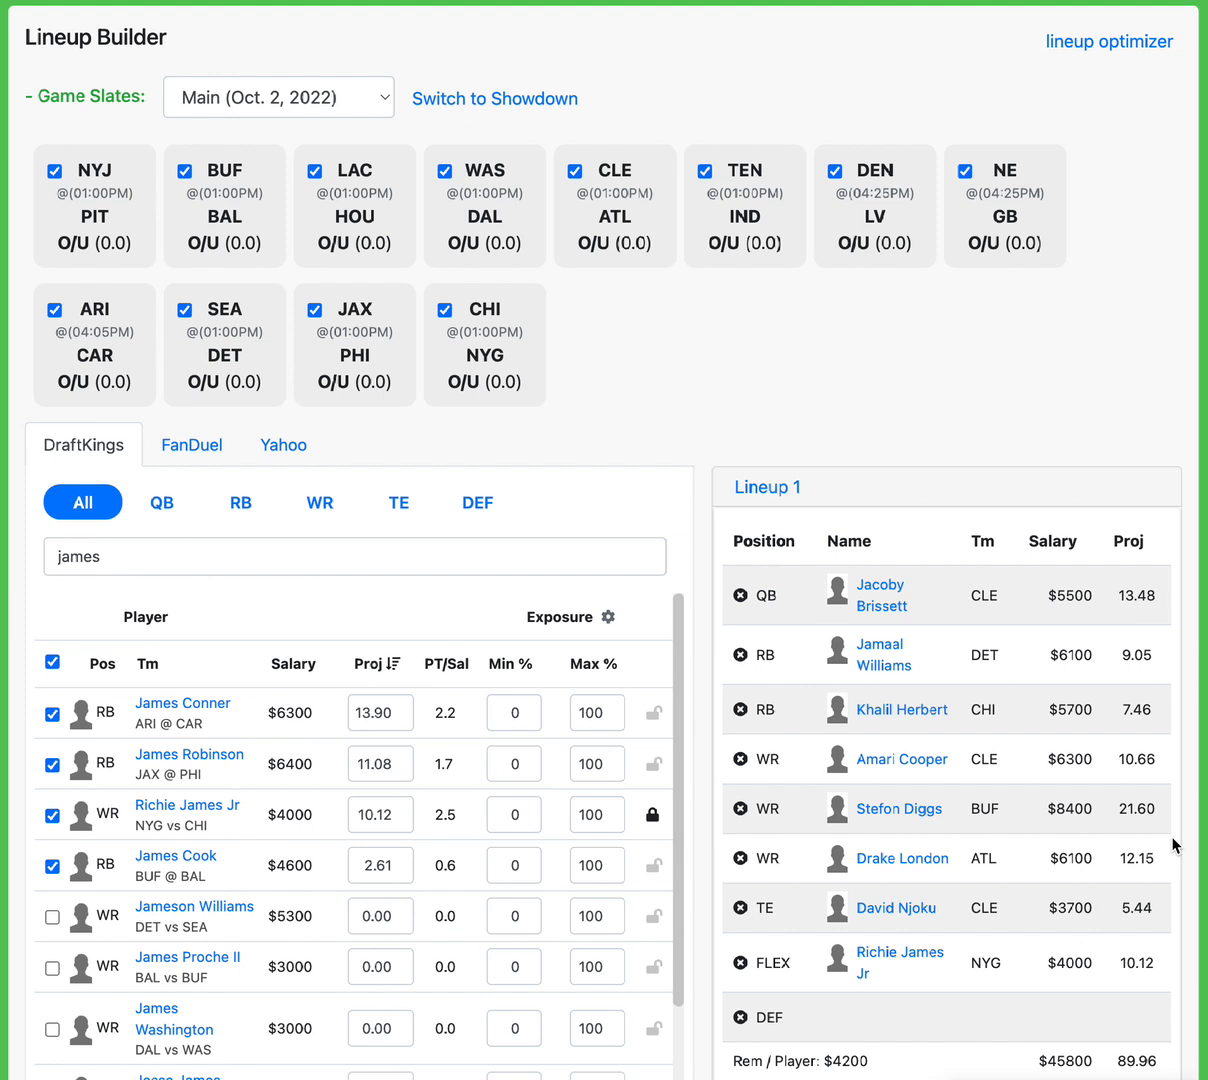
{"action": "mouse_move", "coordinate": [898, 952]}
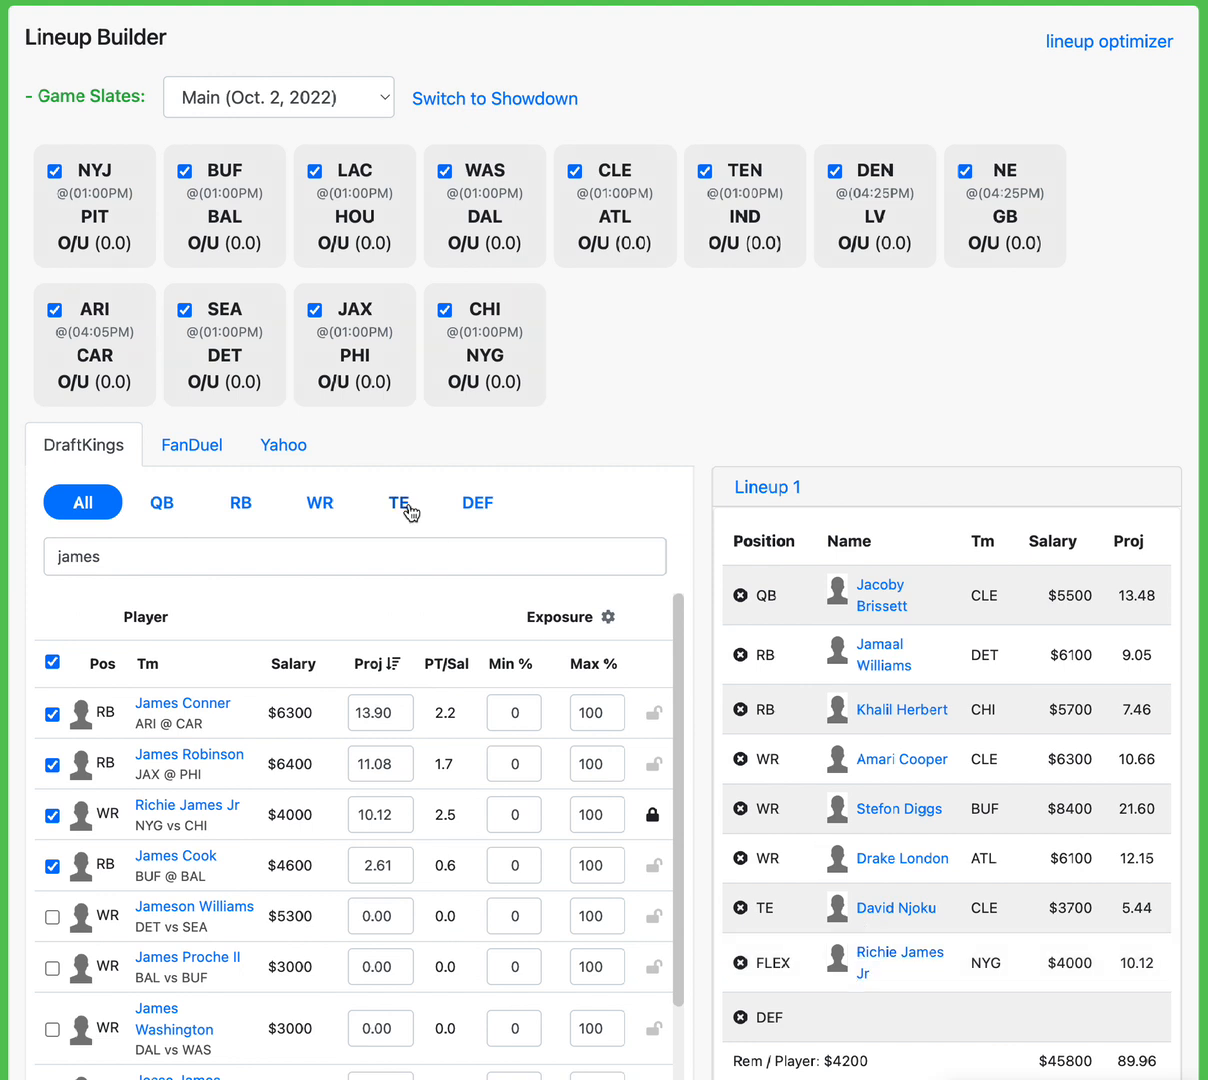
Filter to defenses and search 'packer', showing the Packers defense ($4,100, 7.00) unlocked
{"action": "left_click", "coordinate": [477, 502]}
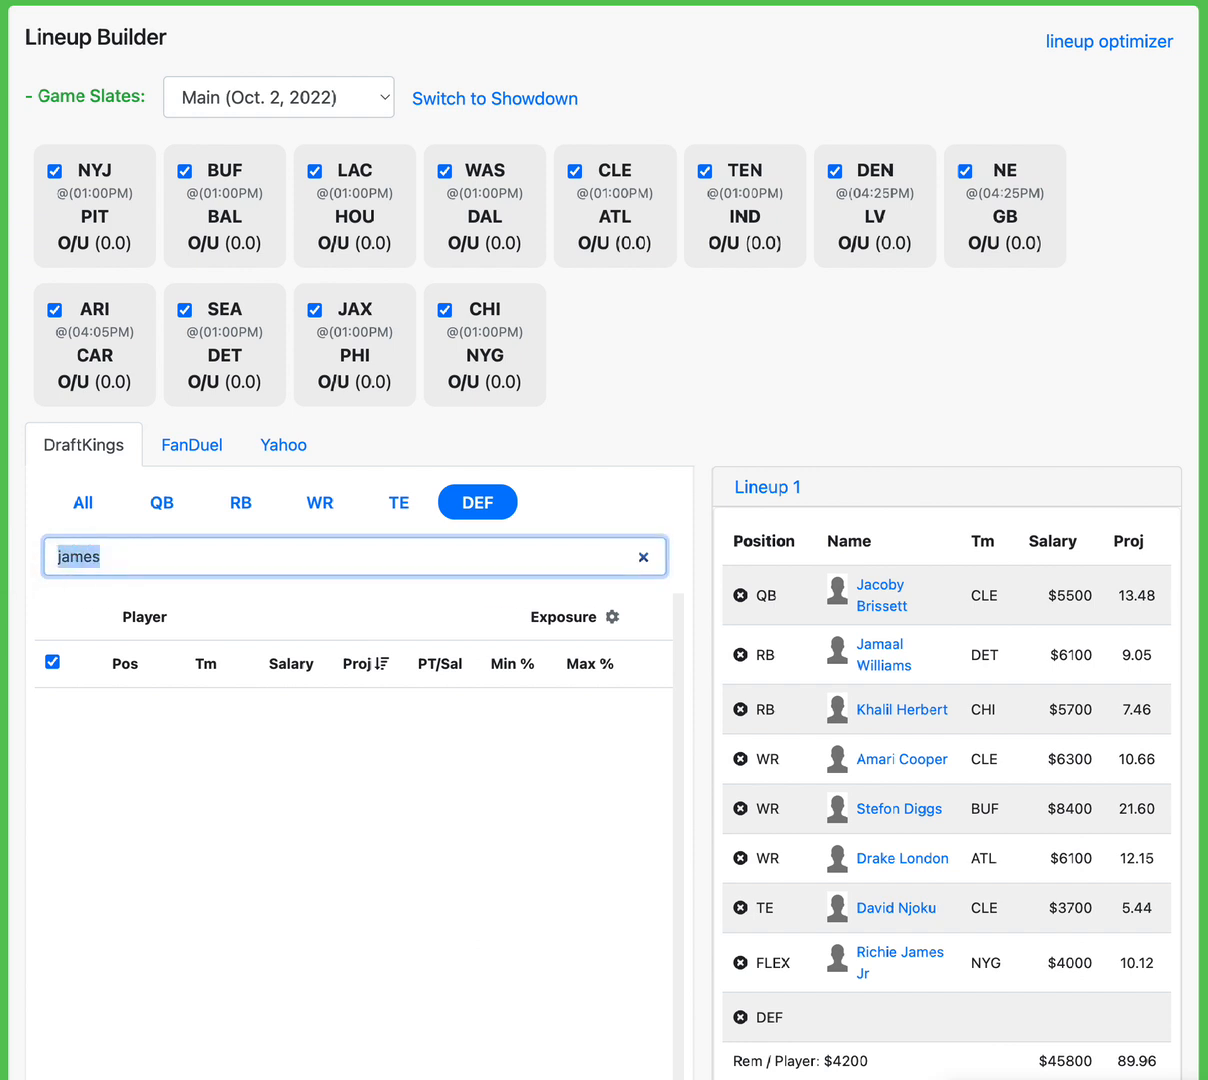
{"action": "mouse_move", "coordinate": [8, 567]}
{"action": "type", "text": "packa"}
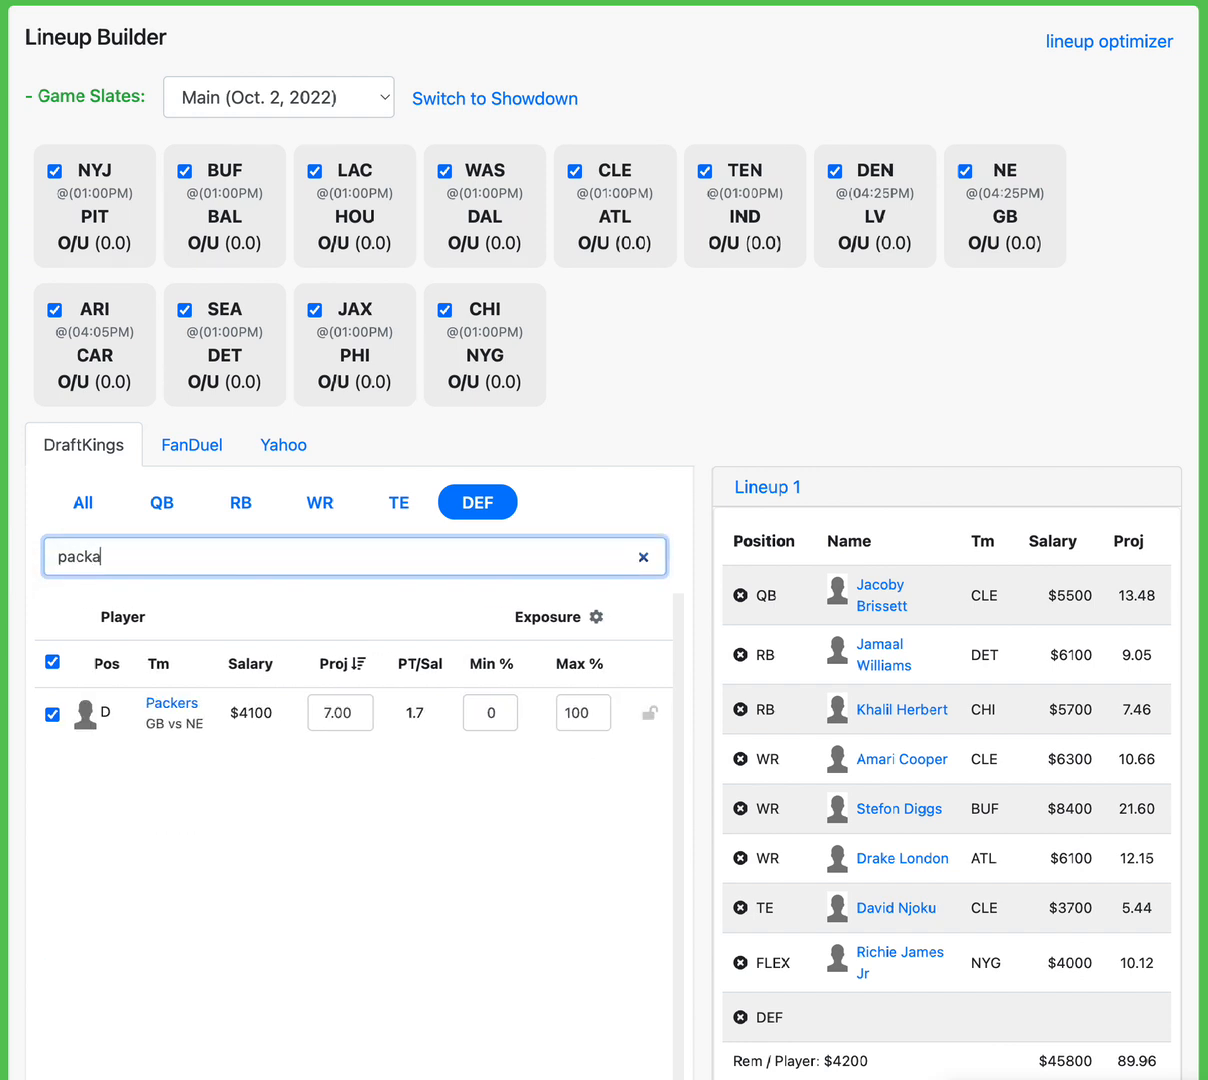
{"action": "type", "text": "r"}
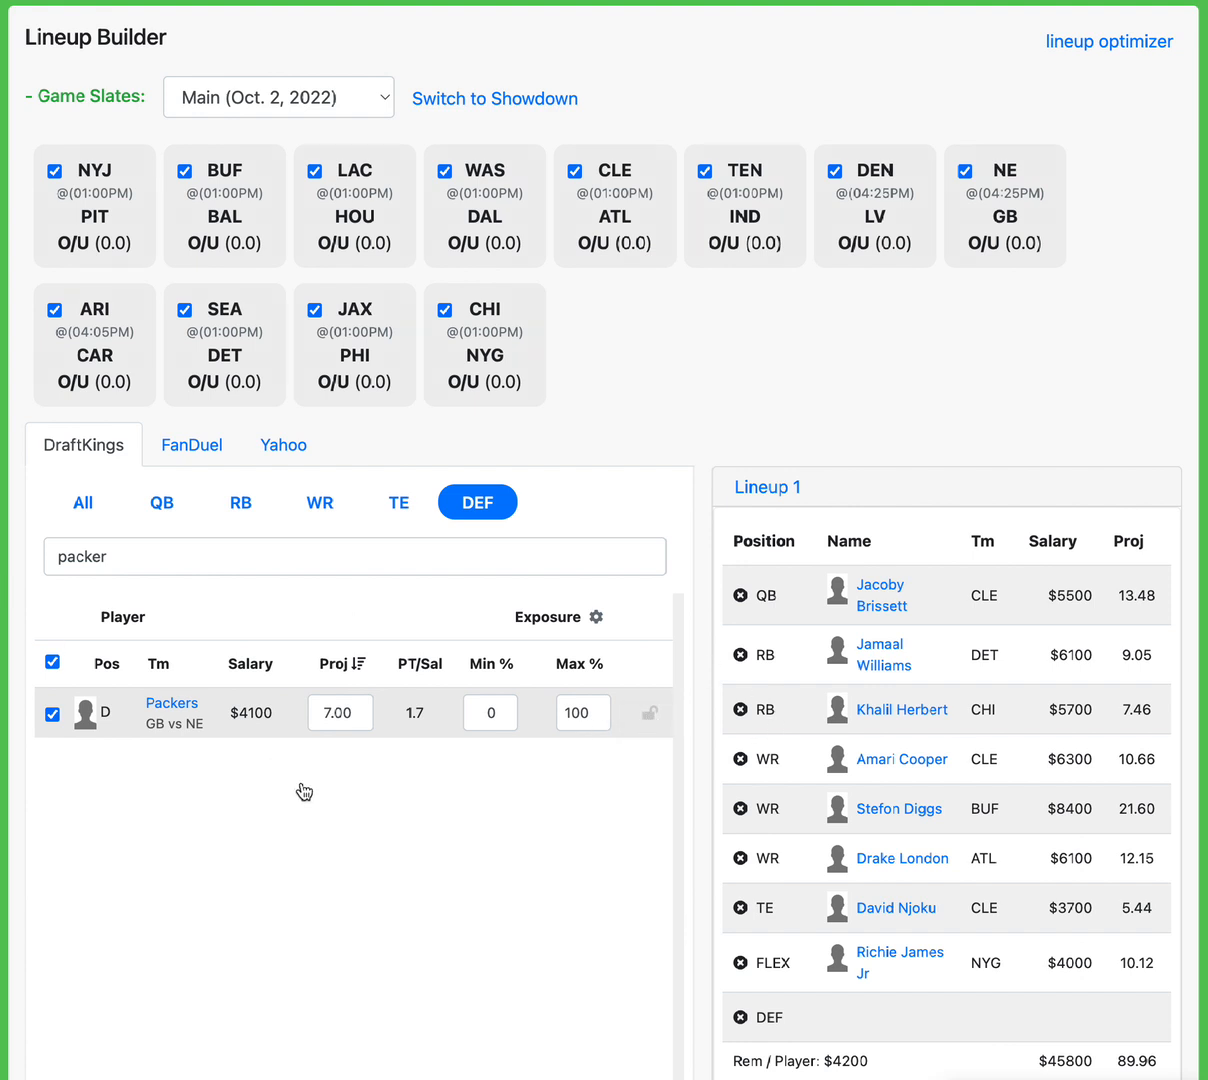
{"action": "mouse_move", "coordinate": [457, 274]}
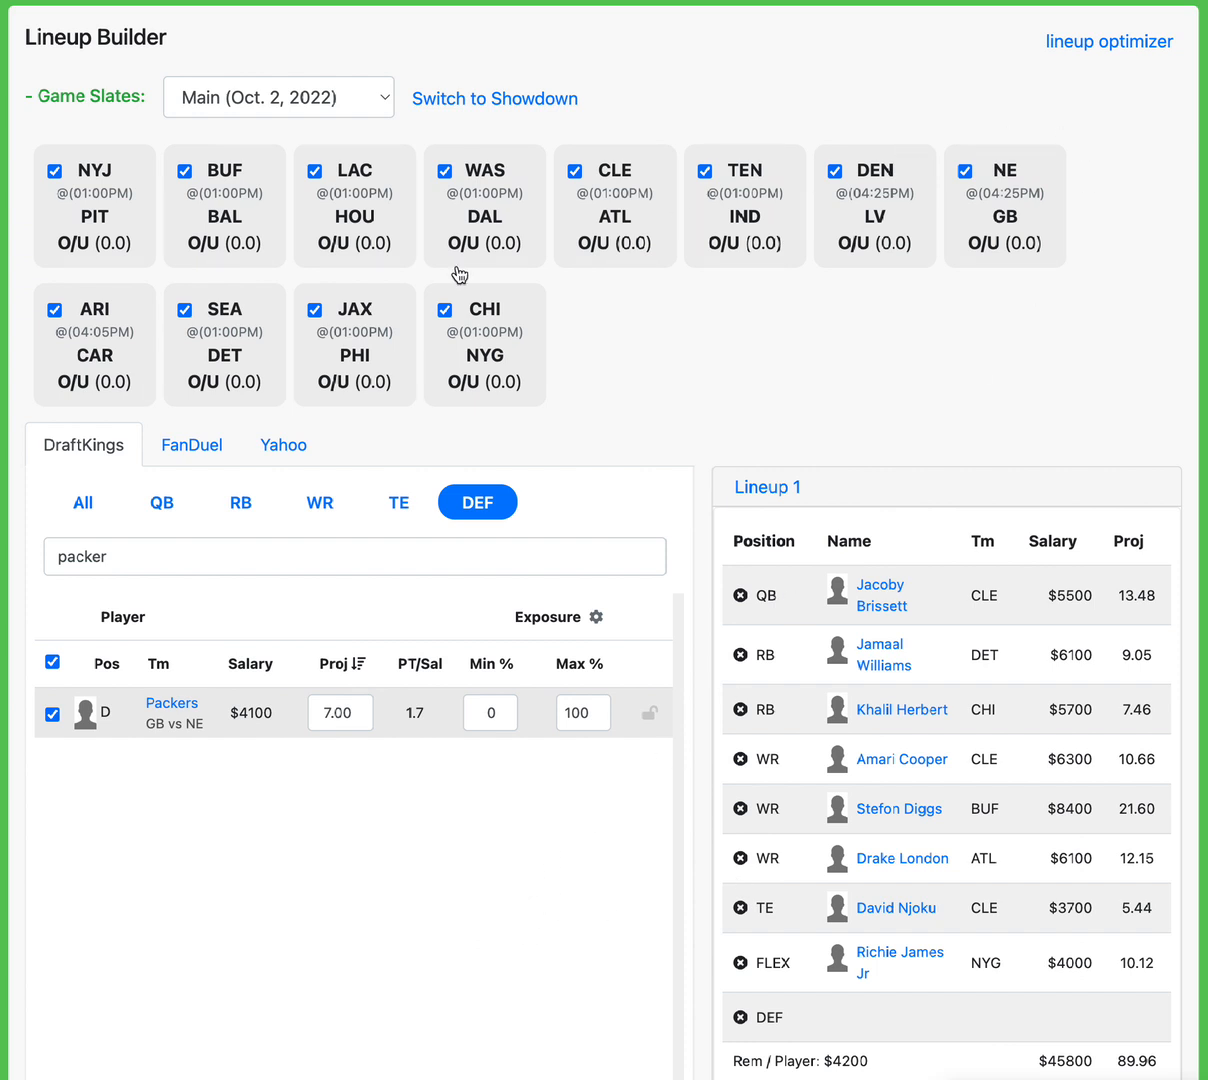
{"action": "mouse_move", "coordinate": [321, 800]}
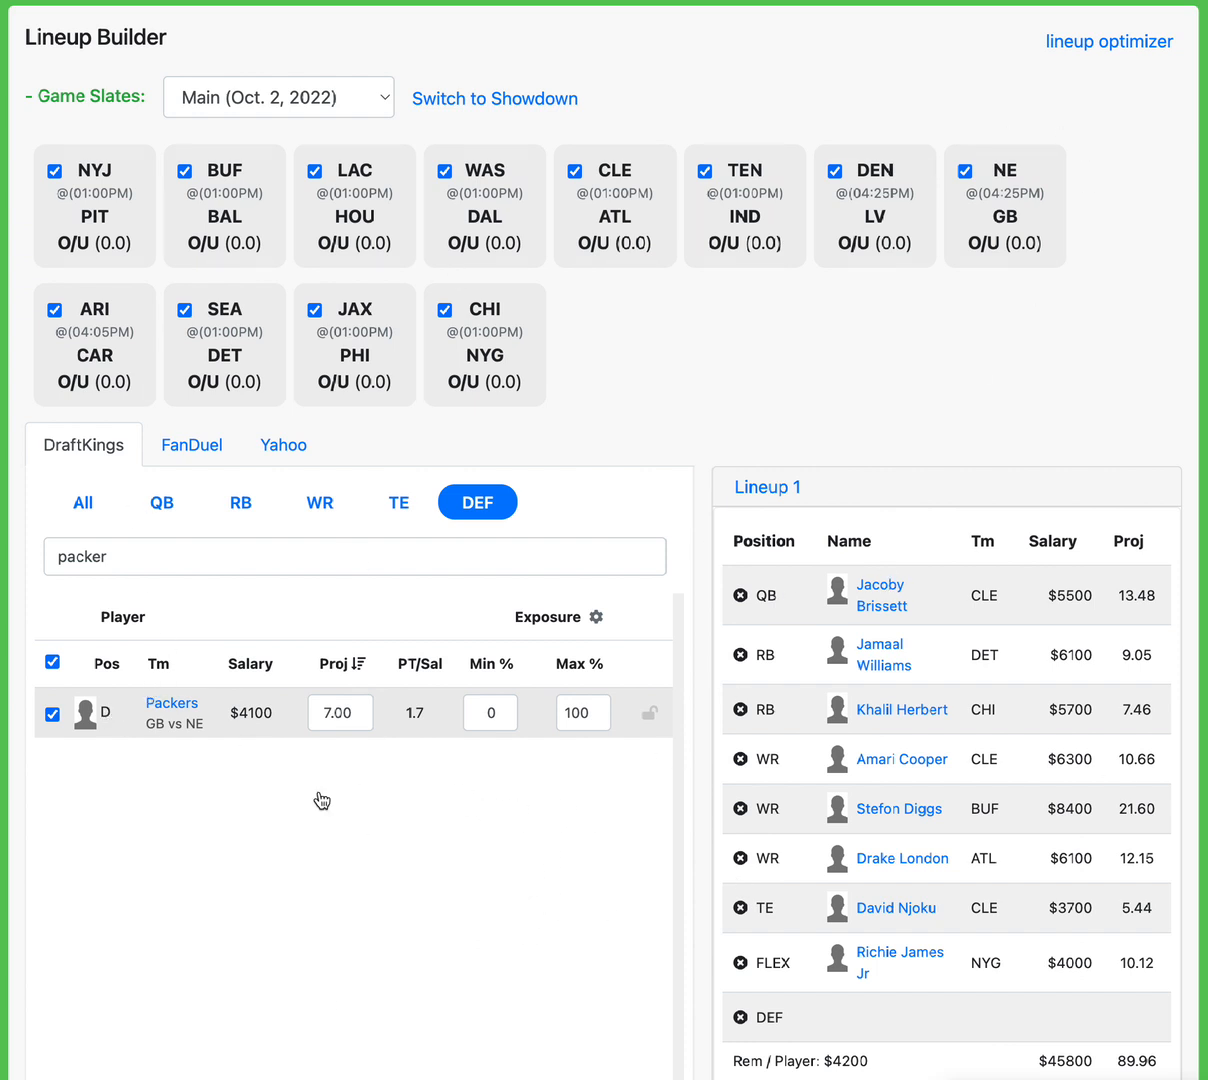
{"action": "mouse_move", "coordinate": [593, 771]}
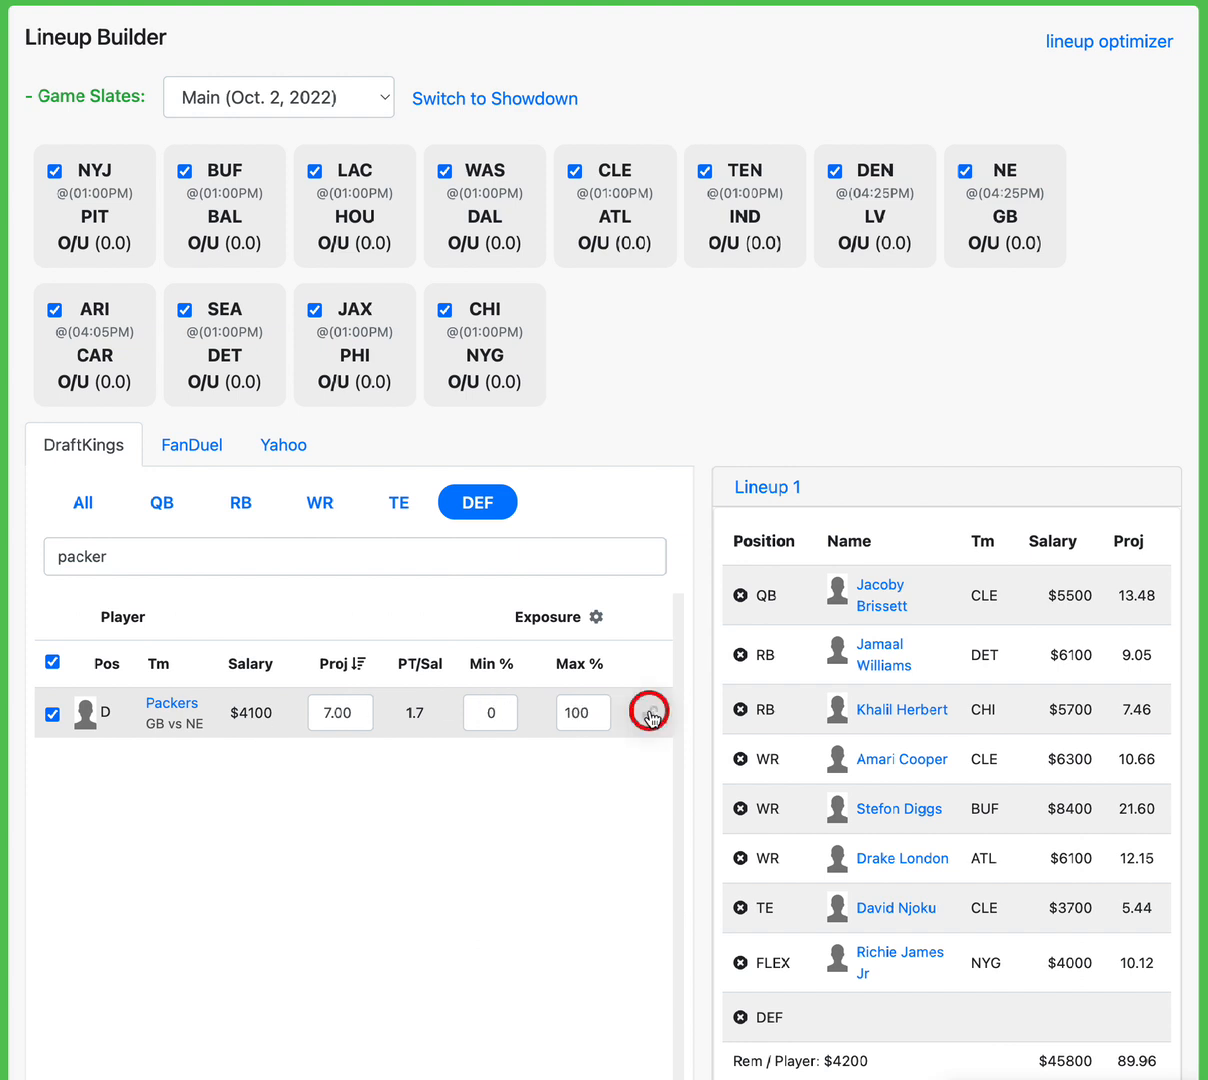
{"action": "mouse_move", "coordinate": [838, 1026]}
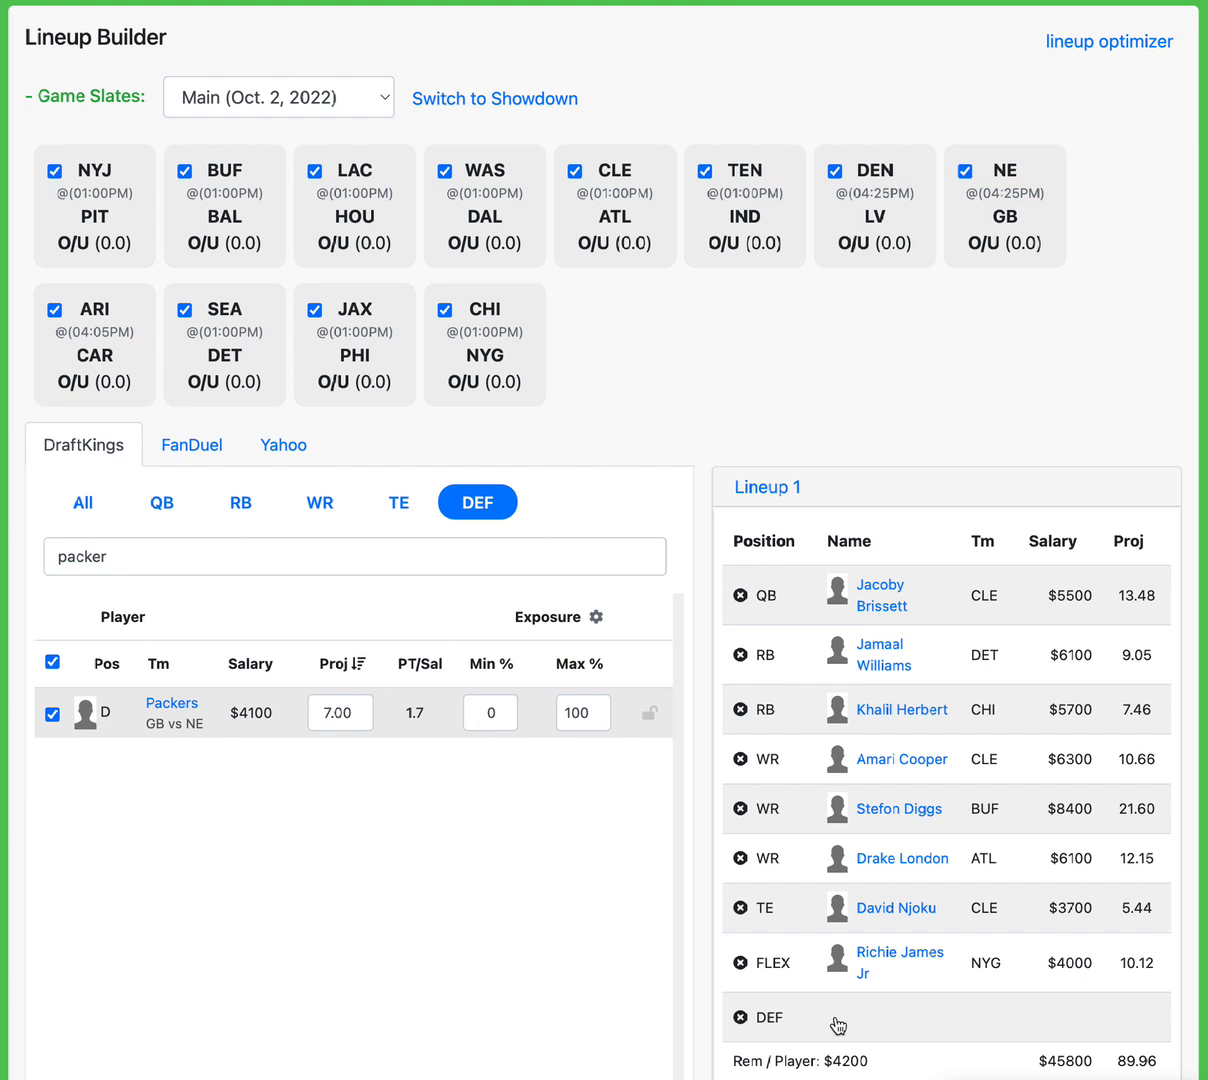
{"action": "mouse_move", "coordinate": [978, 695]}
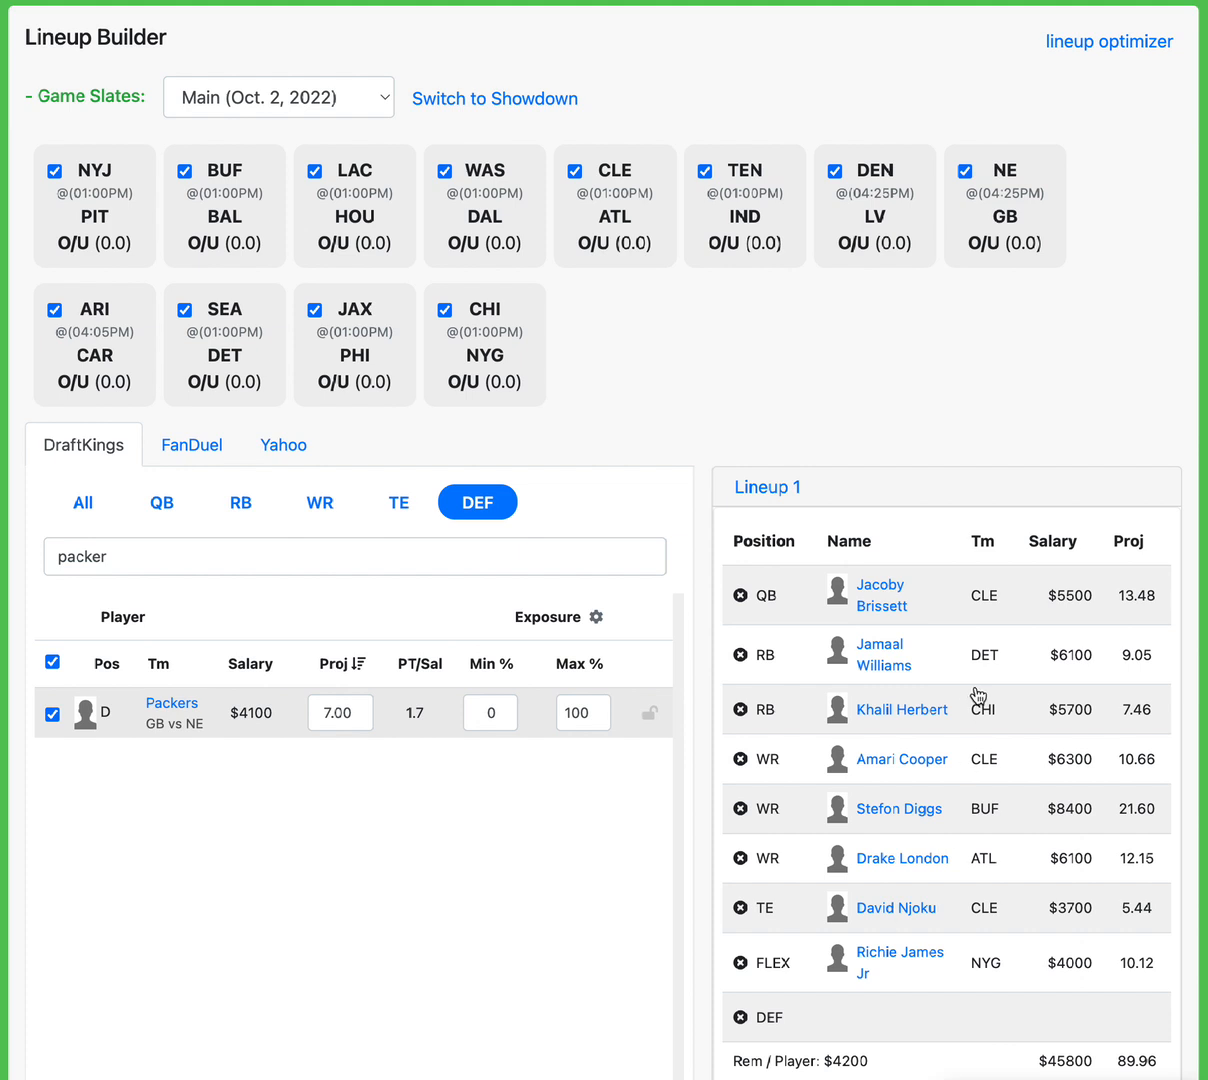
{"action": "mouse_move", "coordinate": [892, 601]}
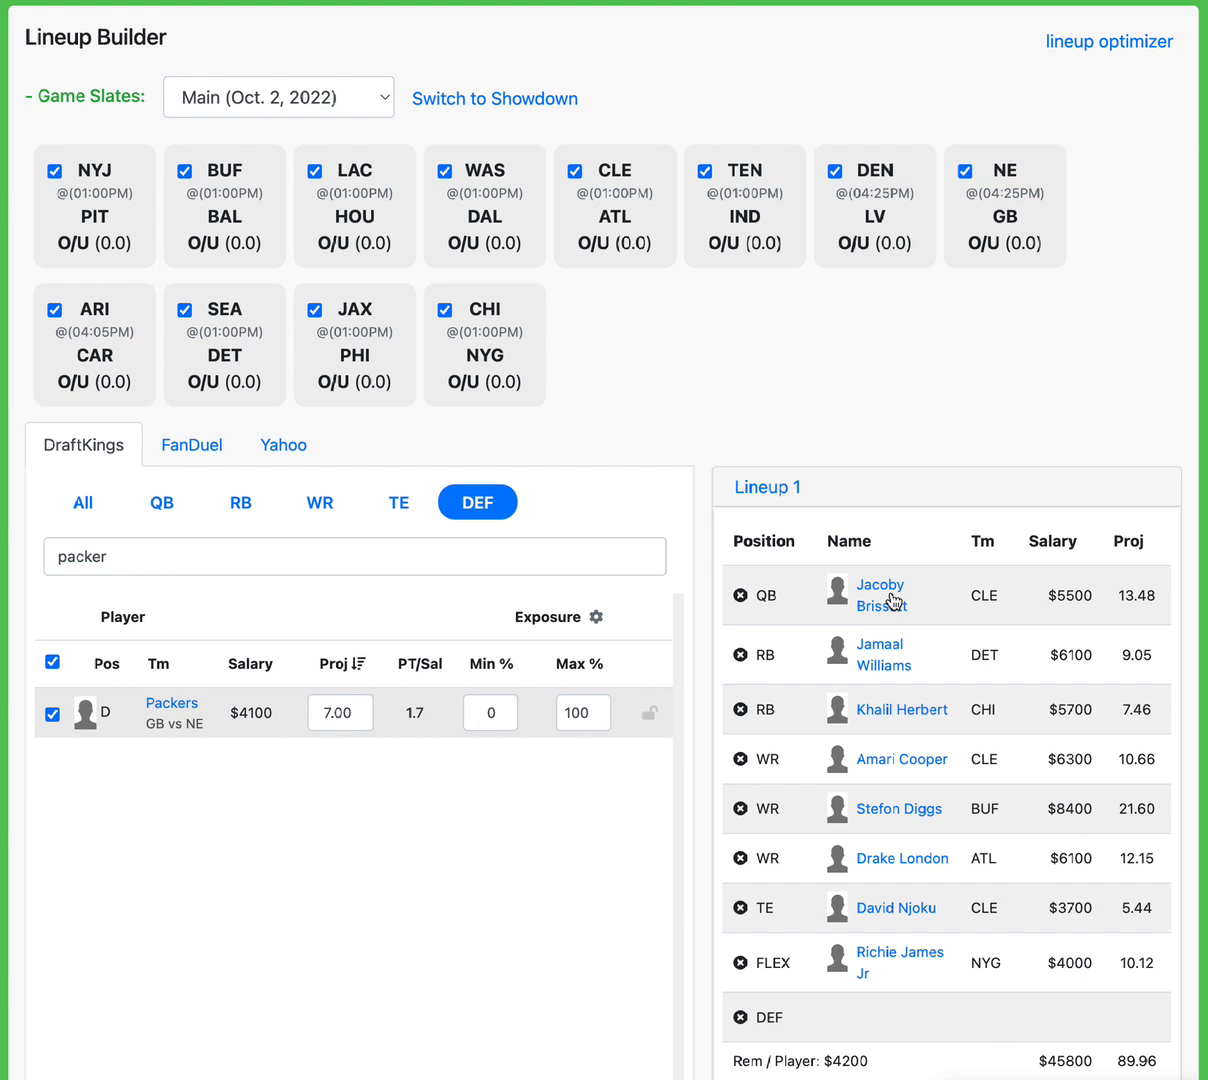
{"action": "mouse_move", "coordinate": [910, 750]}
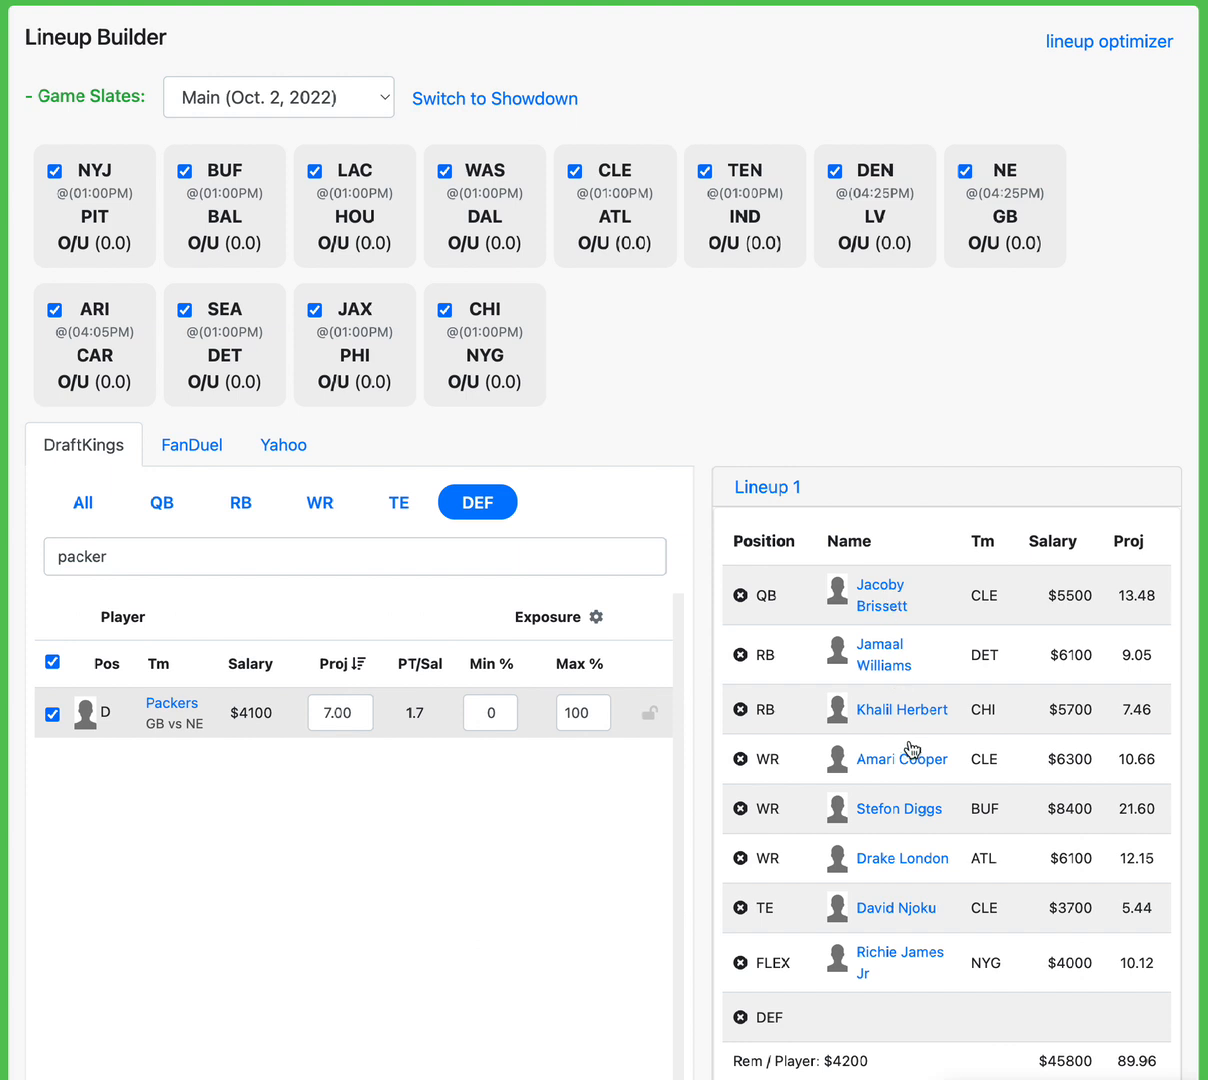
{"action": "mouse_move", "coordinate": [932, 839]}
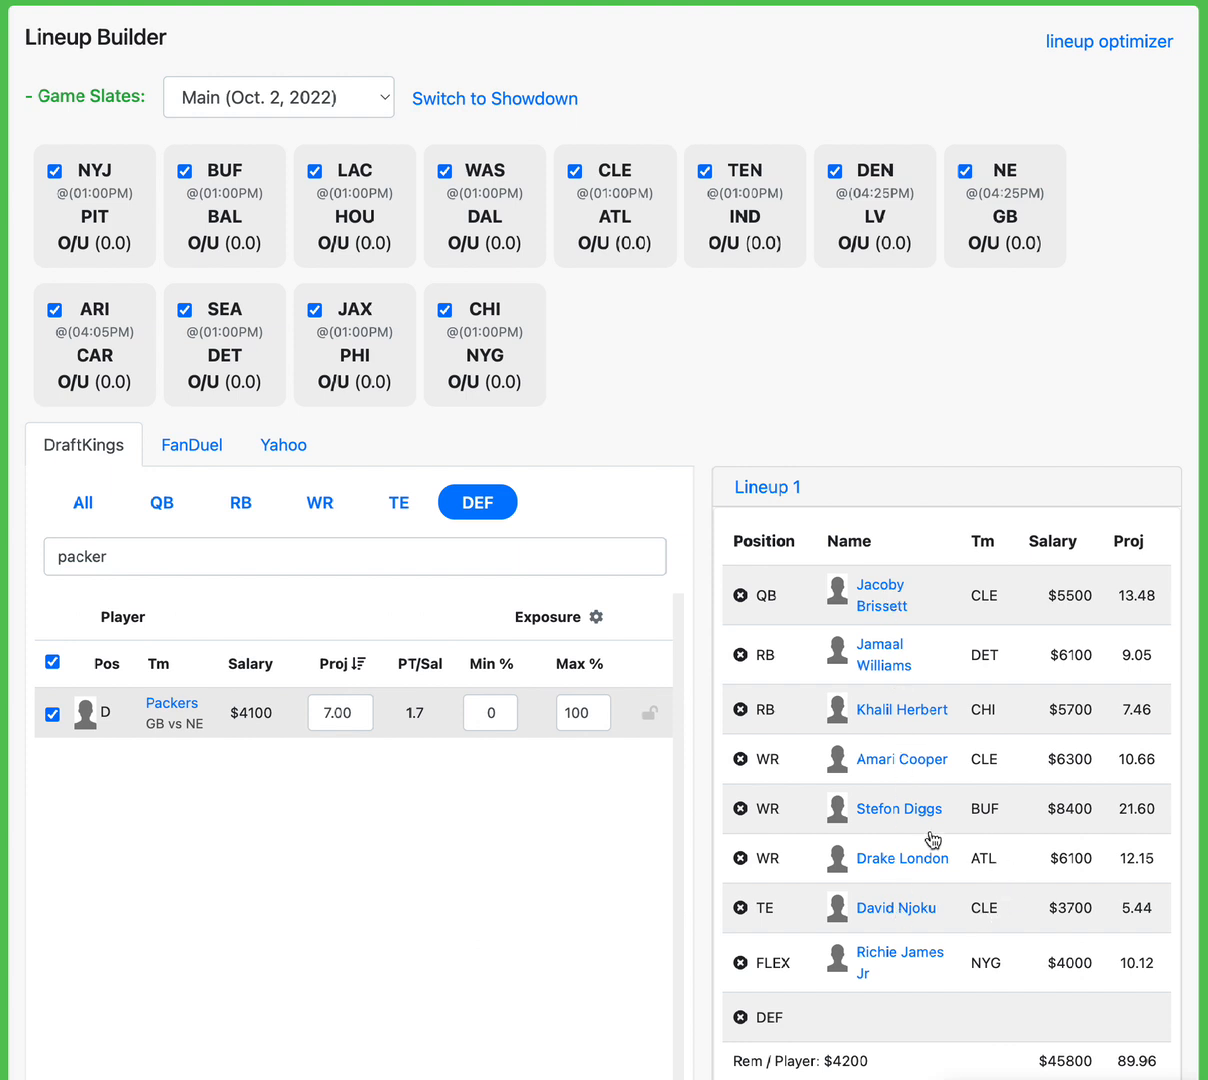
{"action": "mouse_move", "coordinate": [840, 832]}
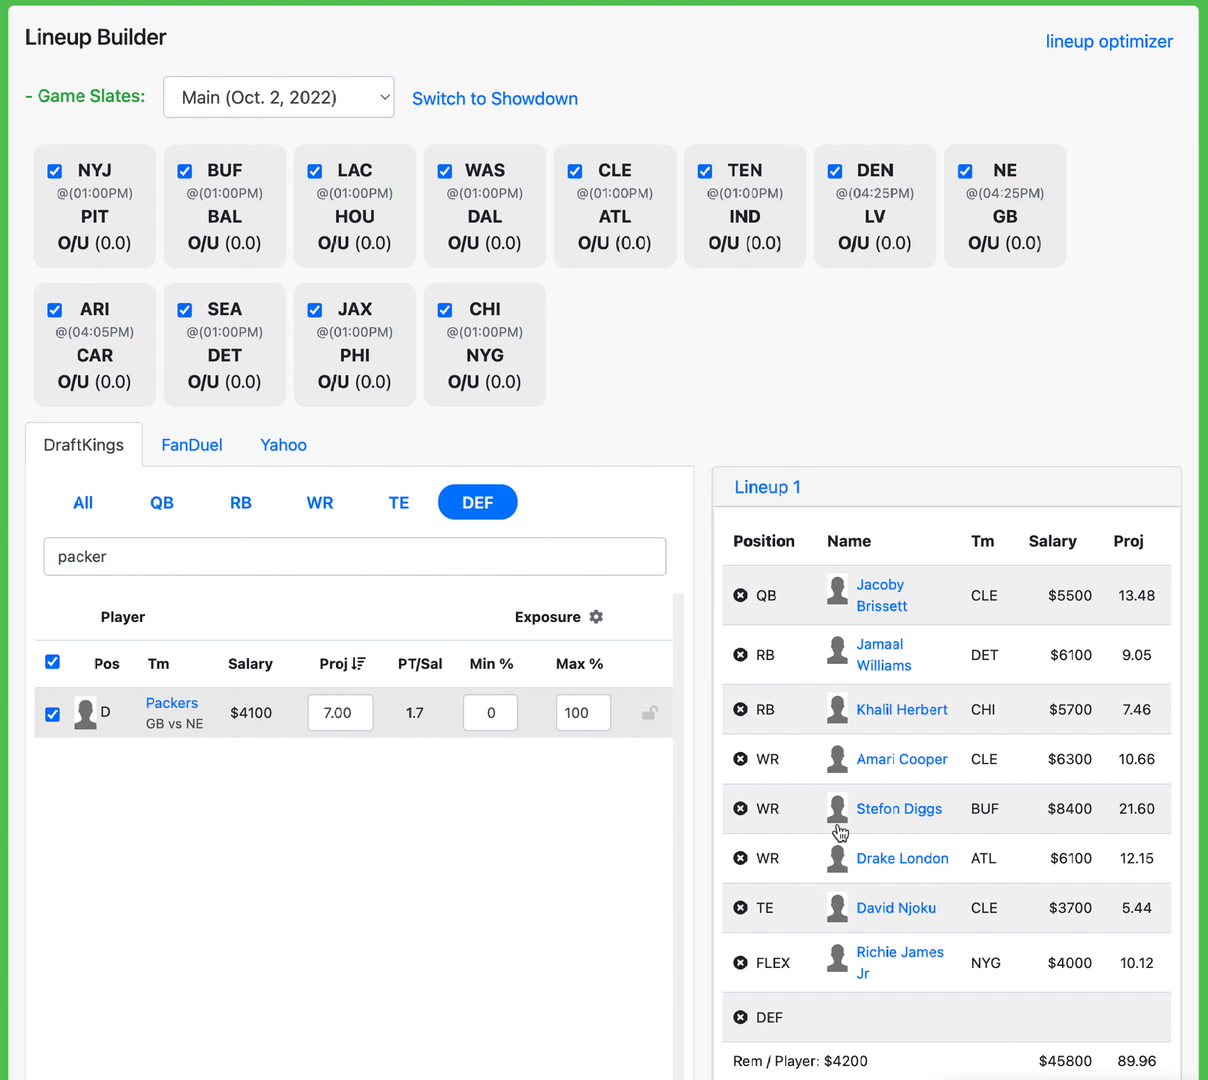
{"action": "mouse_move", "coordinate": [877, 786]}
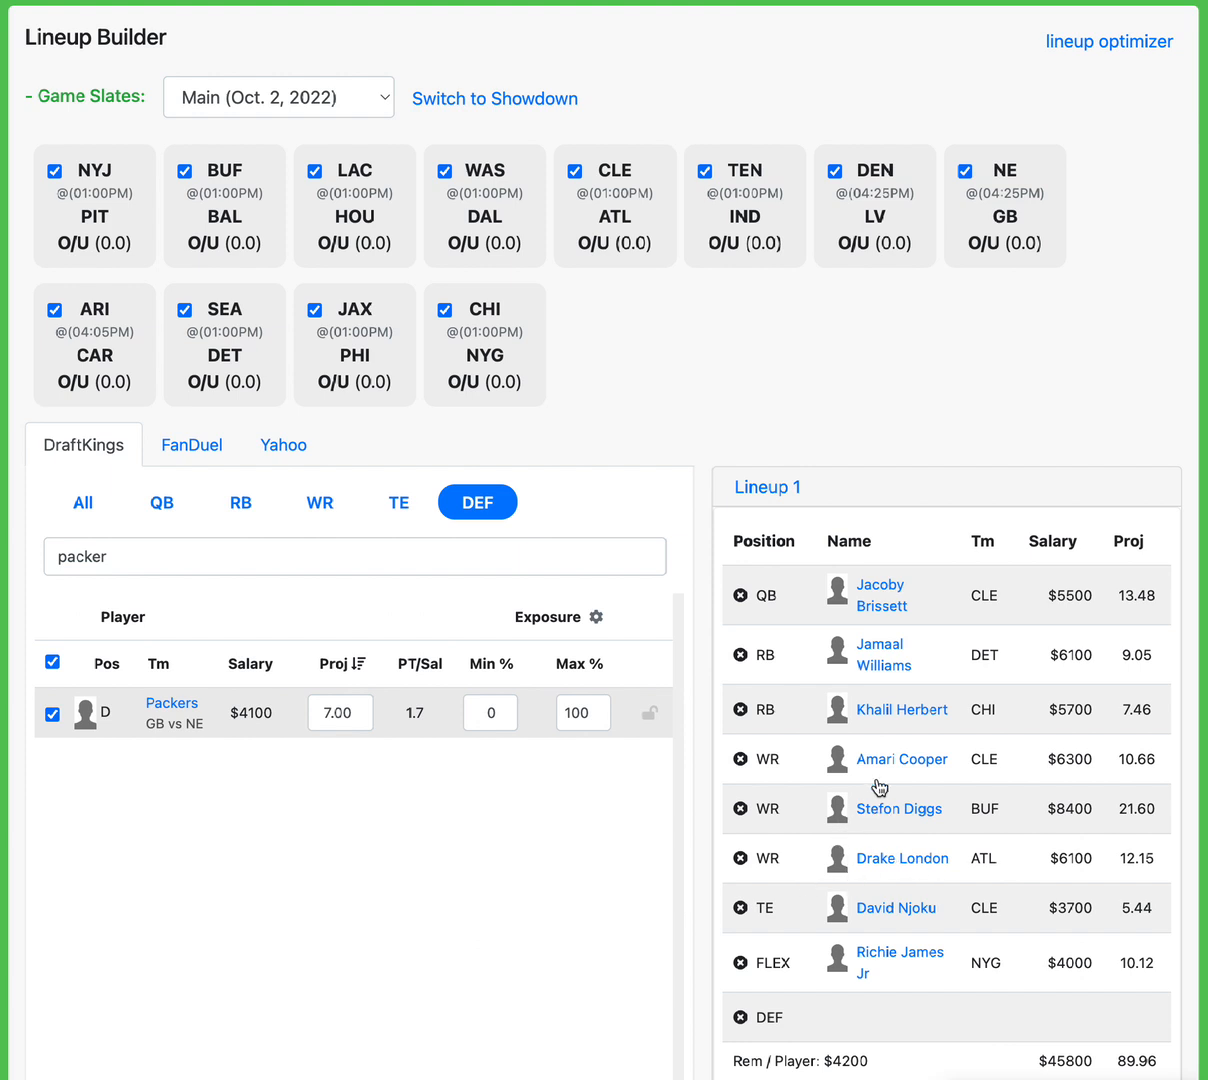
{"action": "mouse_move", "coordinate": [932, 838]}
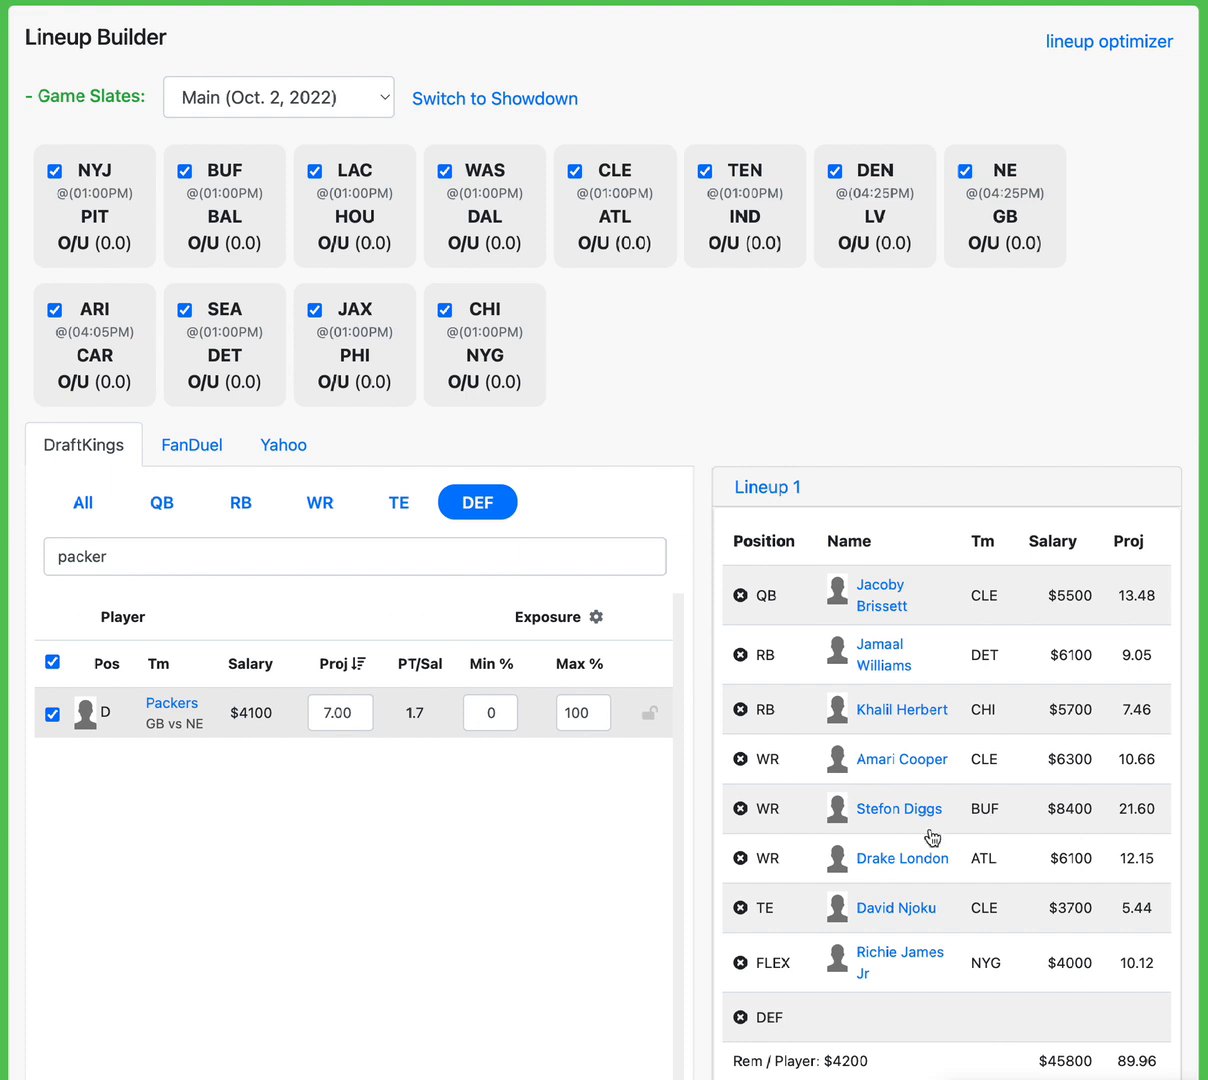
{"action": "mouse_move", "coordinate": [910, 817]}
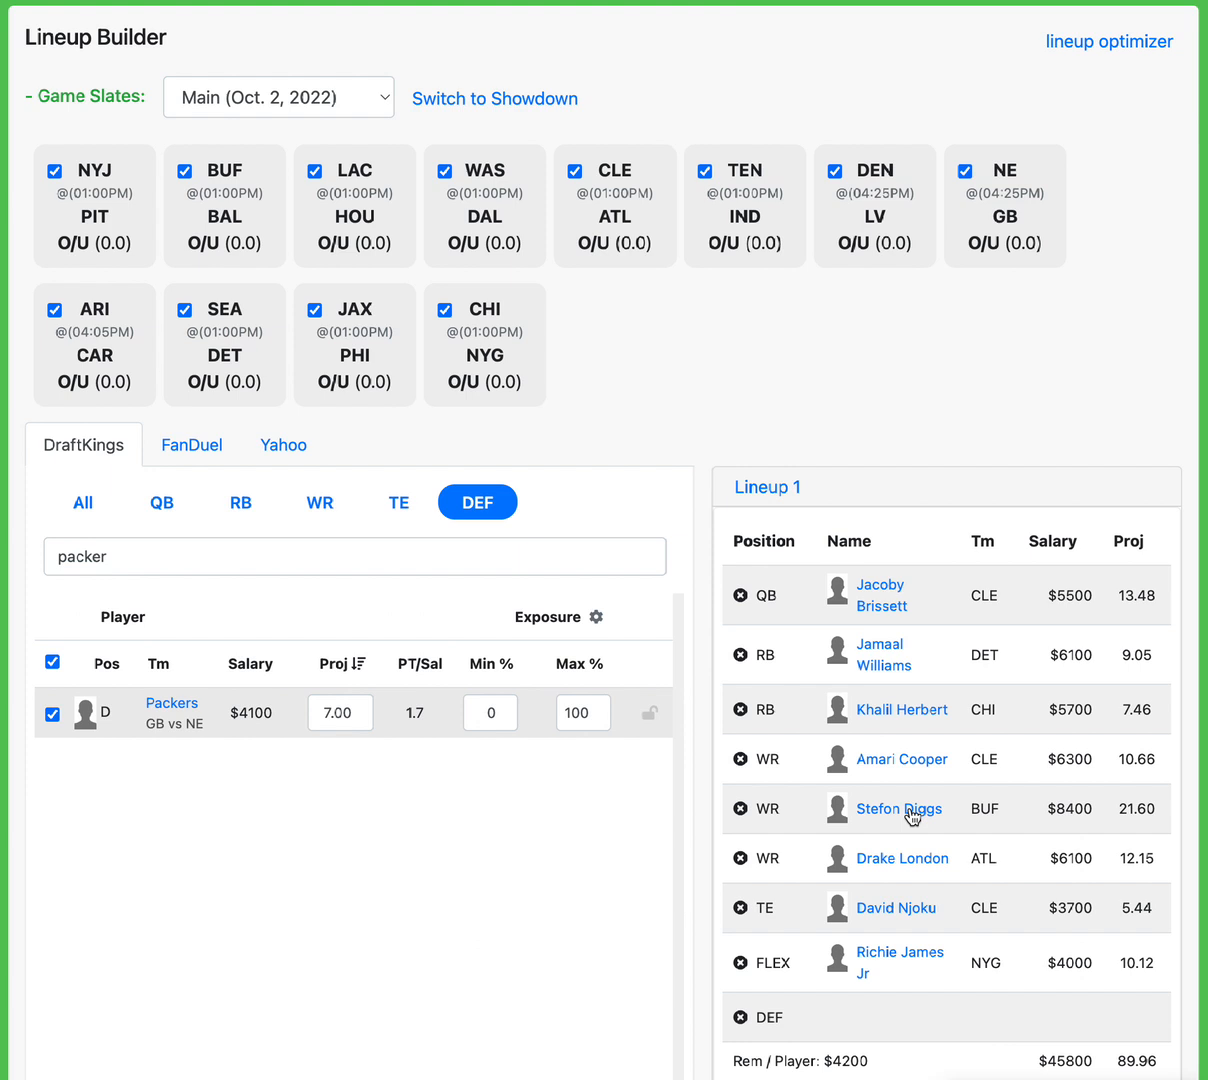
{"action": "mouse_move", "coordinate": [910, 718]}
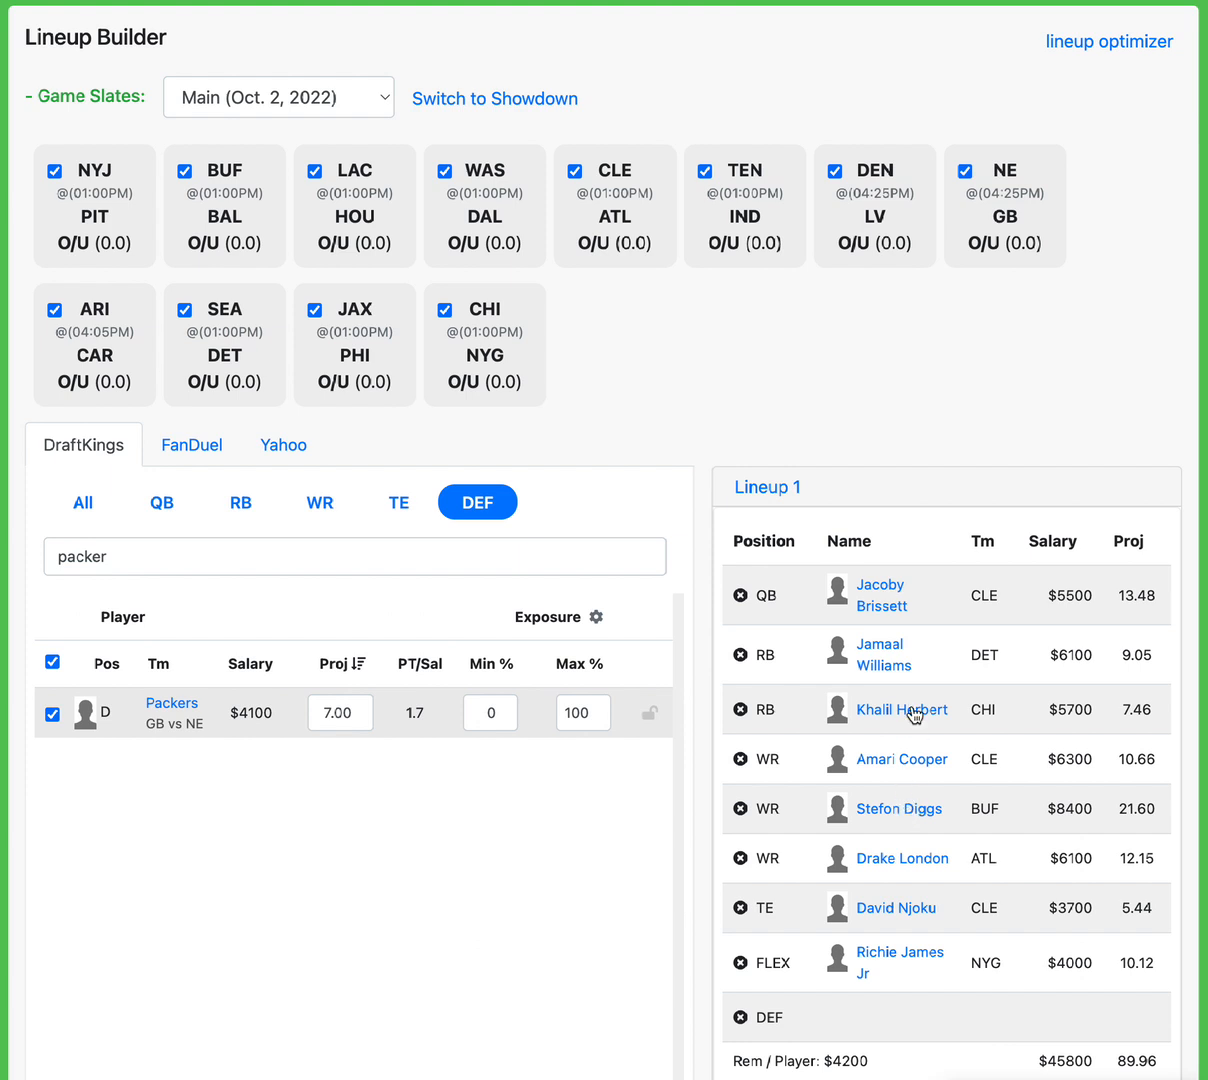
{"action": "mouse_move", "coordinate": [861, 681]}
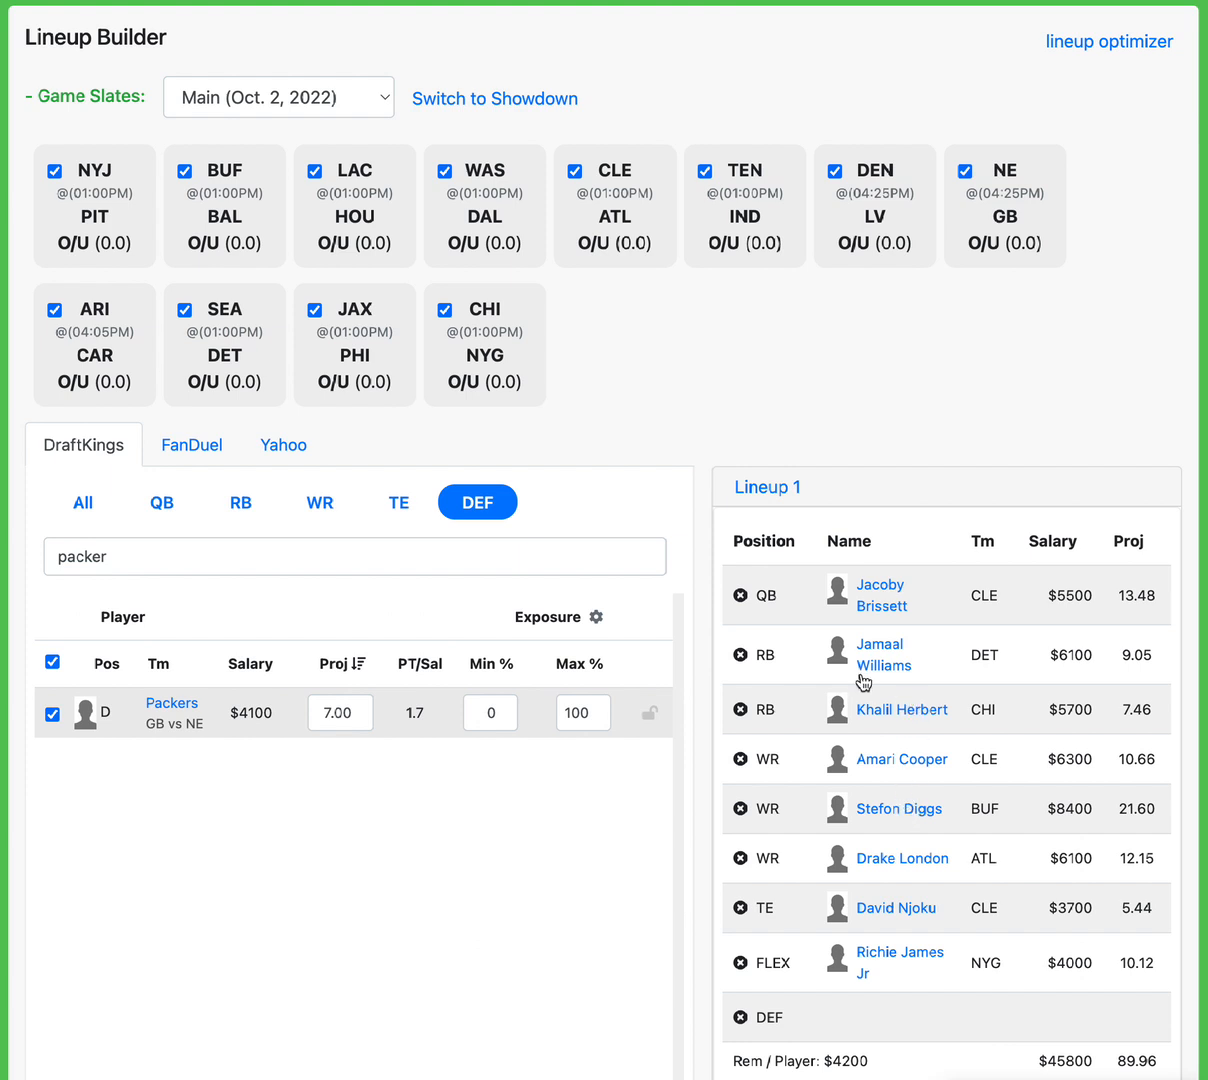
{"action": "mouse_move", "coordinate": [876, 670]}
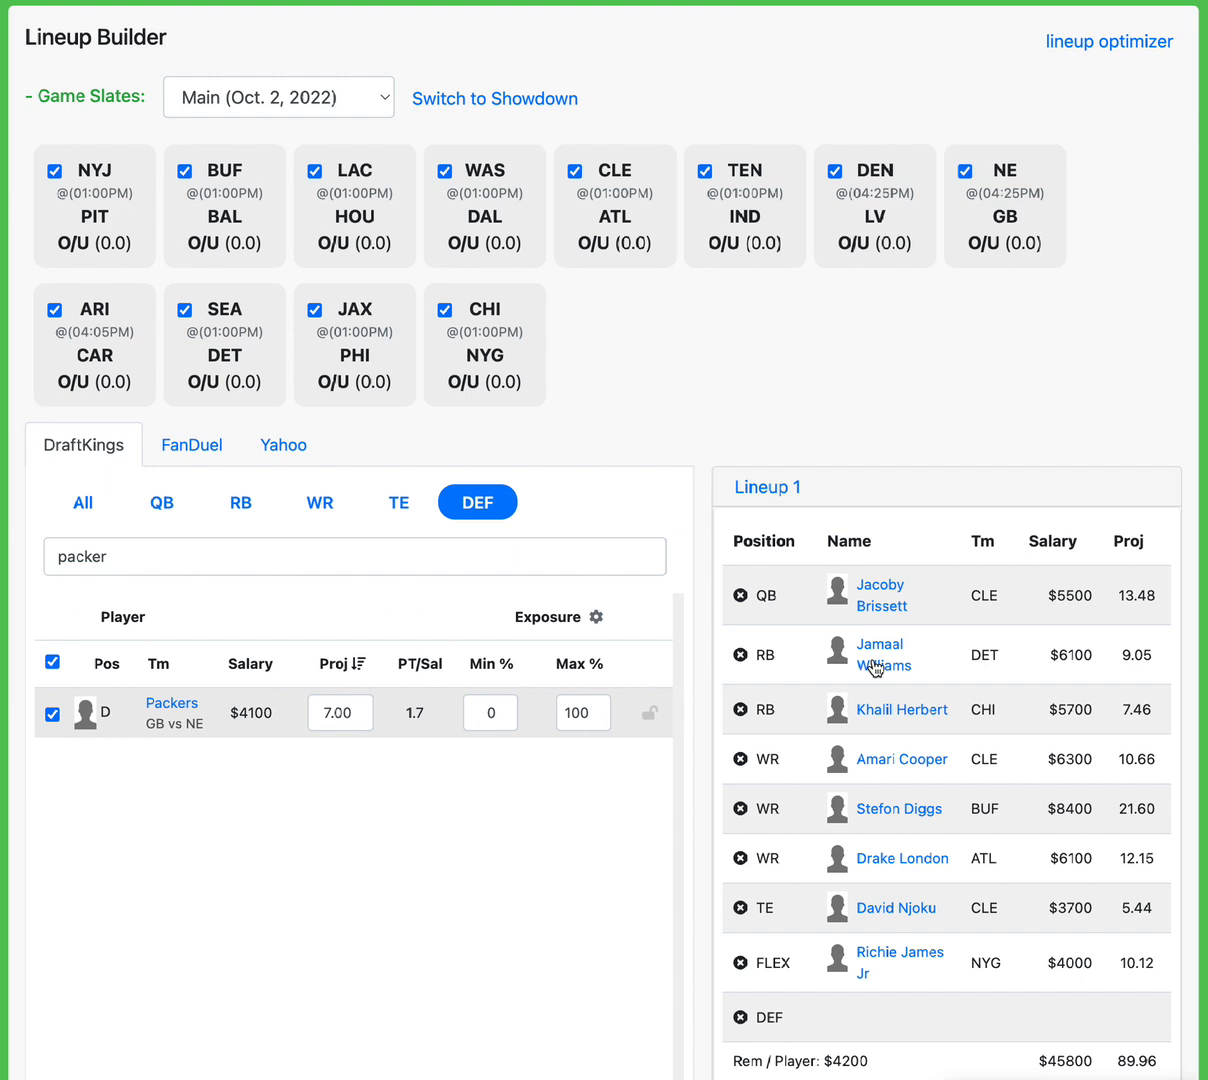
{"action": "mouse_move", "coordinate": [893, 692]}
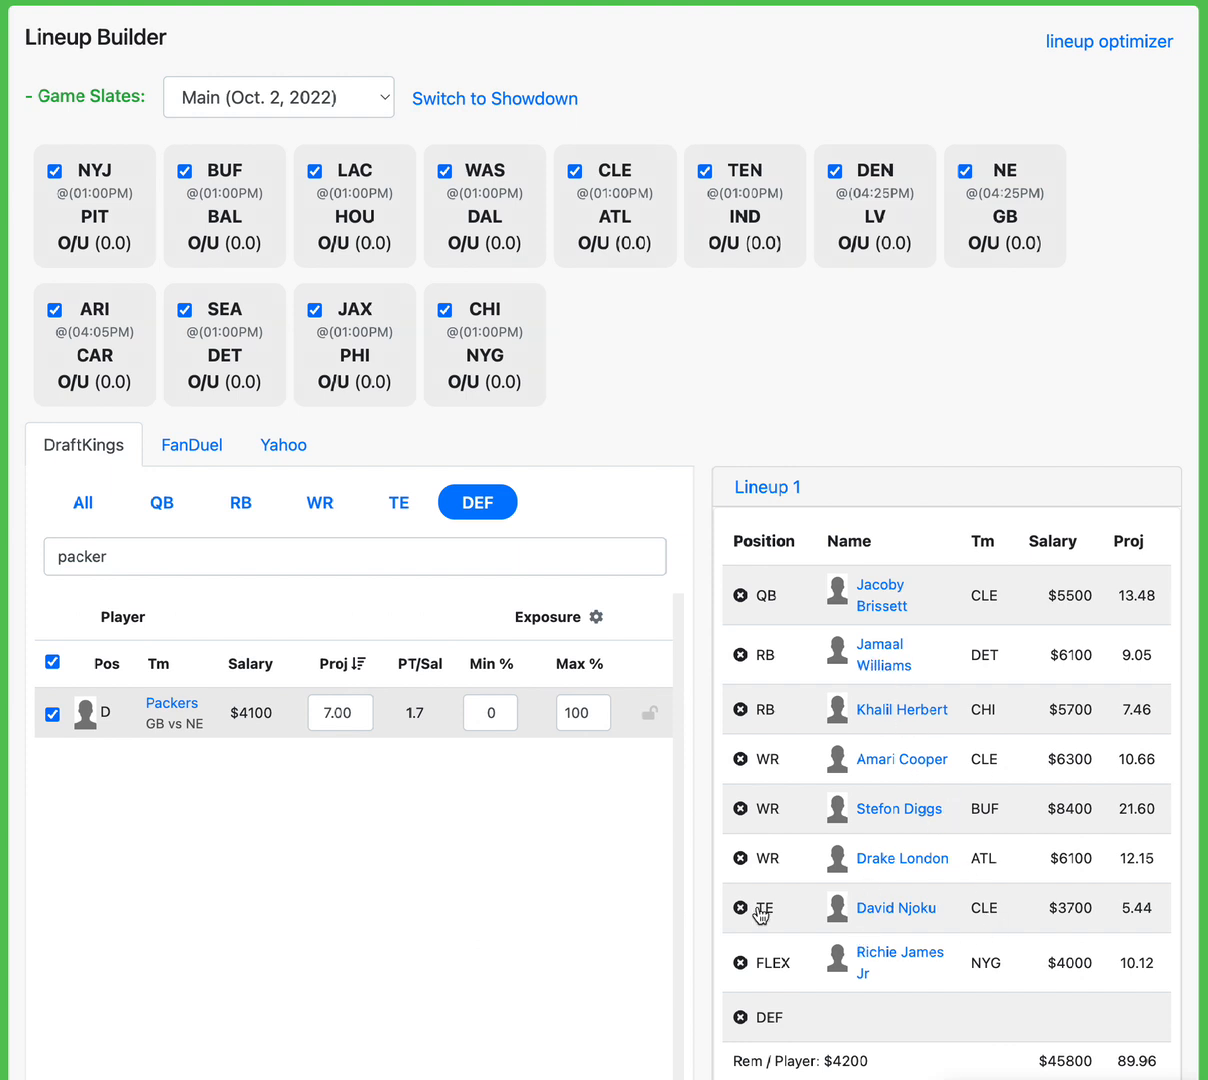
{"action": "mouse_move", "coordinate": [908, 970]}
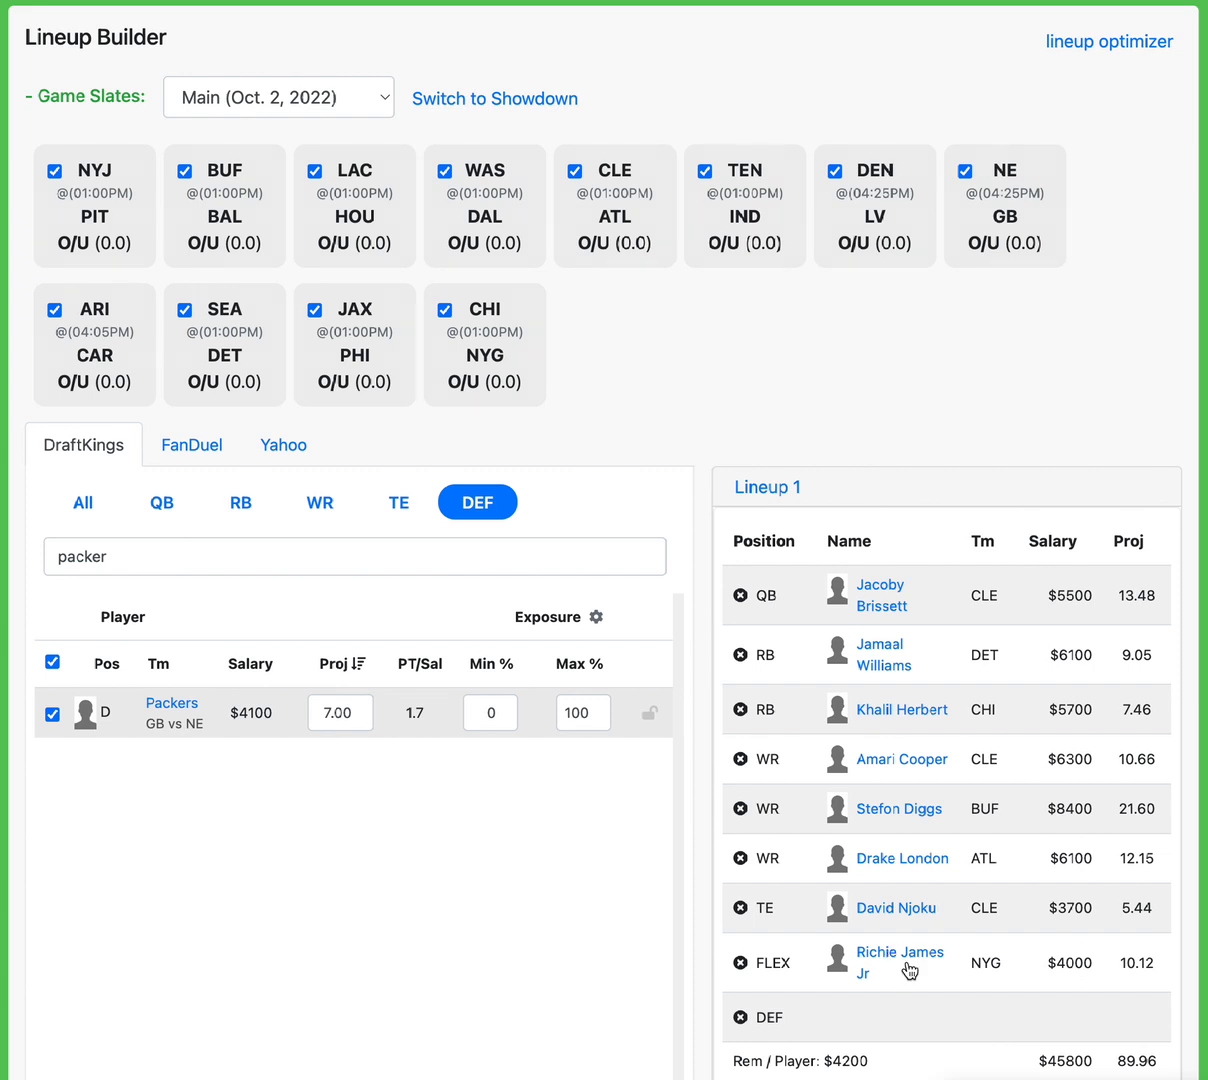
{"action": "mouse_move", "coordinate": [703, 822]}
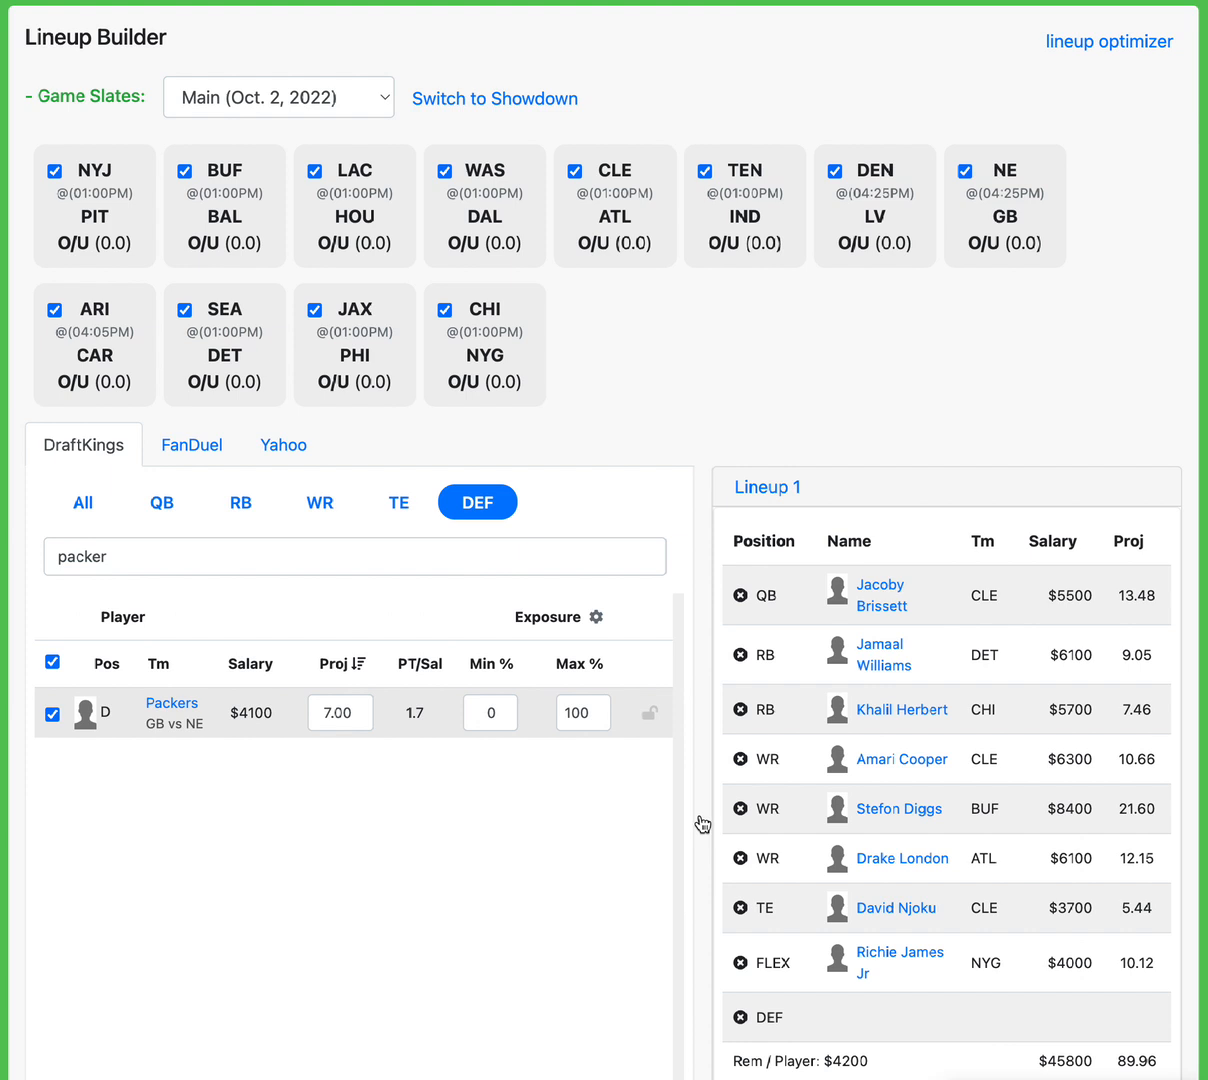
{"action": "mouse_move", "coordinate": [906, 722]}
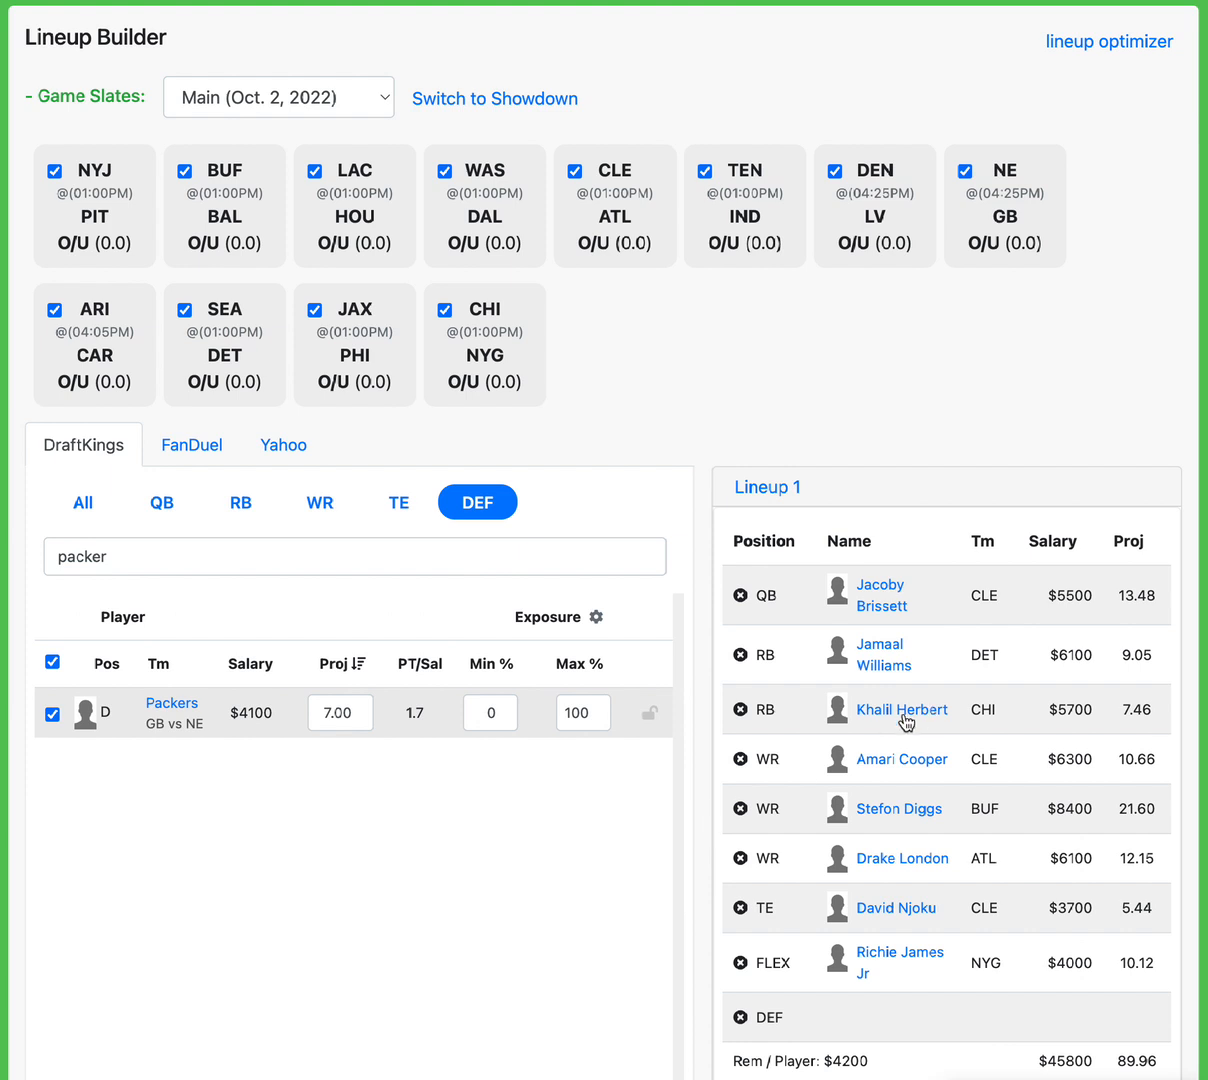
{"action": "mouse_move", "coordinate": [415, 716]}
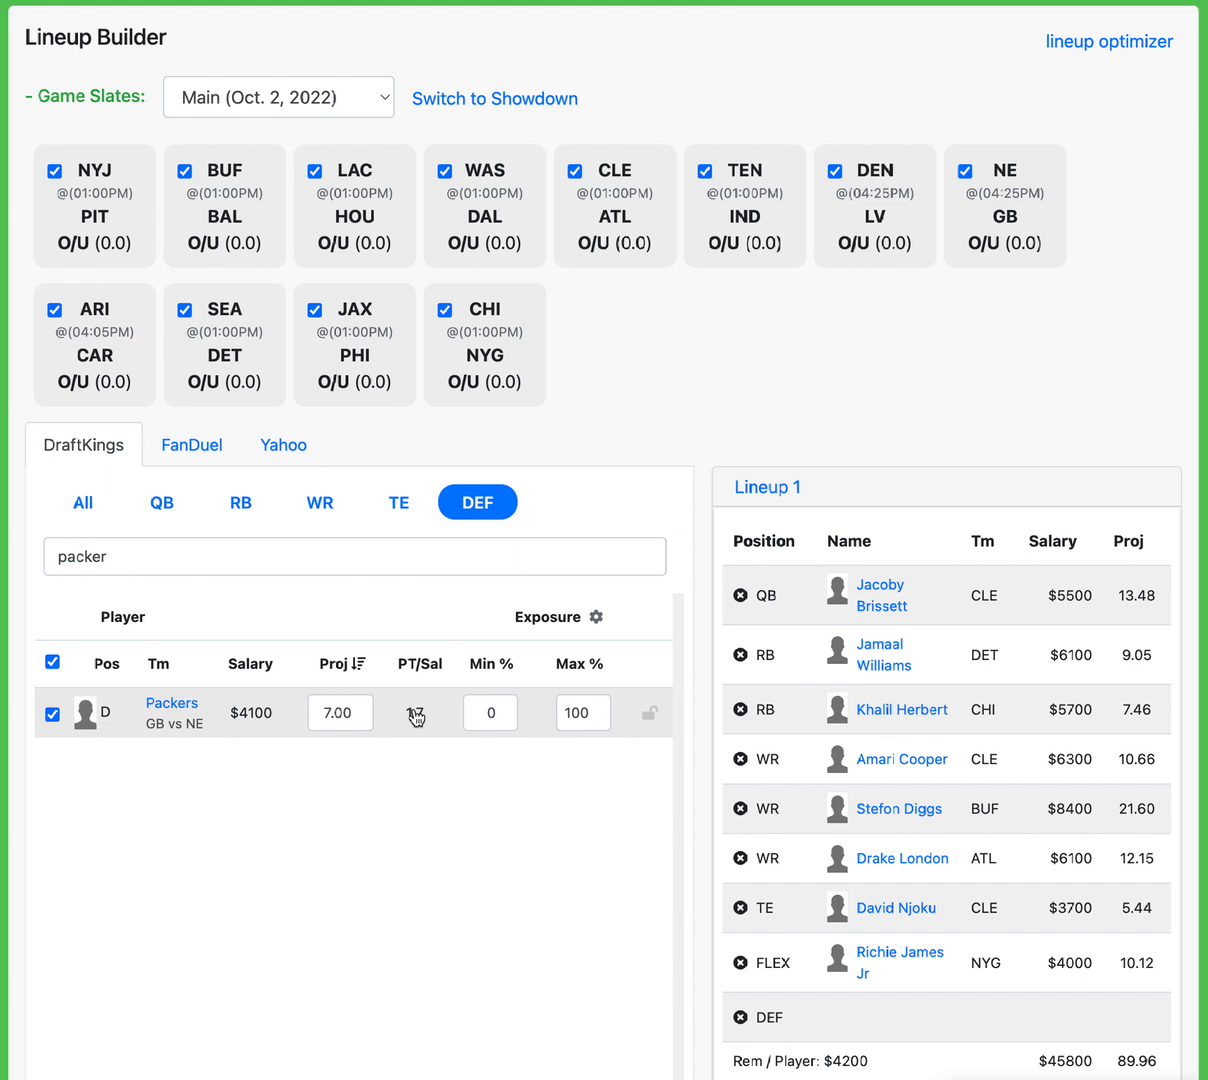